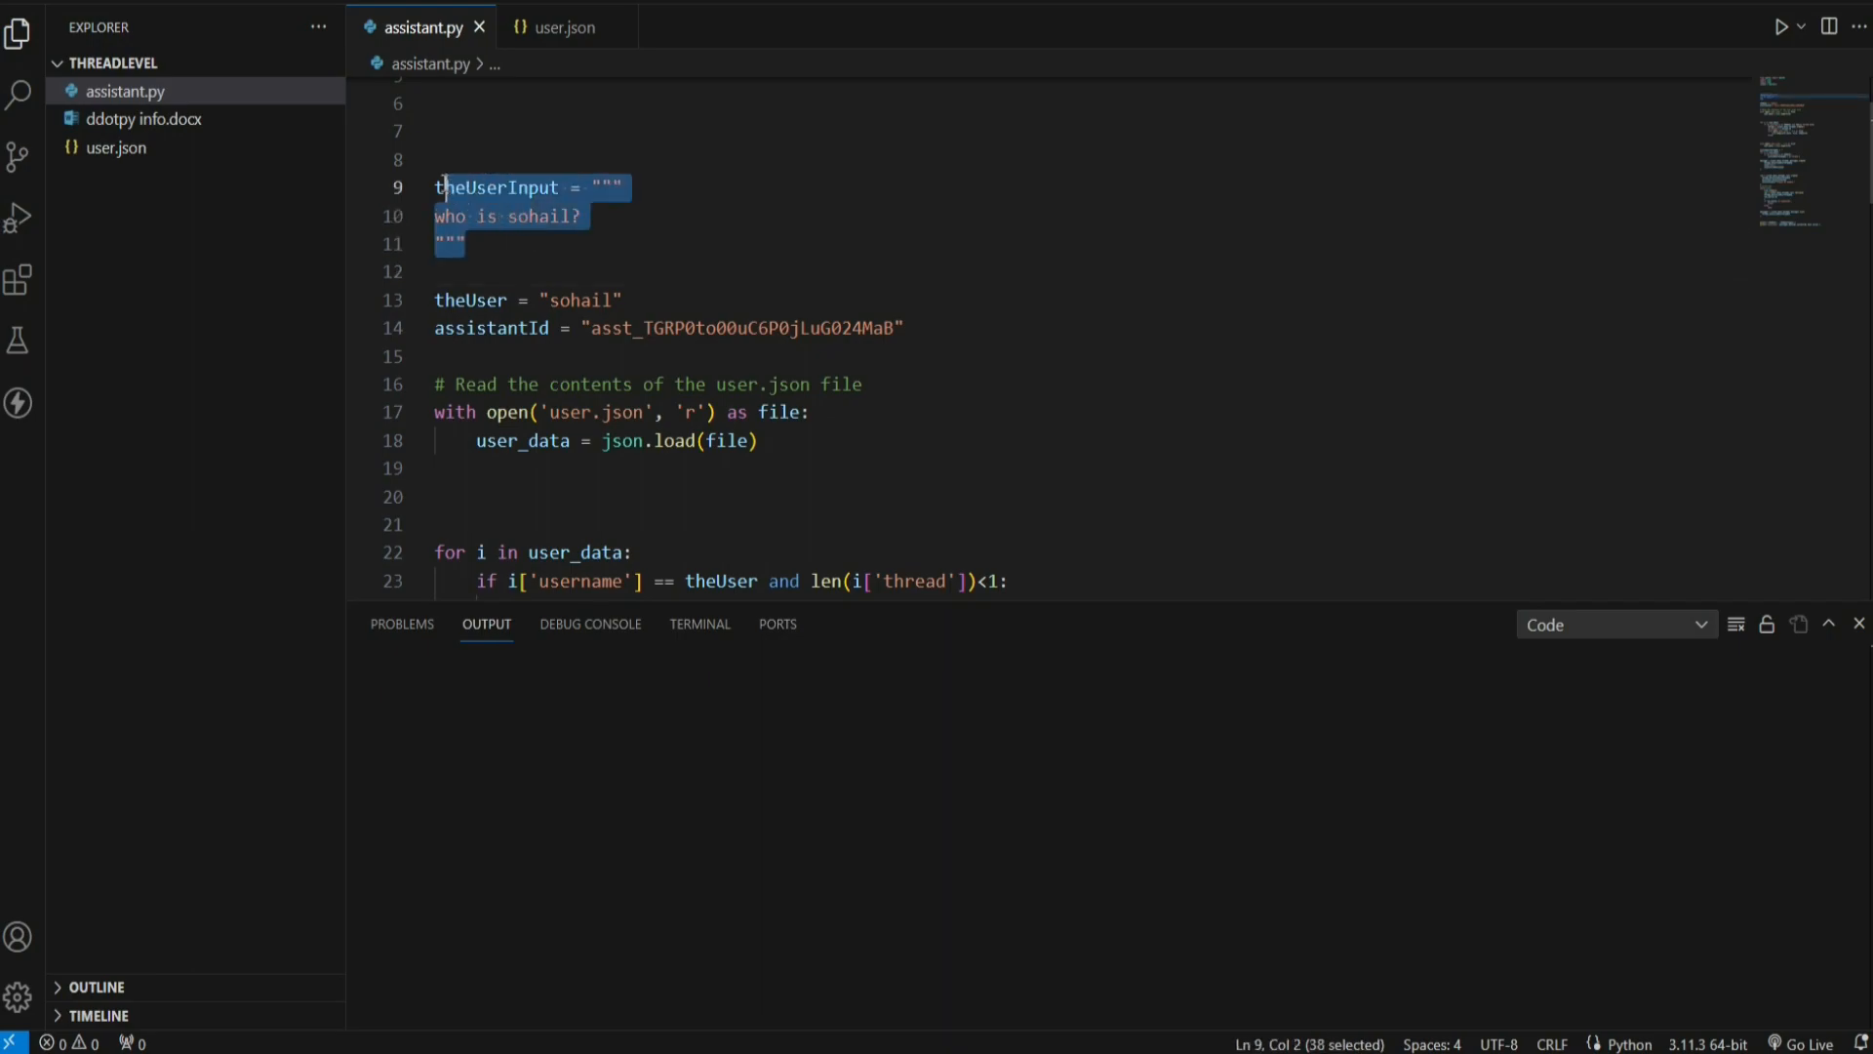
Step: Review the user variables in assistant.py and view user.json showing stored usernames and the single thread id
click(705, 217)
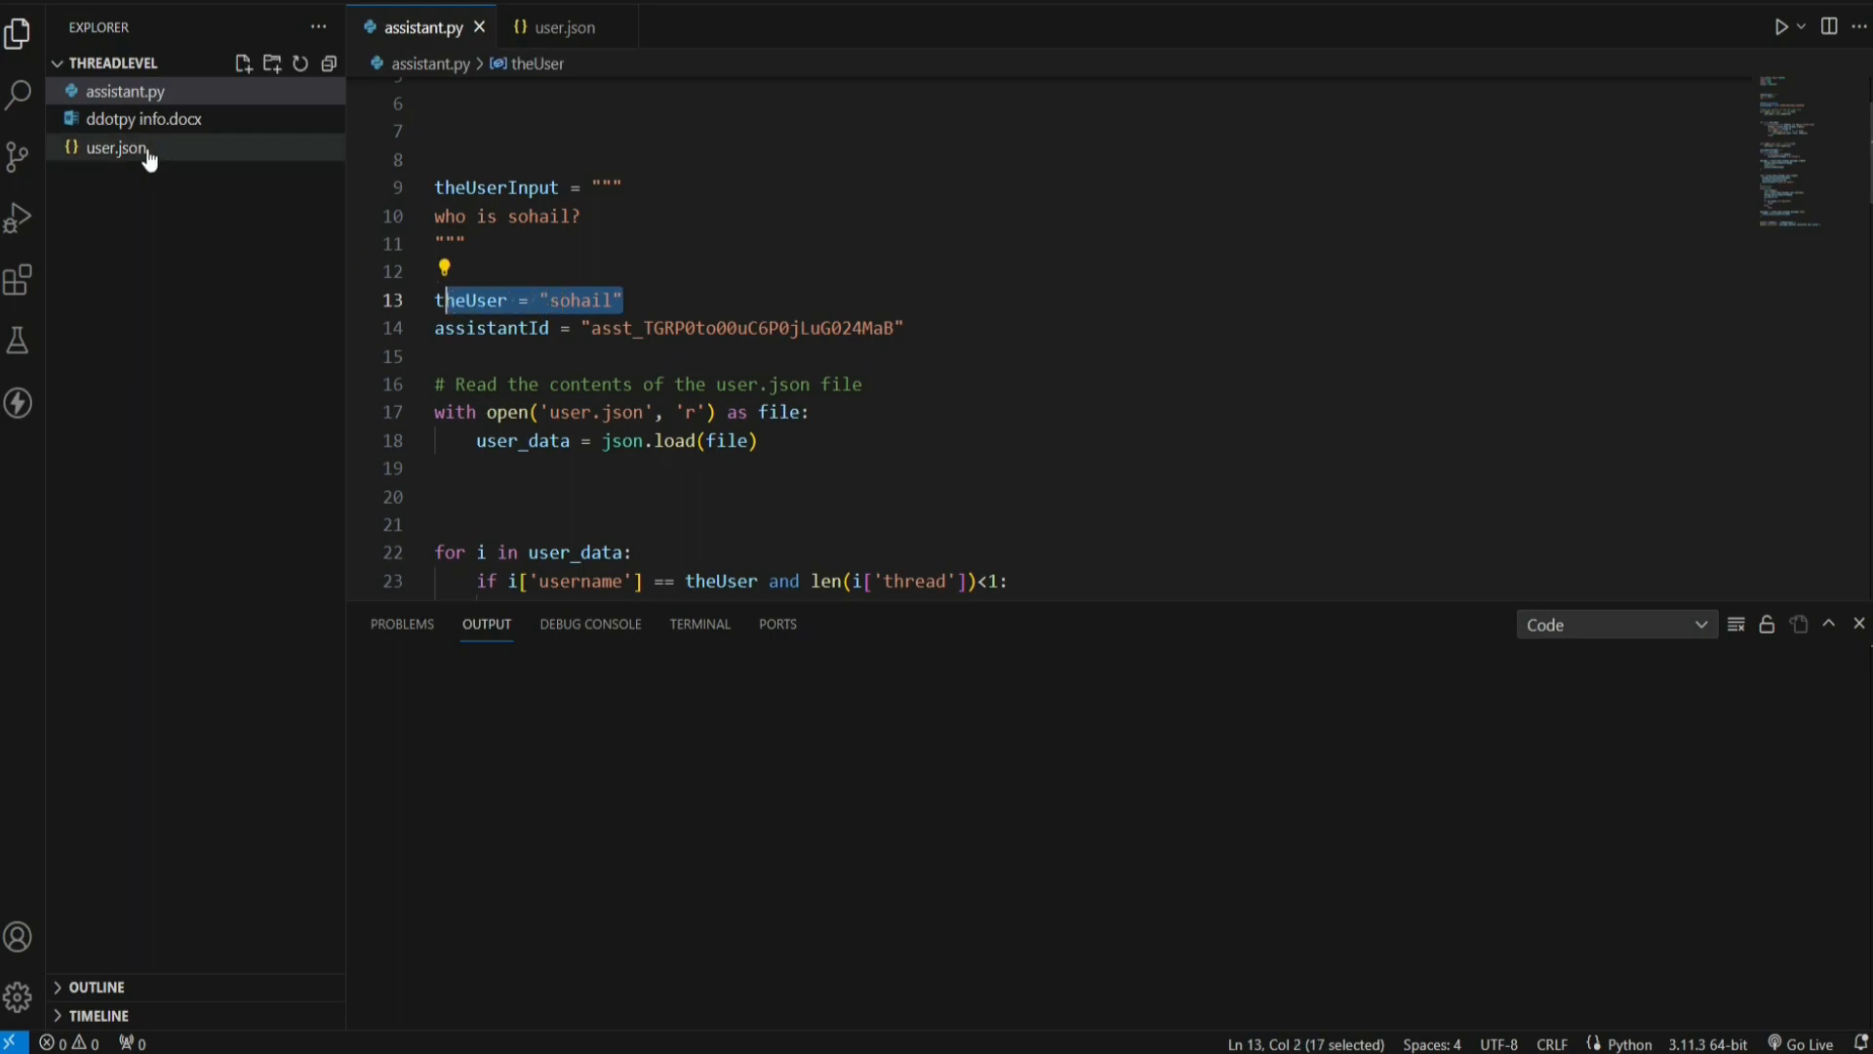
click(117, 146)
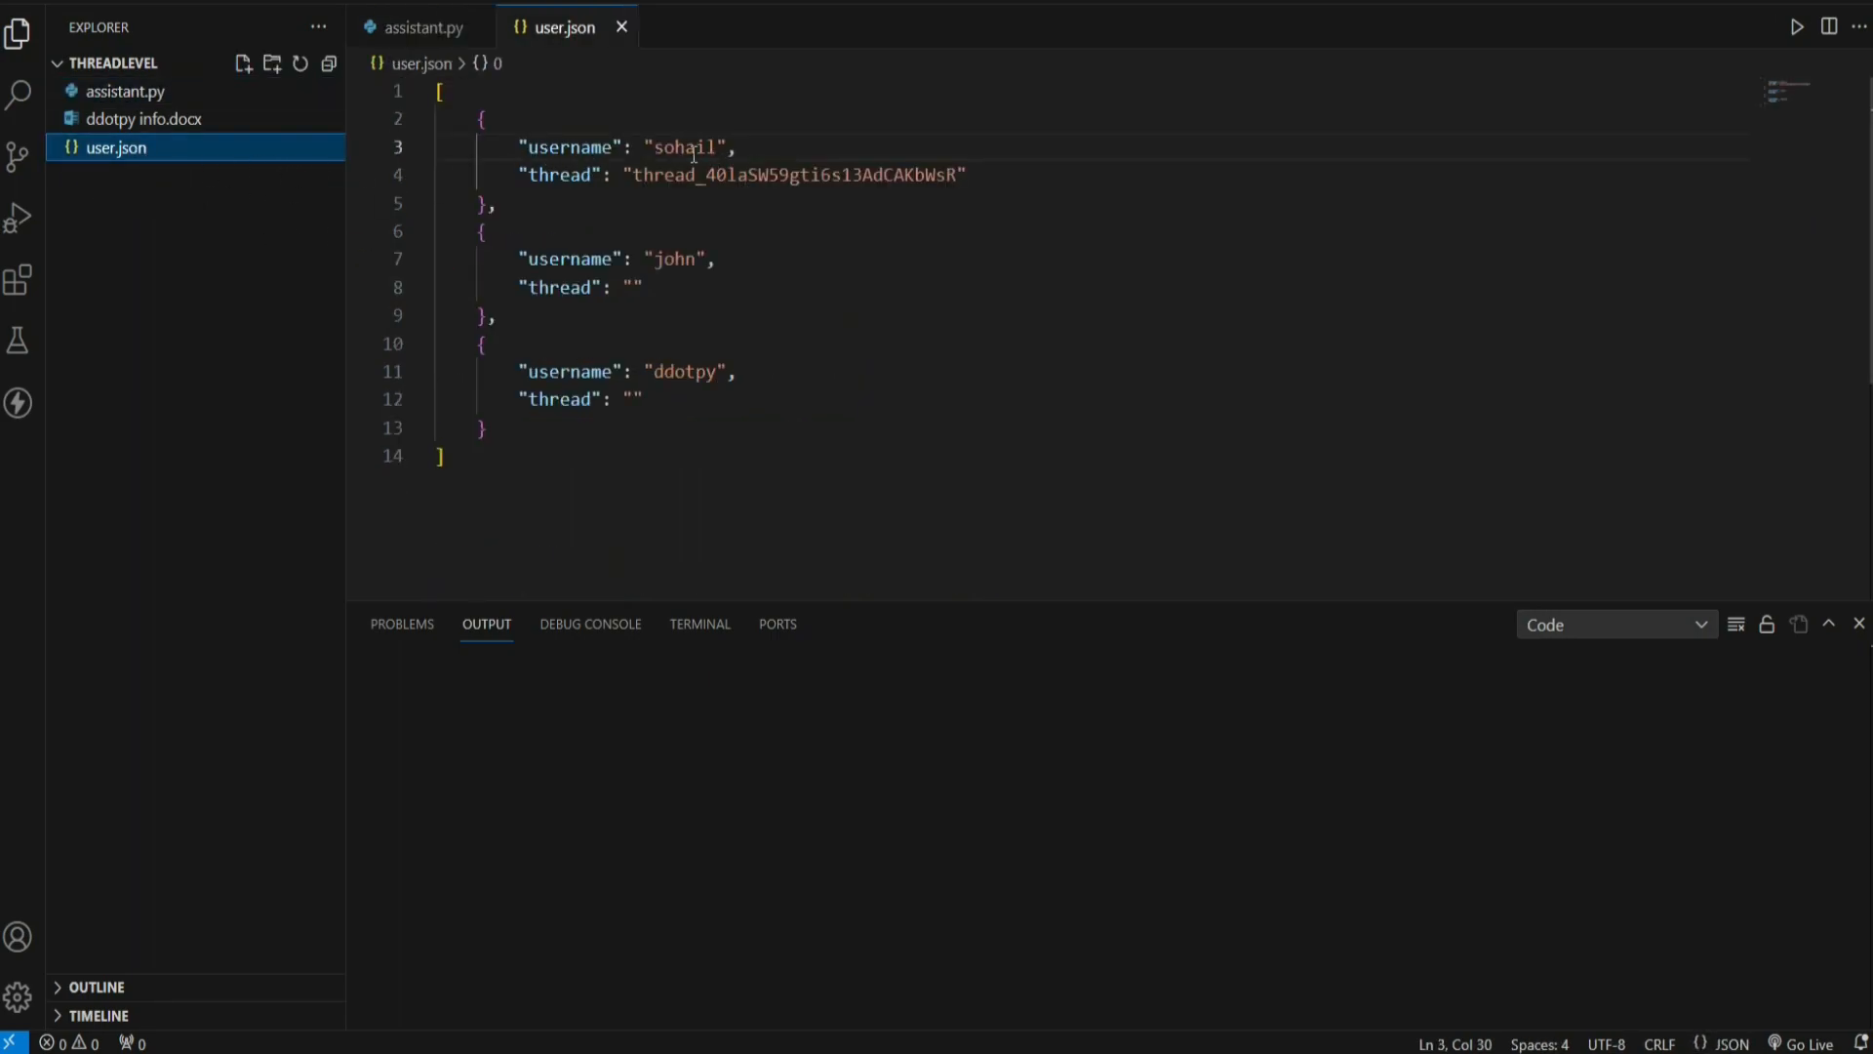
click(421, 26)
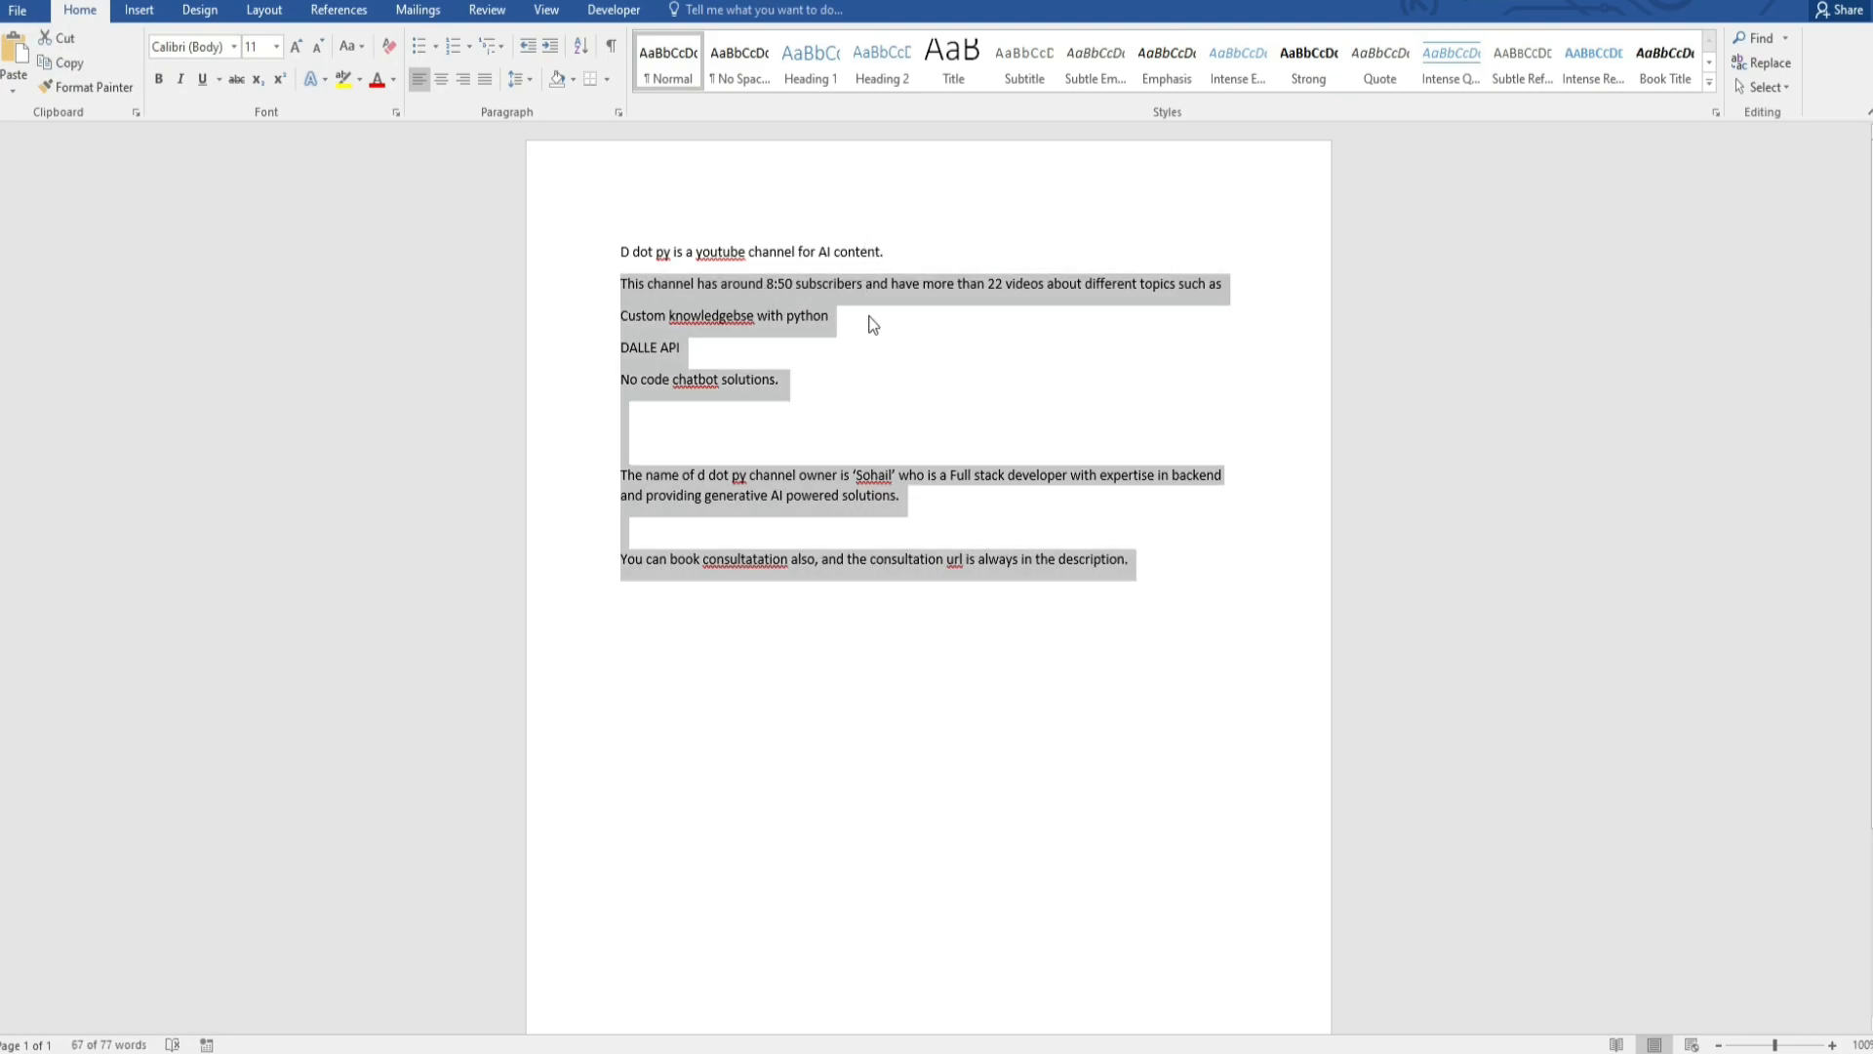
click(882, 336)
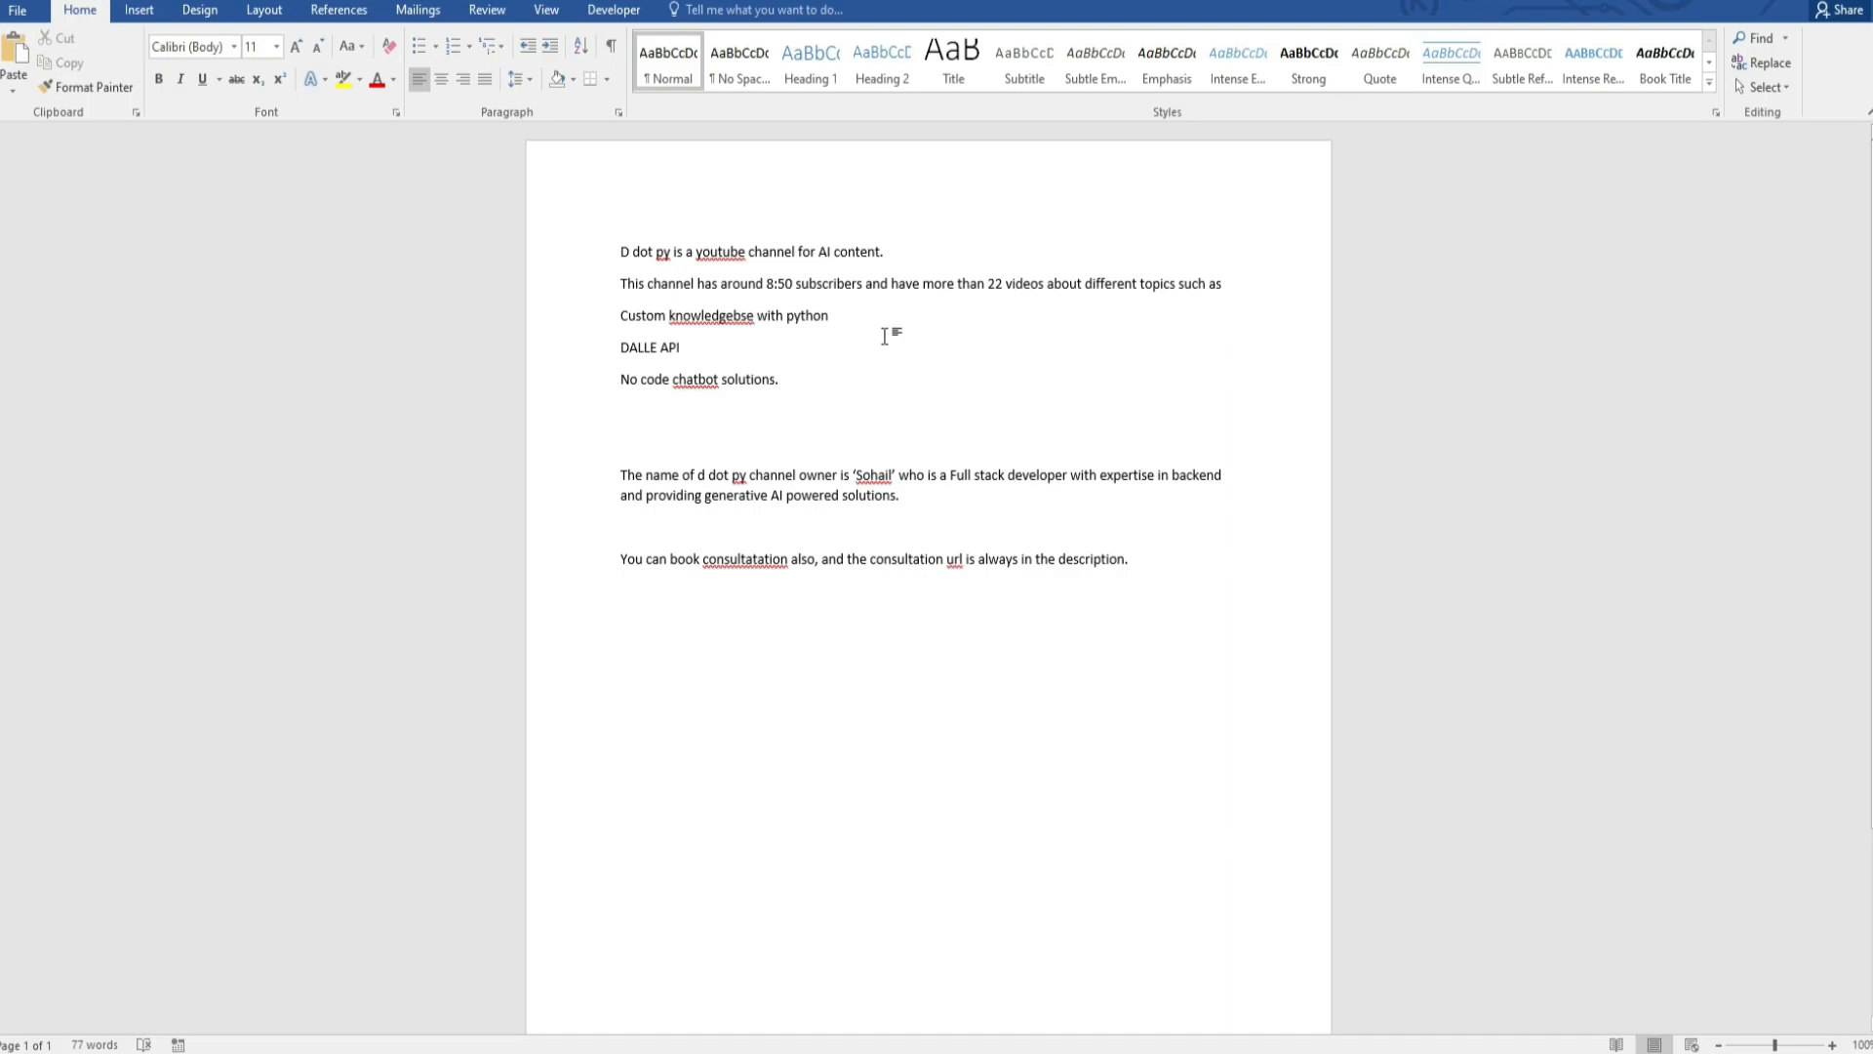
click(828, 316)
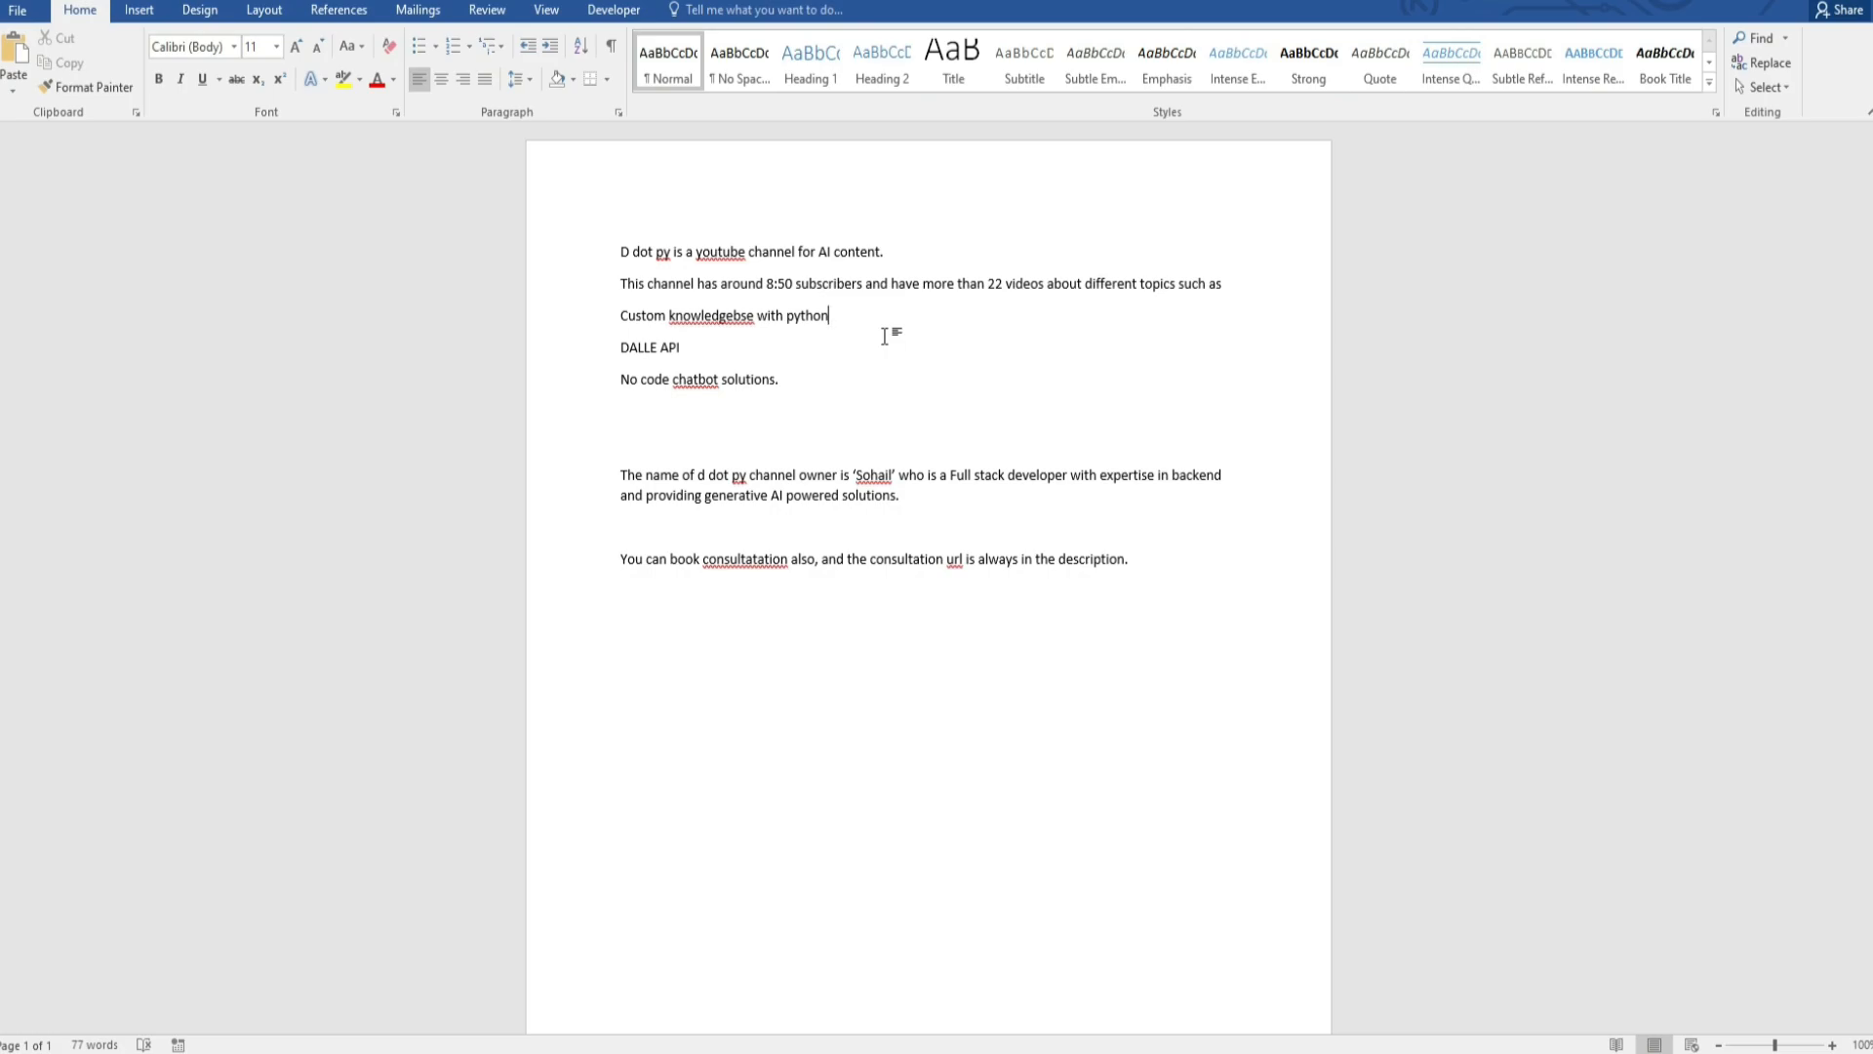
mouse_move(1489, 485)
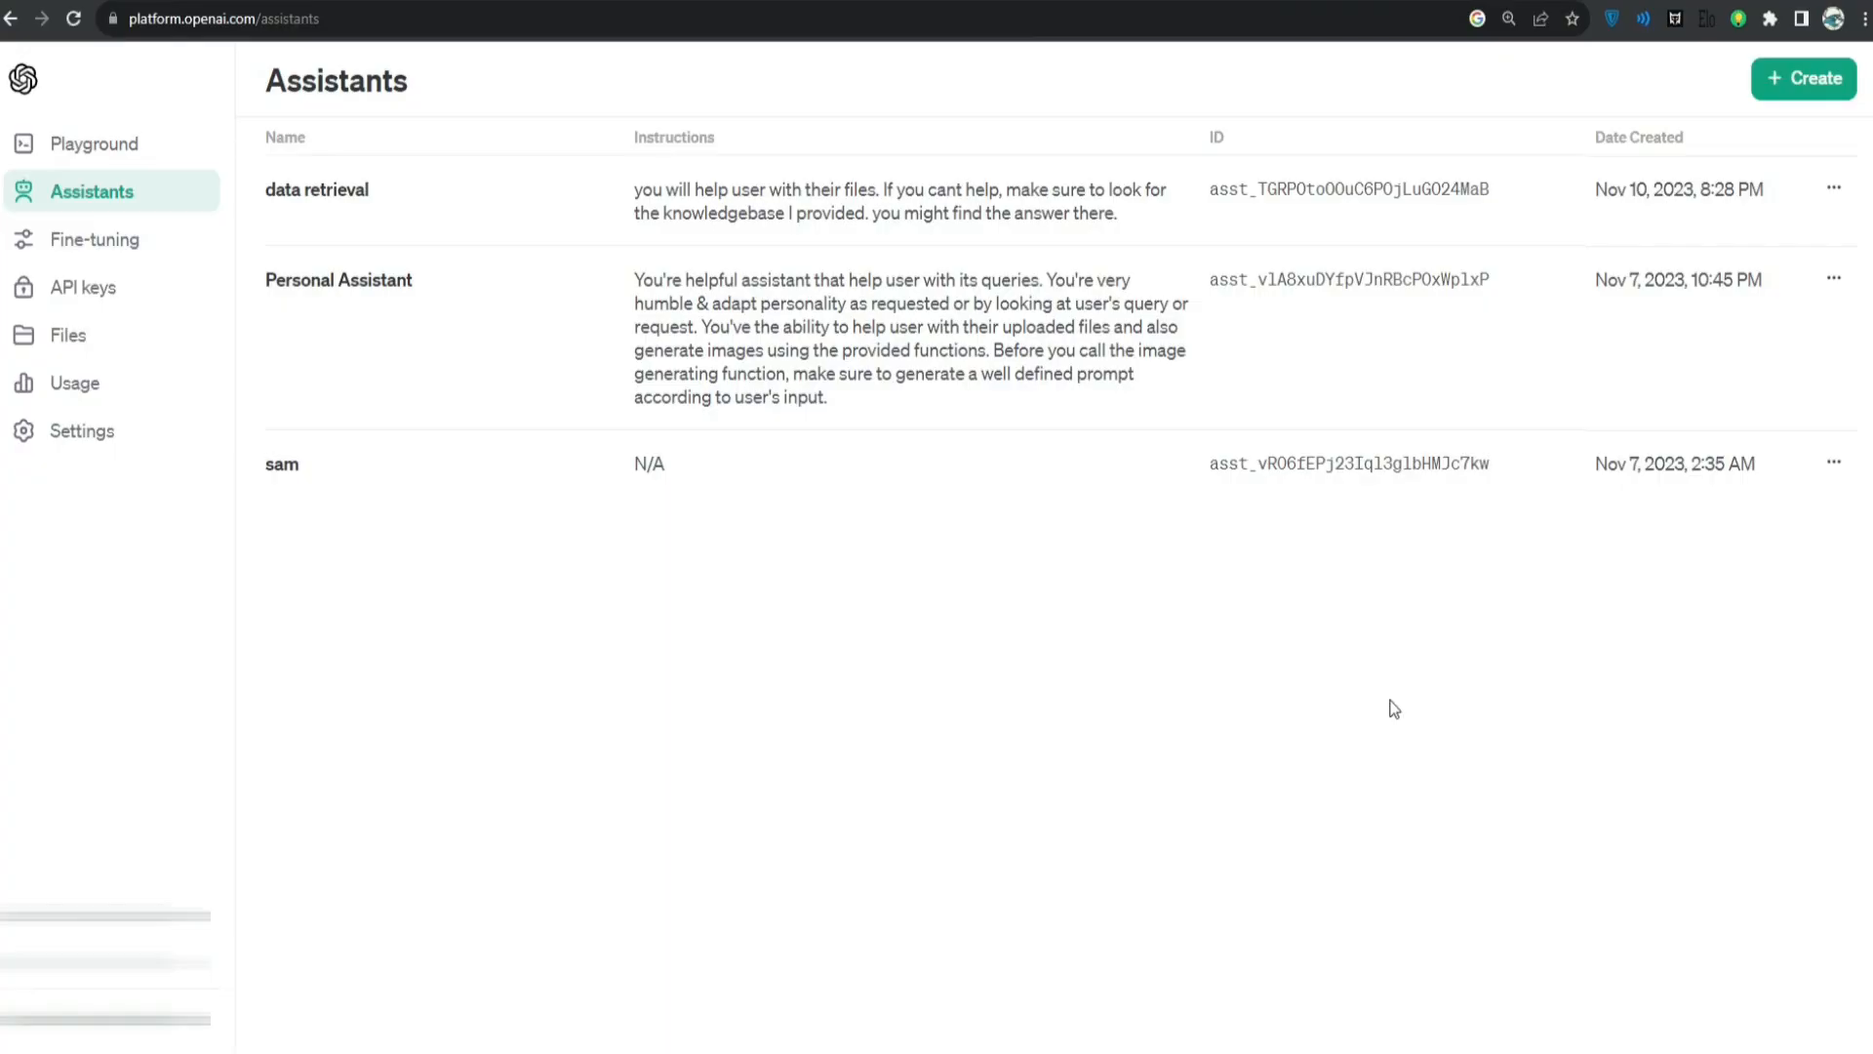
Step: Start a new assistant named 'data scout' with instructions to help users with data from their files
click(1801, 78)
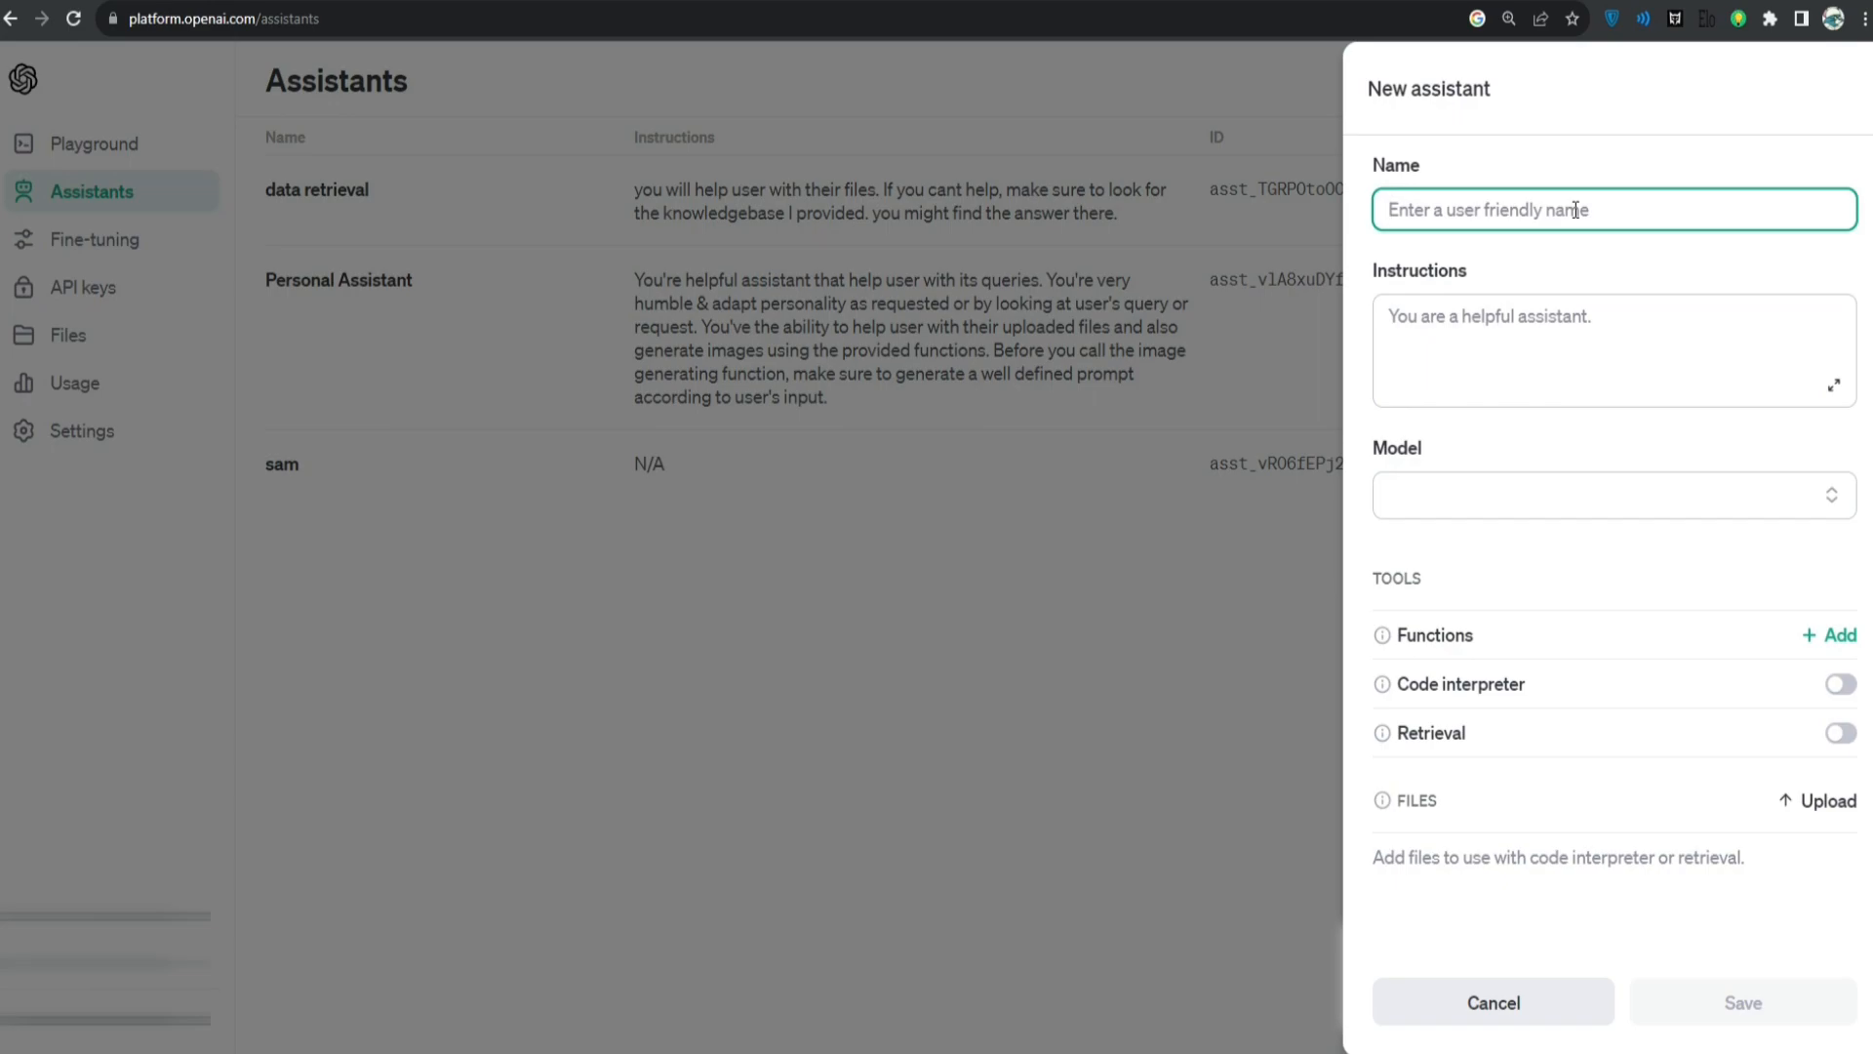
text(data scout)
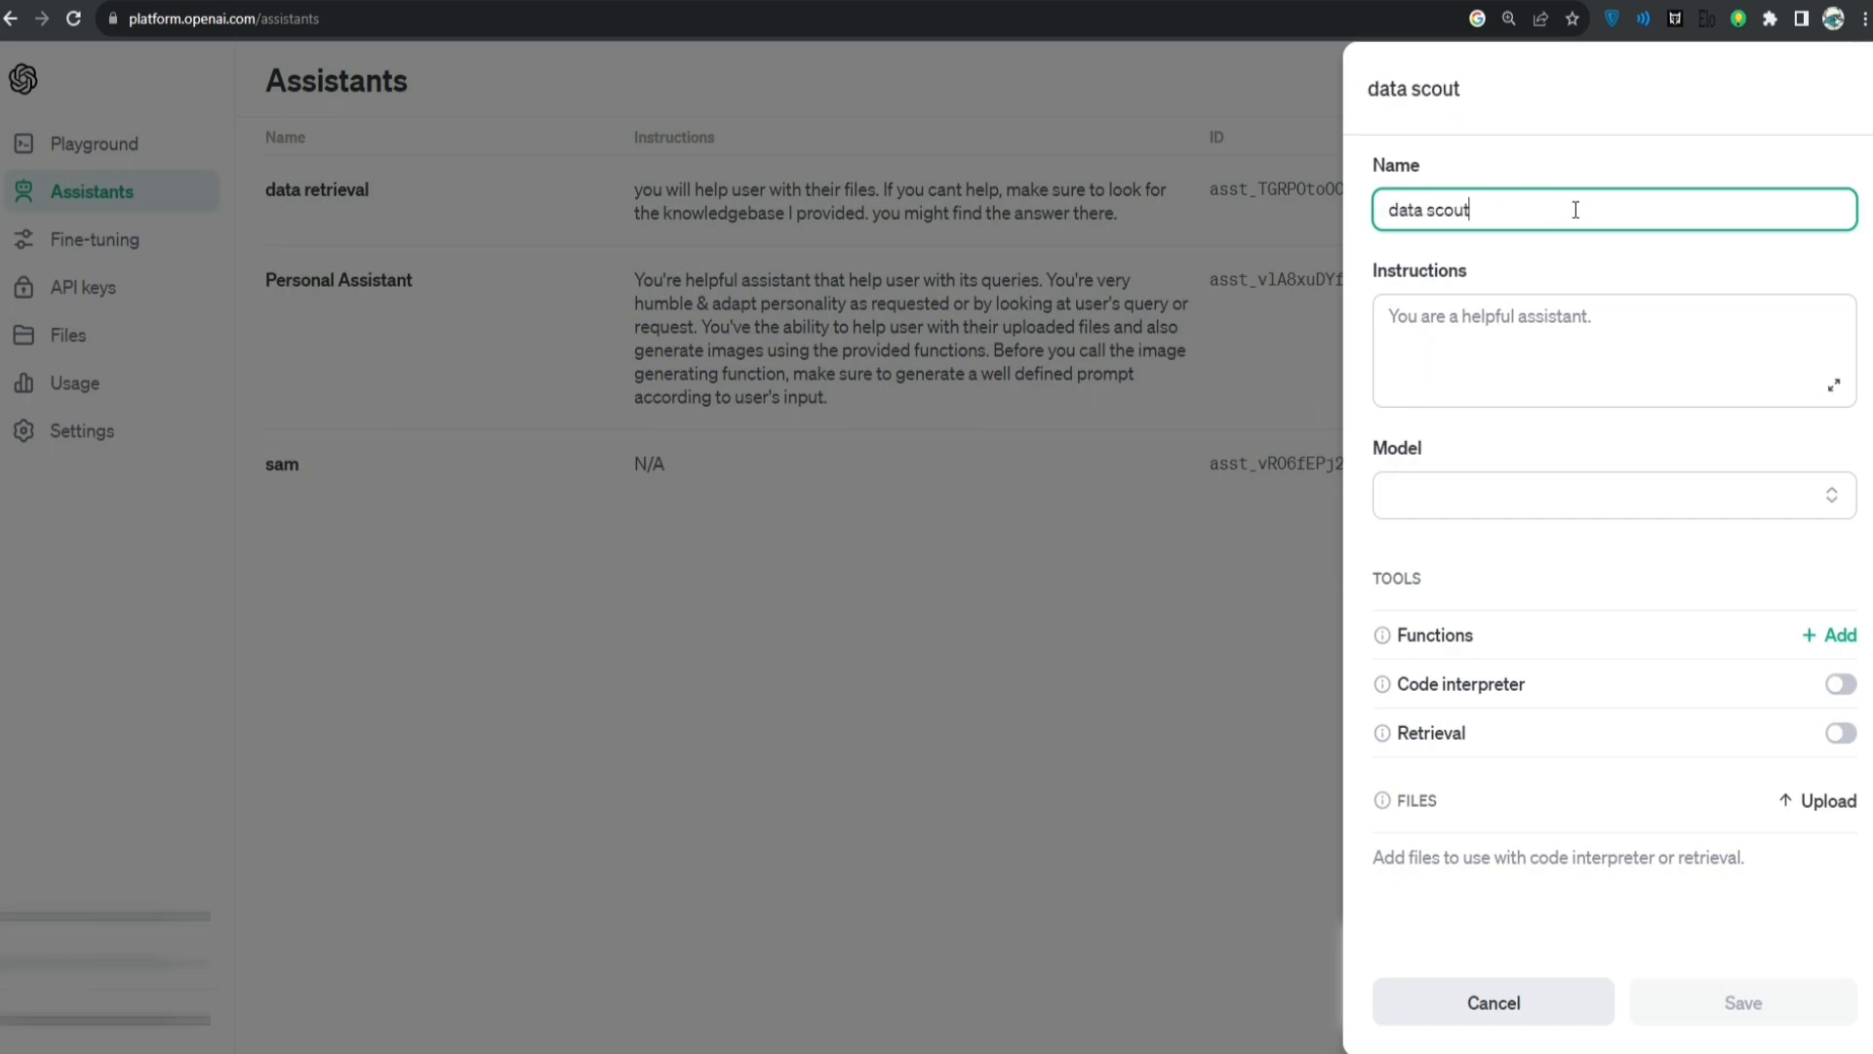
text(You will help user with data from their files. You'll also make sure to check your knowledgebase to get answers to users query.)
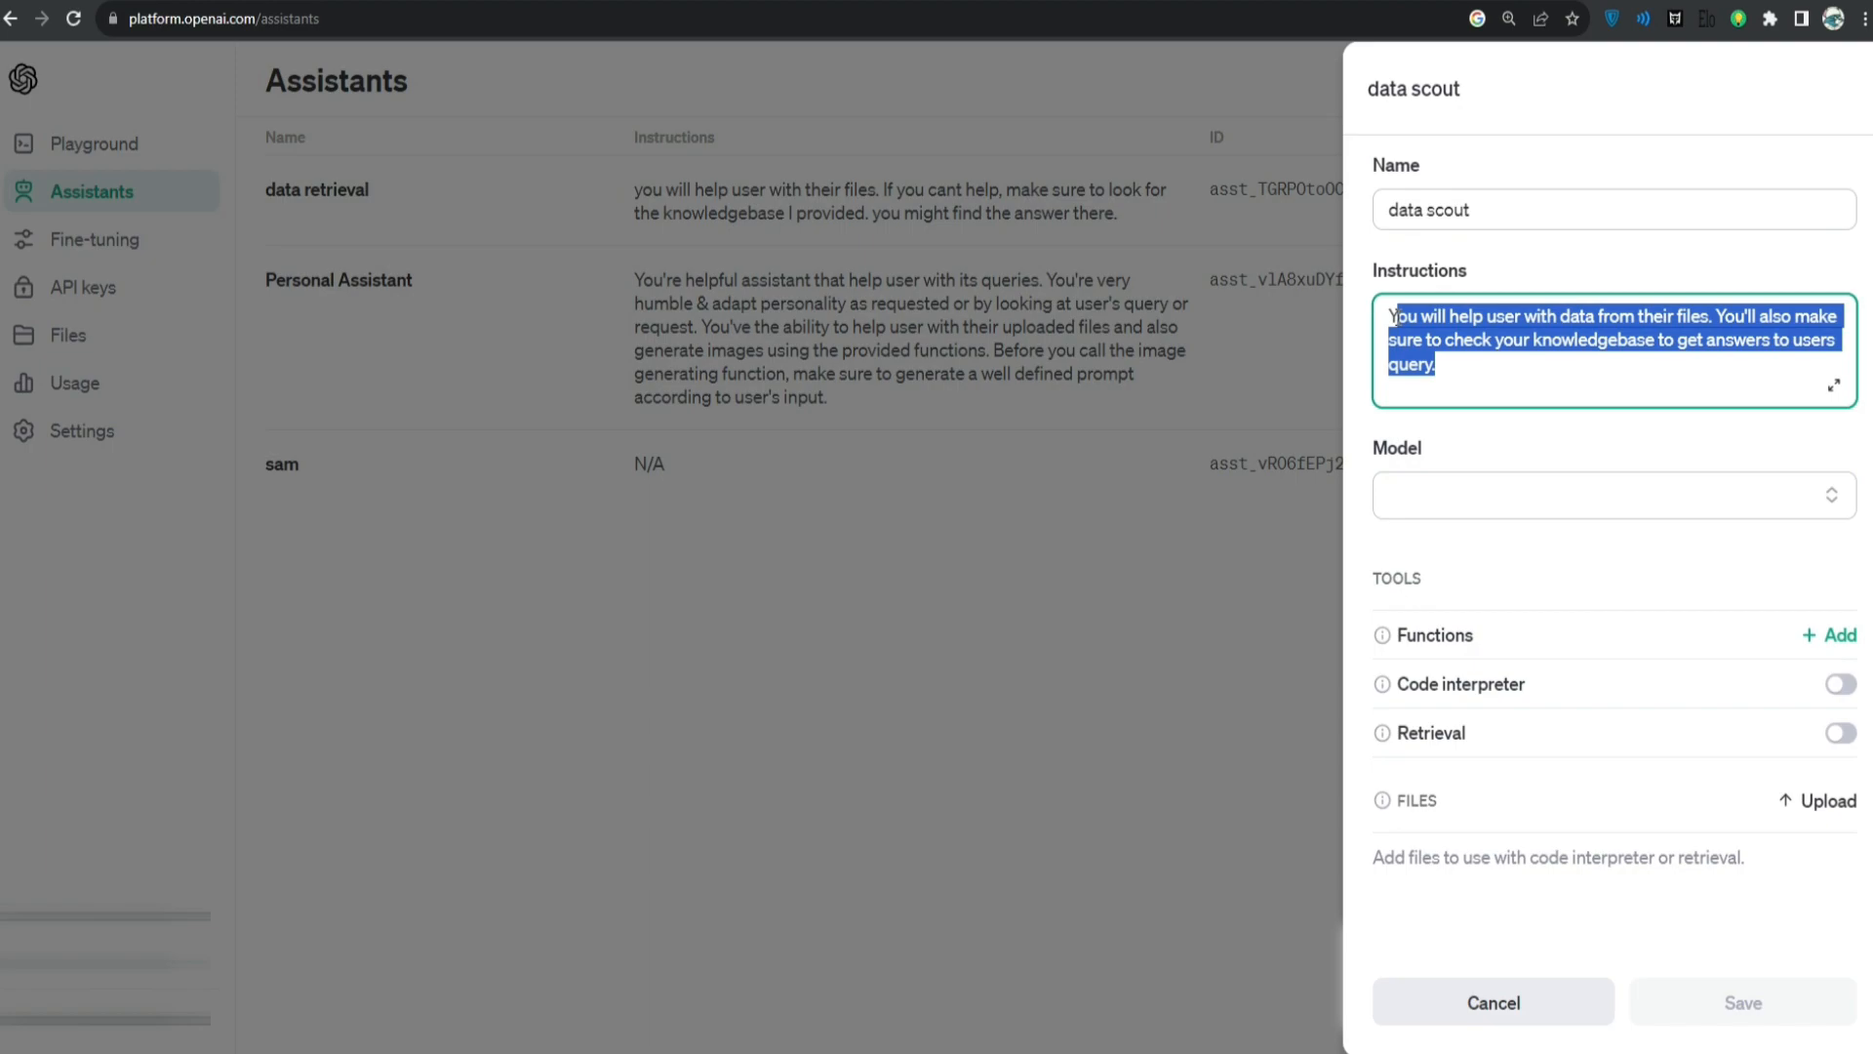
Step: Set the model to gpt-4-1106-preview, attach ddotpy info.docx for retrieval, and save the assistant
click(1612, 493)
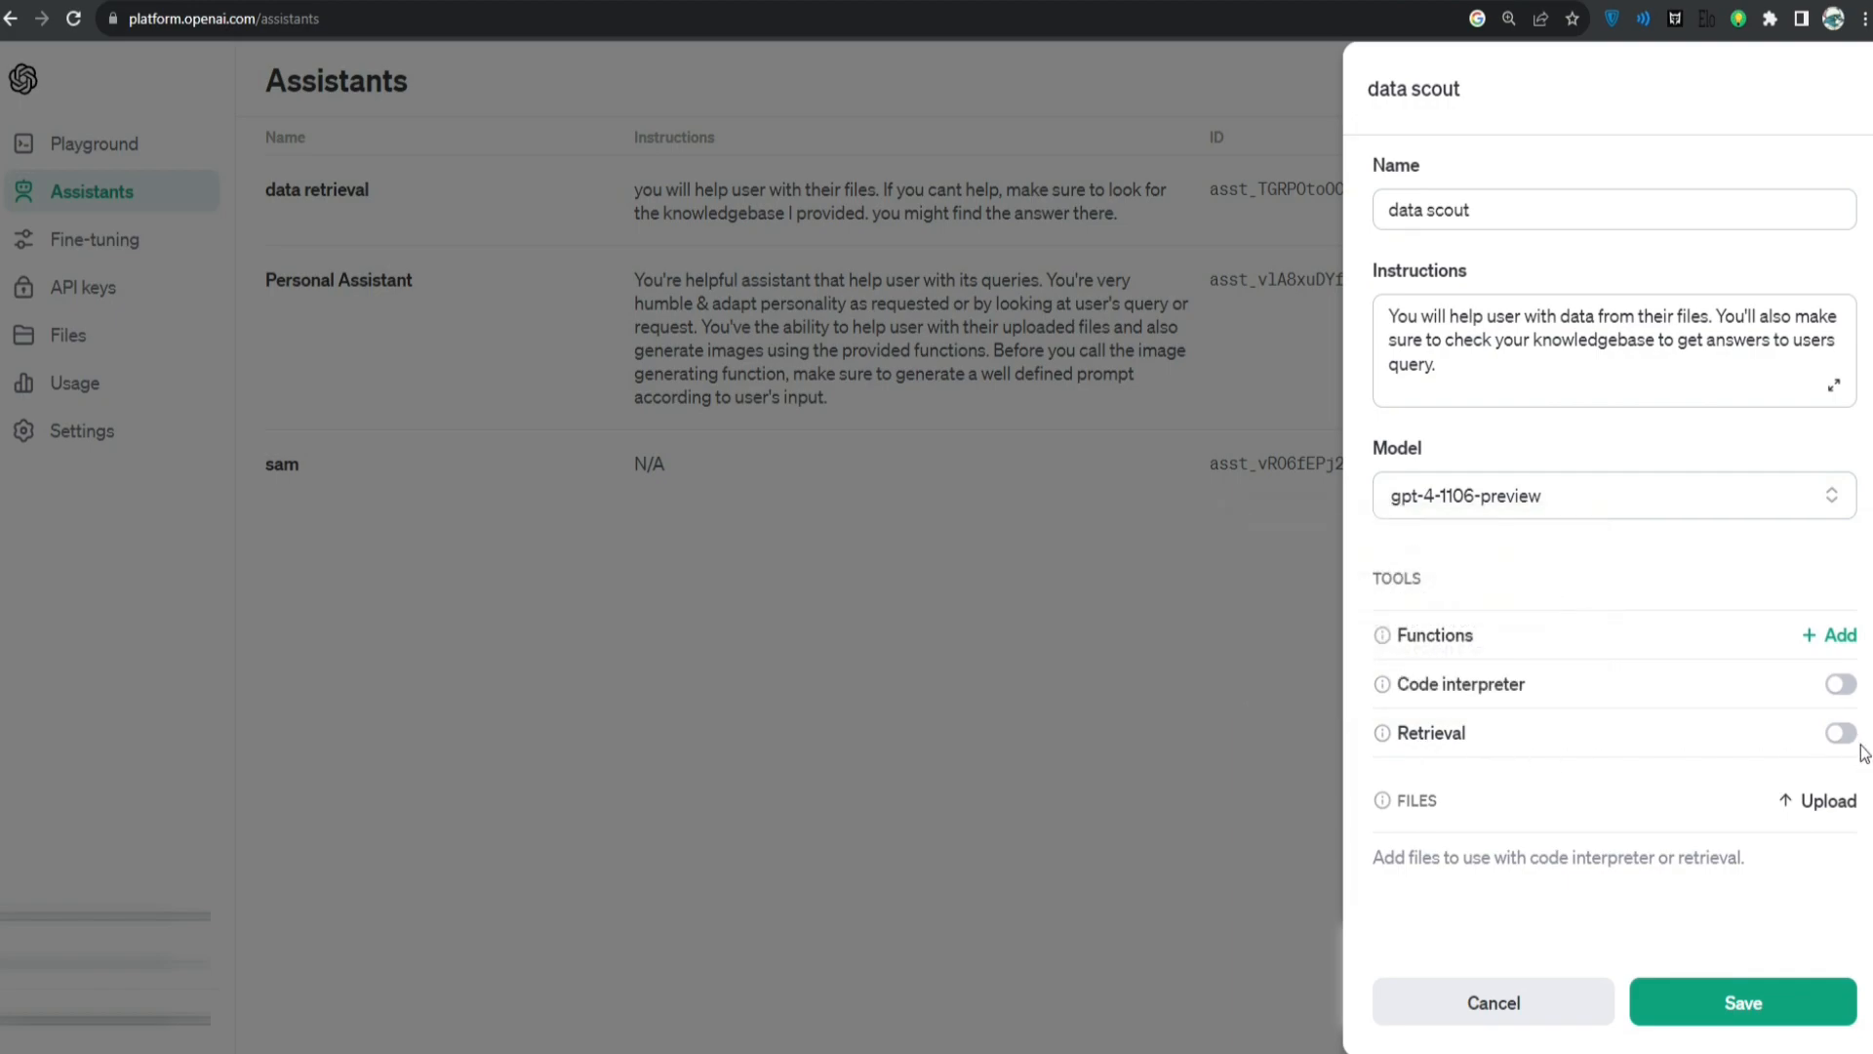
mouse_move(1459, 511)
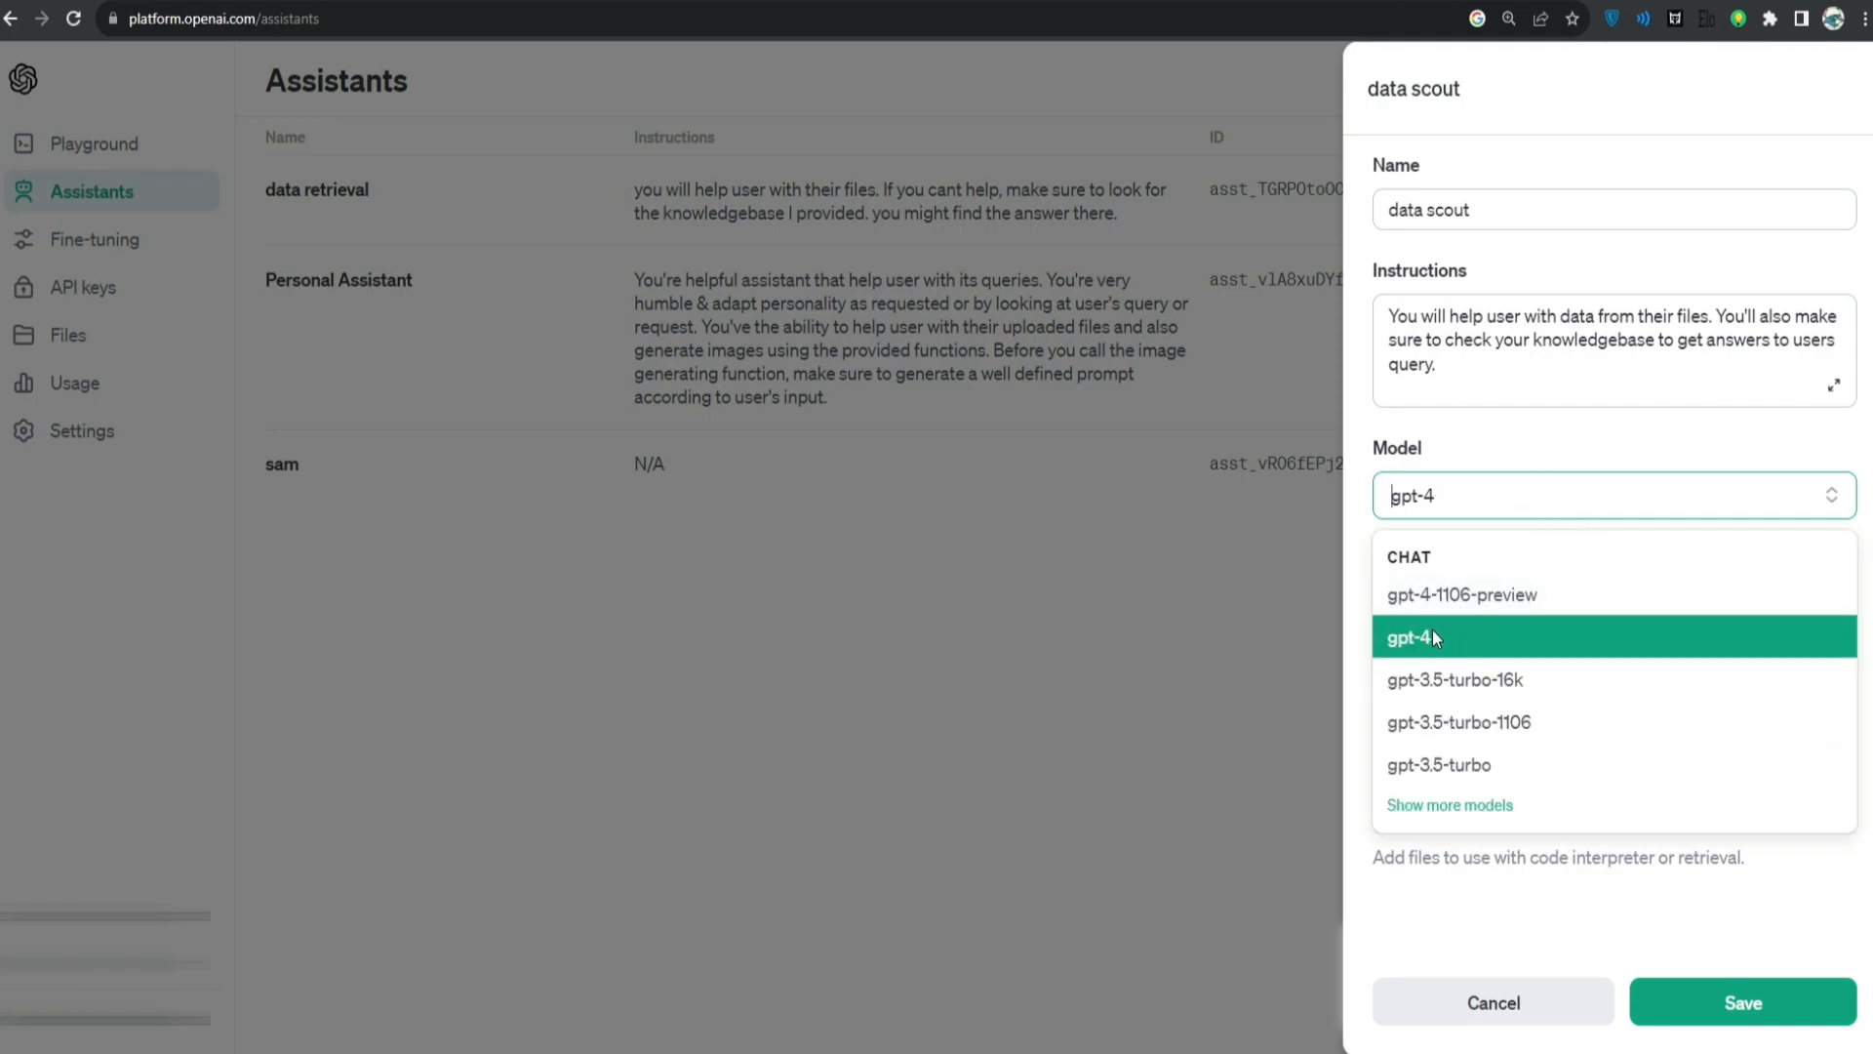
click(1456, 679)
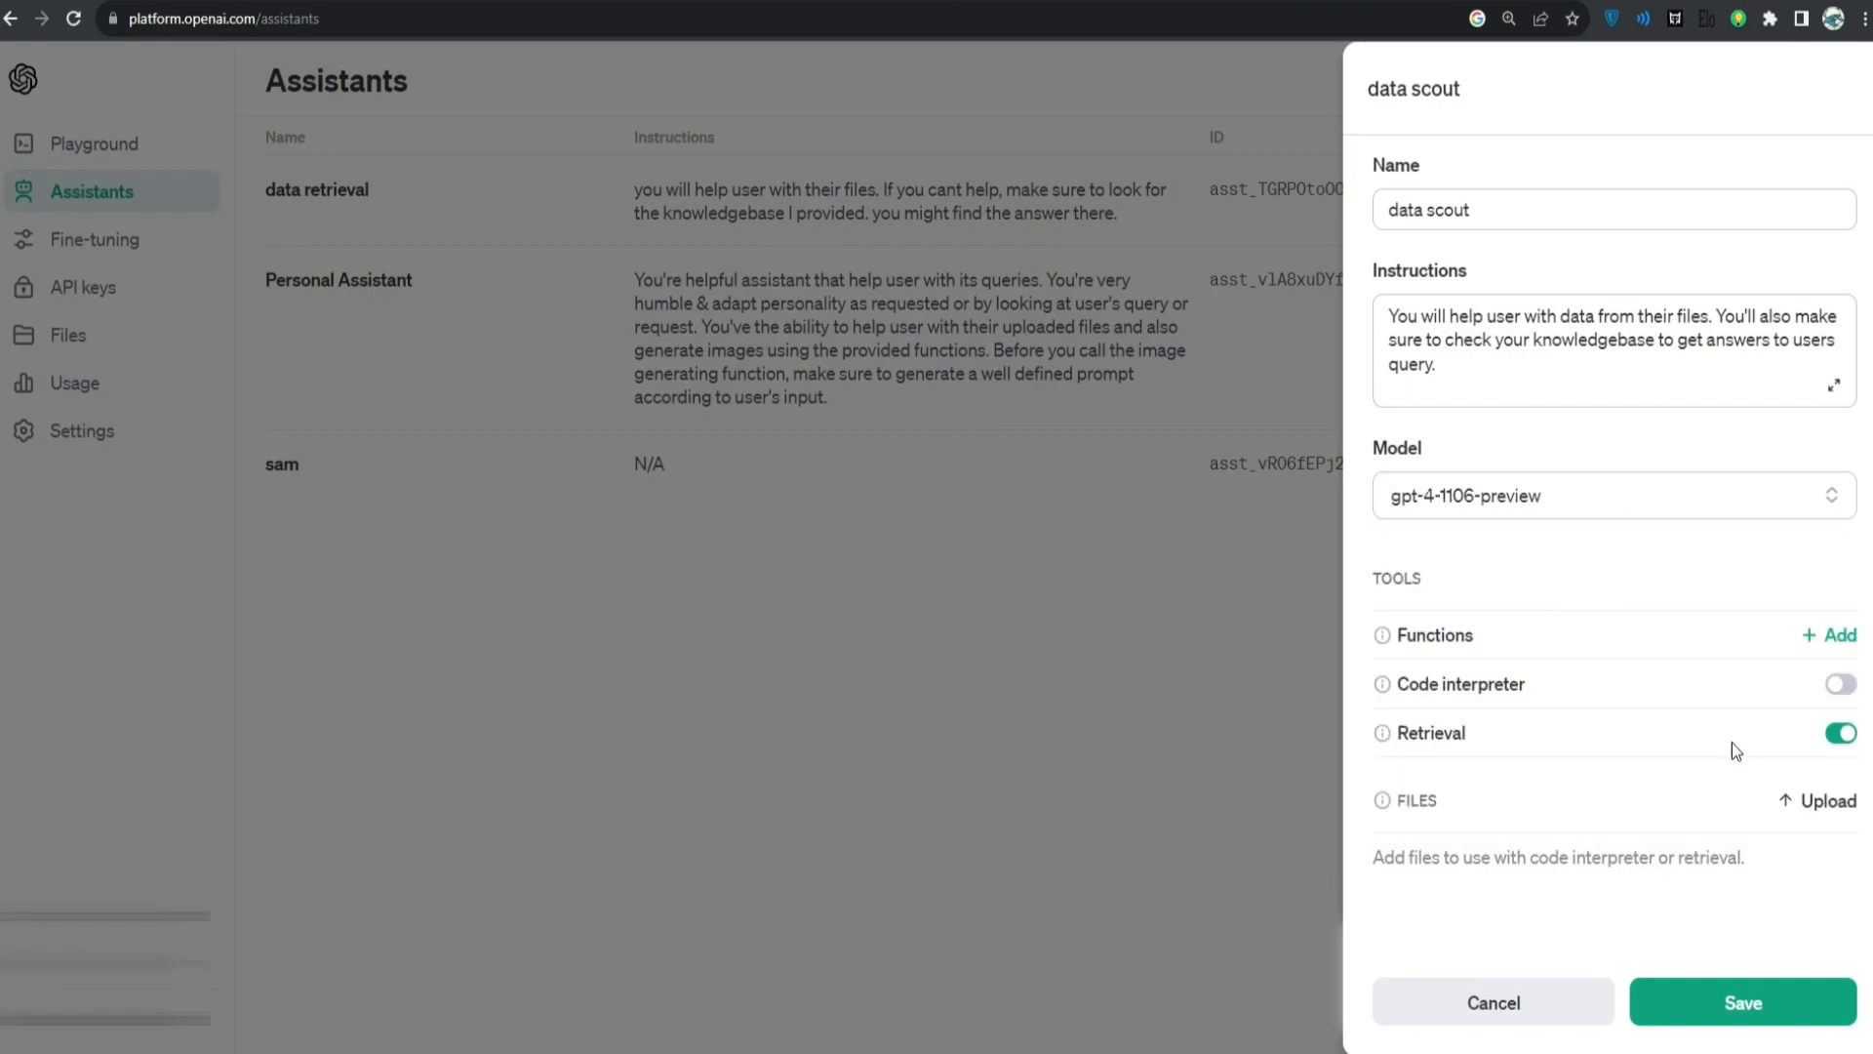
click(1820, 800)
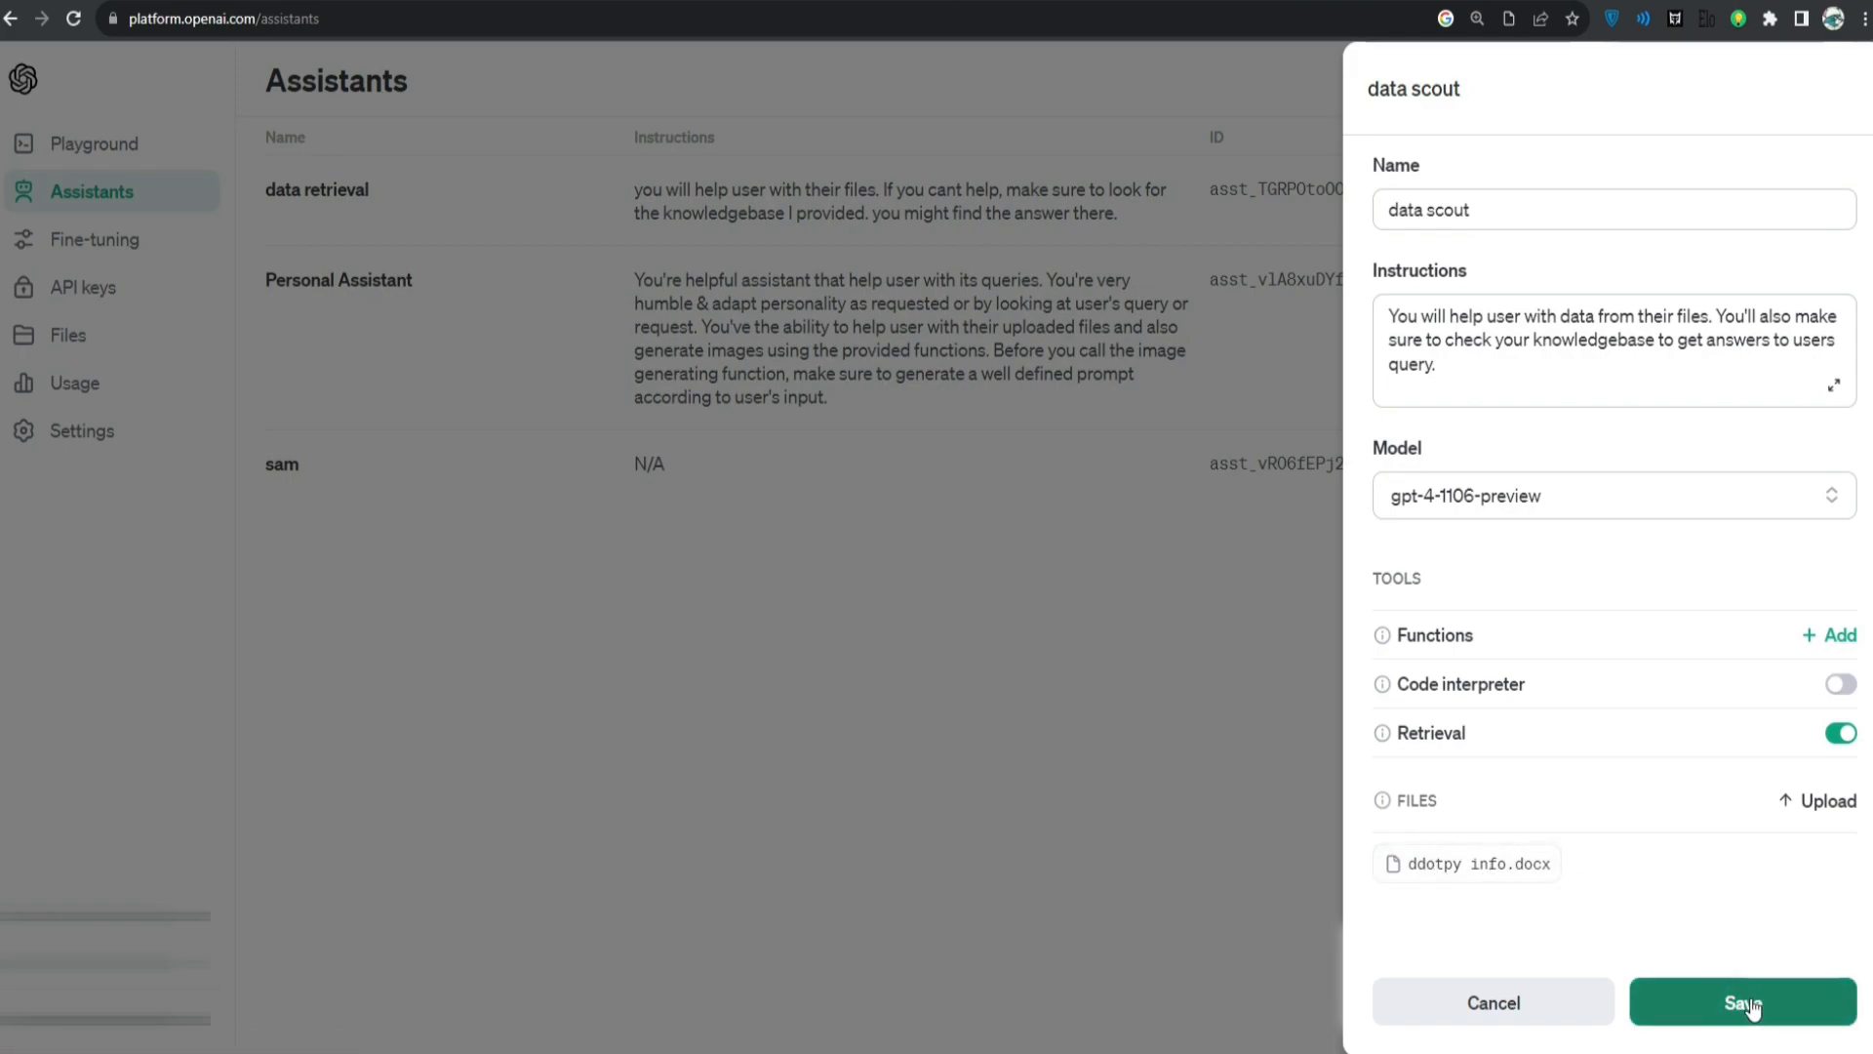
click(1742, 1003)
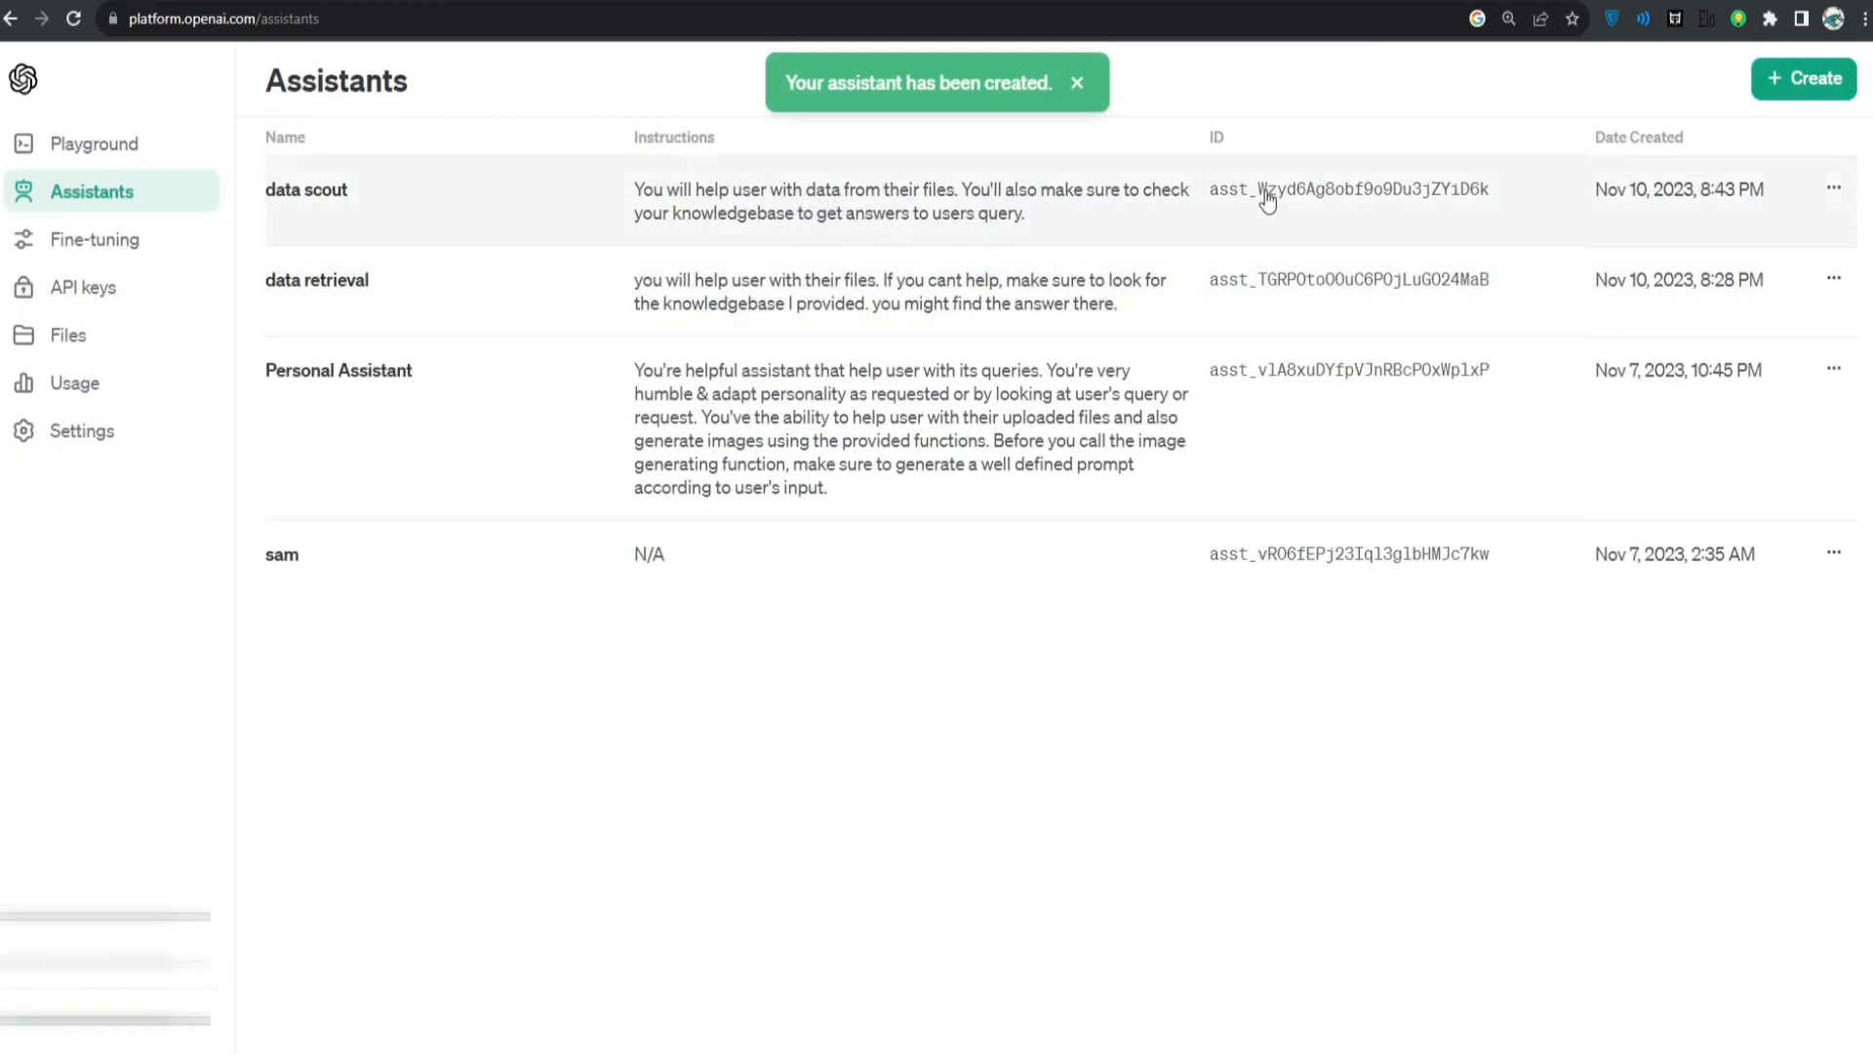
Step: Point assistantId at the data scout assistant and change the question to 'Hey there, how you doin?'
click(306, 190)
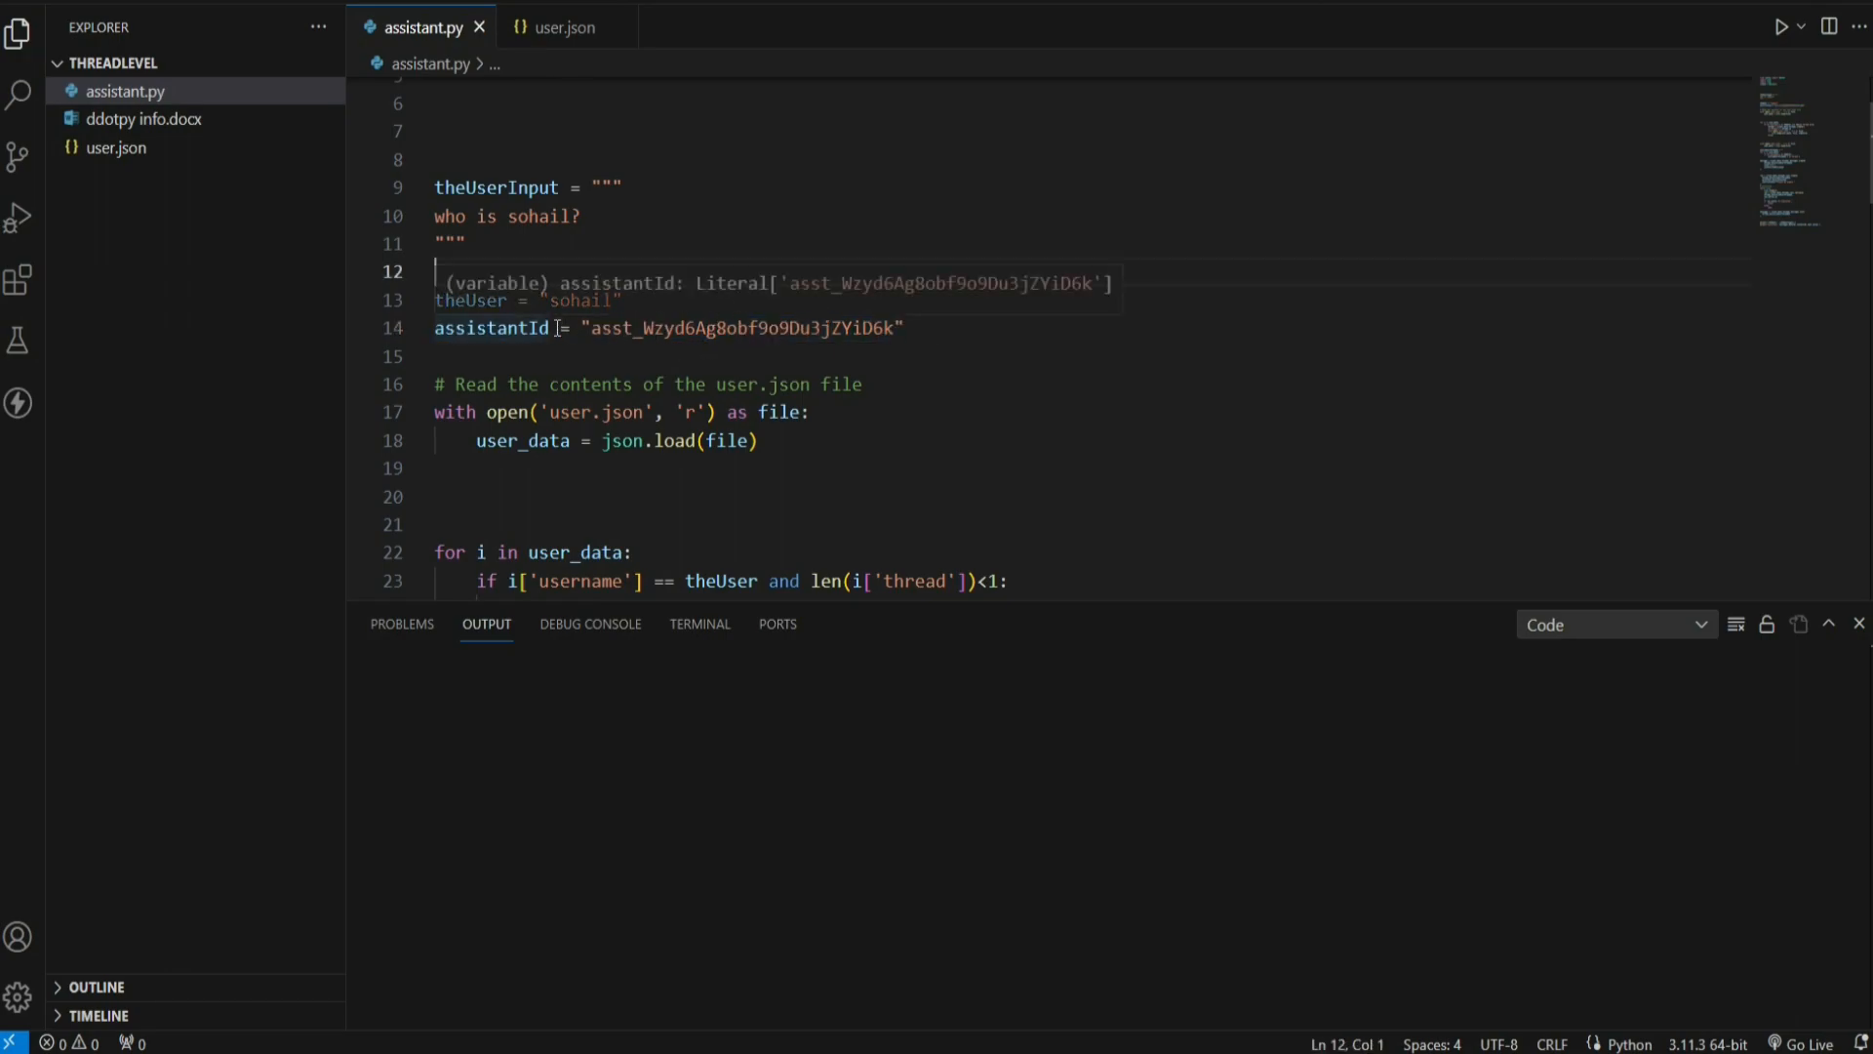
double_click(490, 327)
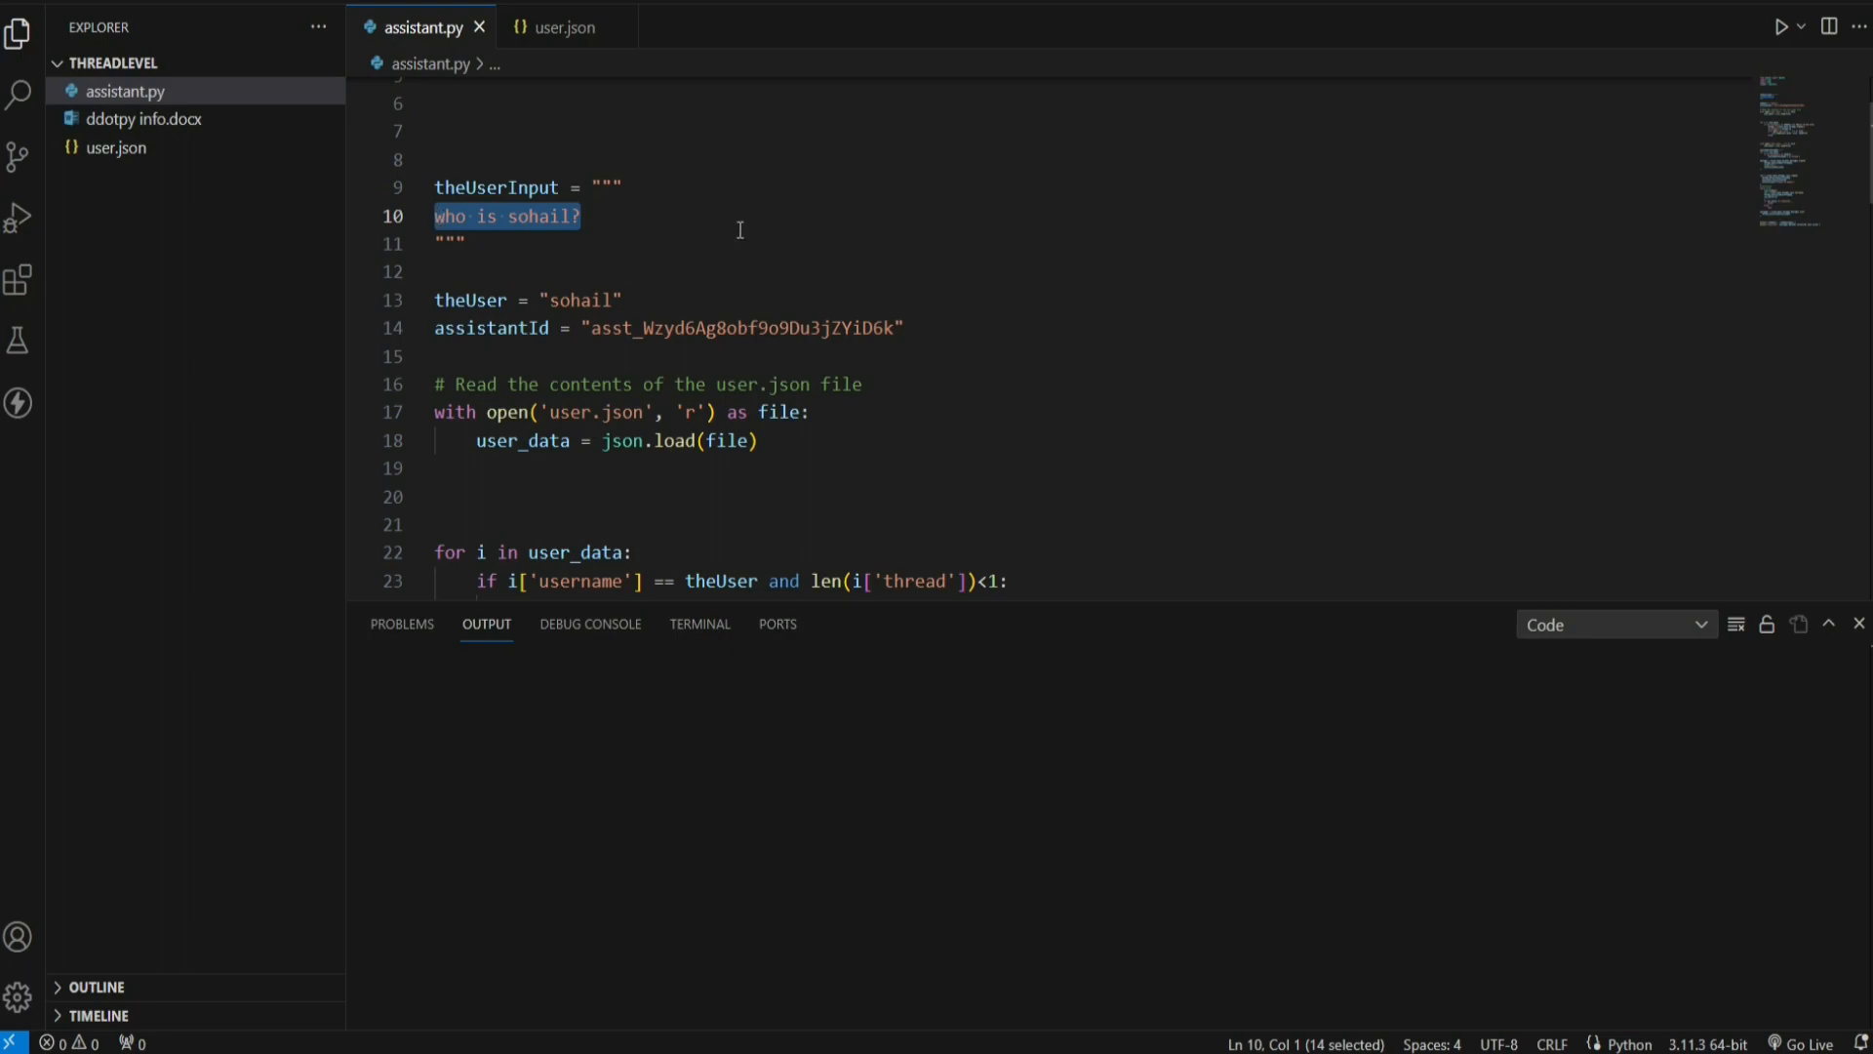
text(Hey there, how you doin)
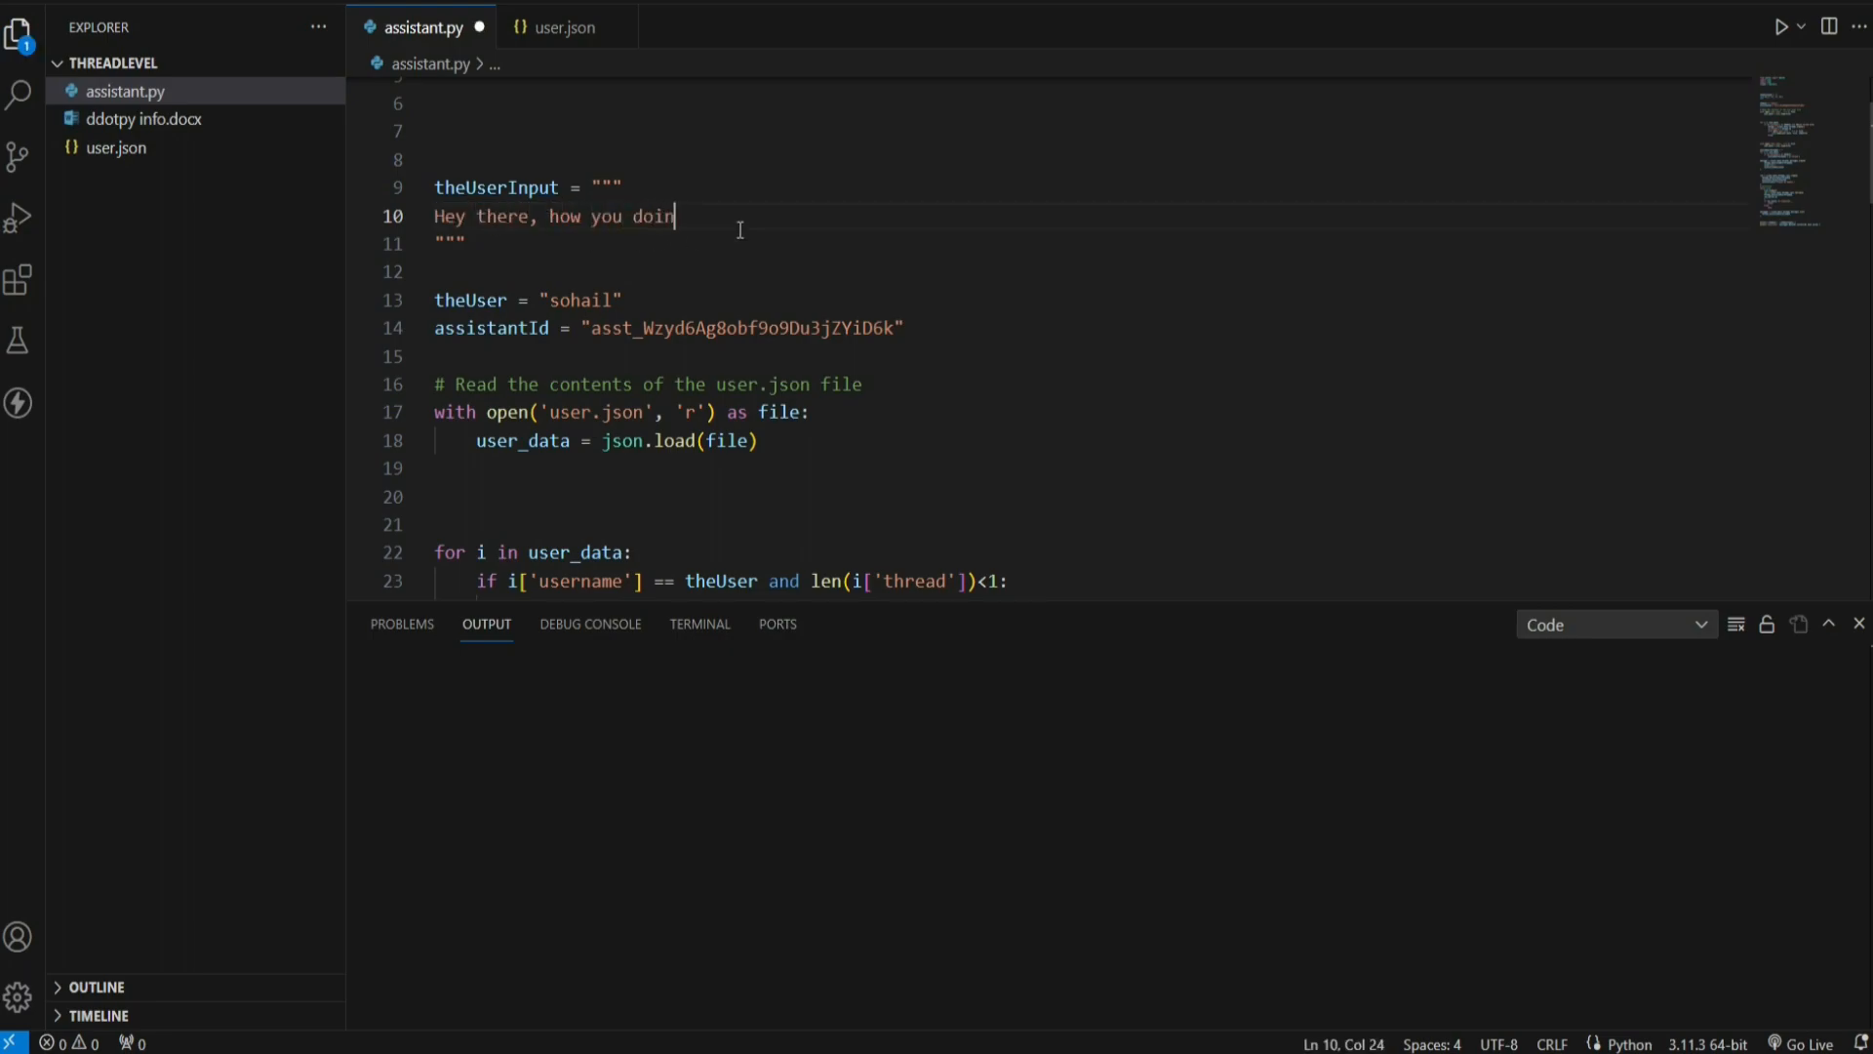
text(?)
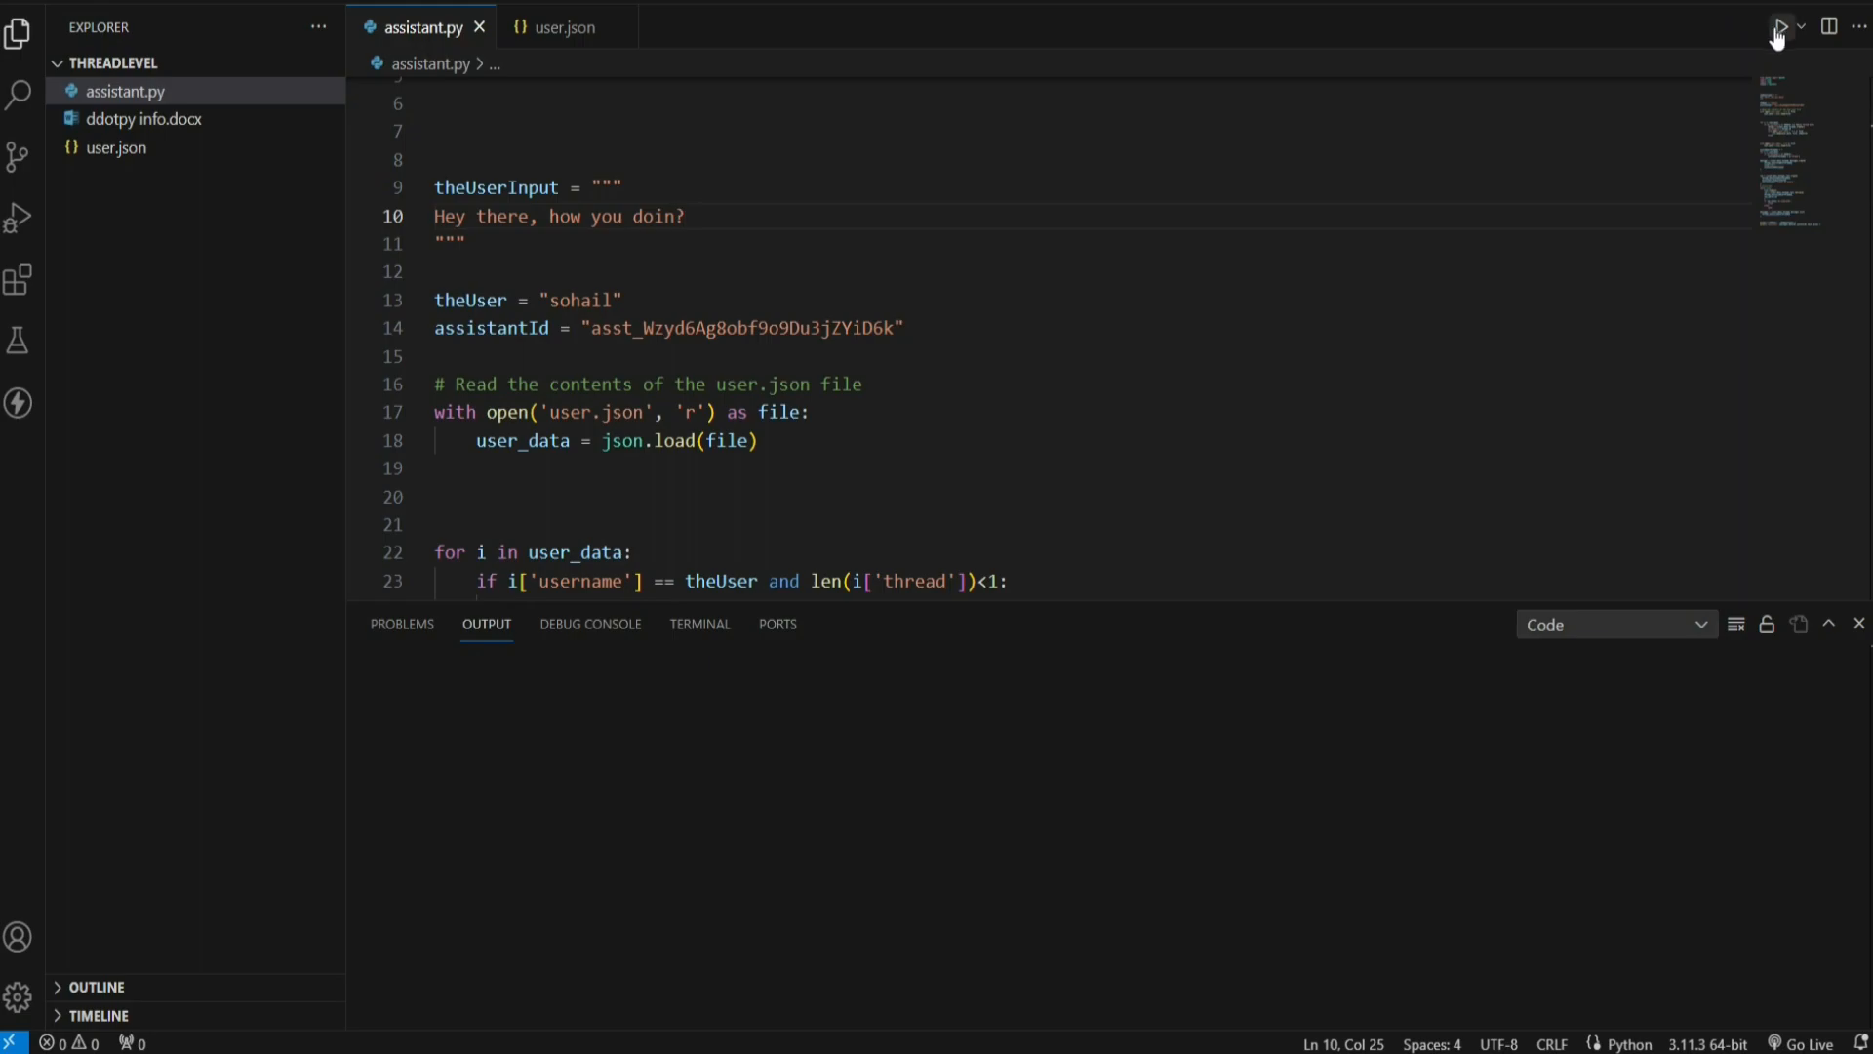
Step: Run assistant.py and highlight the assistant's greeting reply in the output
click(1779, 25)
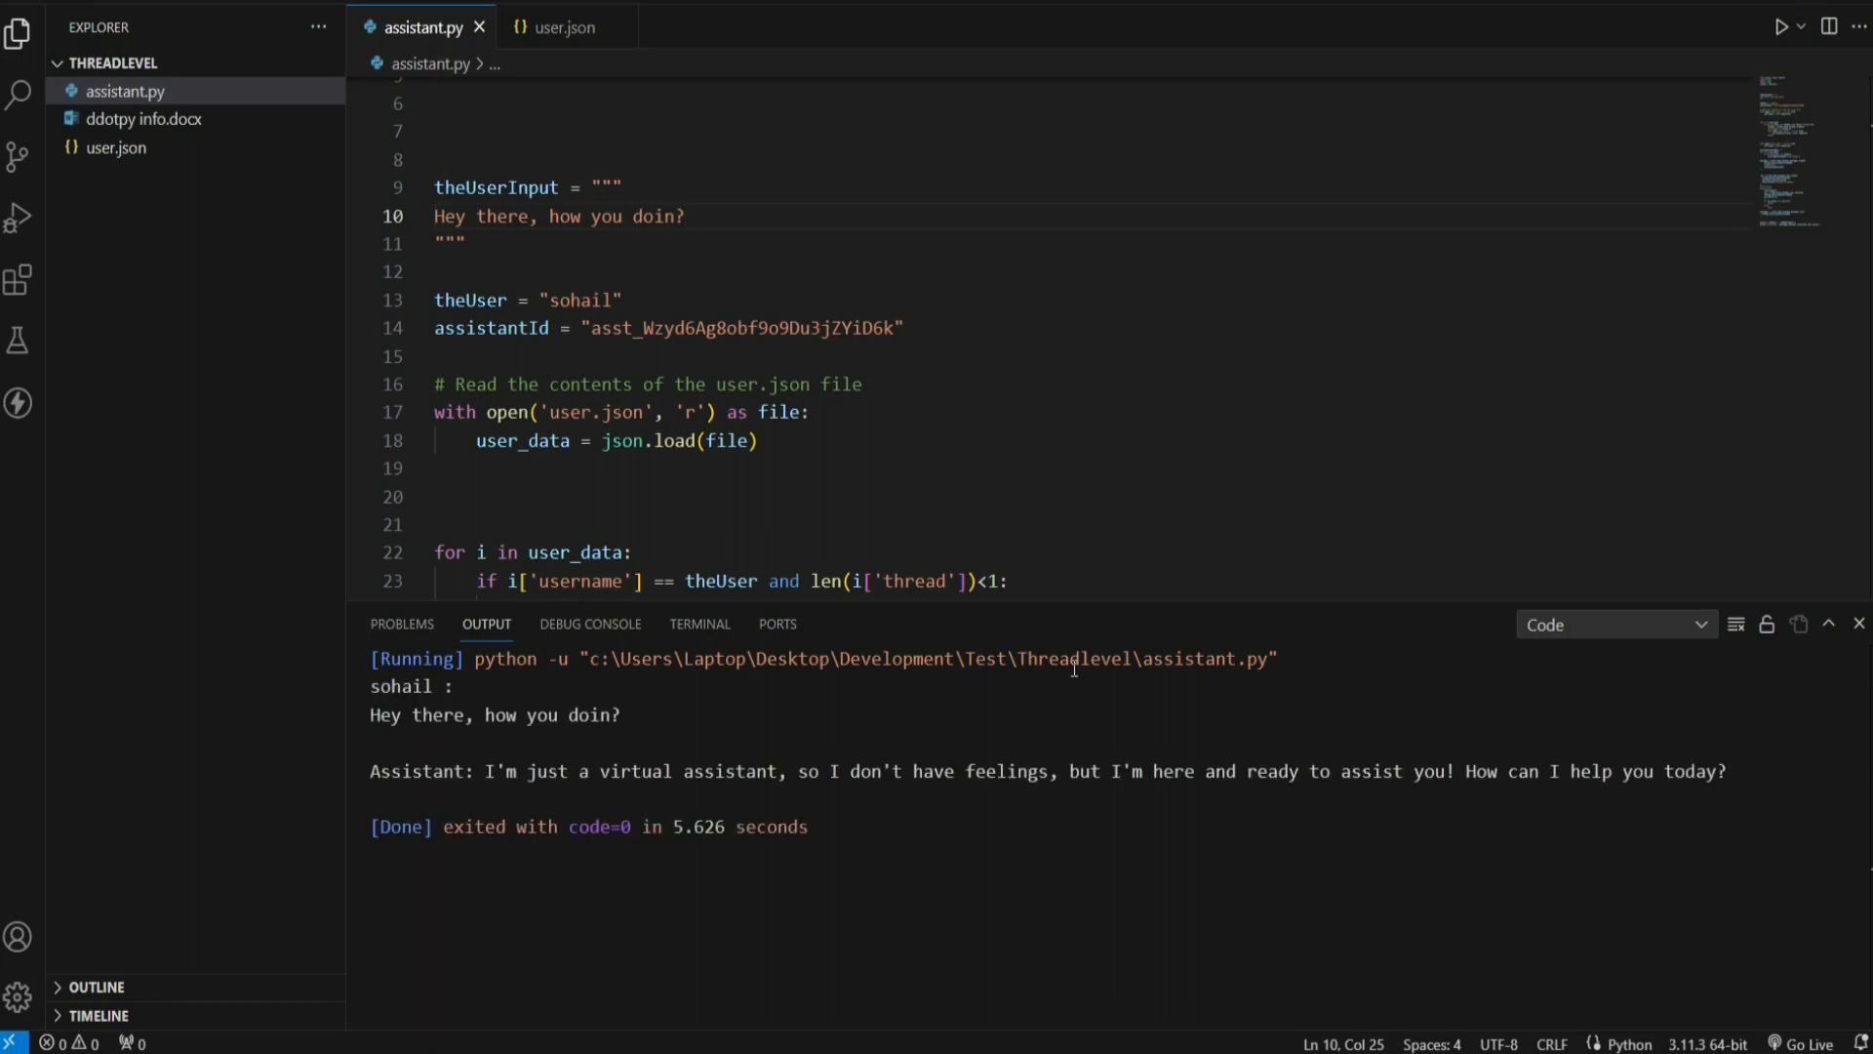
drag(677, 771, 1034, 770)
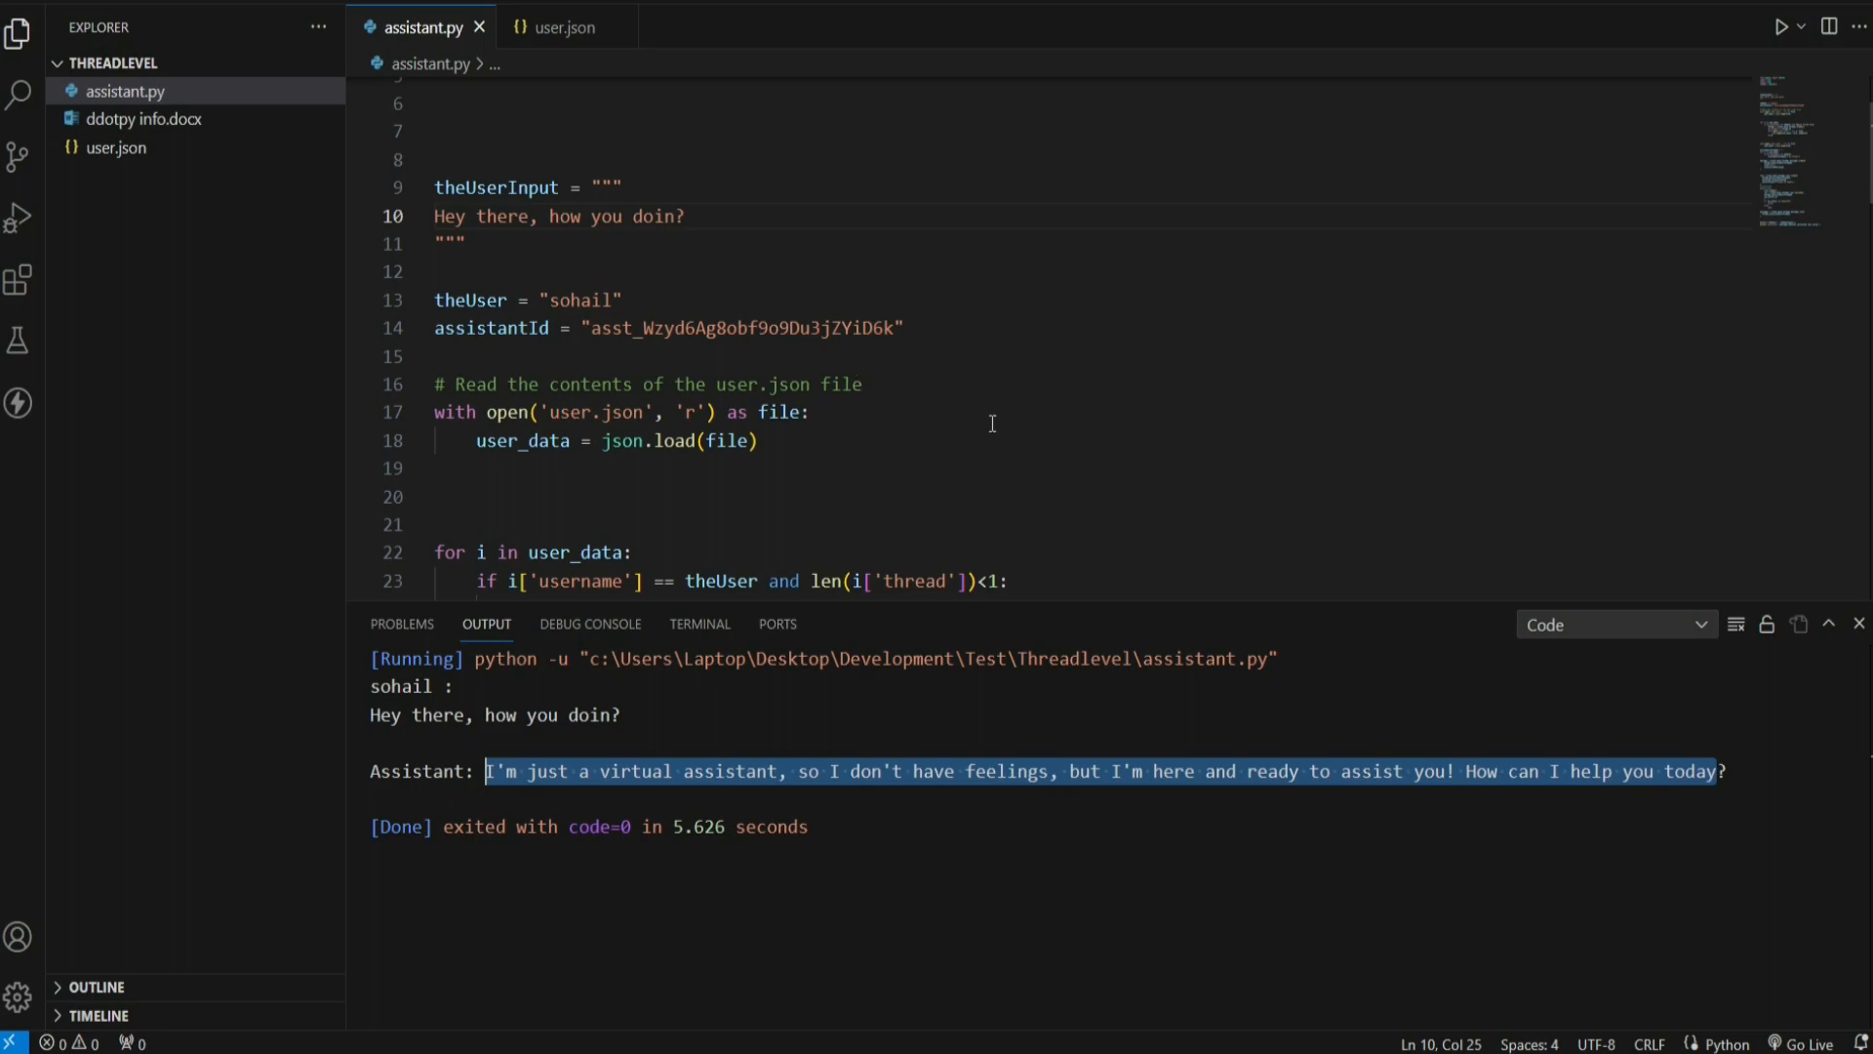
mouse_move(804, 263)
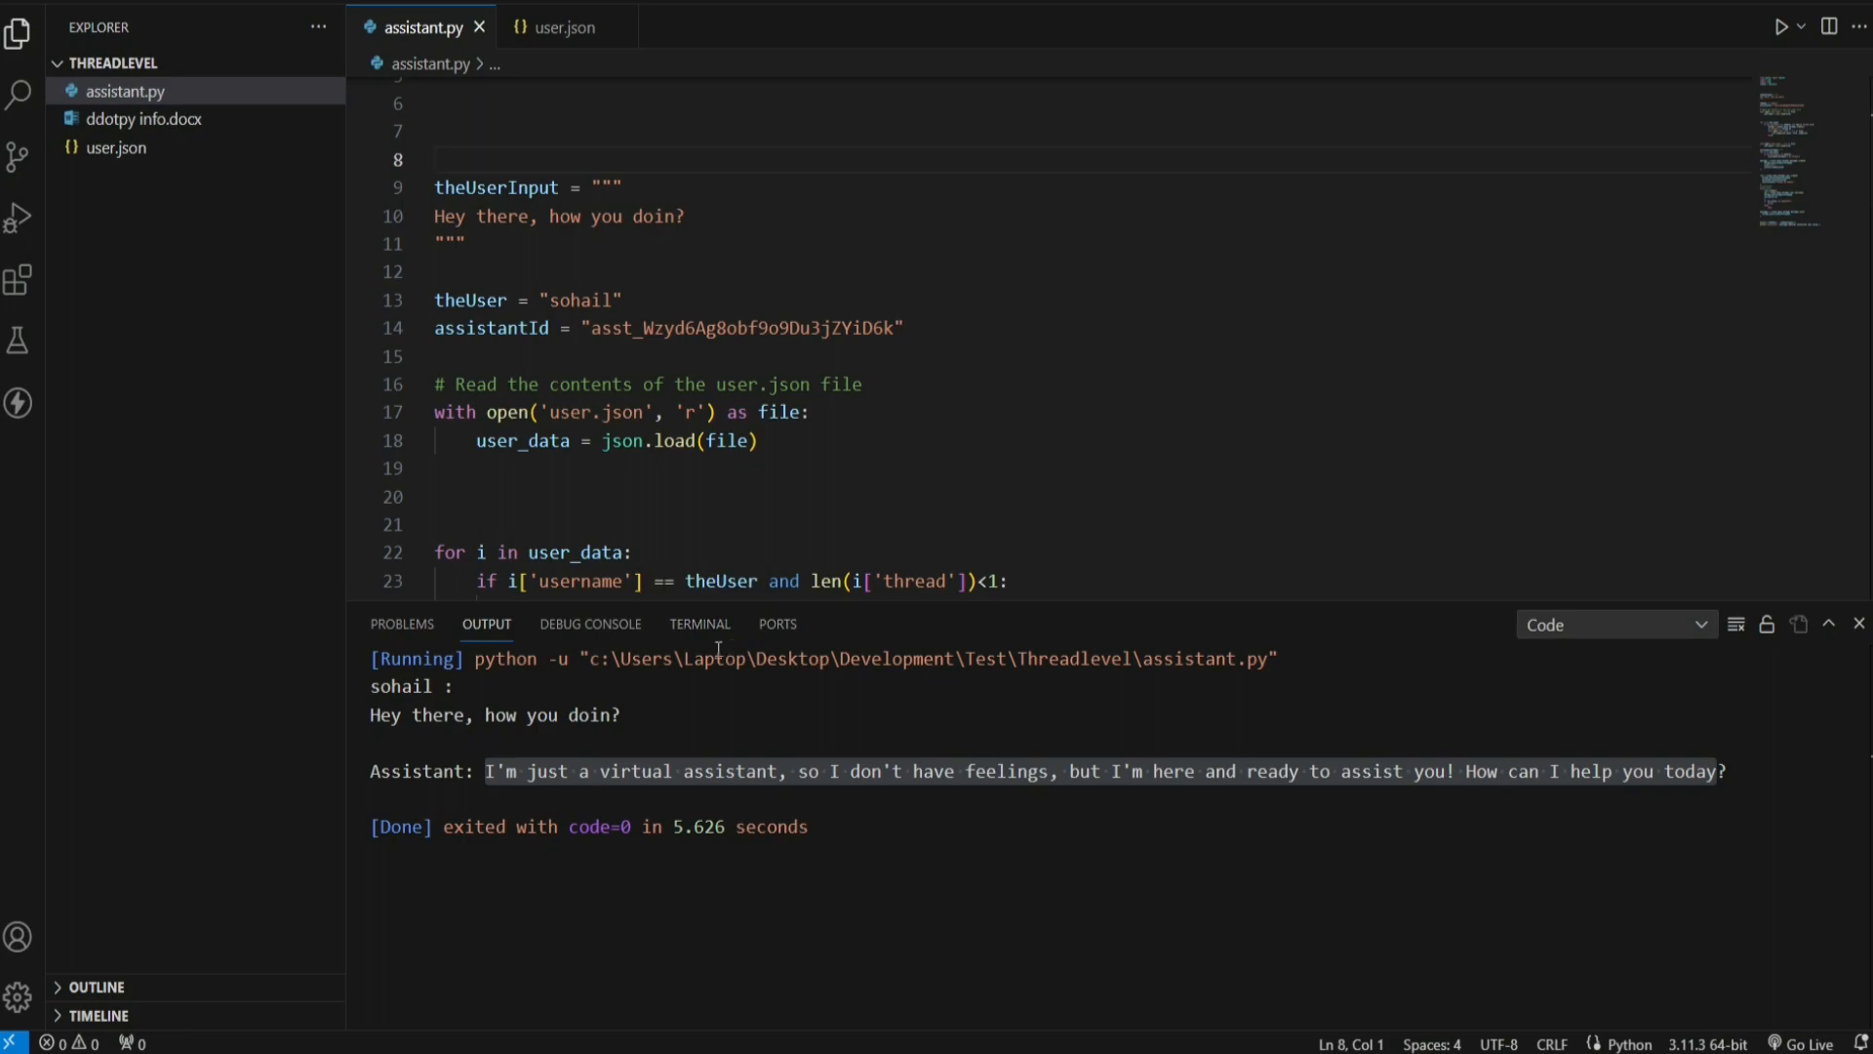
mouse_move(698, 623)
text(pip)
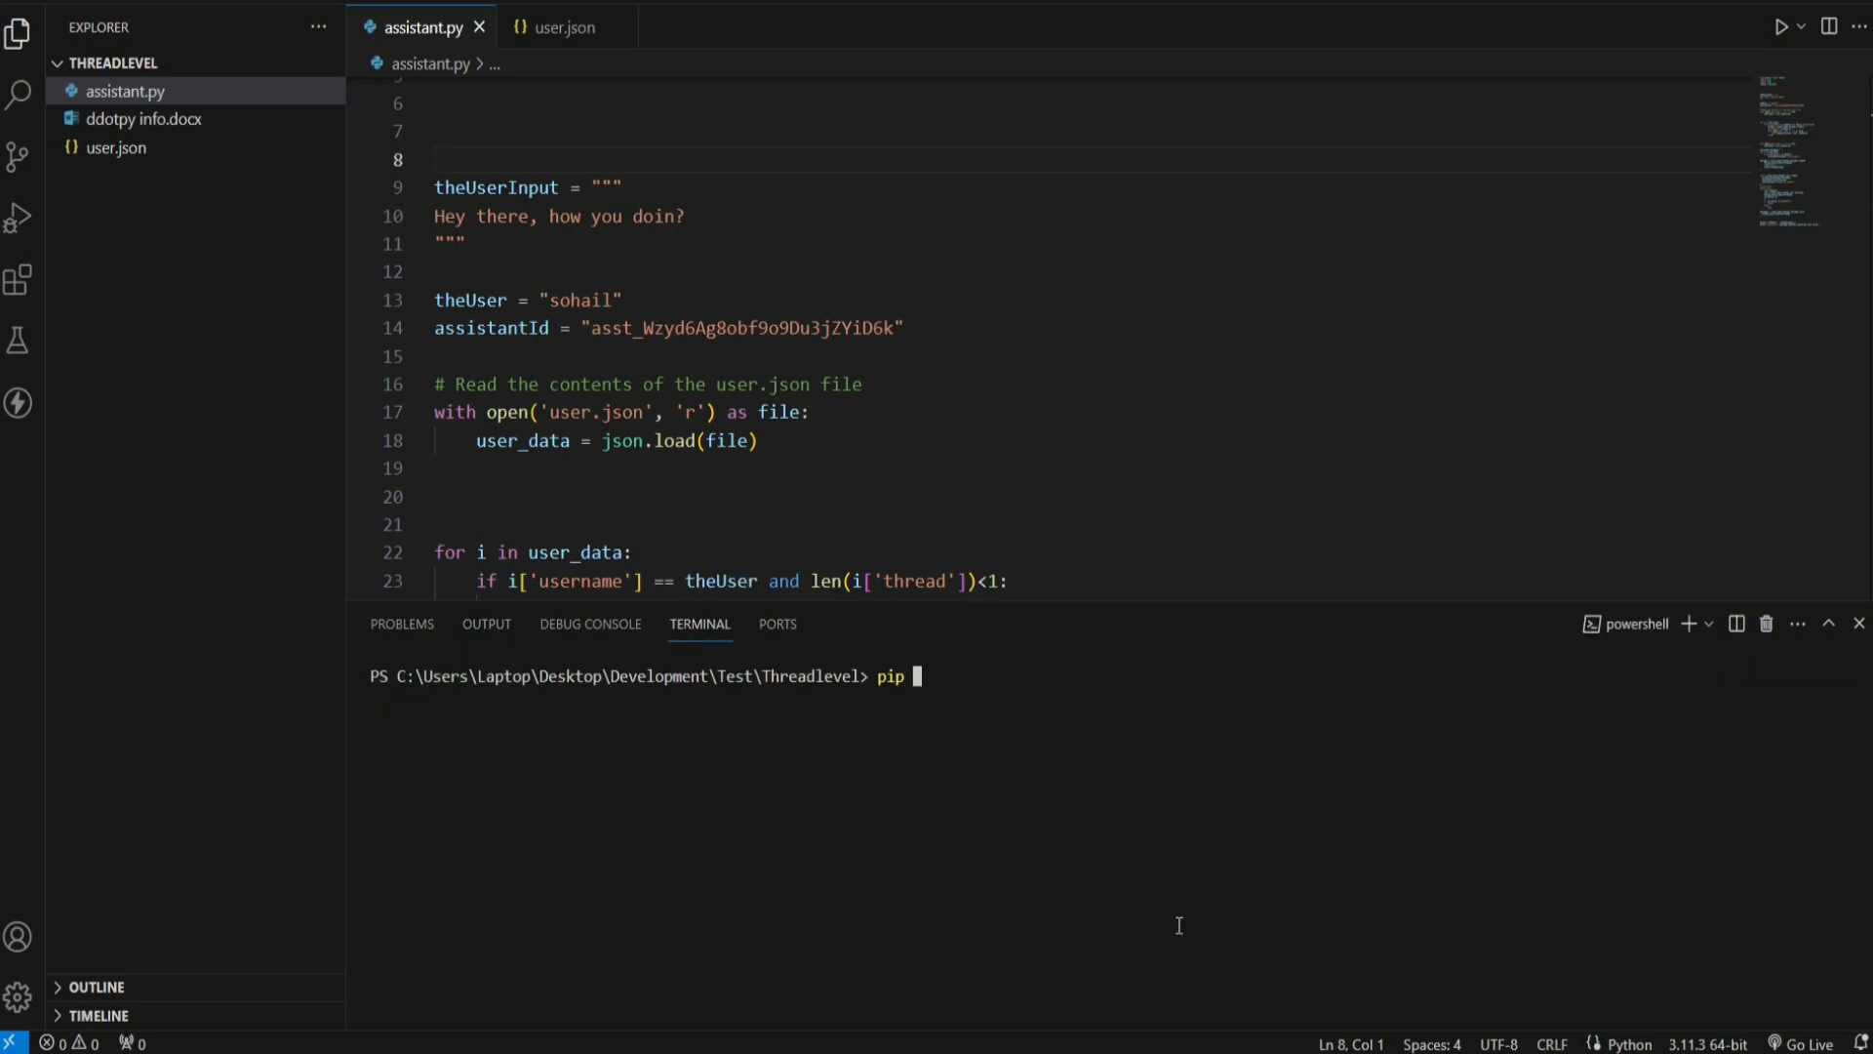
Step: Enter 'pip install --upgrade openai' in the terminal, then select the greeting question in the script
text(install --)
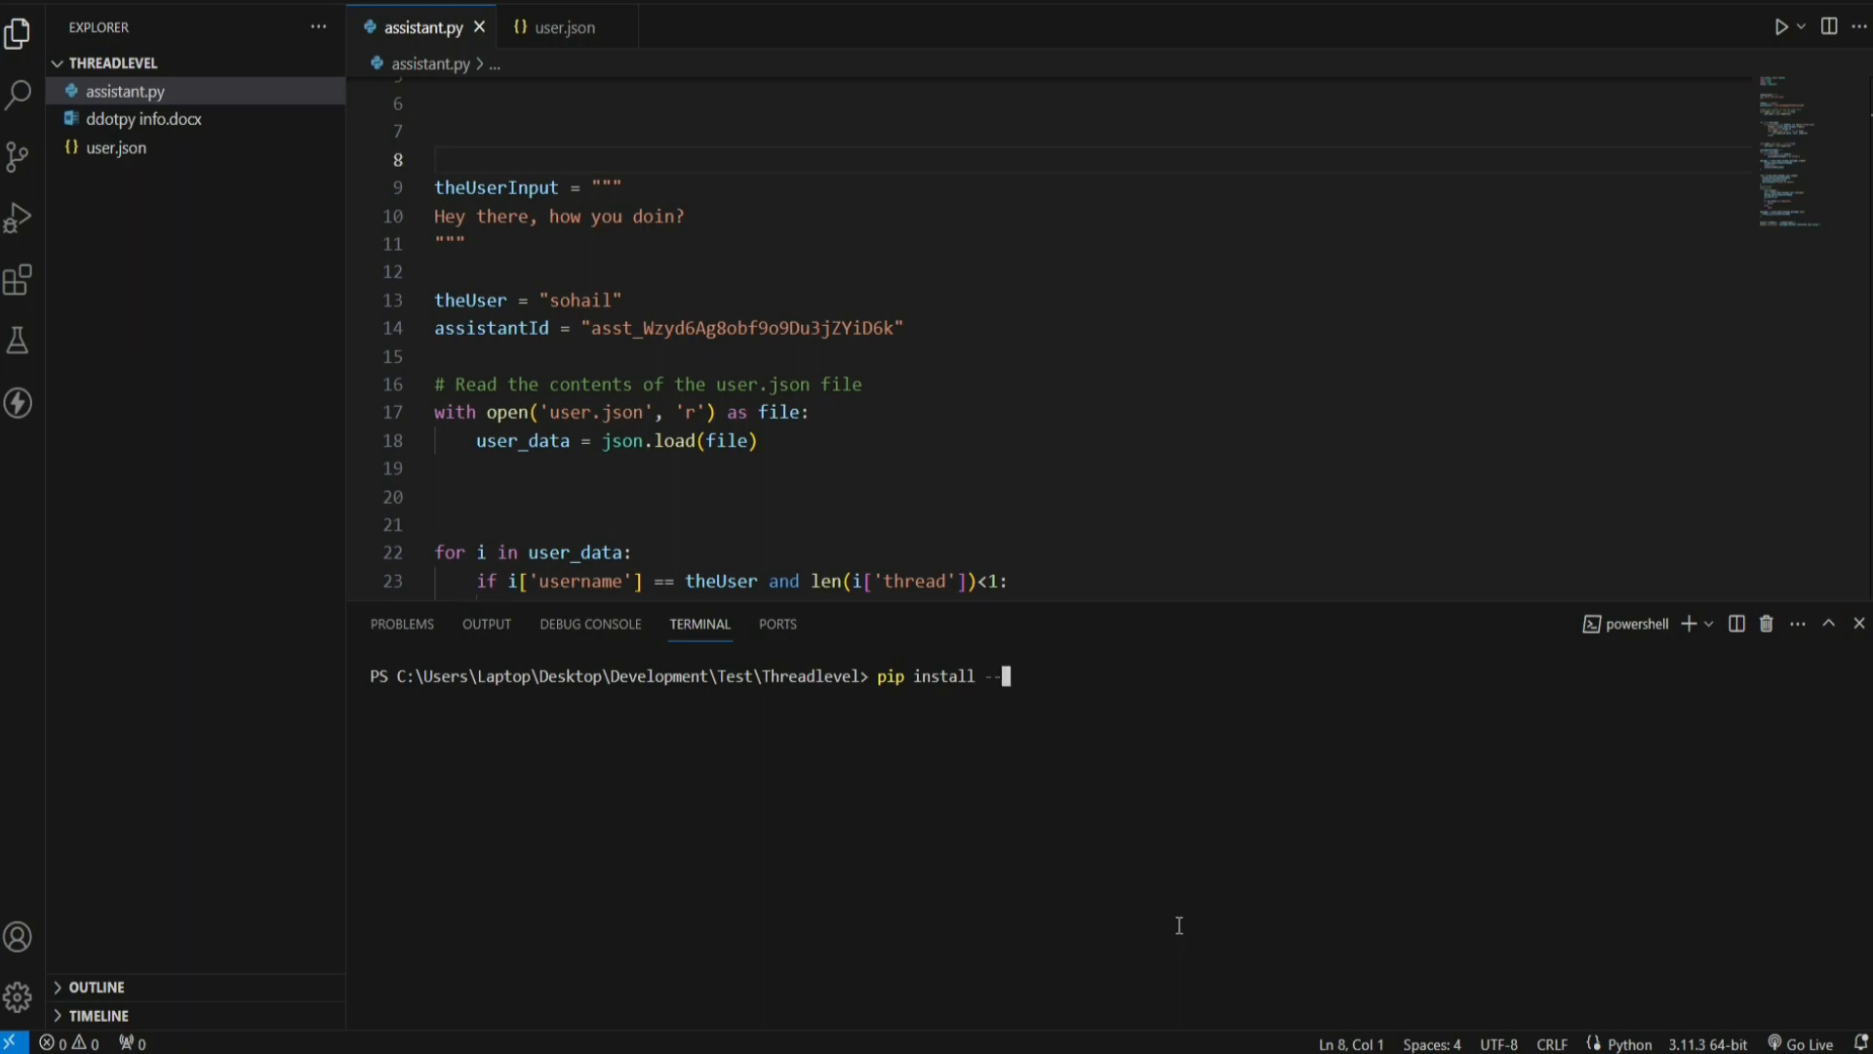
text(upgrade openai)
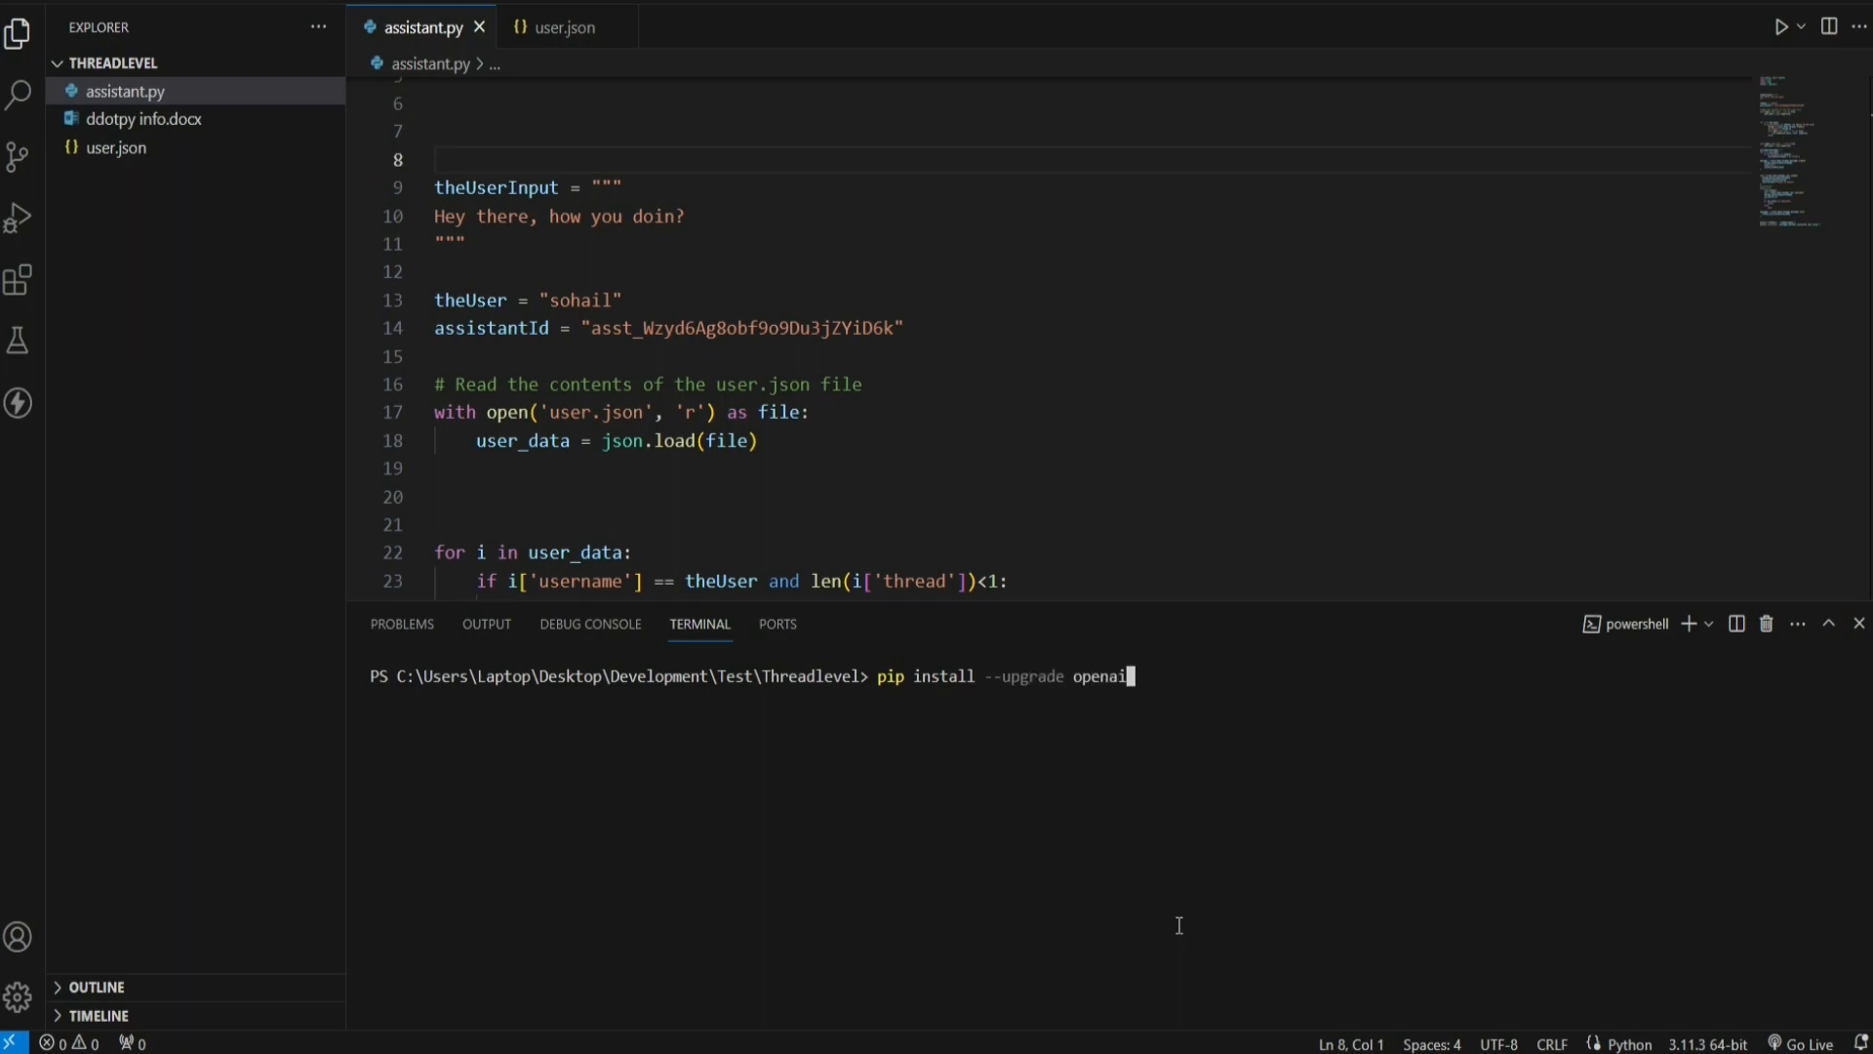
drag(878, 675, 1130, 675)
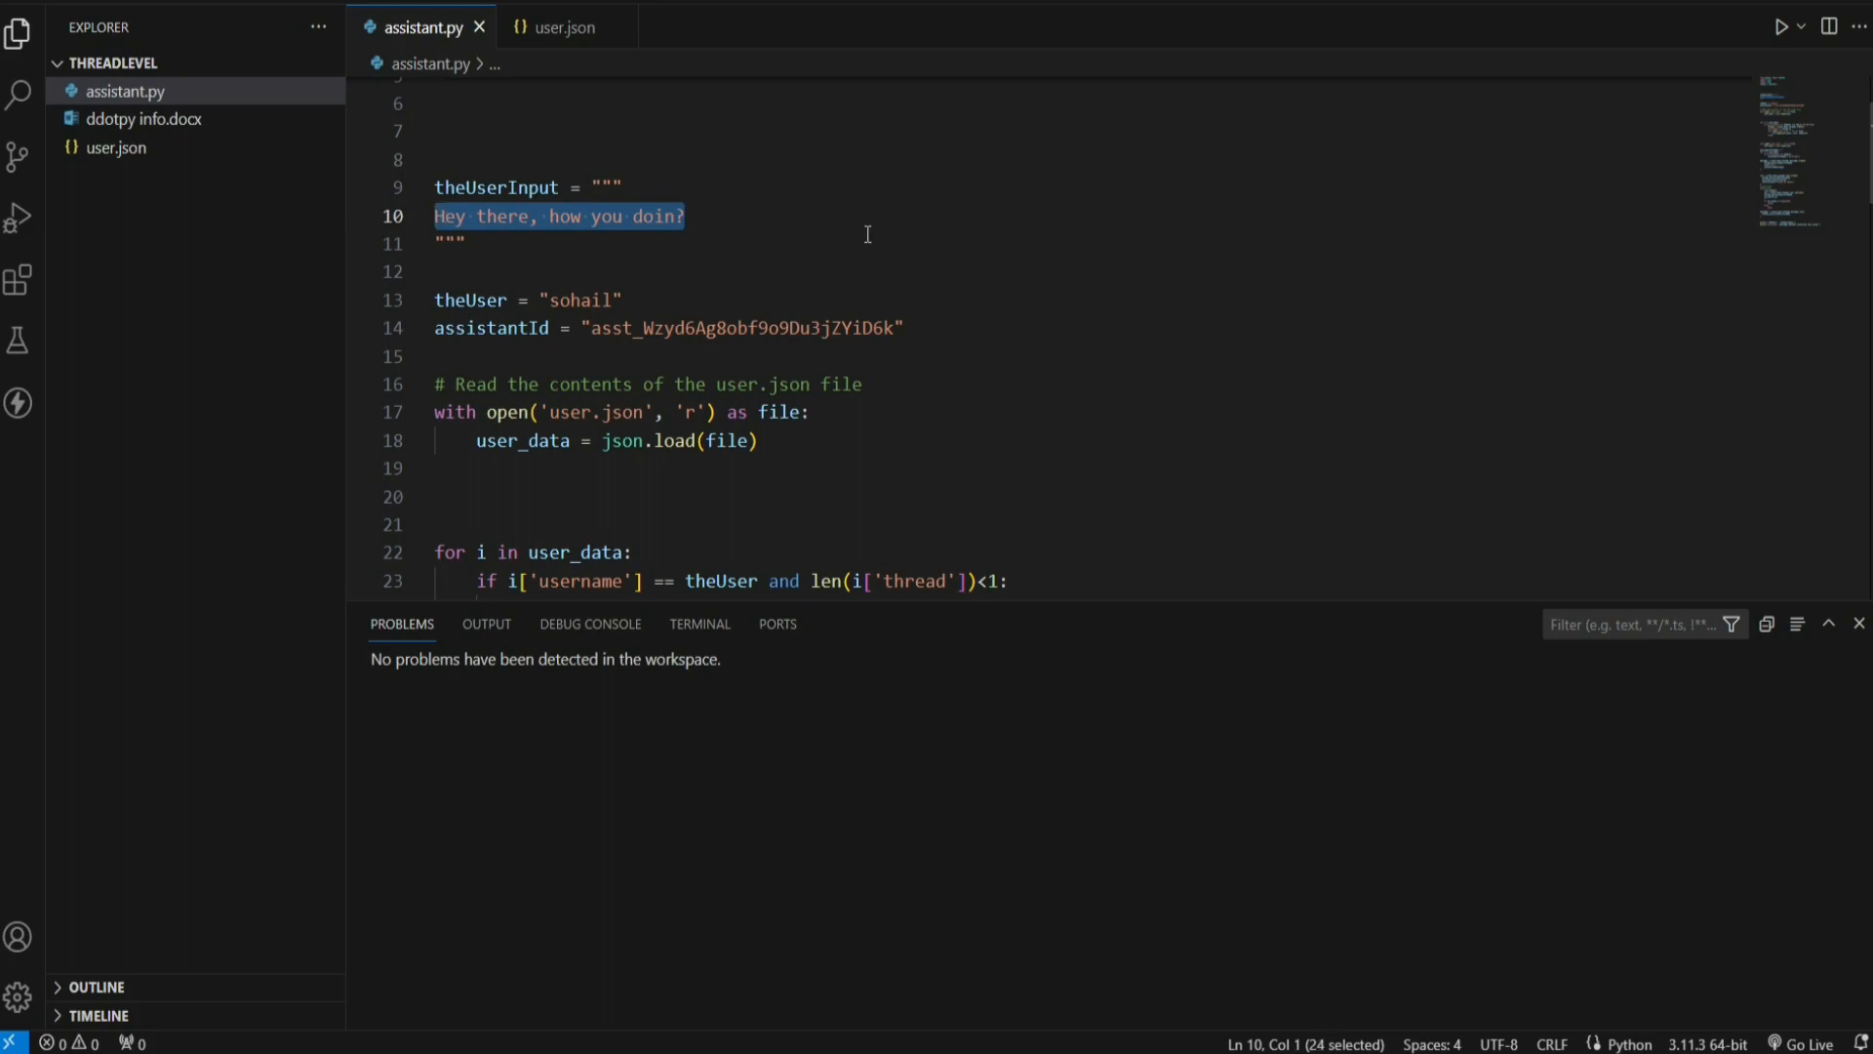
Step: Change the question to ask what it knows about sohail, rerun, and highlight the encoding error in the output
text(what do you know baout sohail?)
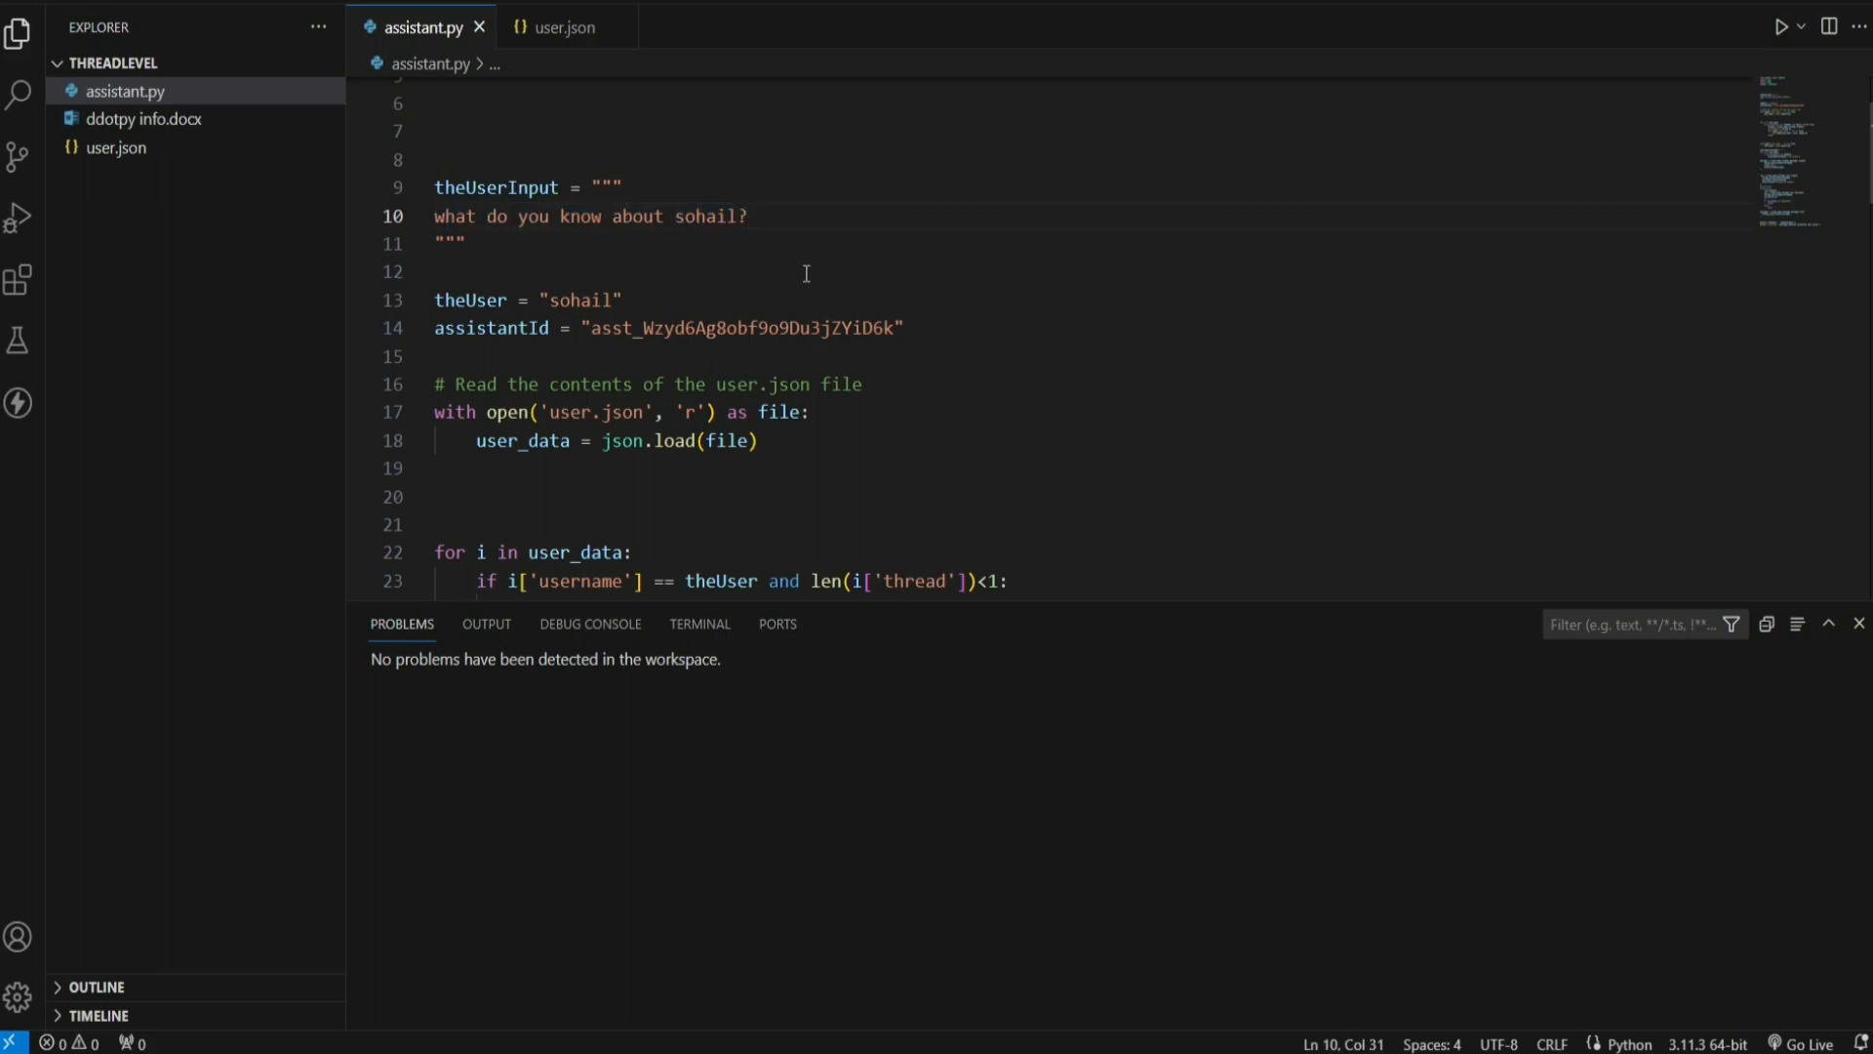
mouse_move(1038, 258)
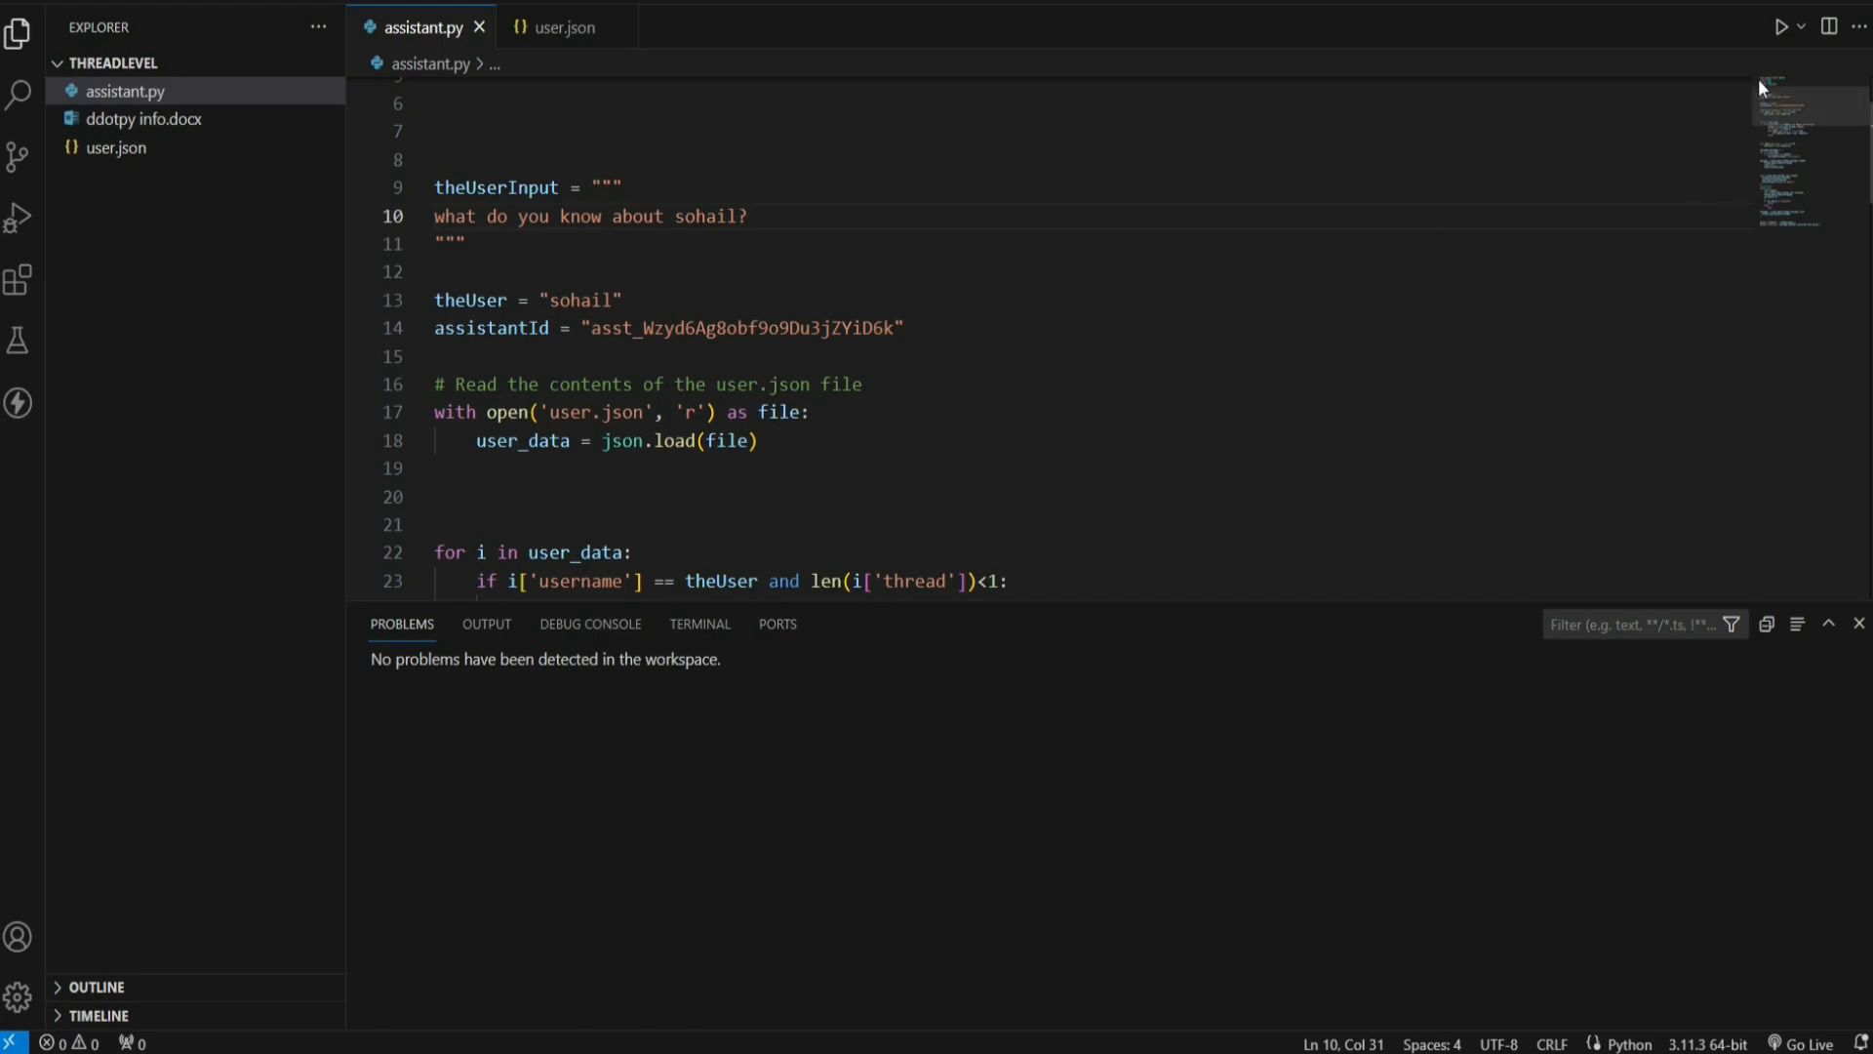
click(1780, 26)
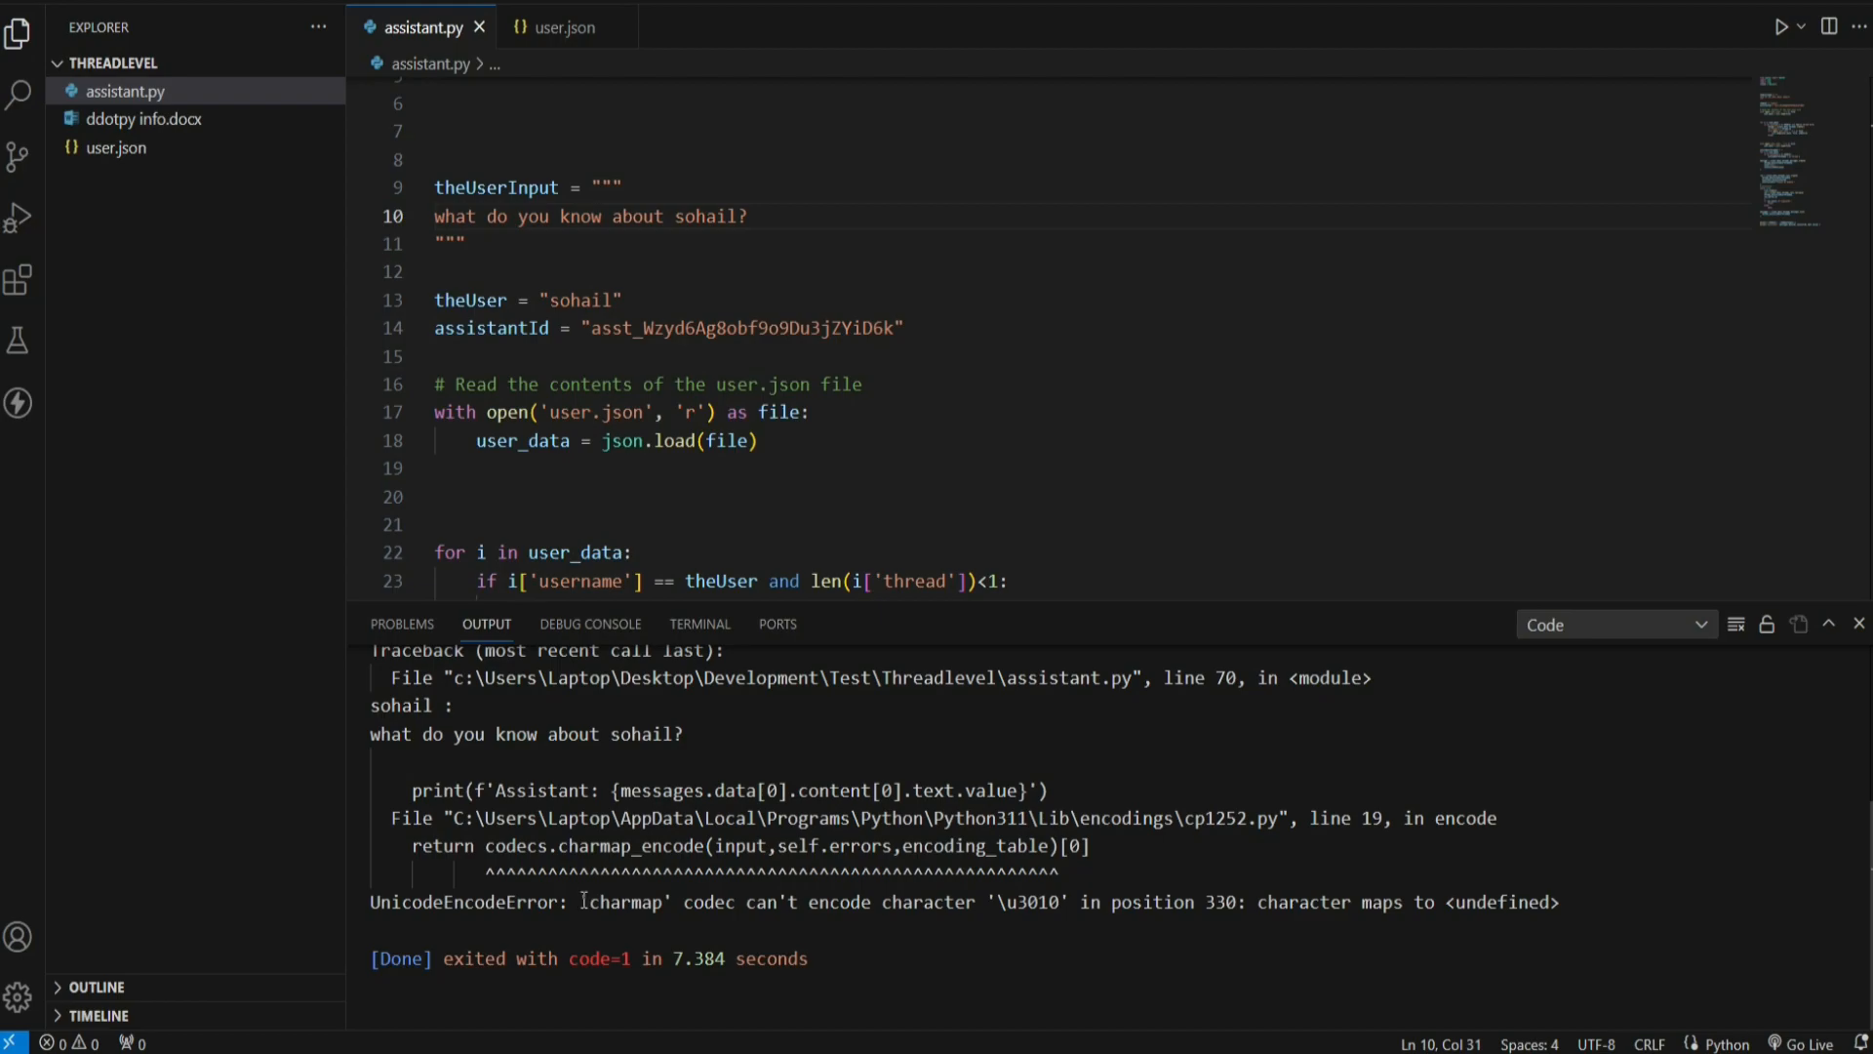
drag(691, 902, 849, 902)
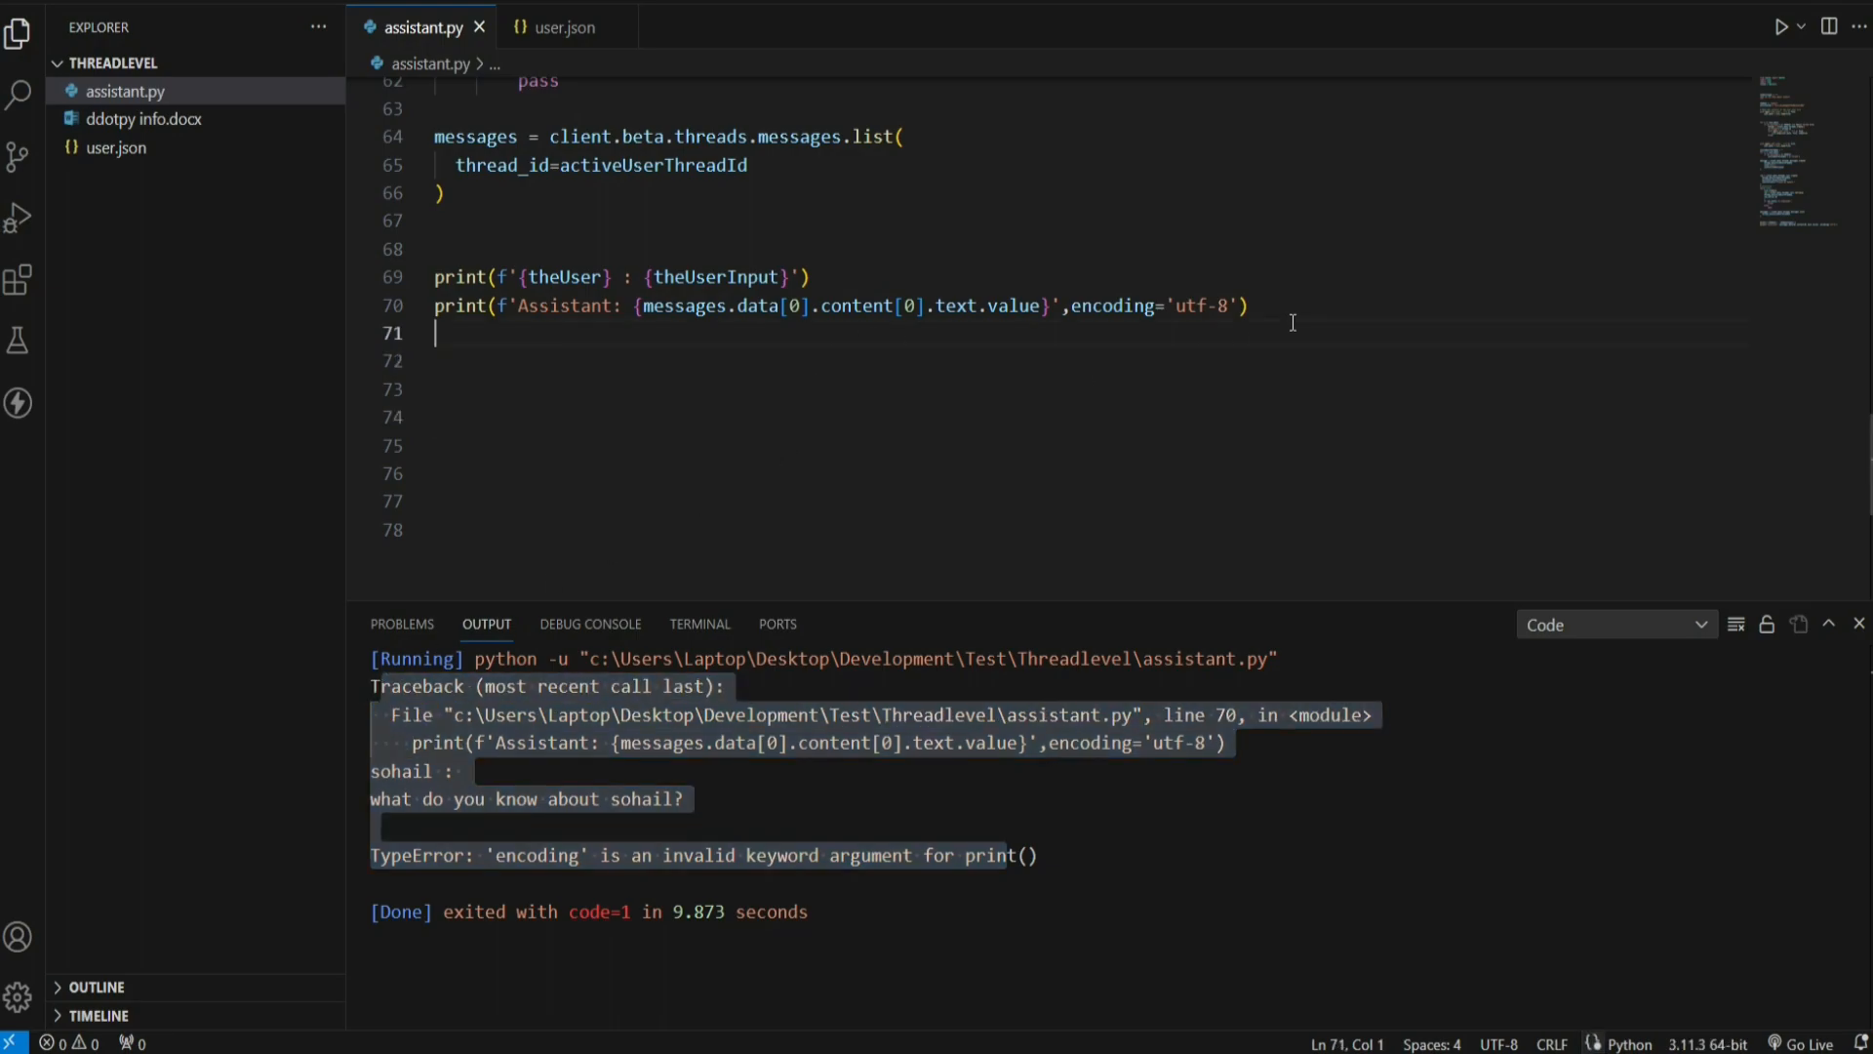
Step: Write the reply to output.txt via with open('output.txt','w',encoding='utf-8') instead of printing it
text(with)
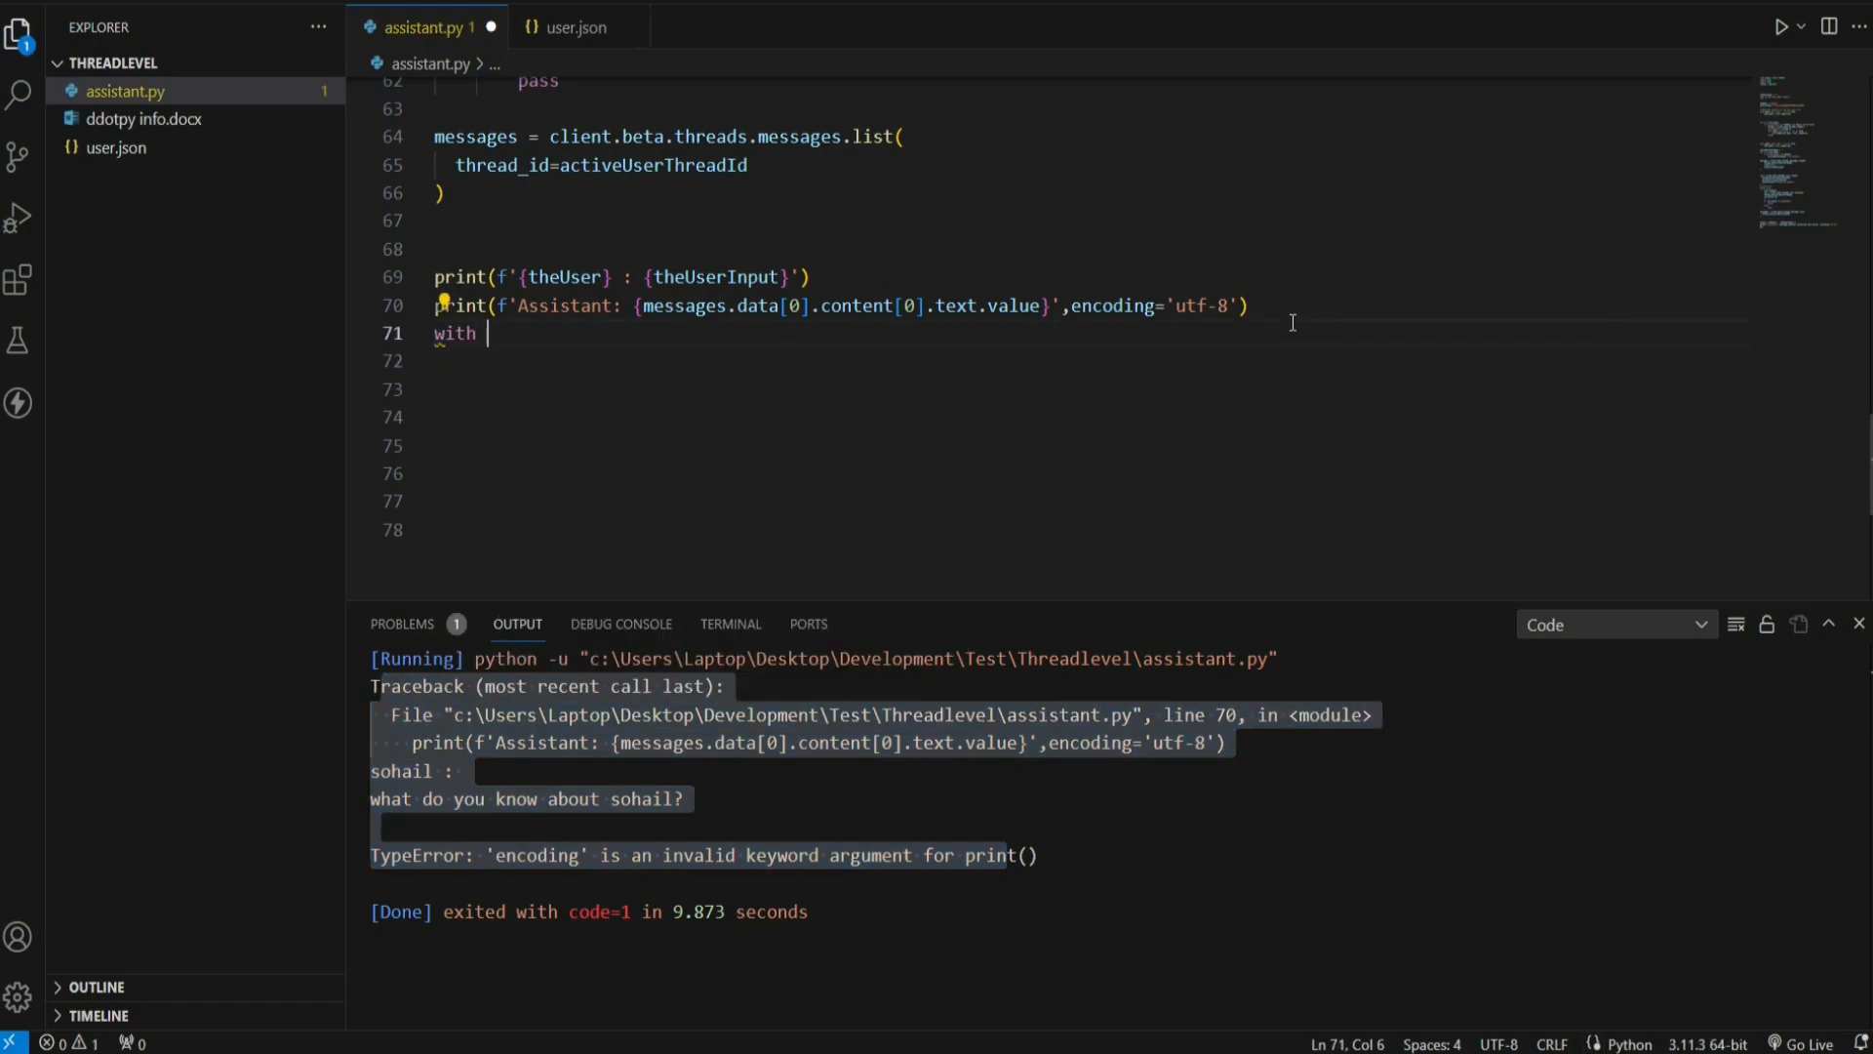
text(open("output.tx)
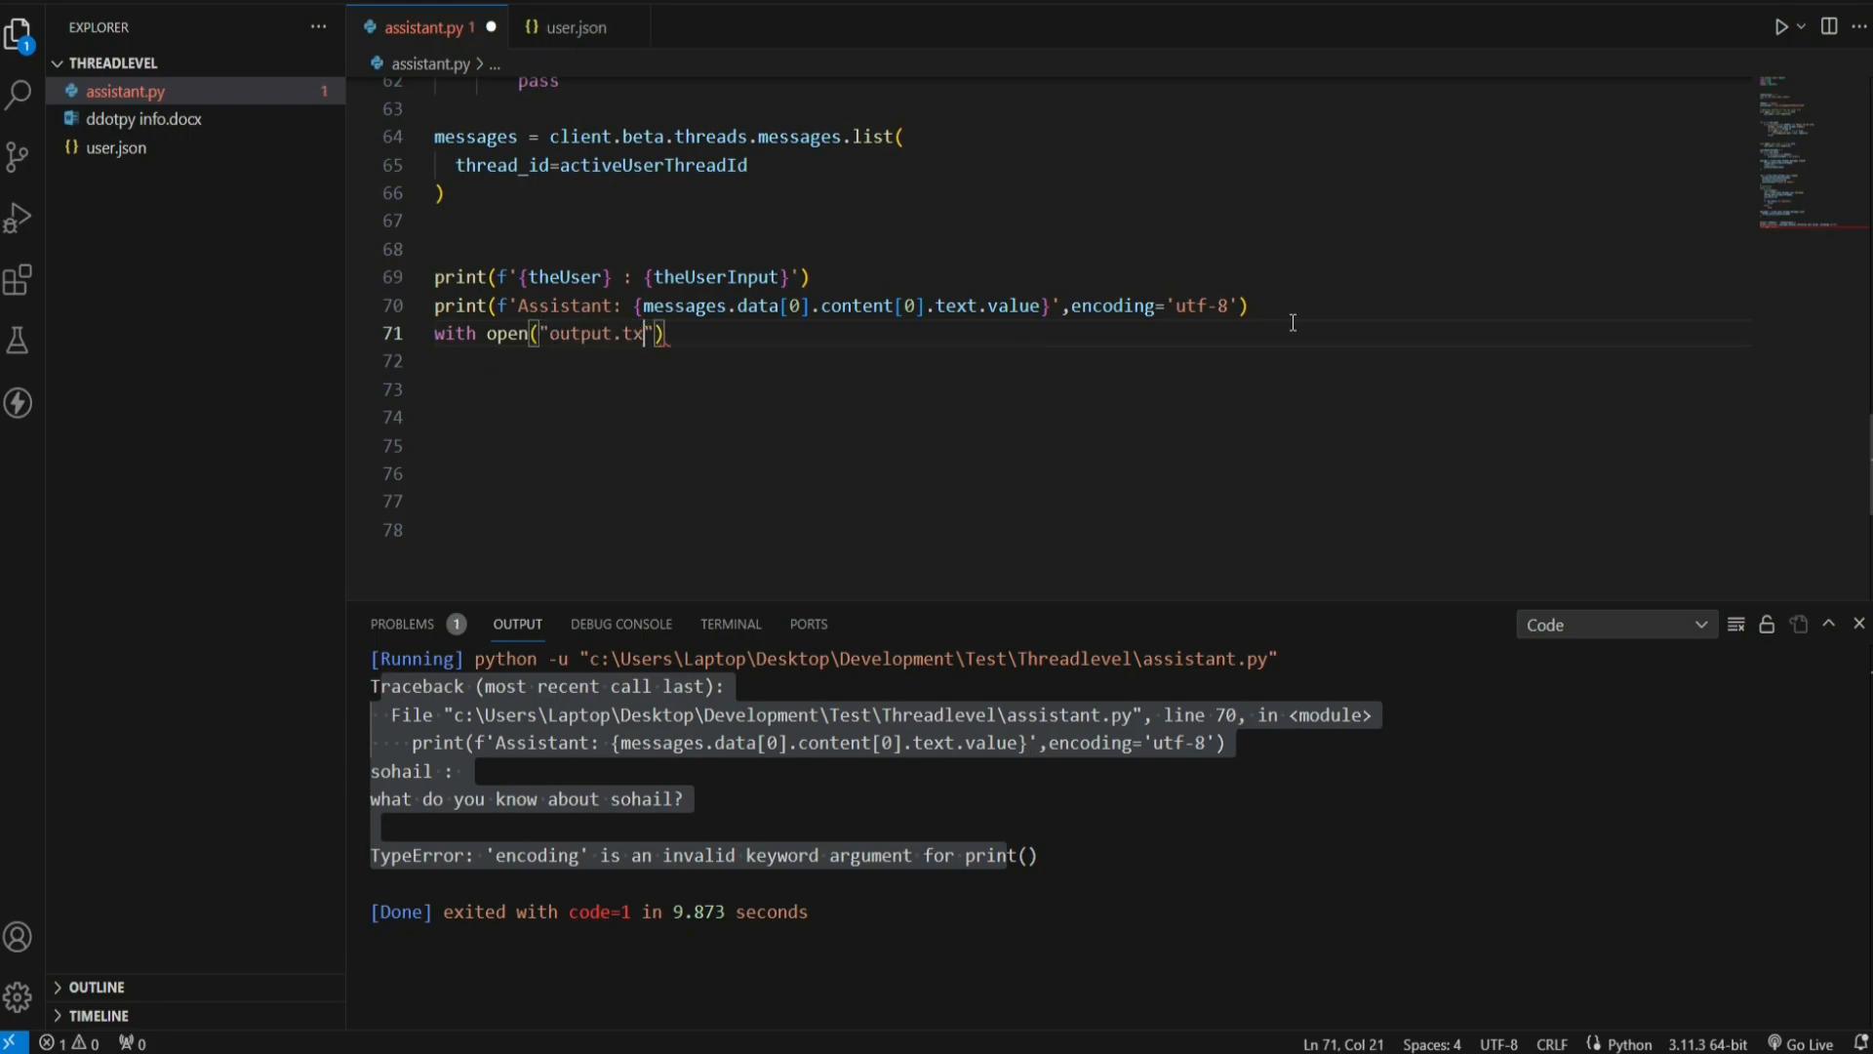
text(,'w')
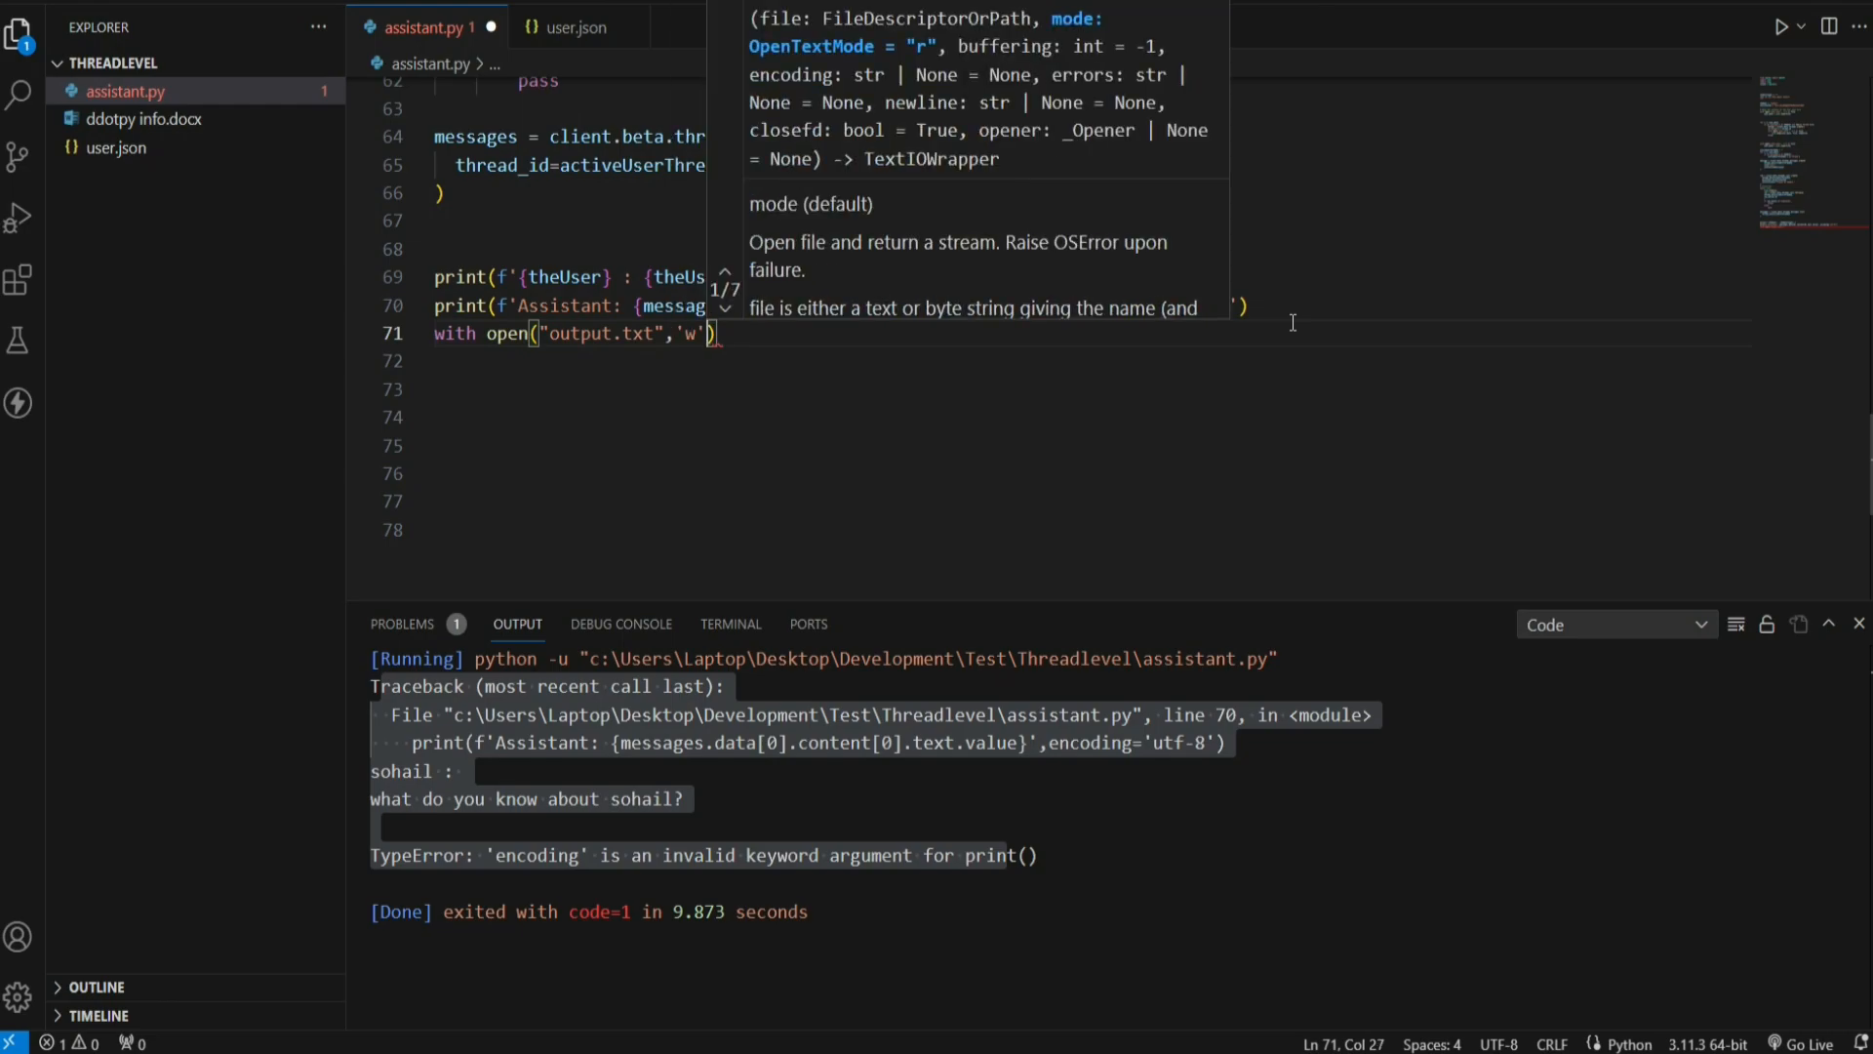
text(,encoding=)
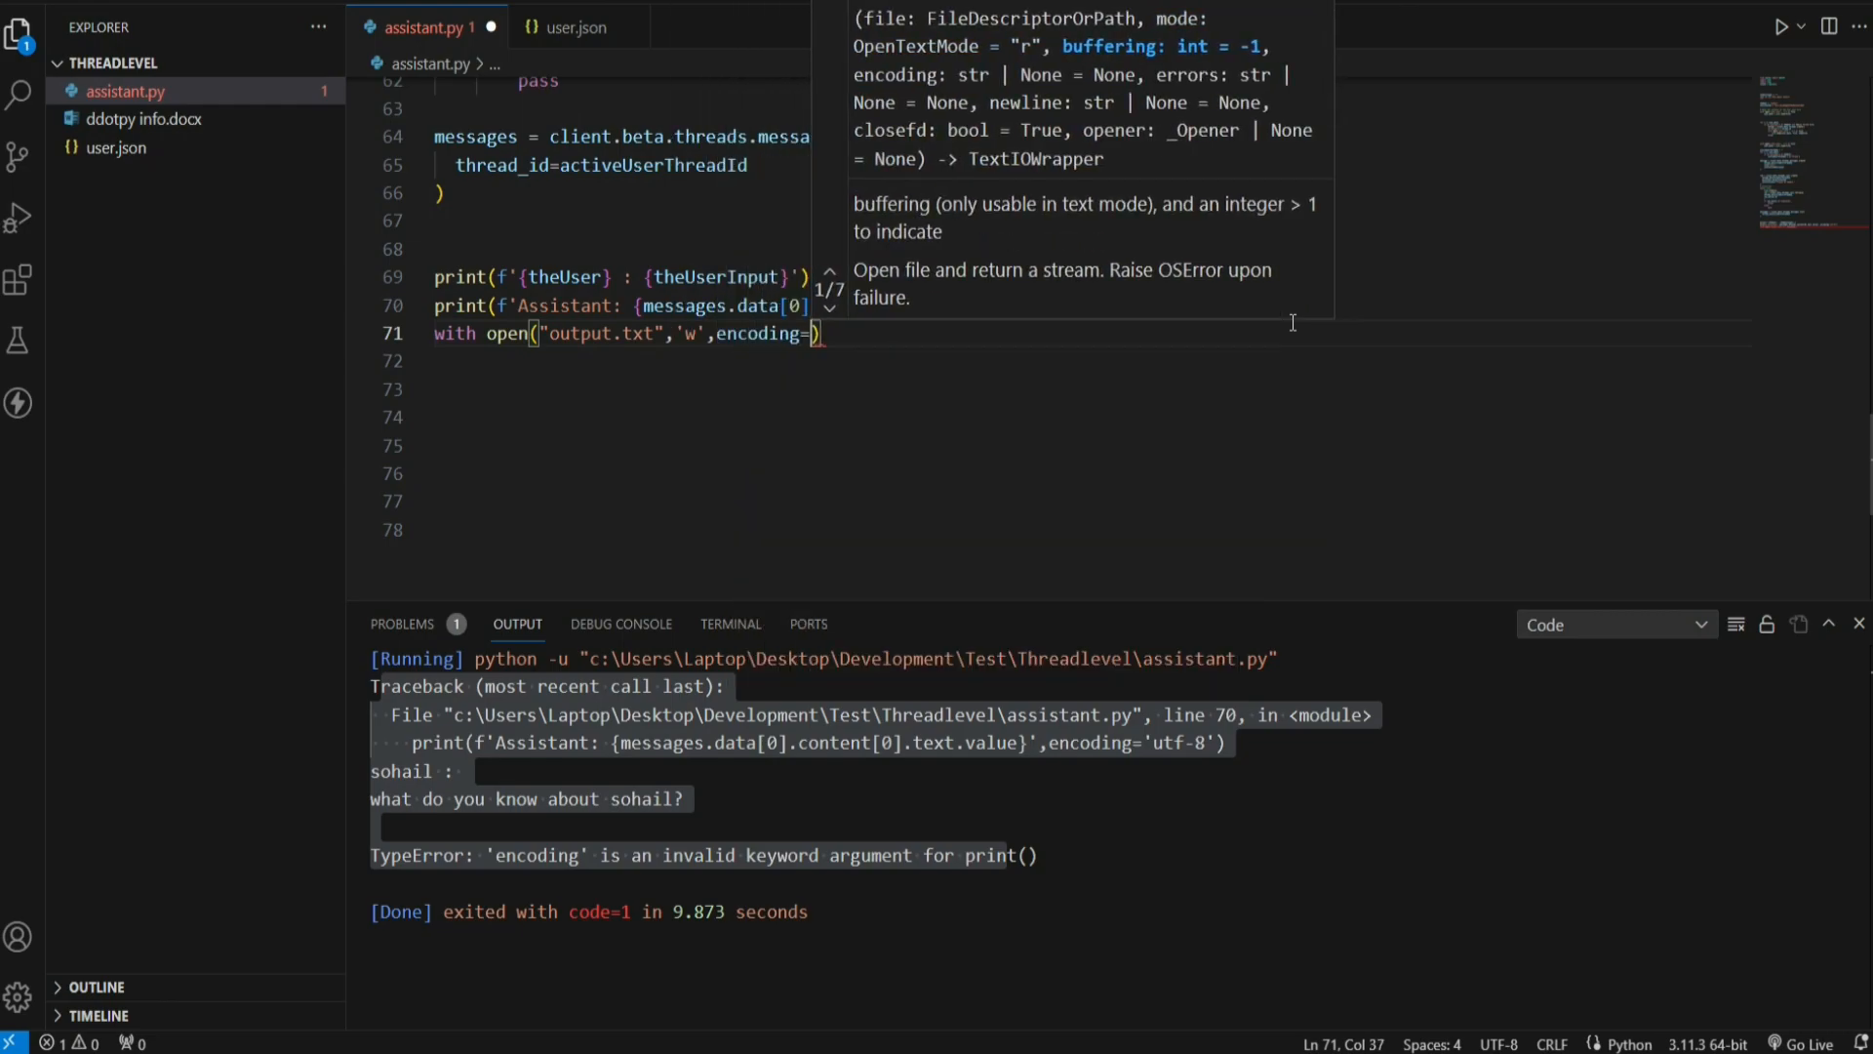
text(utf-8')
click(1091, 361)
text(file.write(messages.data[0].content[0].text.value))
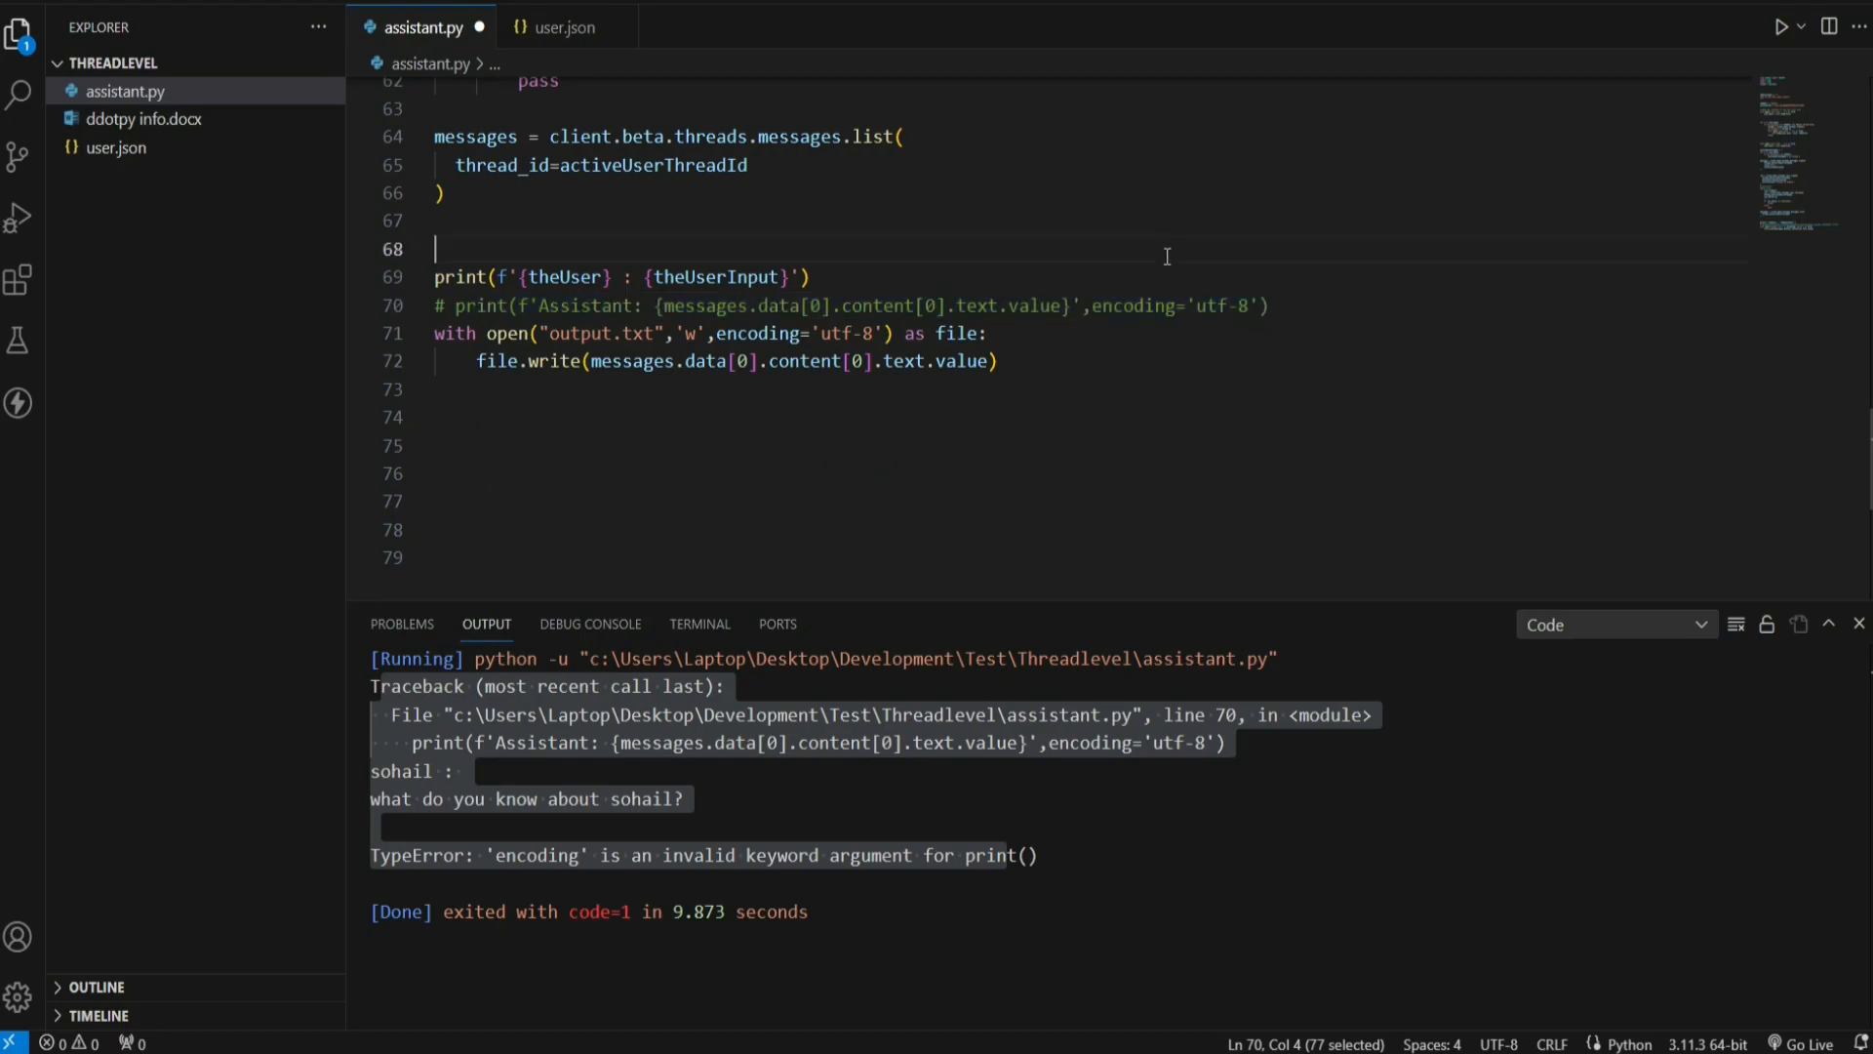
double_click(603, 333)
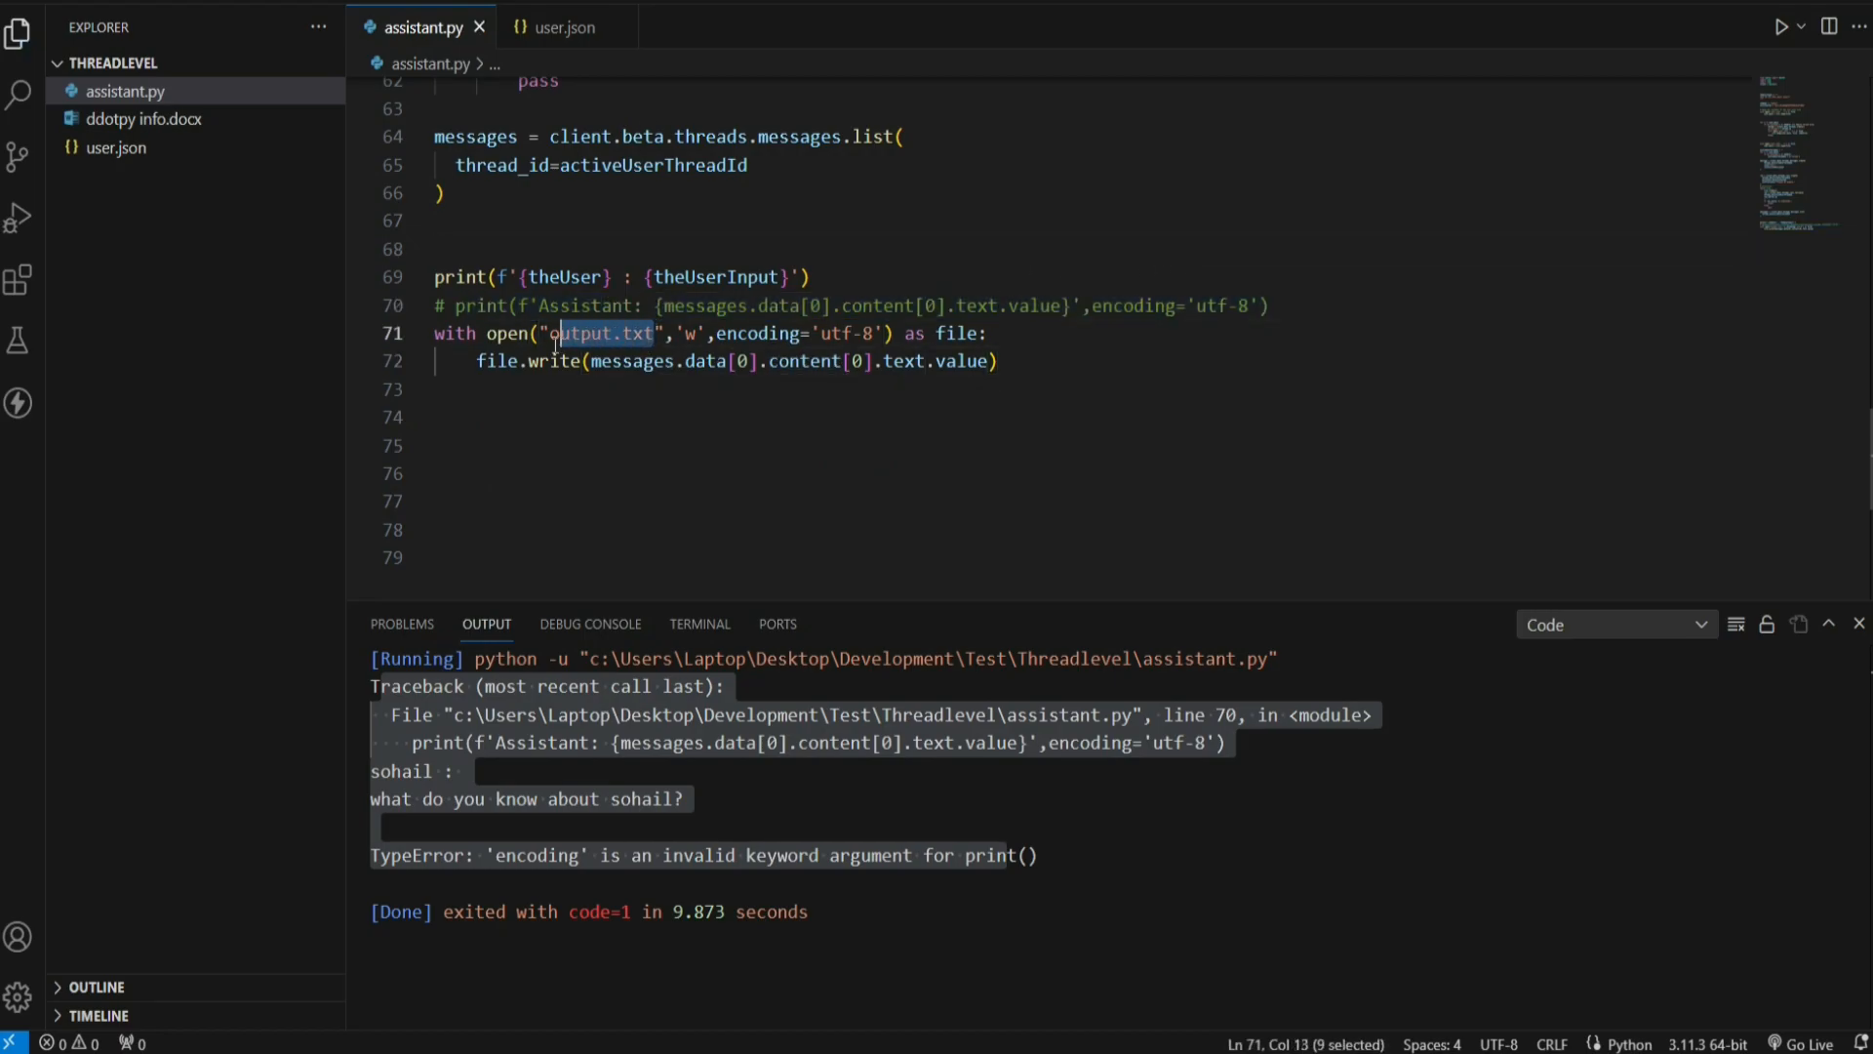
Step: Run the script and highlight the question echoed in the run output
click(1780, 26)
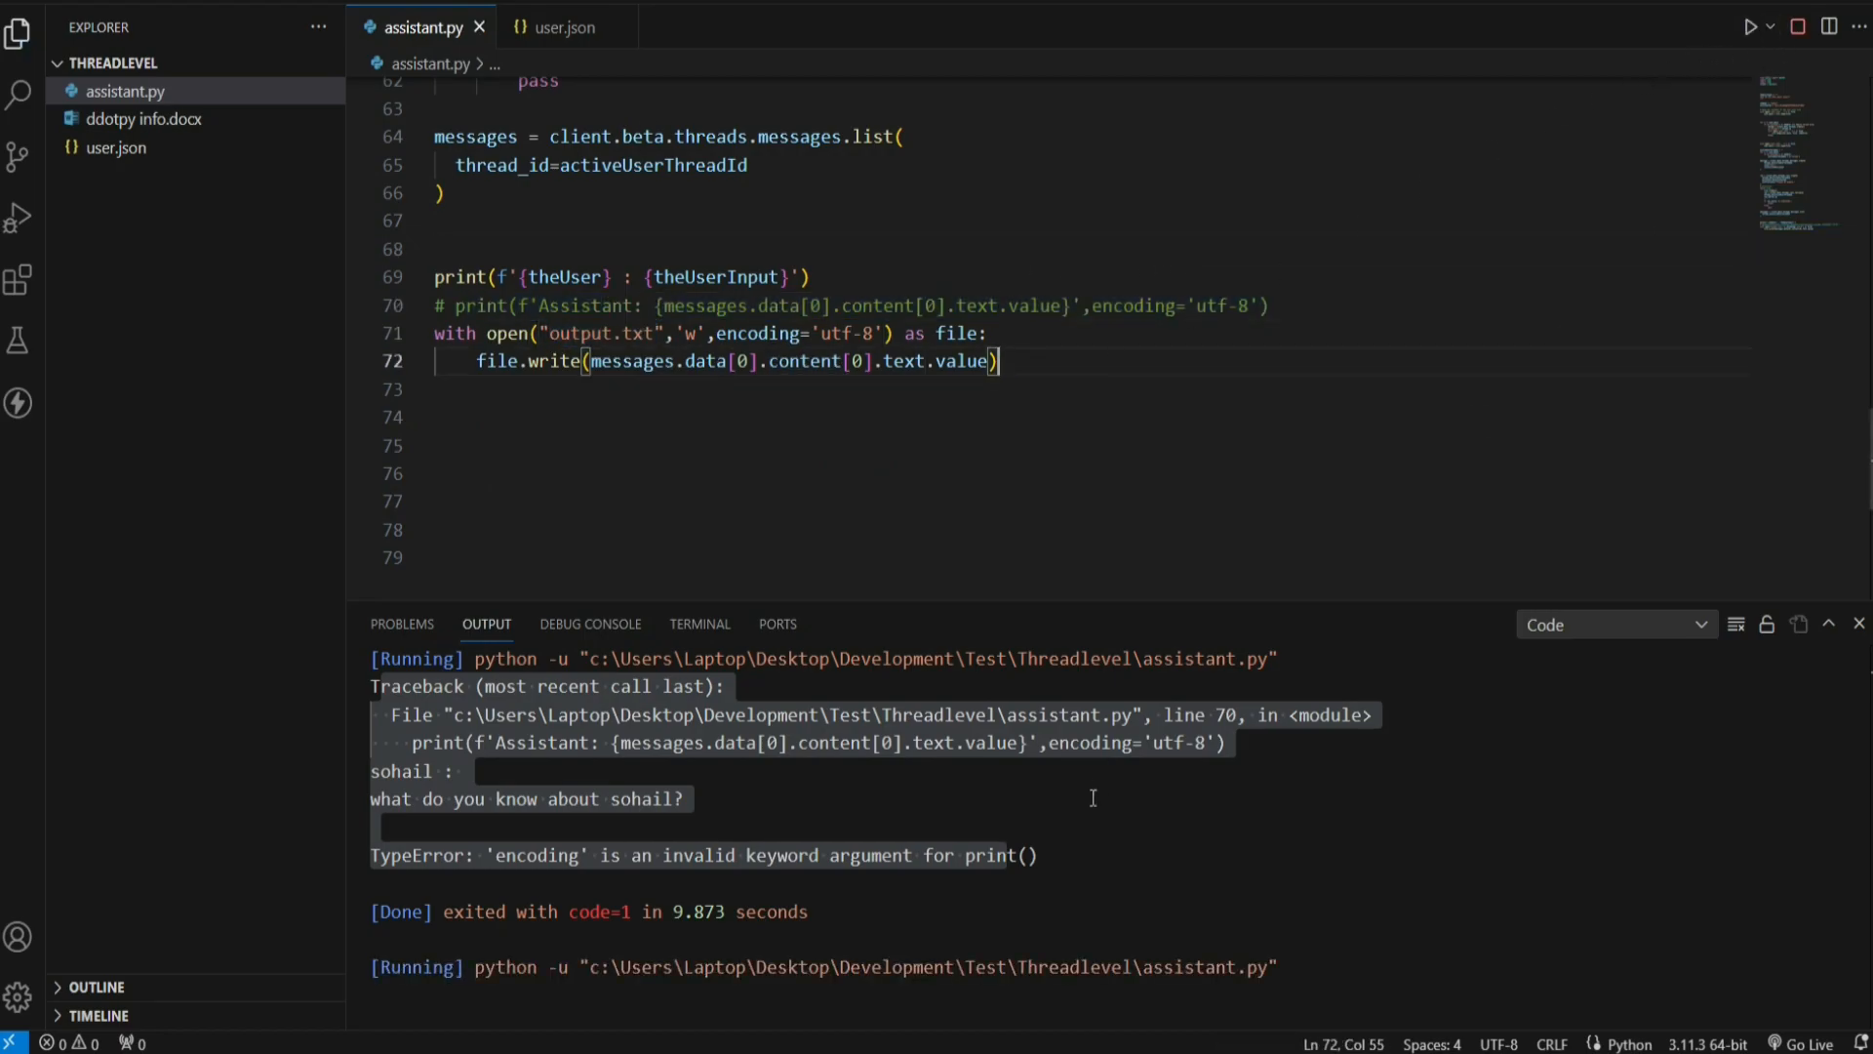
double_click(993, 854)
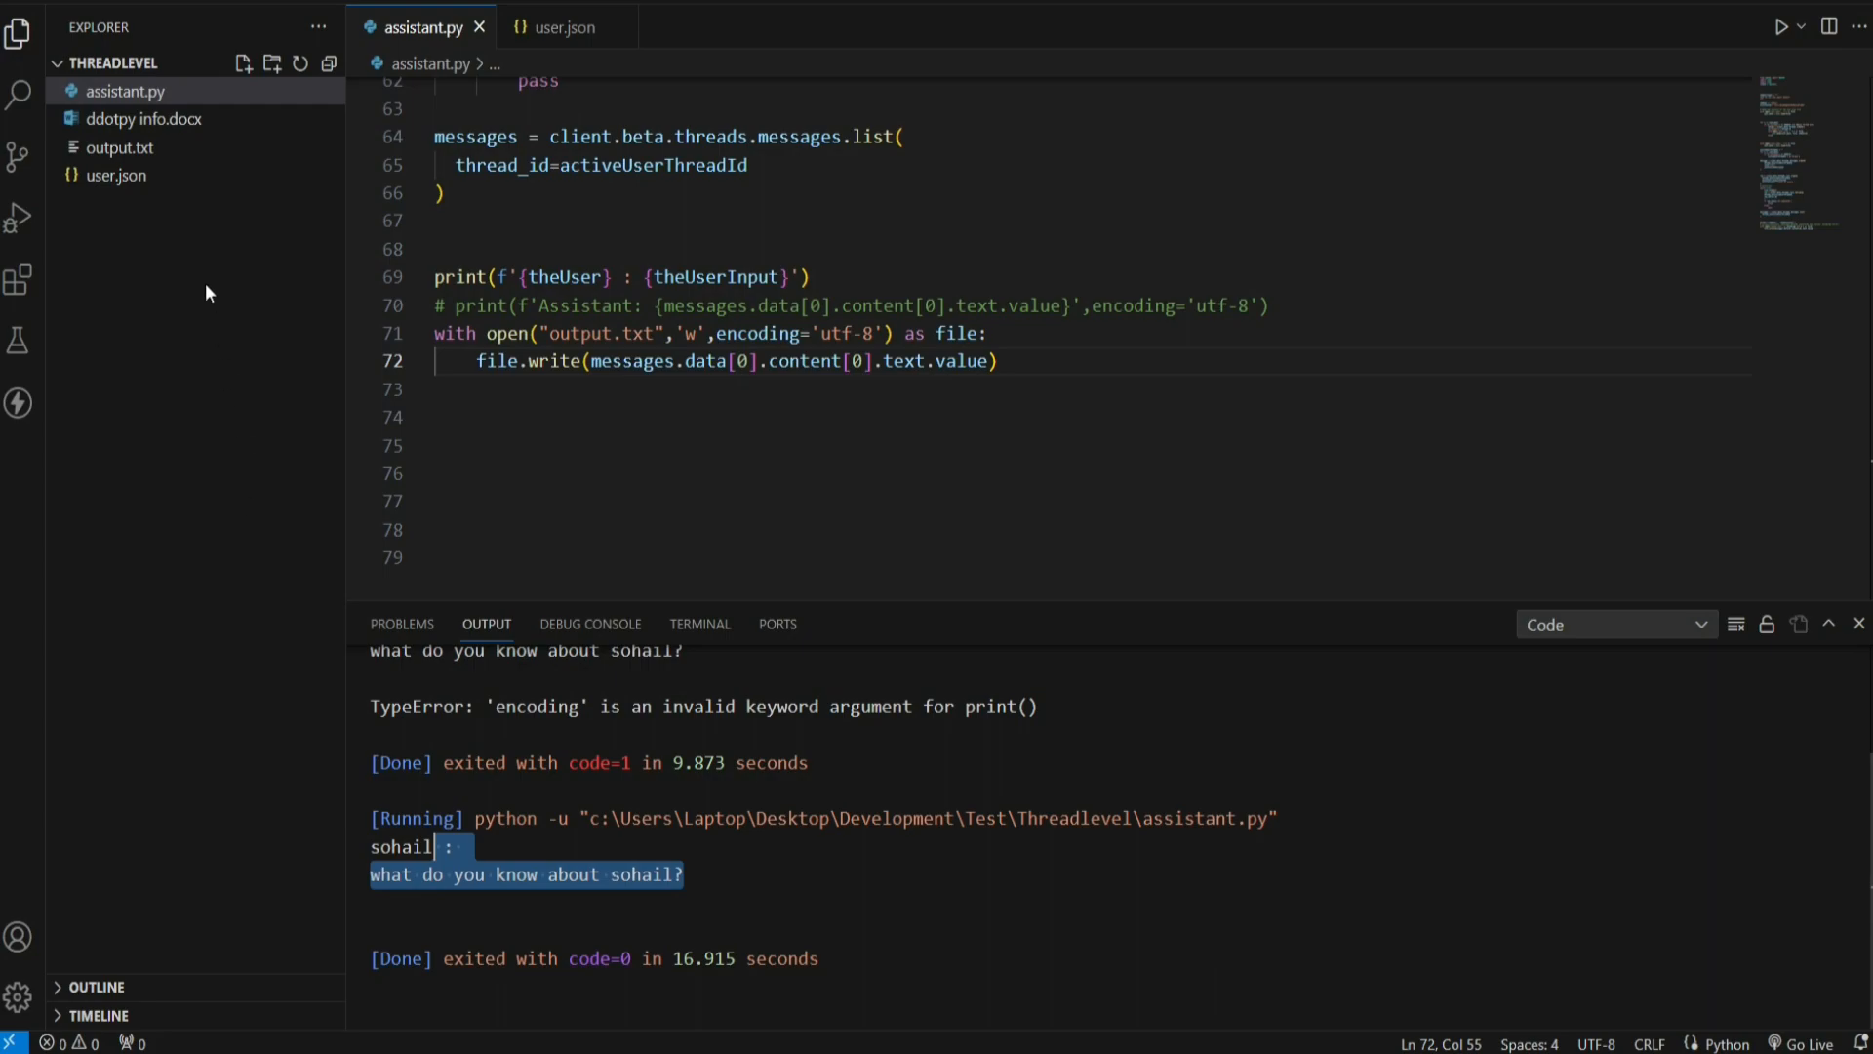
Step: View output.txt with the assistant's answer about booking consultations with Sohail, then return to assistant.py
click(119, 146)
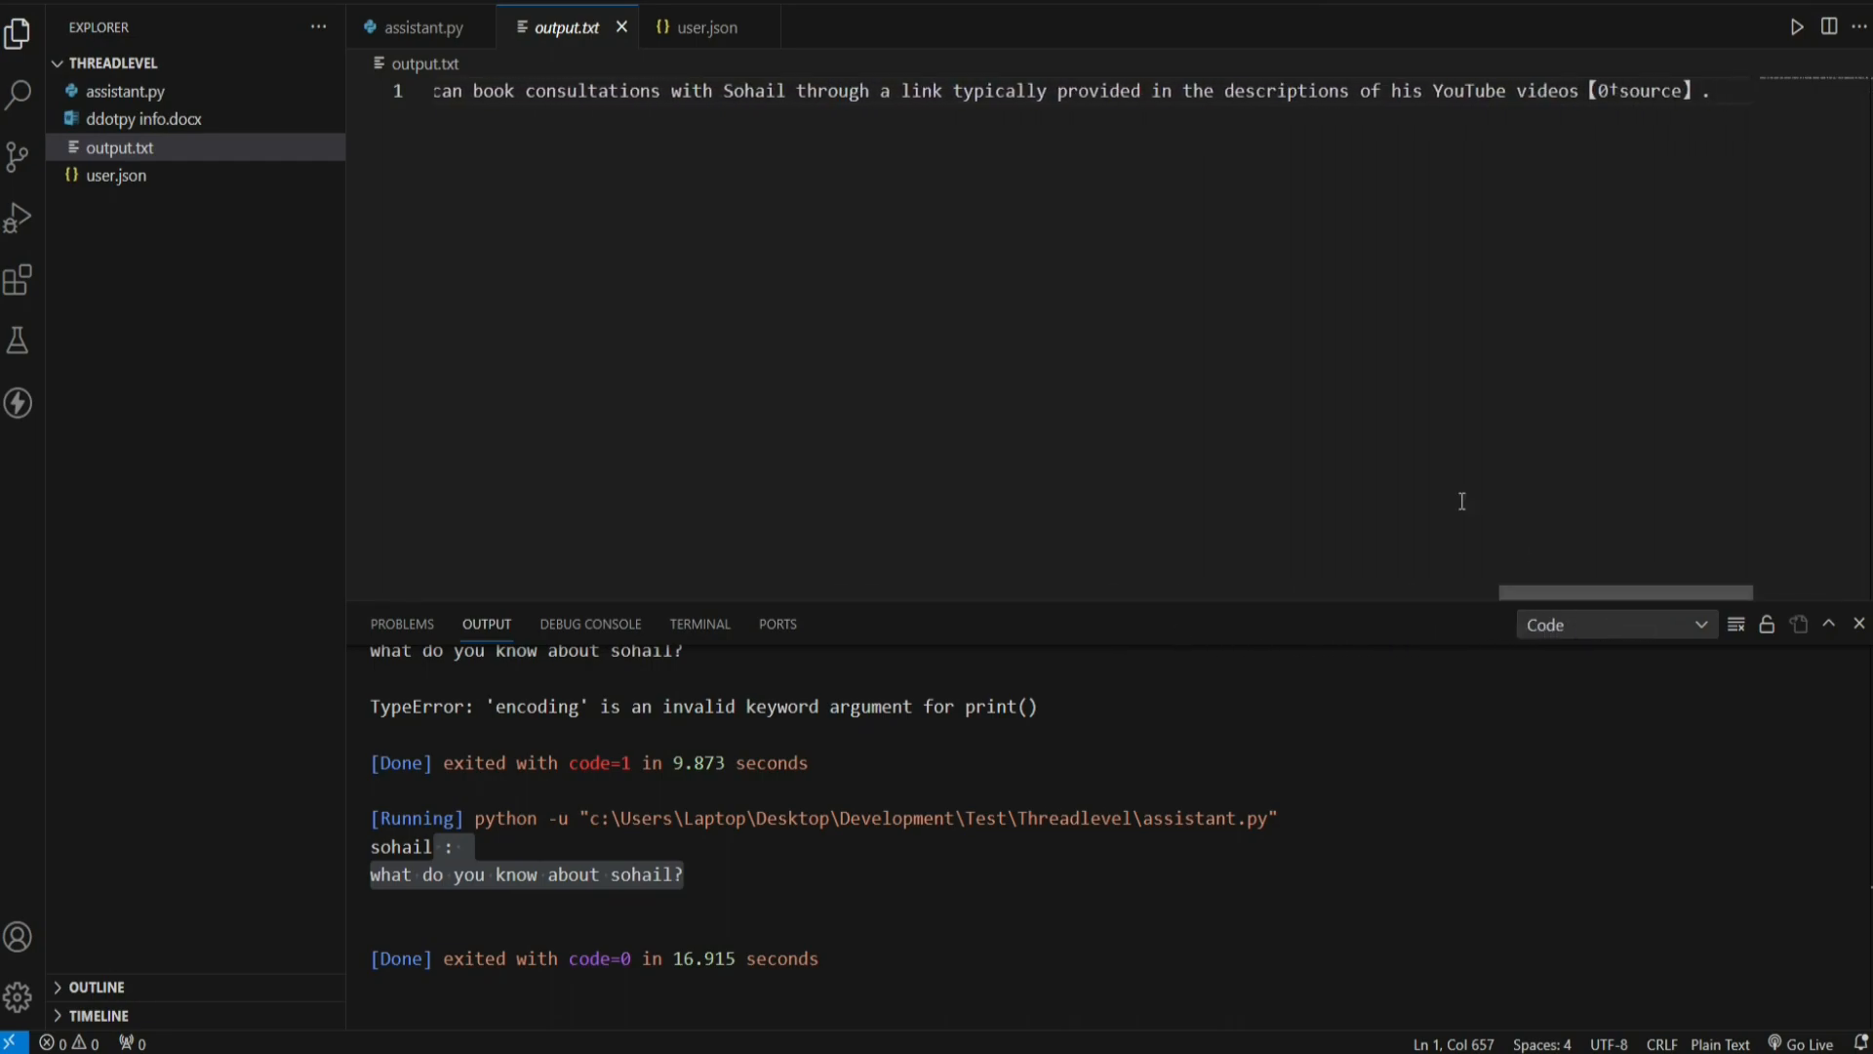
mouse_move(1200, 381)
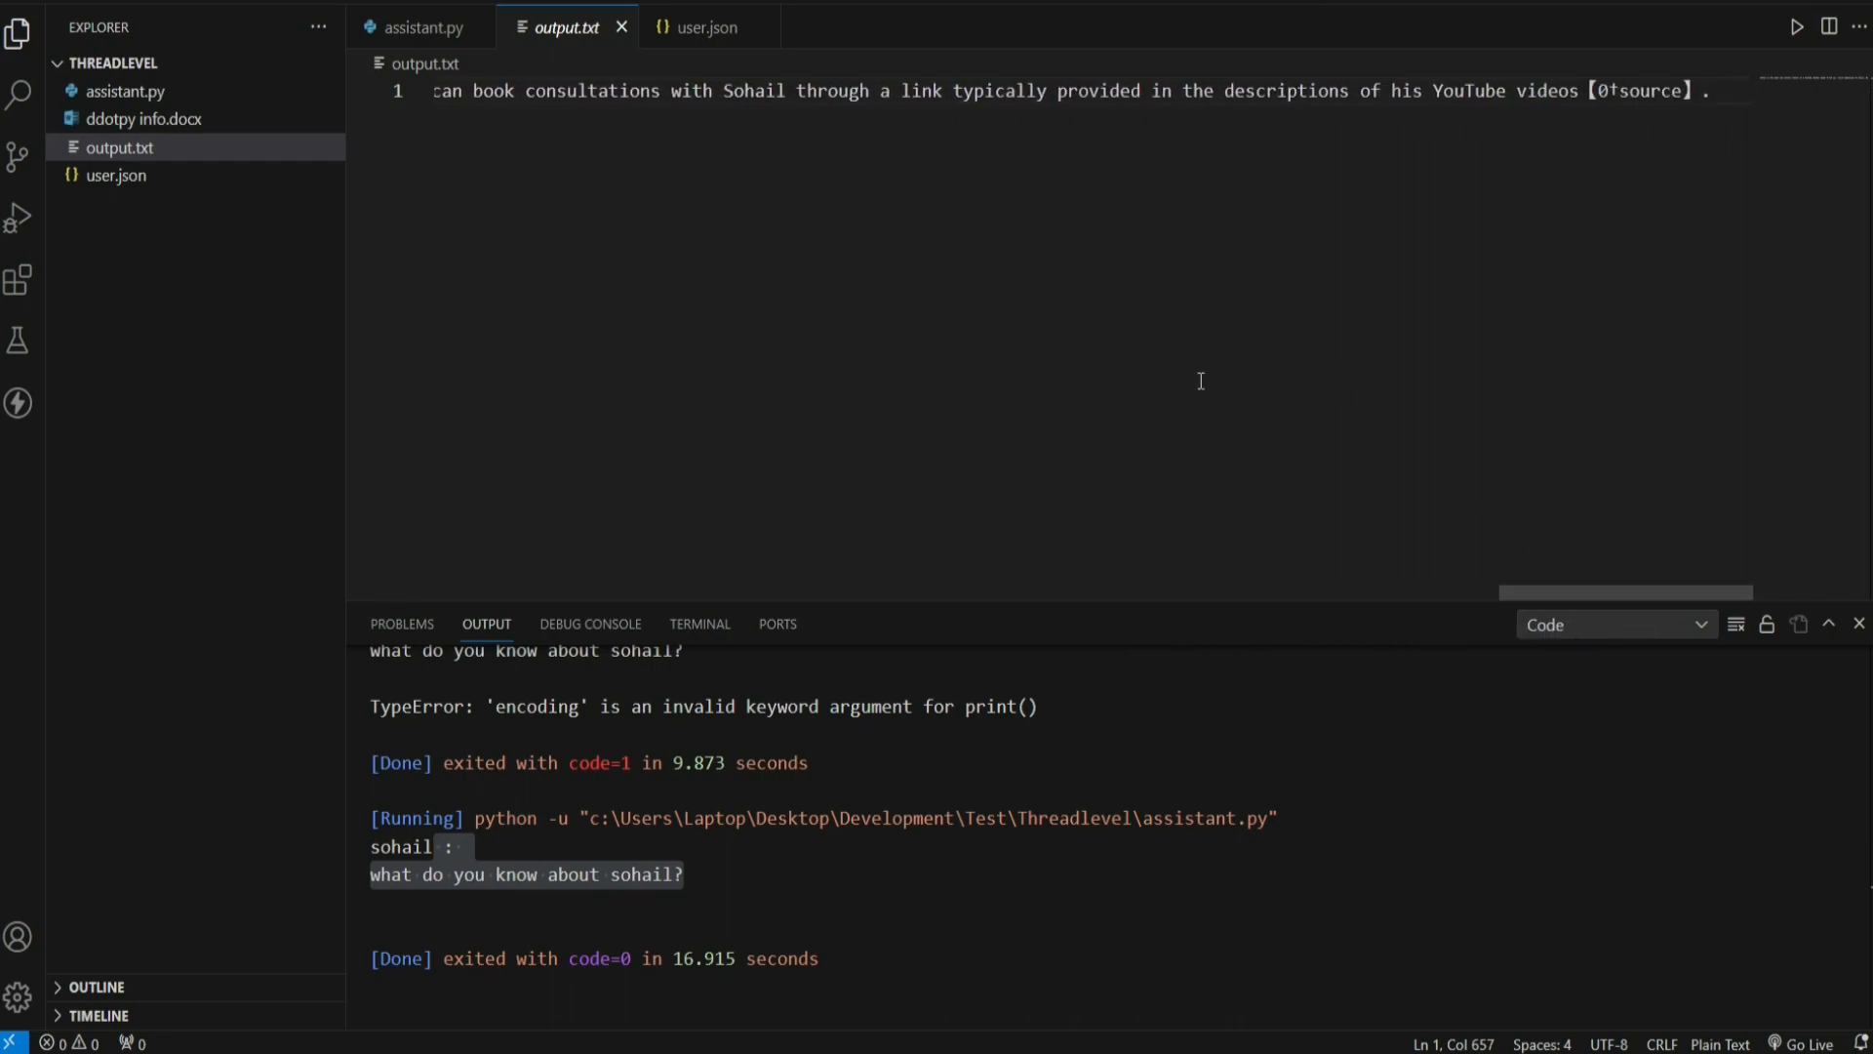
click(422, 25)
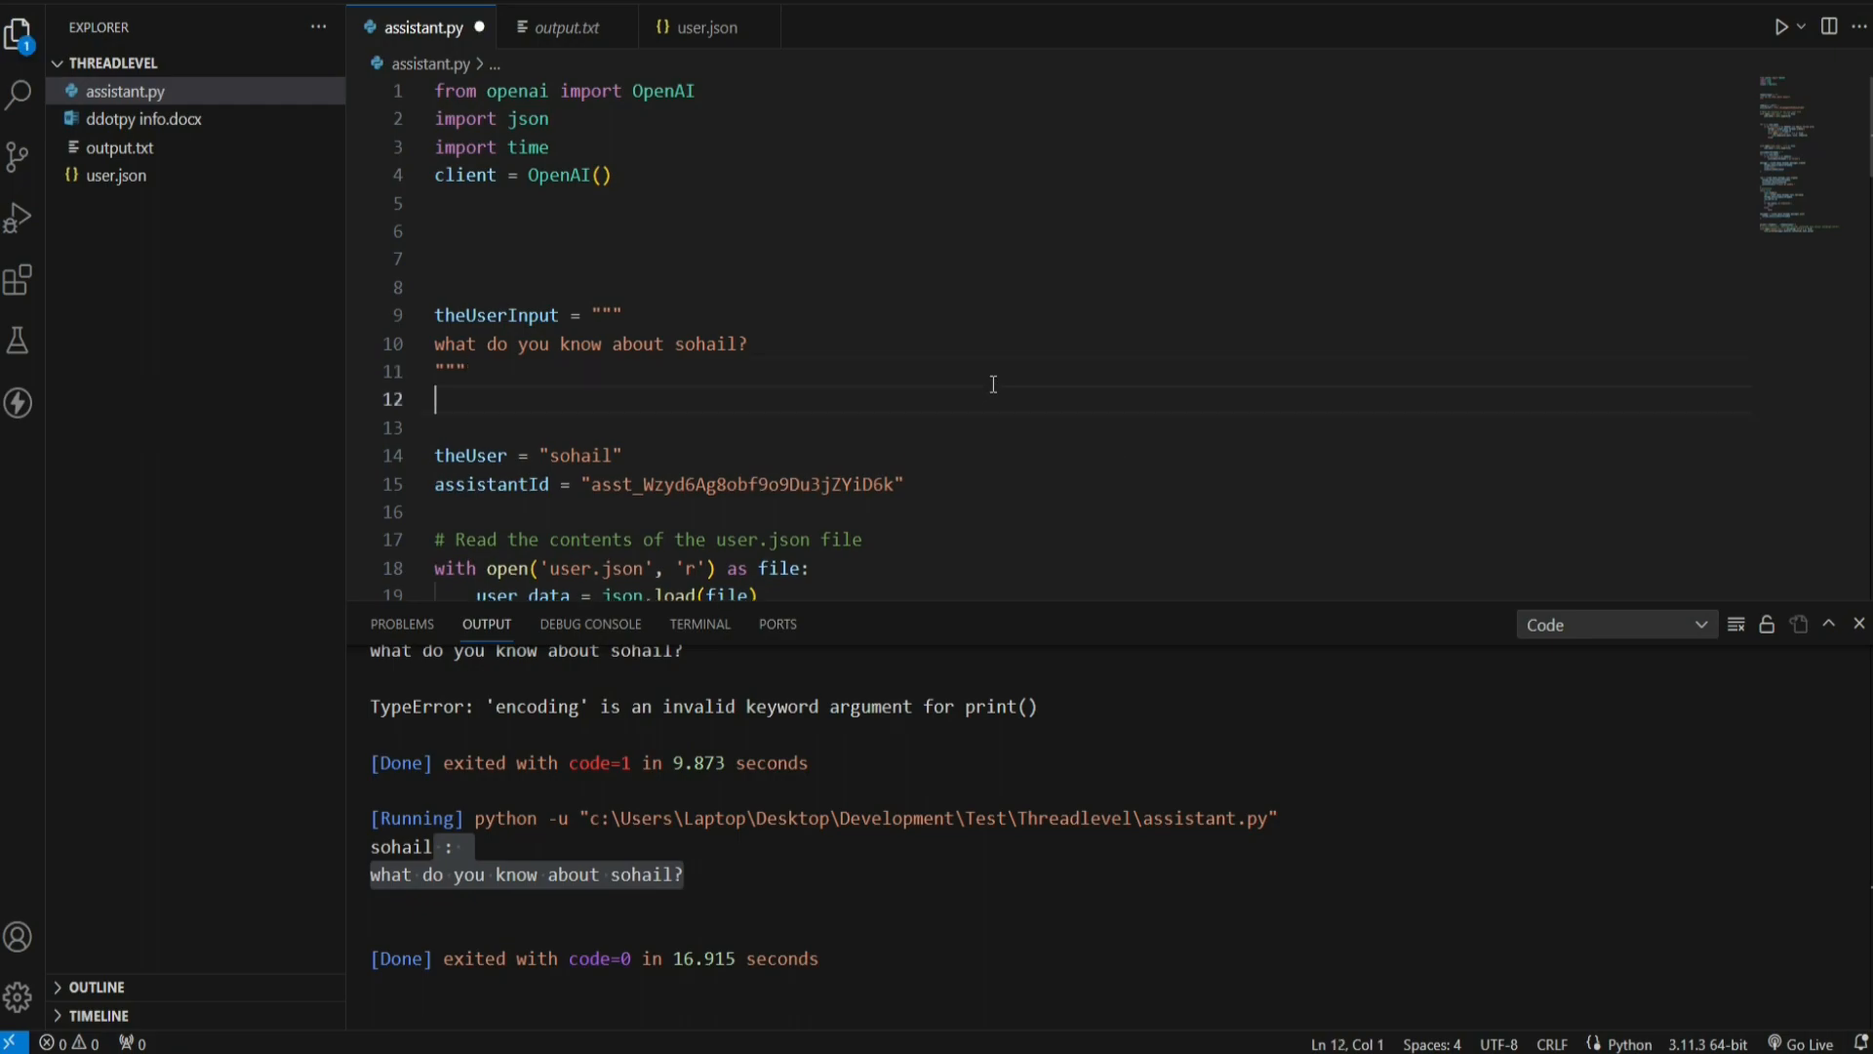
Step: Add userinputfile = 'Algorithm.pdf' on line 12 of assistant.py
text(userinpu)
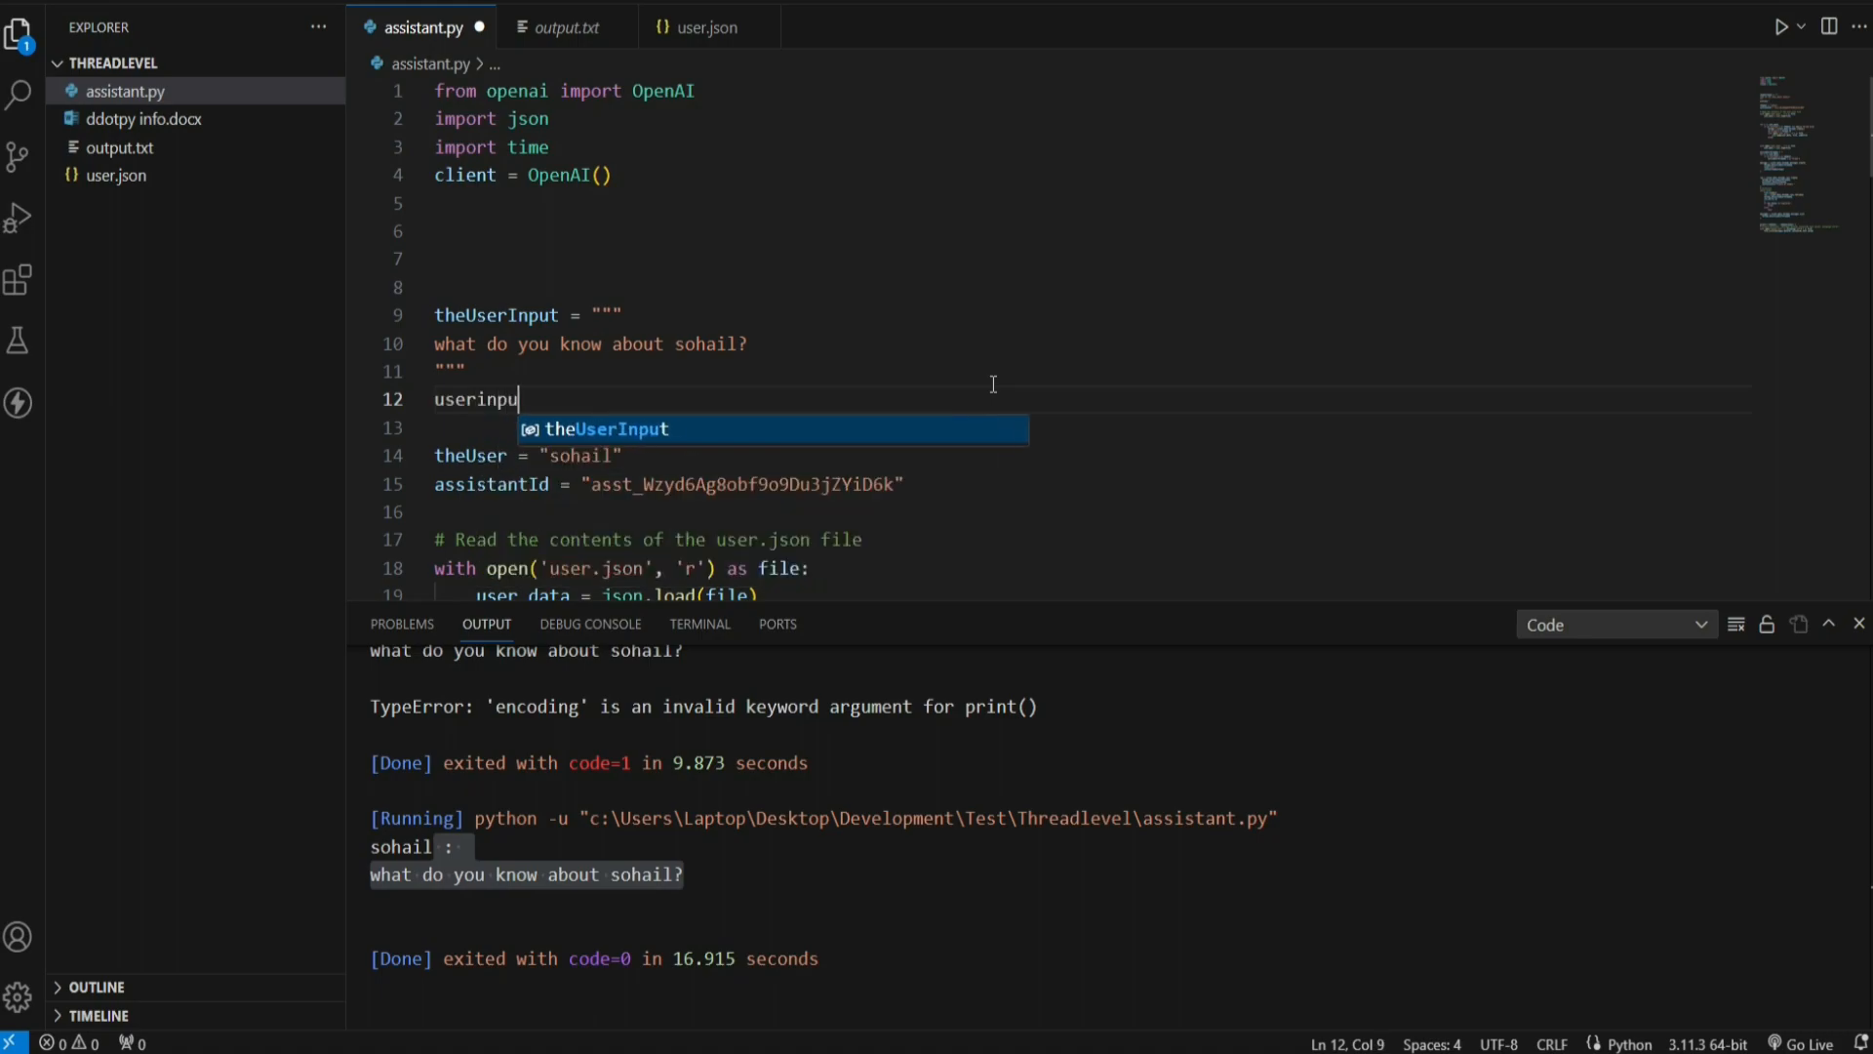
text(tfile = ')
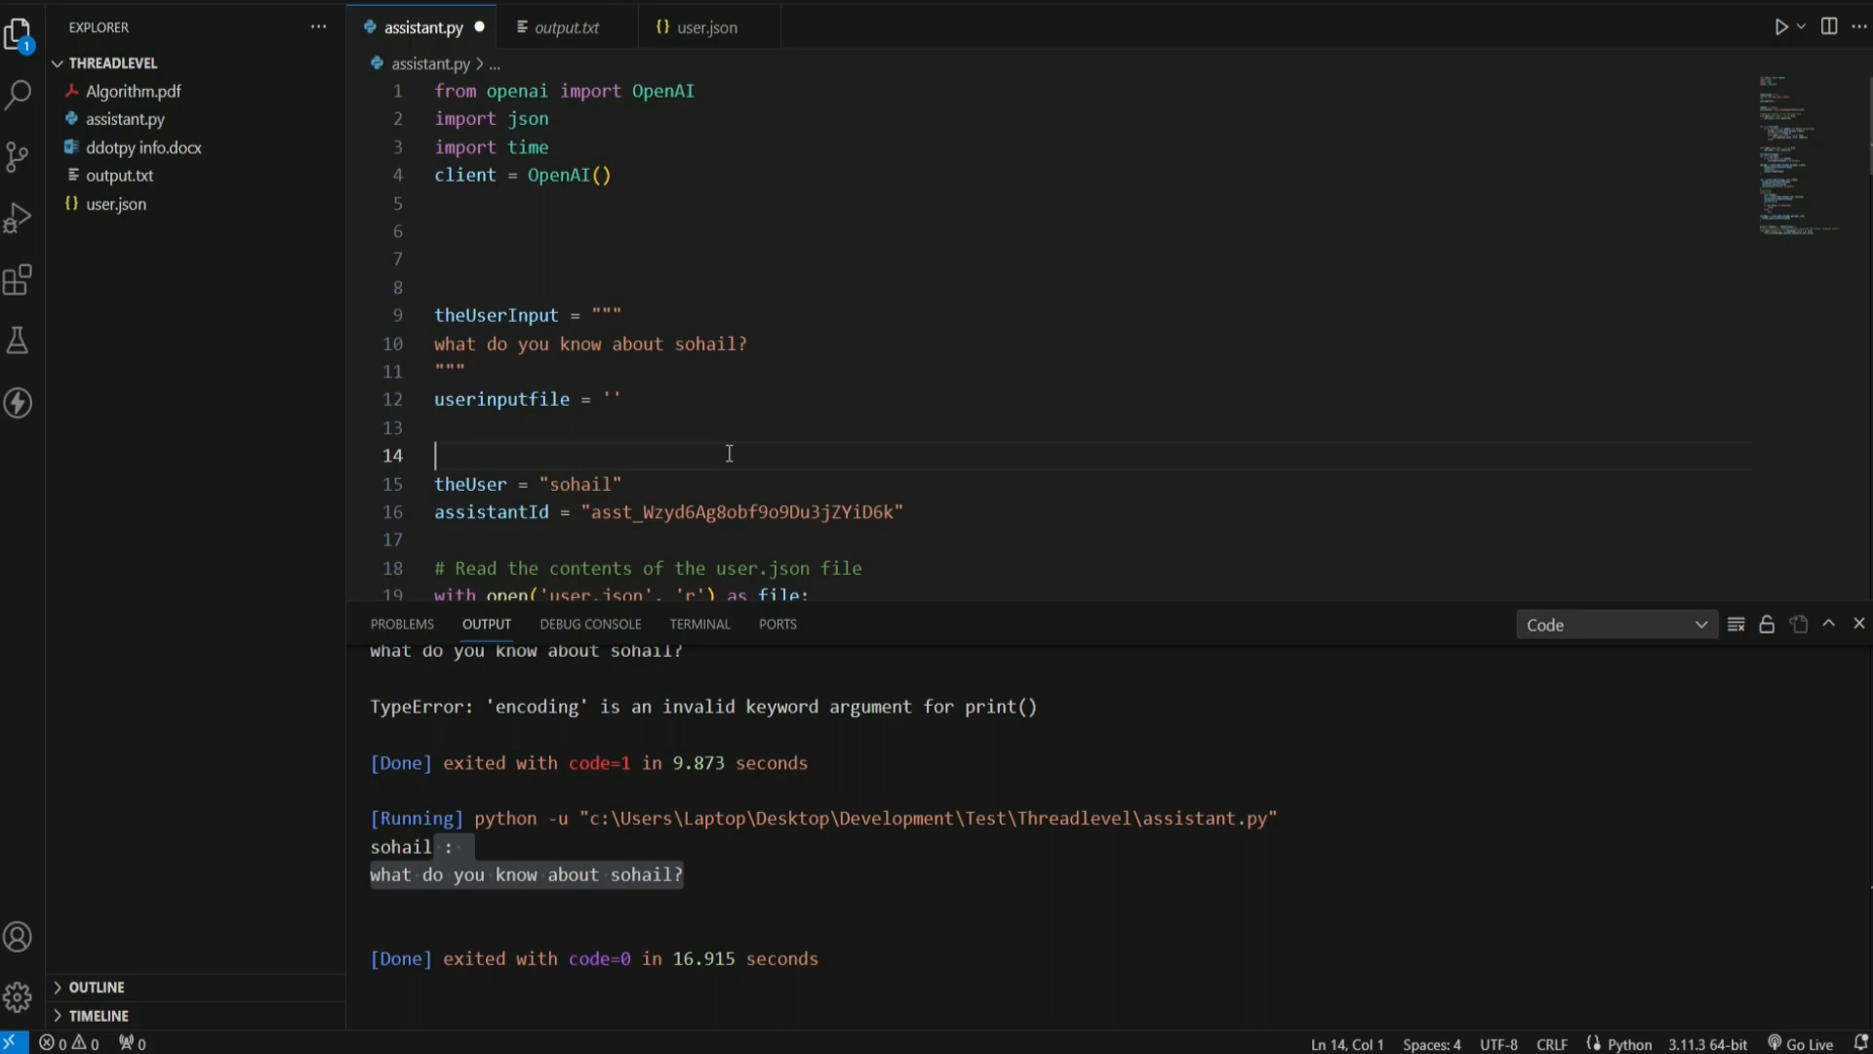
click(624, 398)
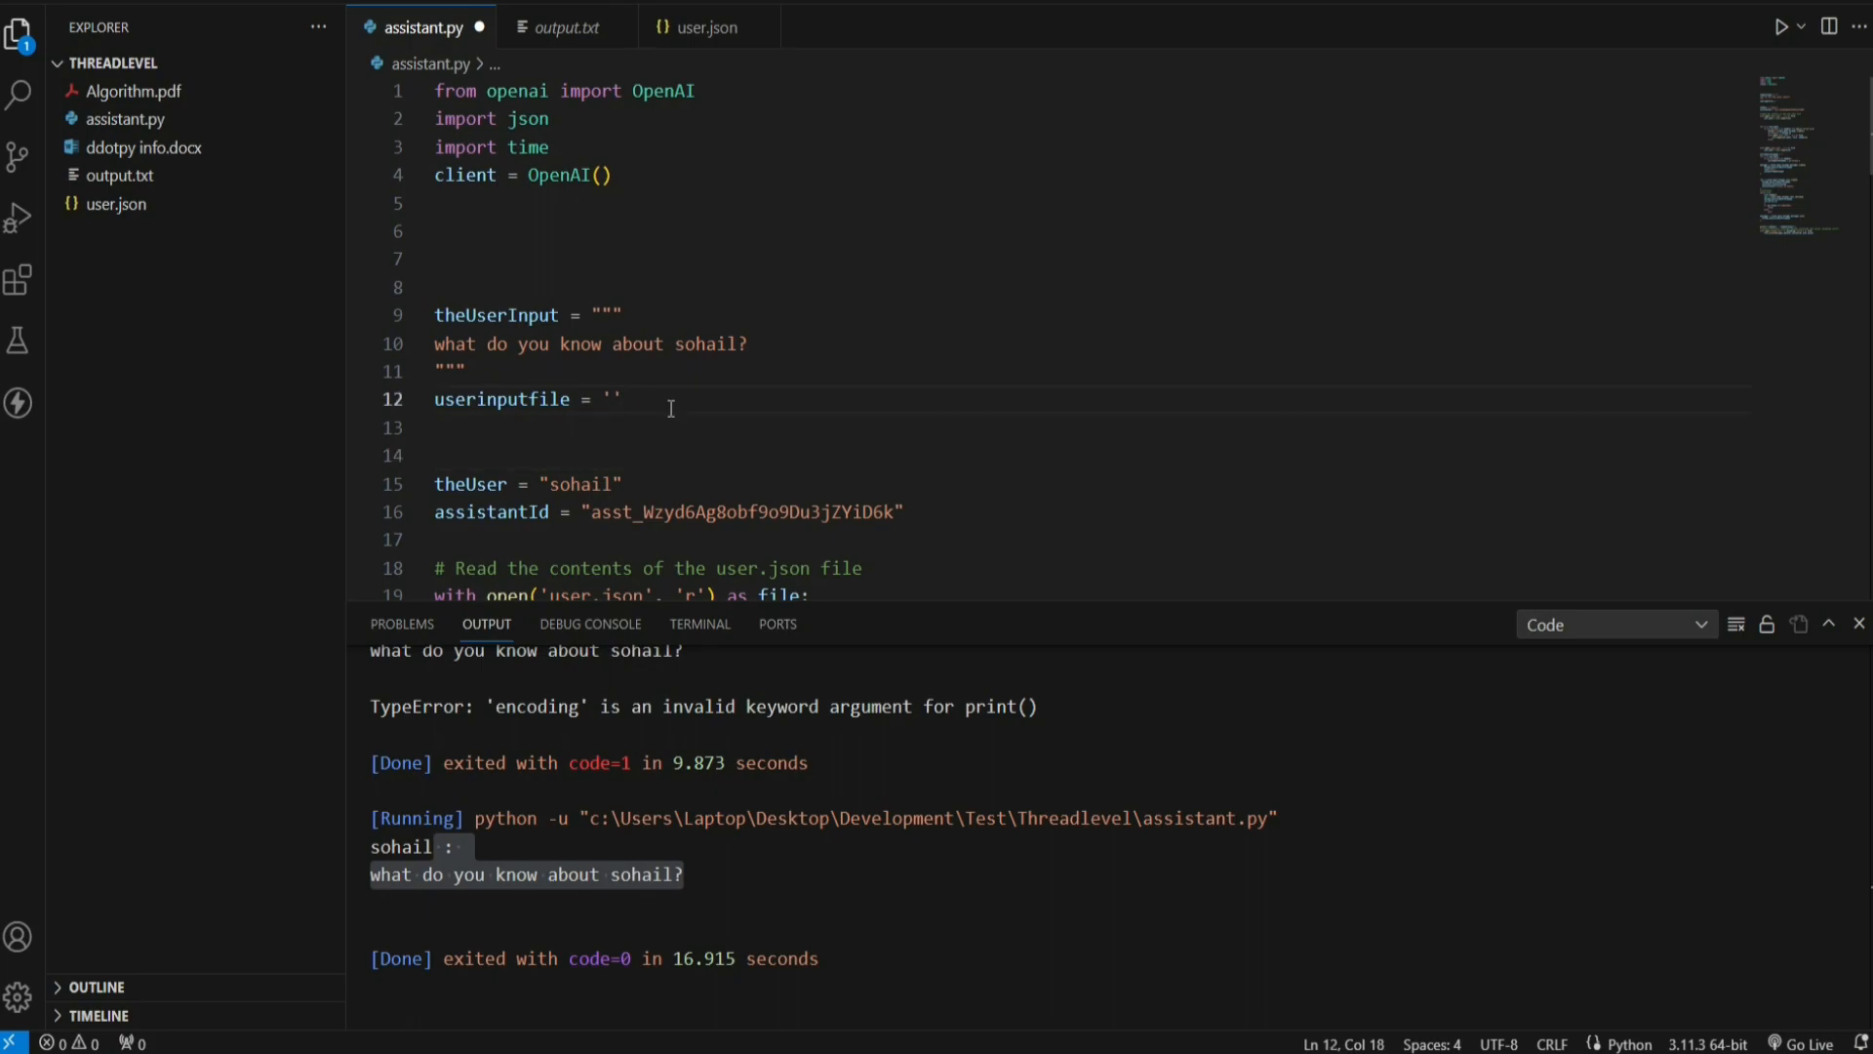
text(Algorithm.pdf)
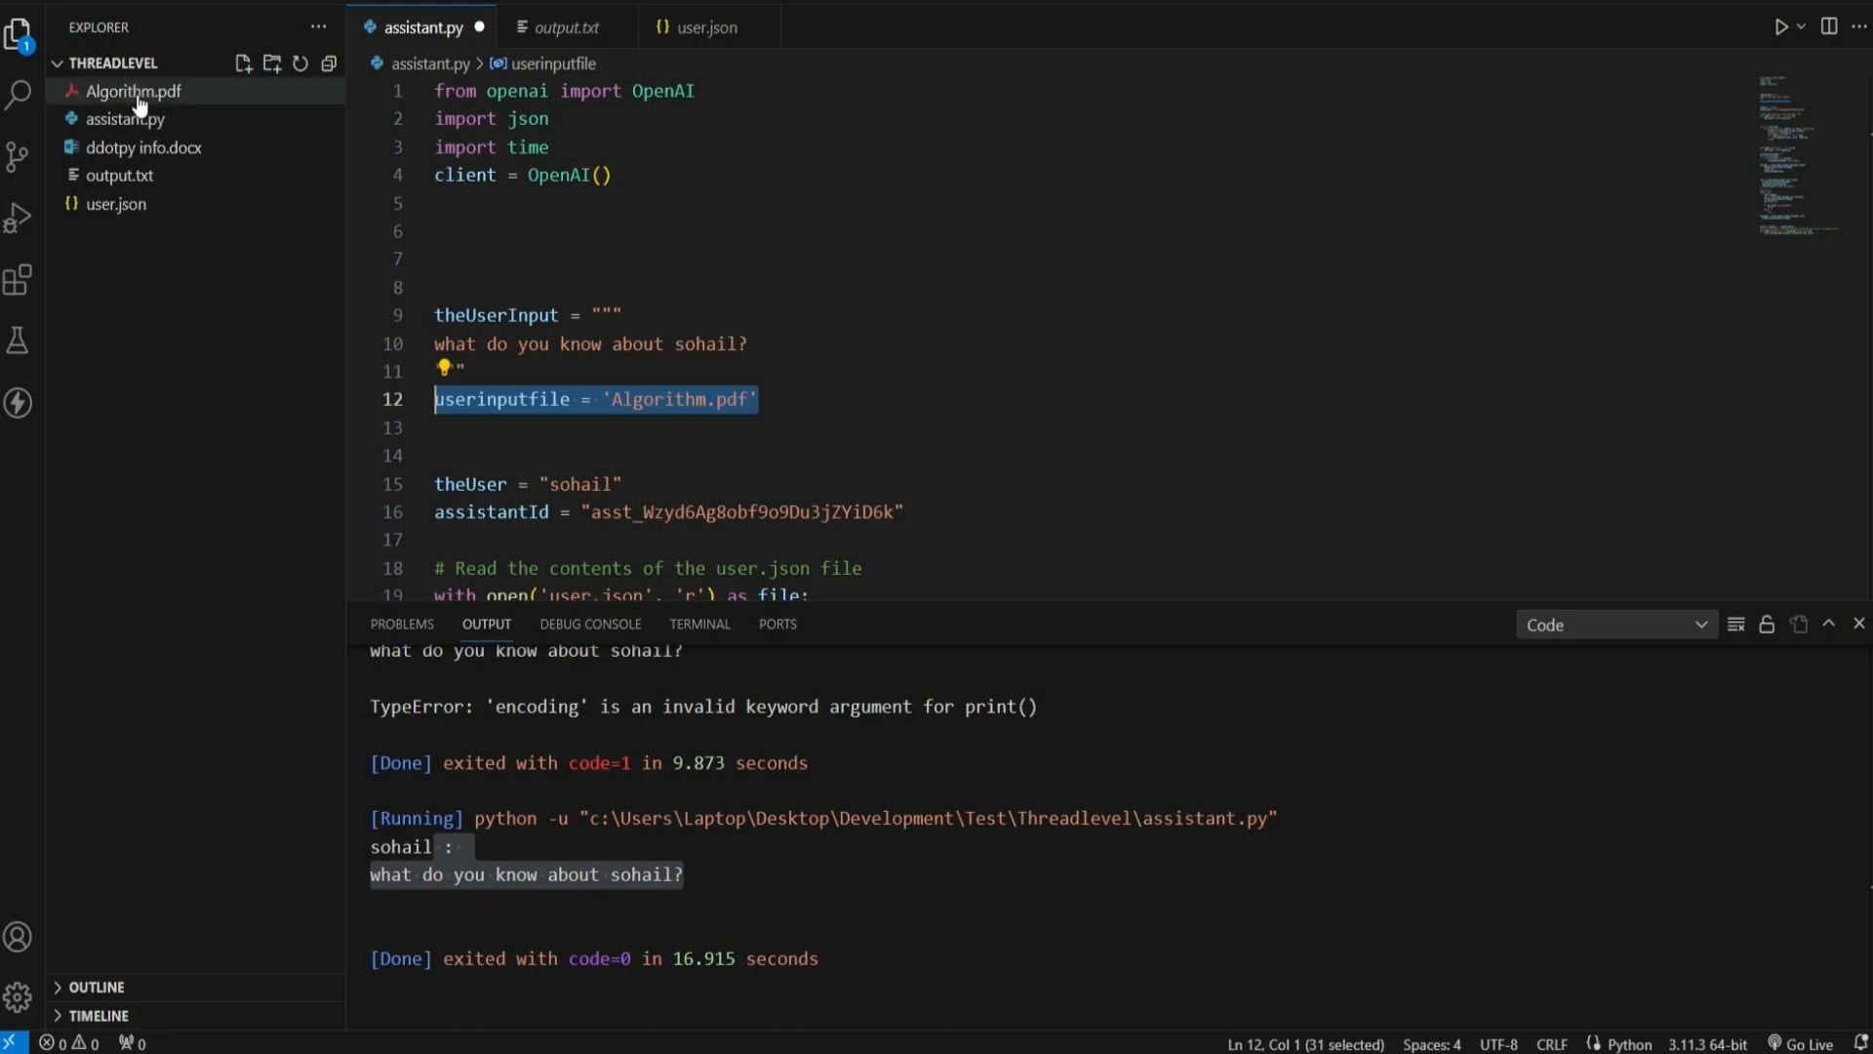
click(759, 398)
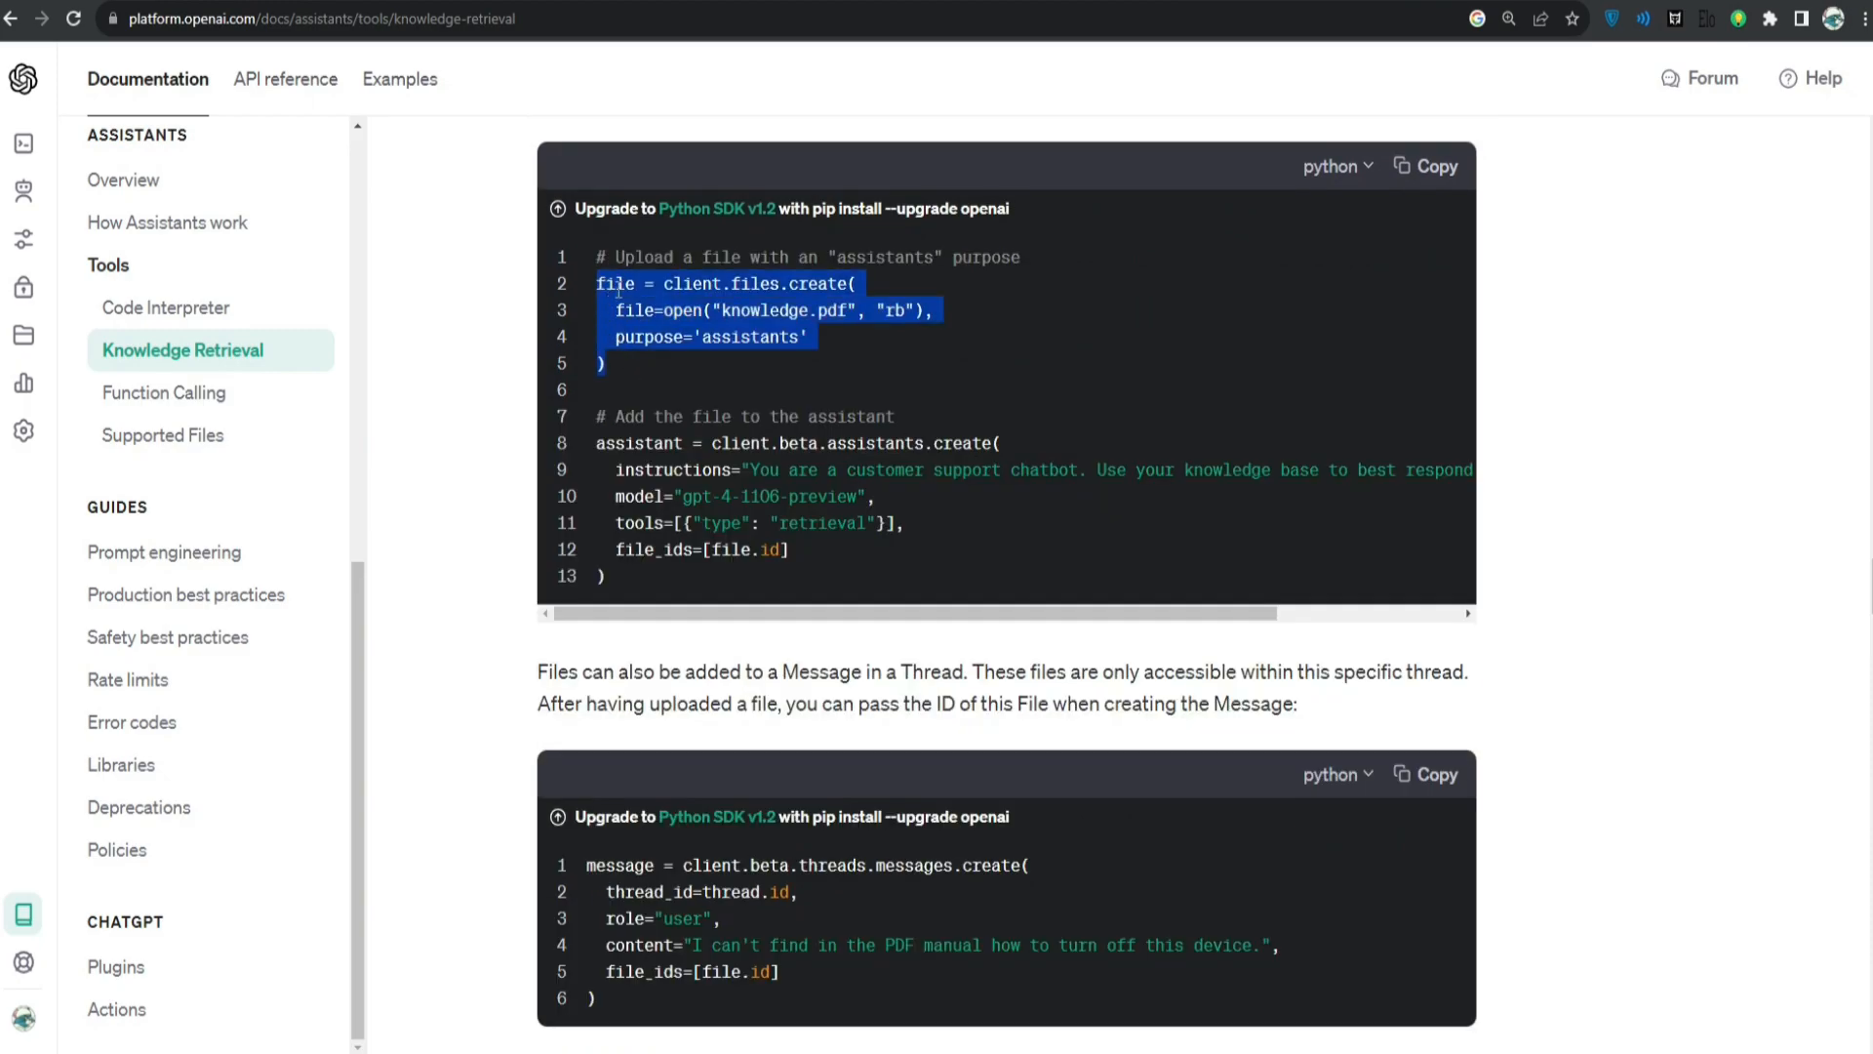
mouse_move(729, 375)
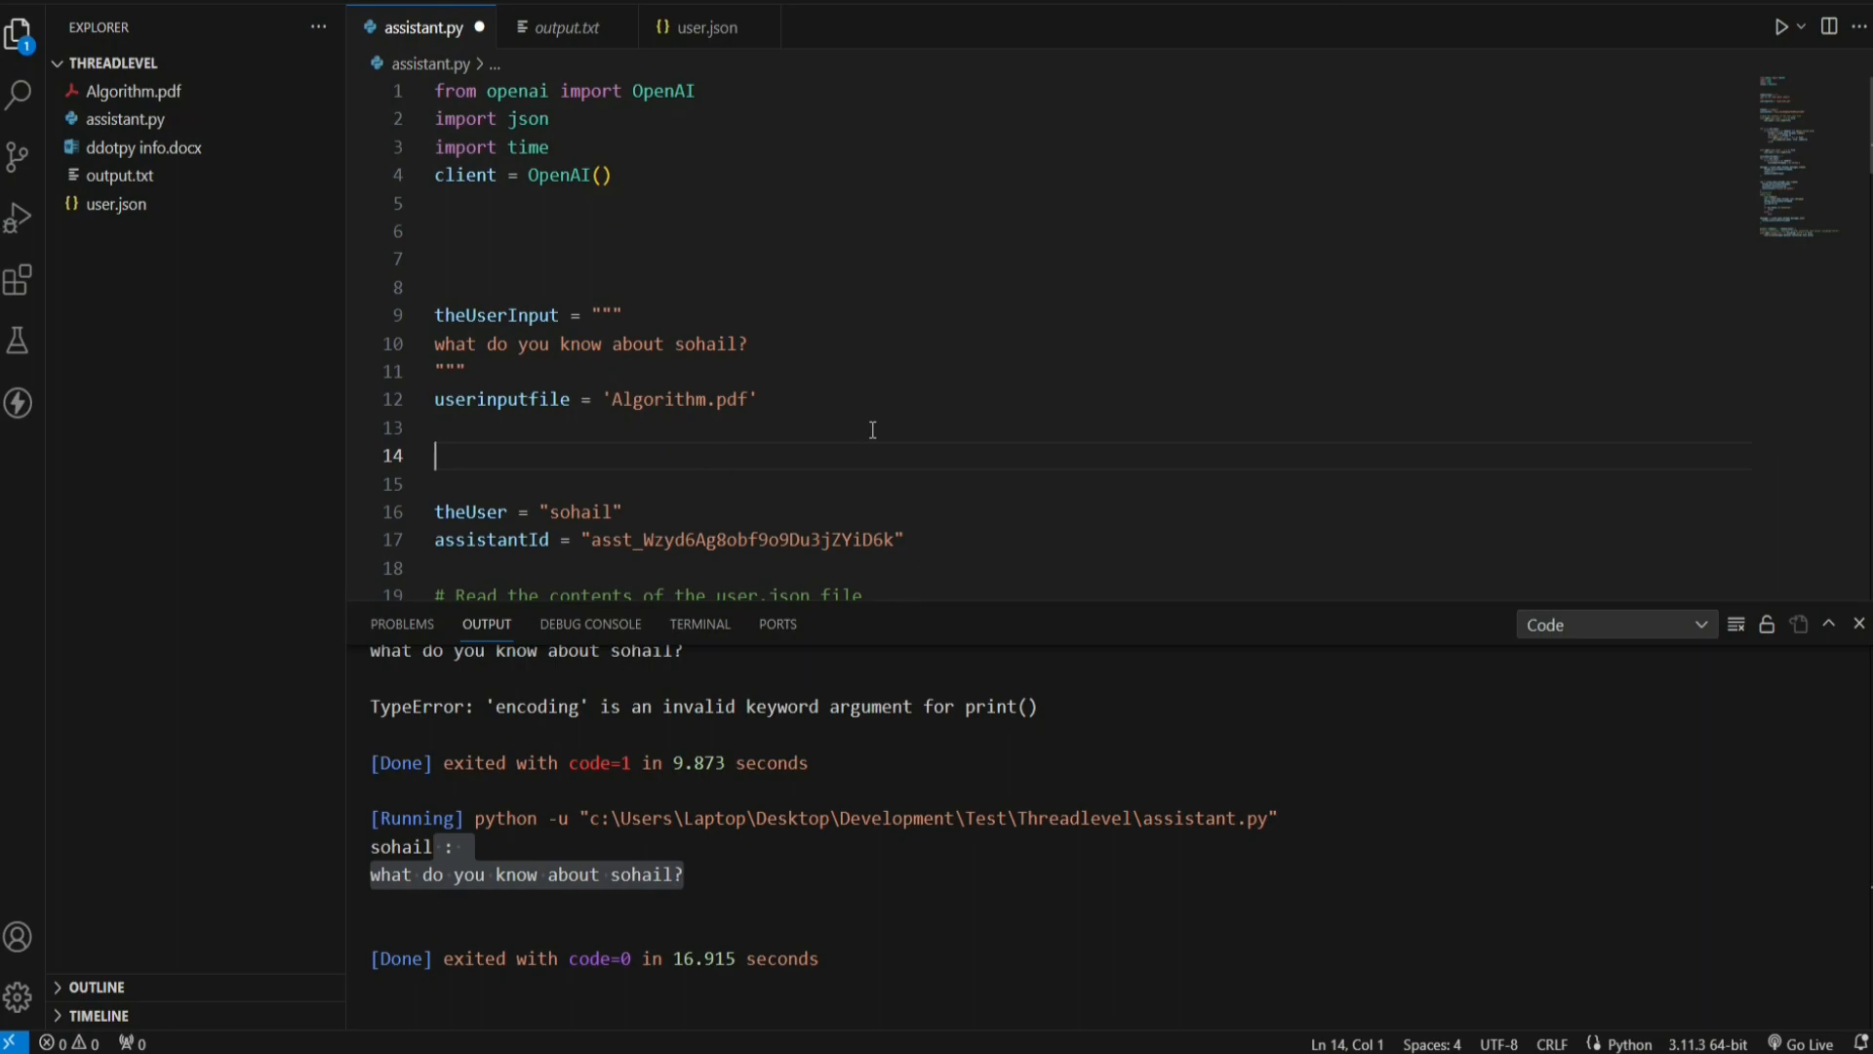
Step: Guard the client.files.create upload with 'if userinputfile:' and open userinputfile instead of knowledge.pdf
text(if userinputfile:)
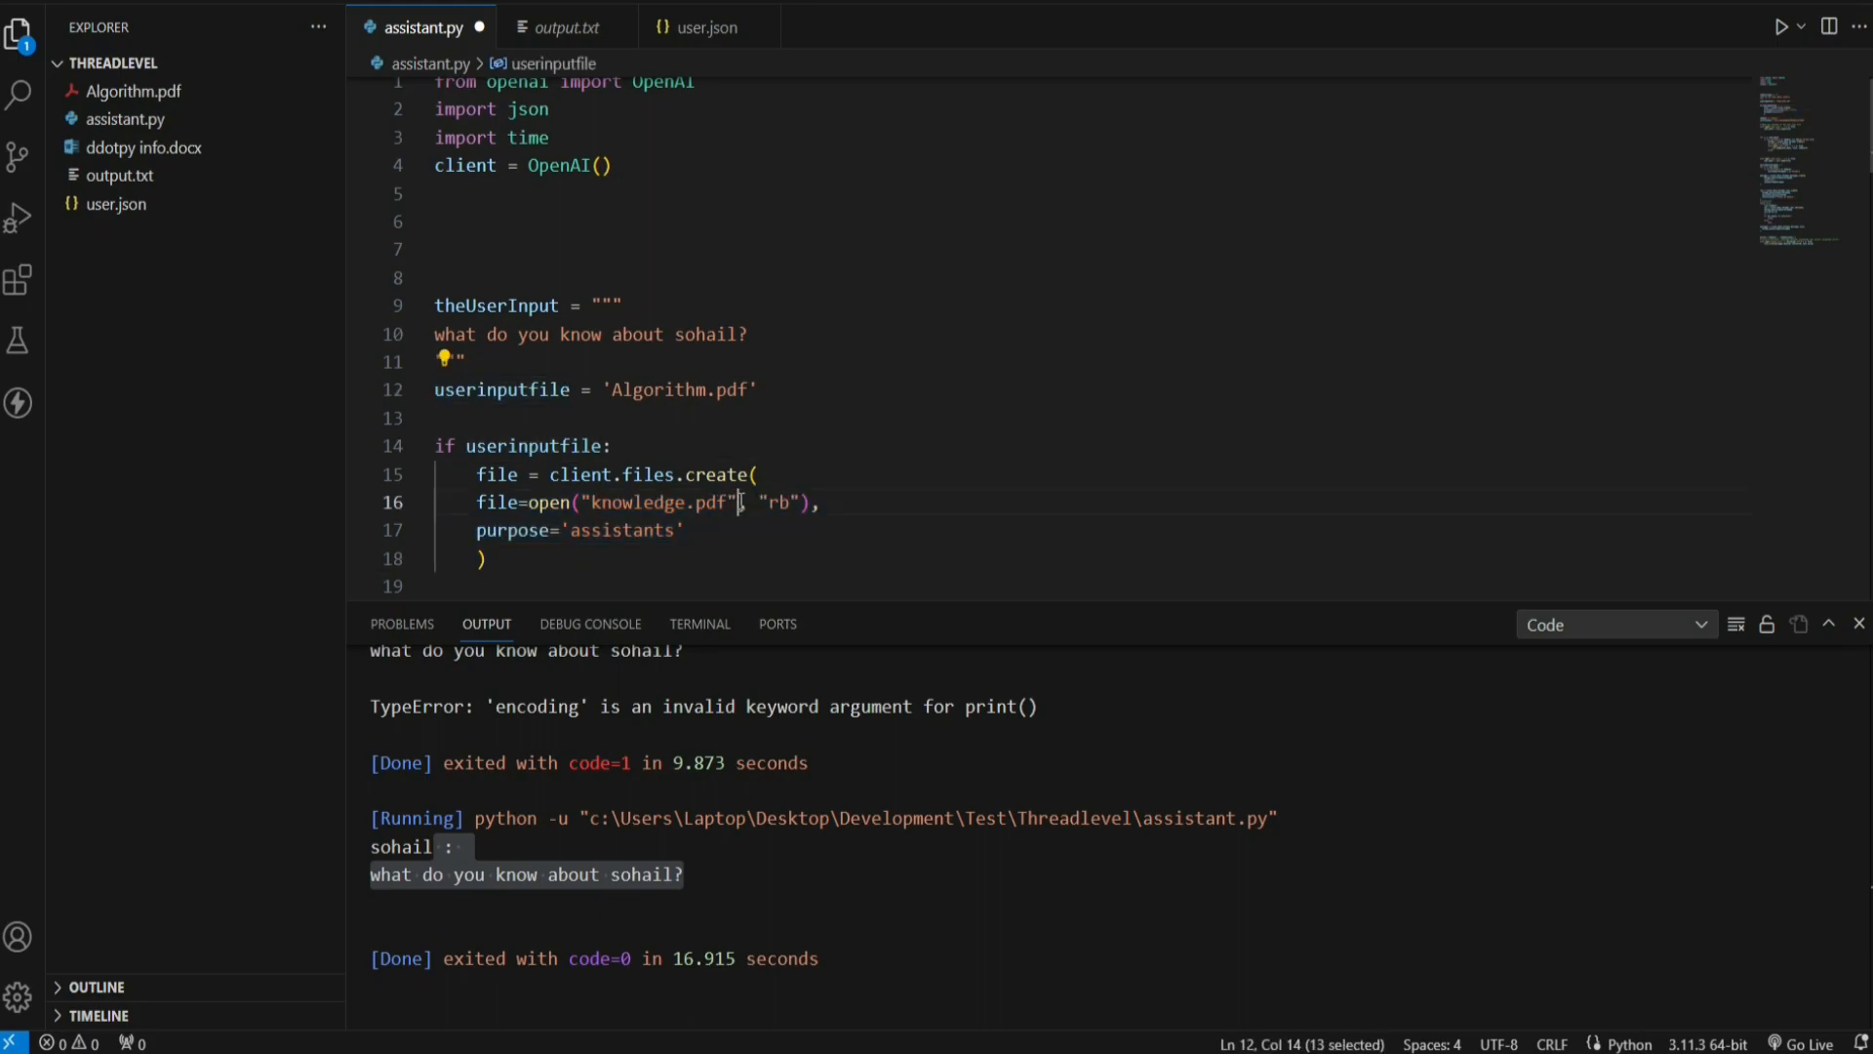
text(userinputfile)
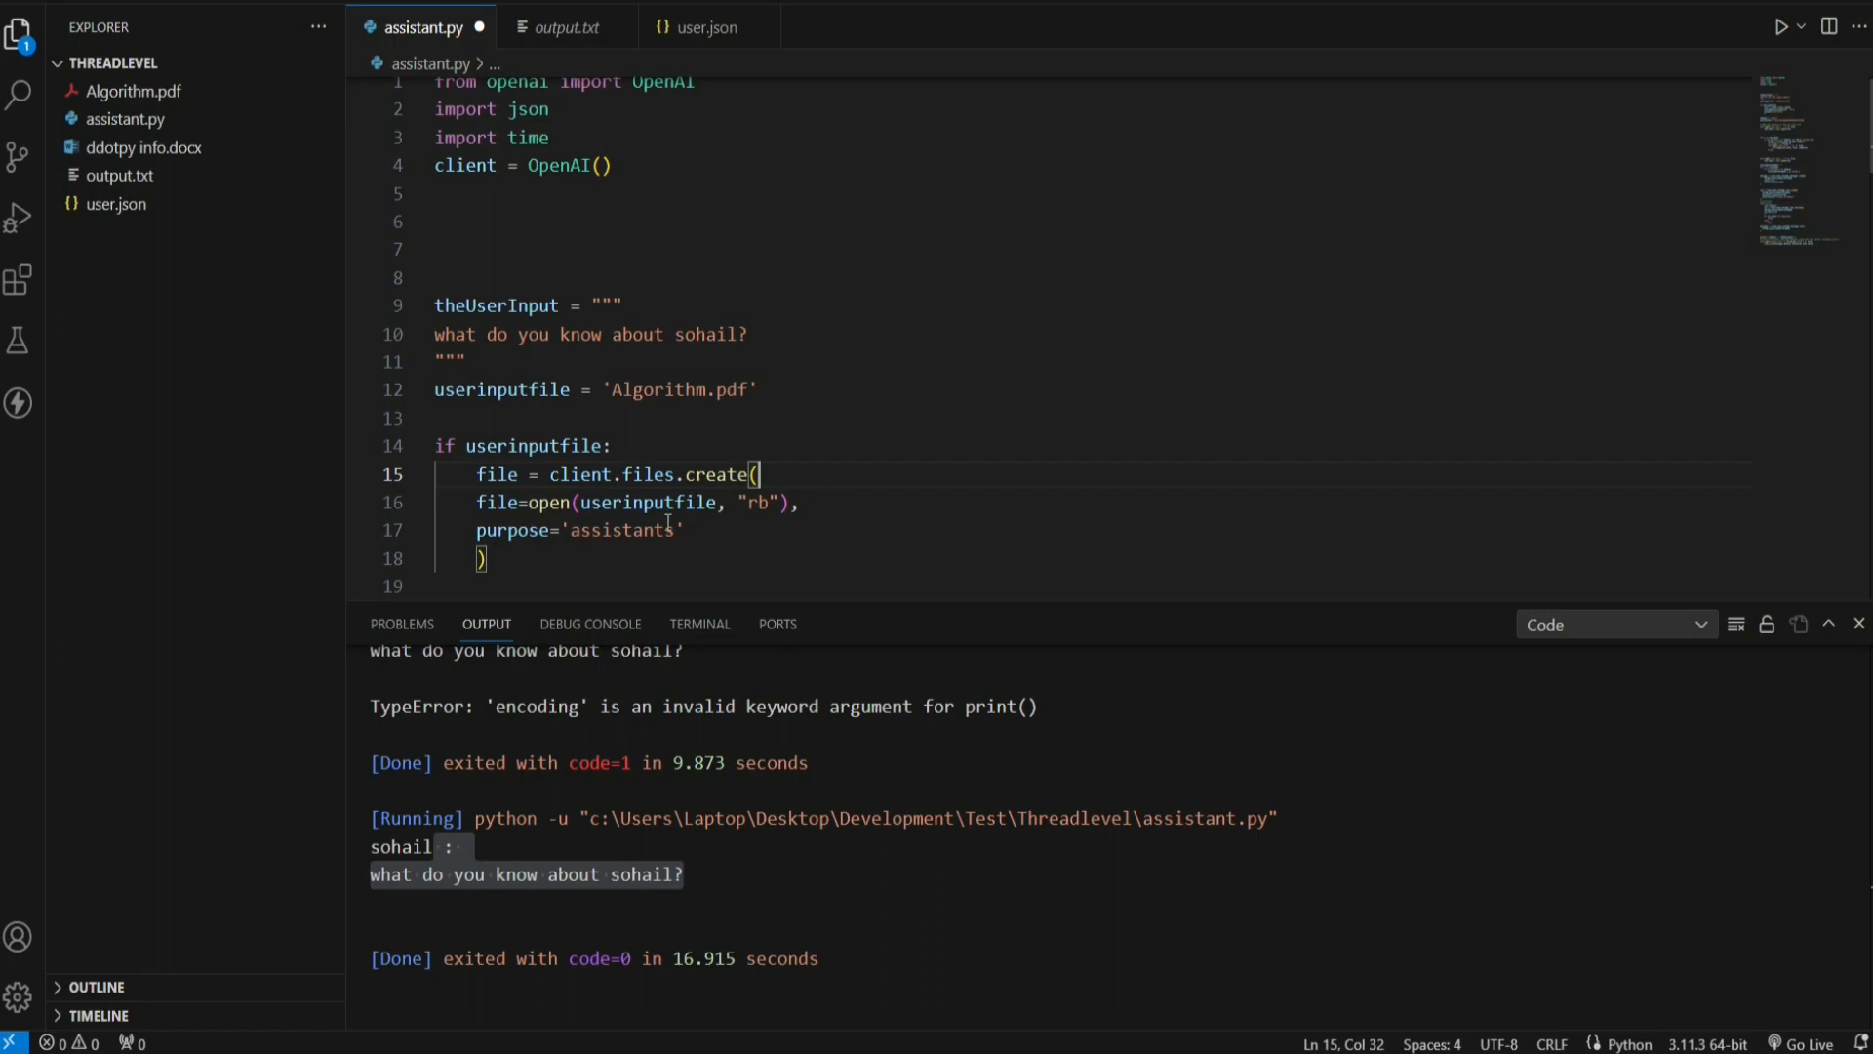
drag(477, 472, 486, 558)
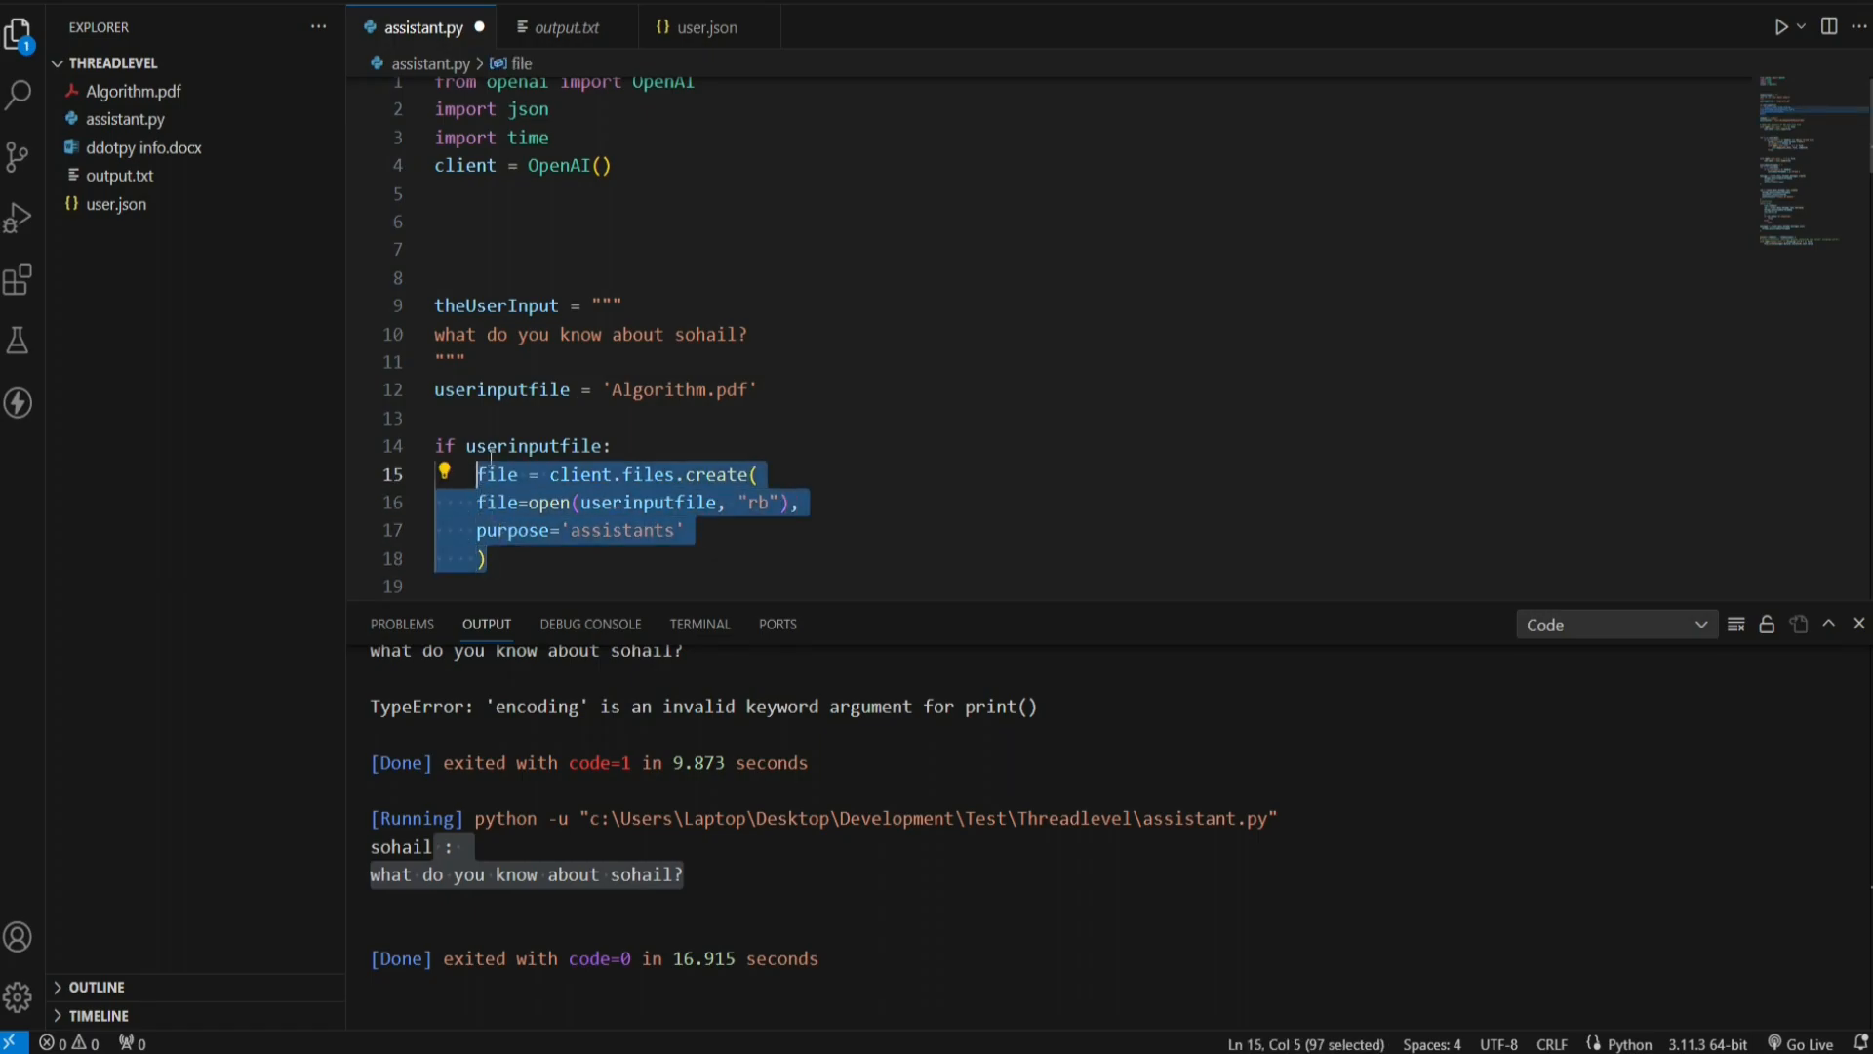
mouse_move(501, 390)
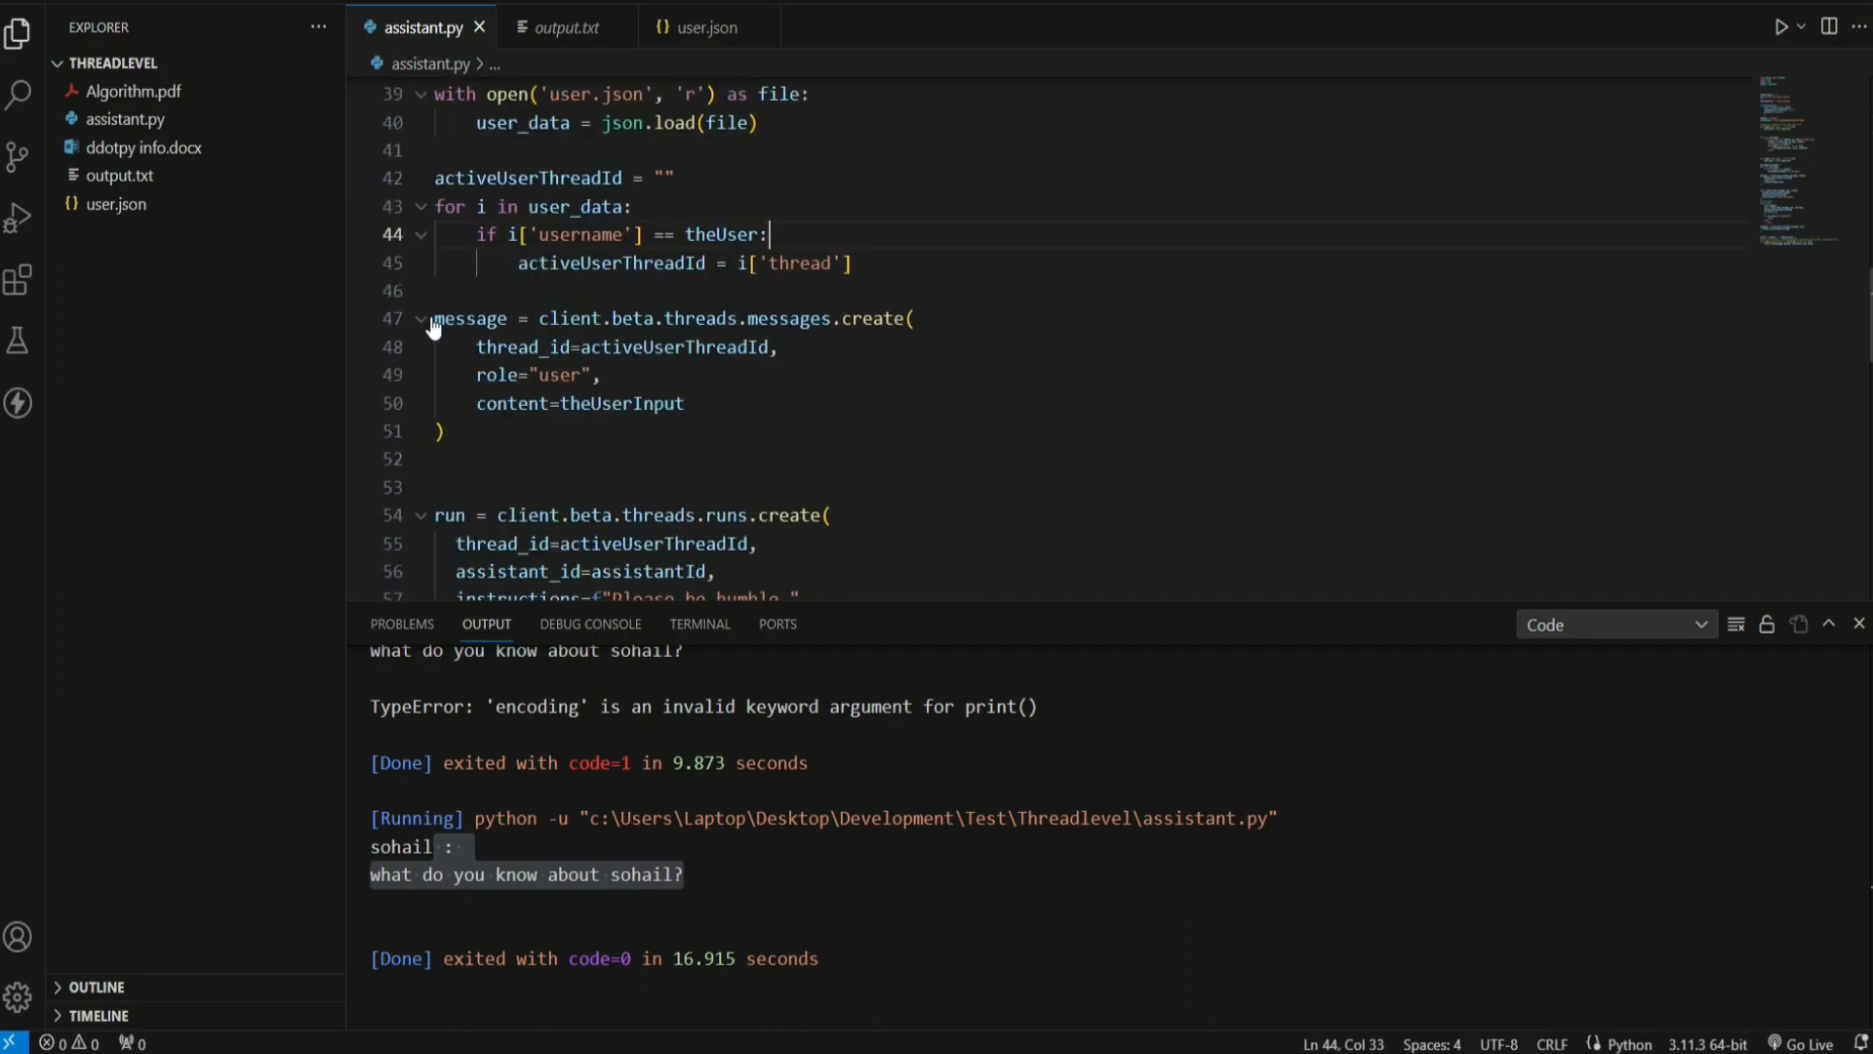
Step: Wrap the thread messages.create call under 'if userinputfile:'
click(445, 430)
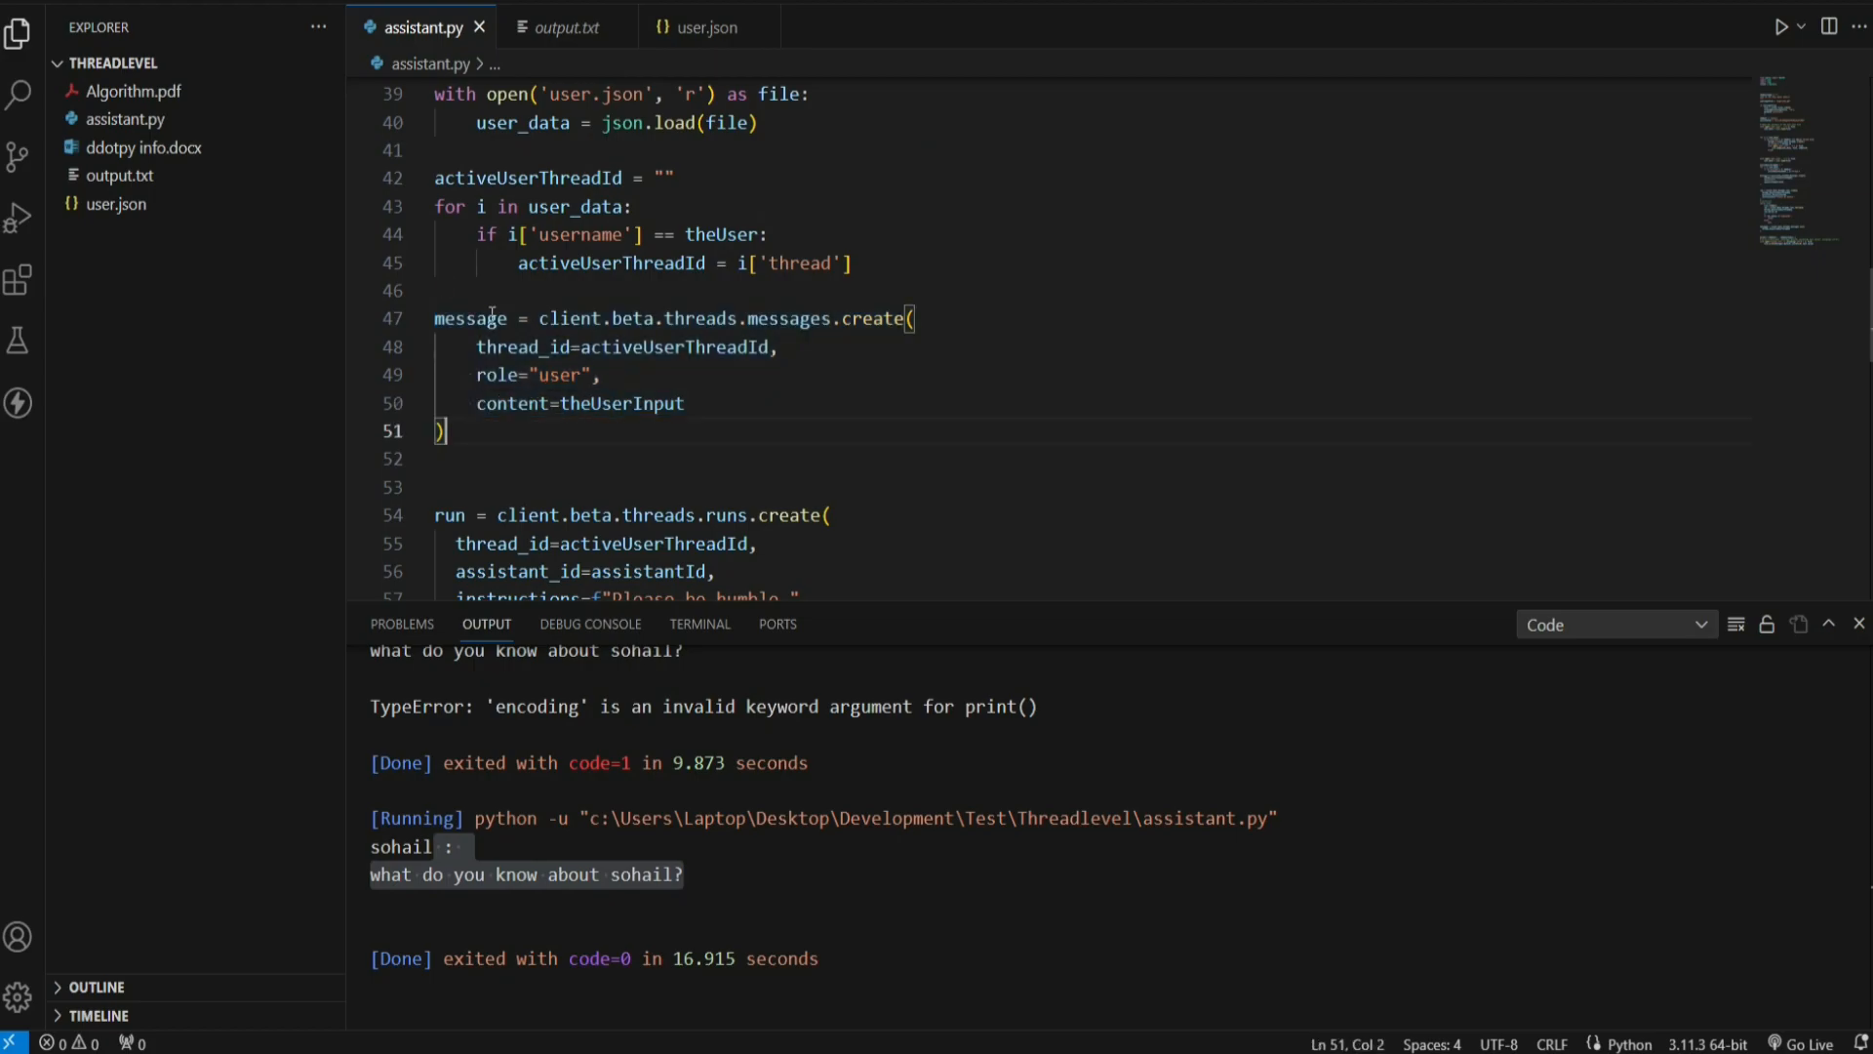
double_click(570, 318)
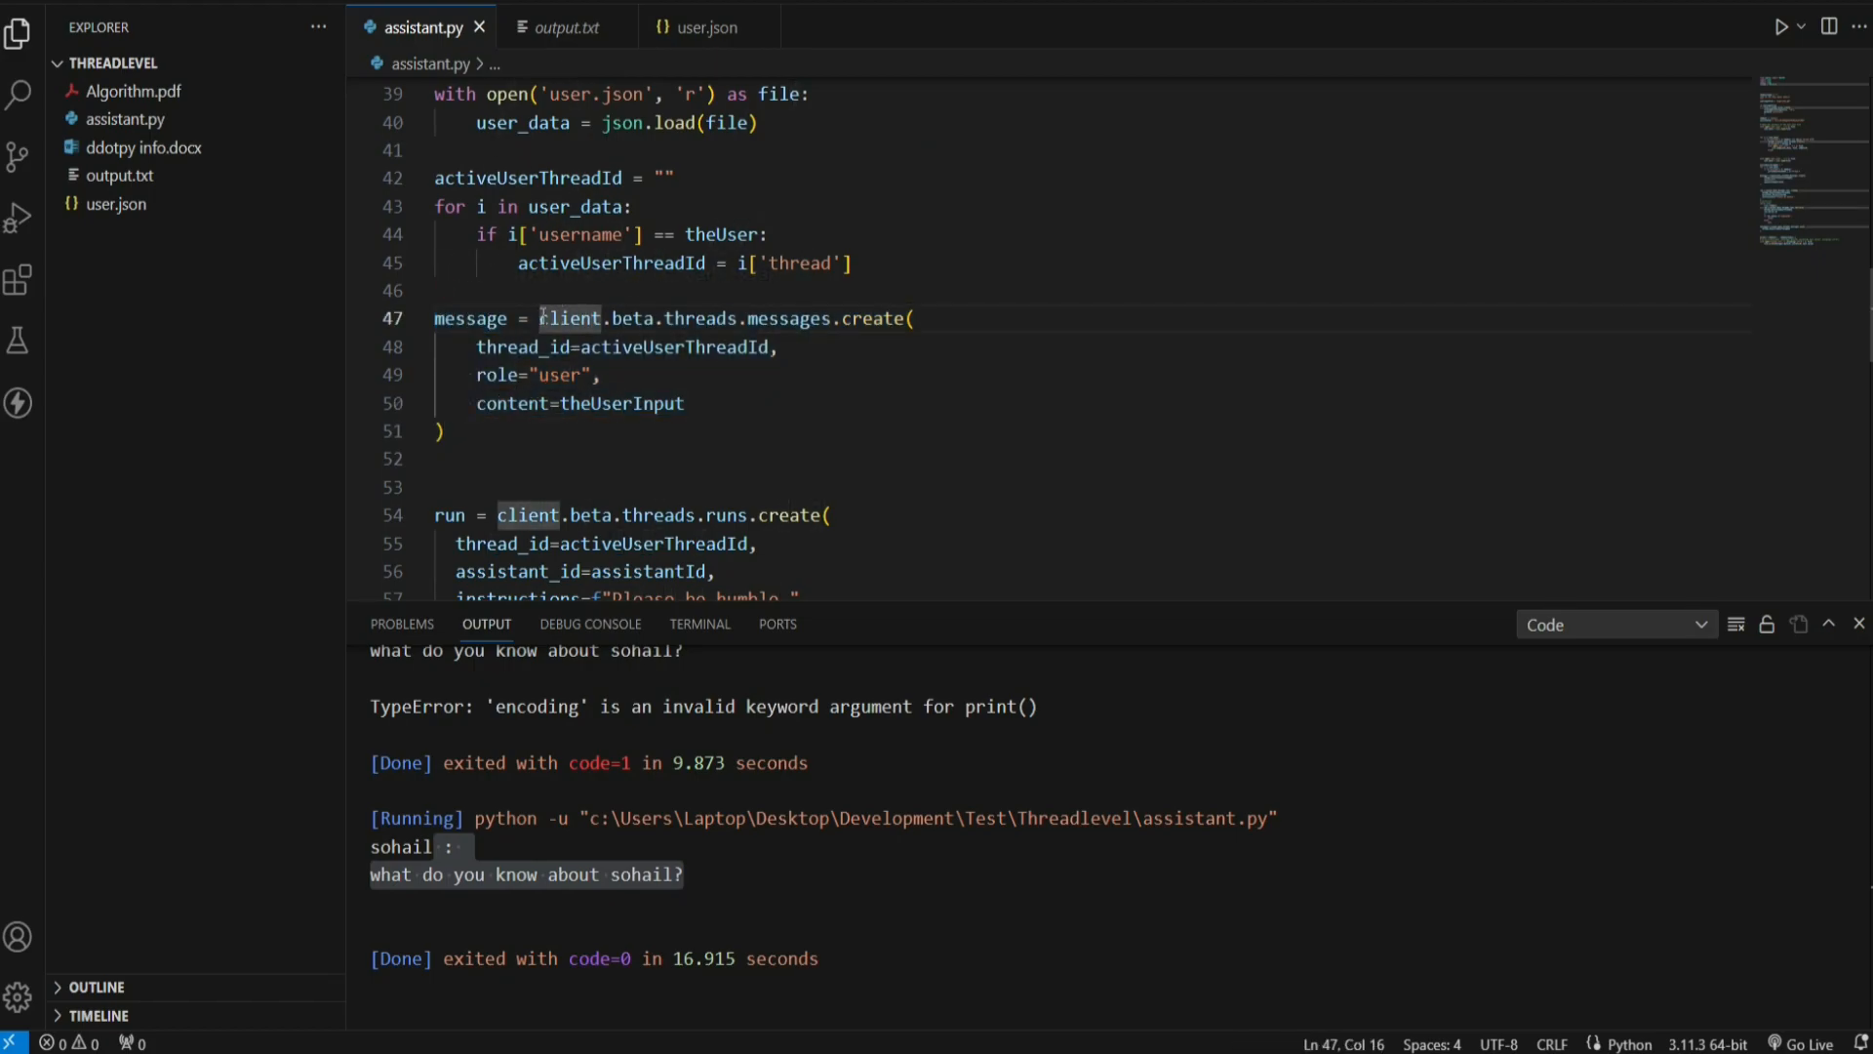
drag(538, 318, 441, 431)
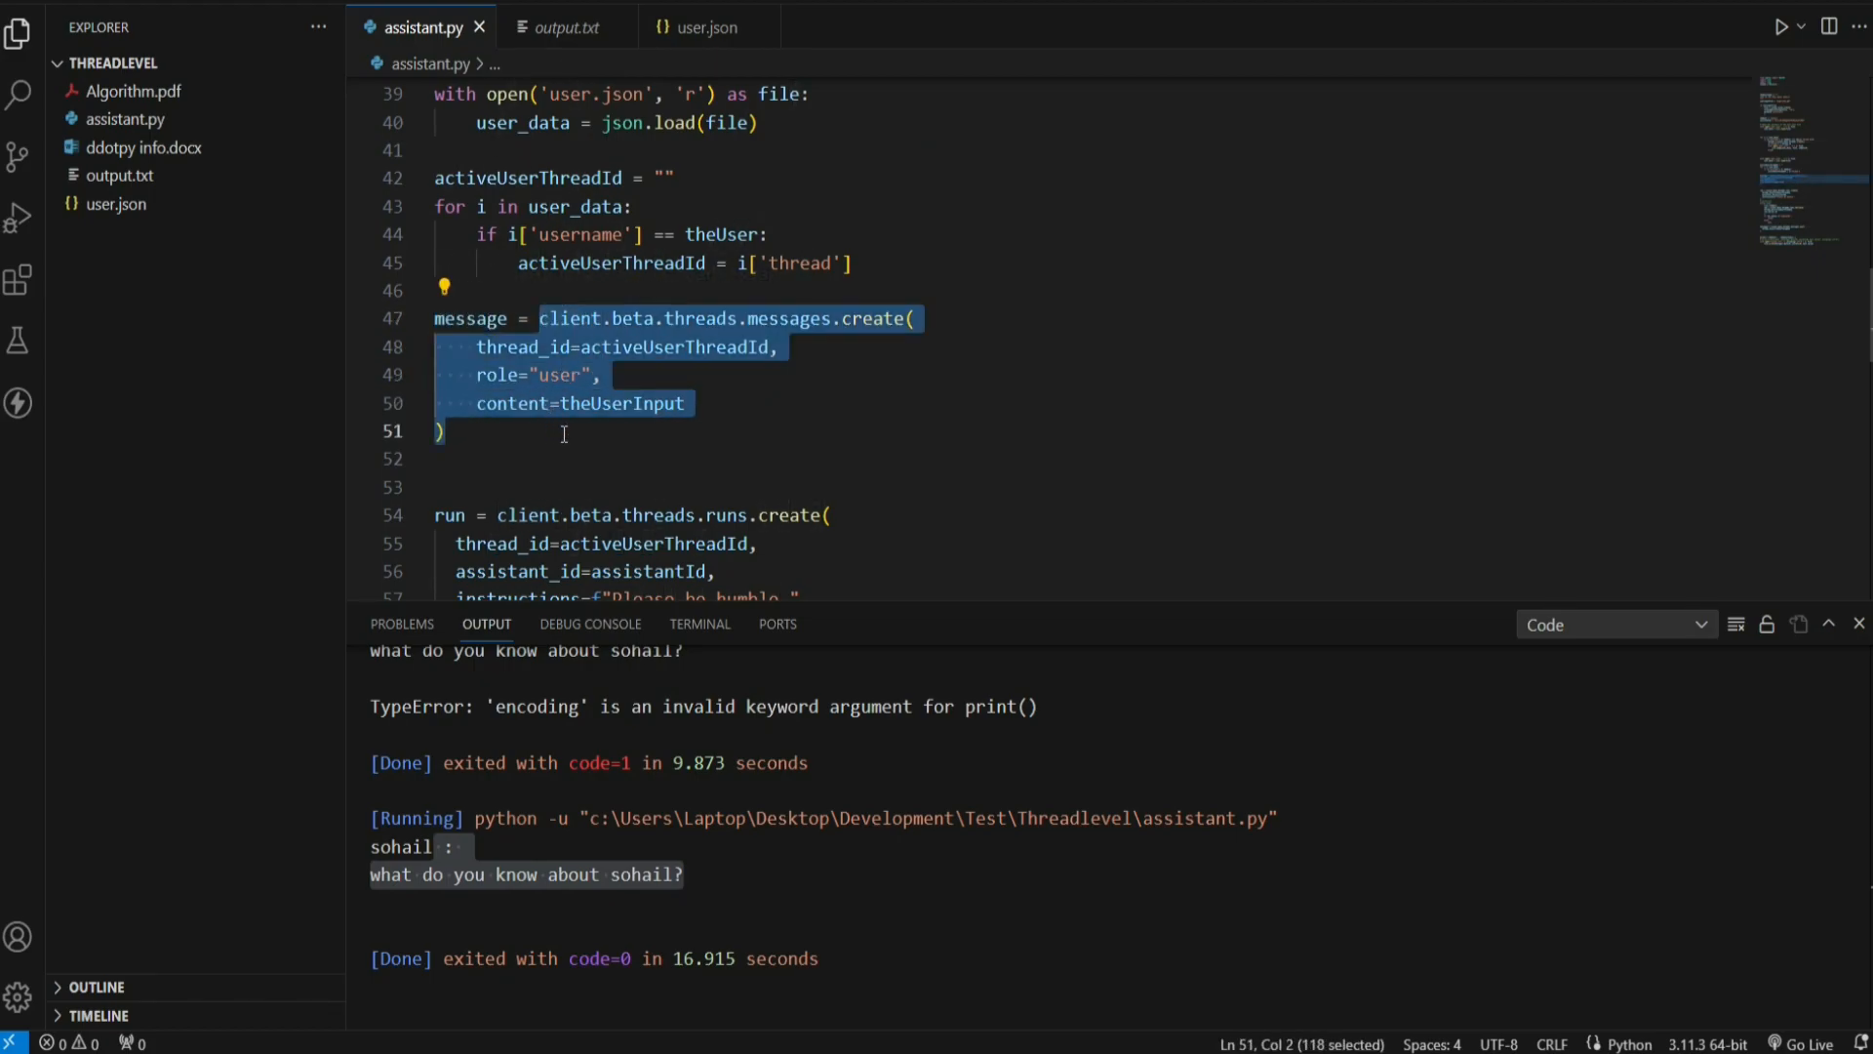
text(if)
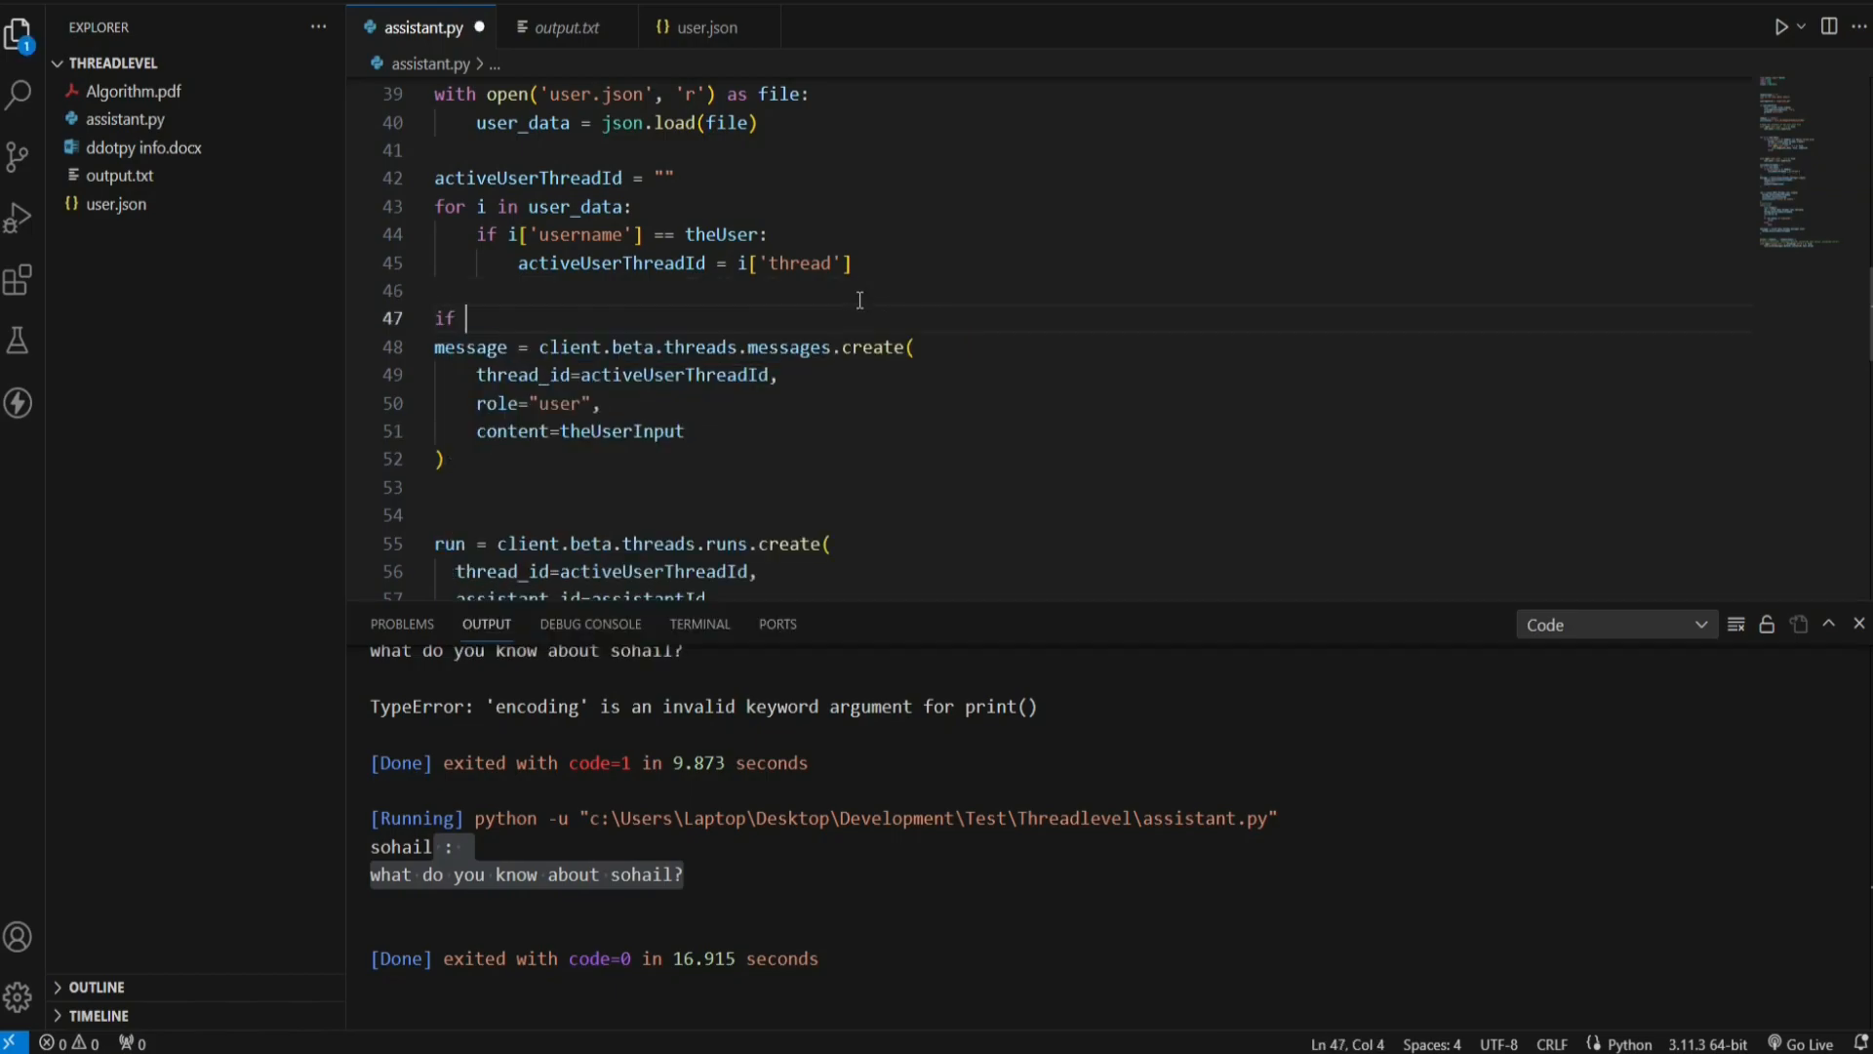
text(userinputfile)
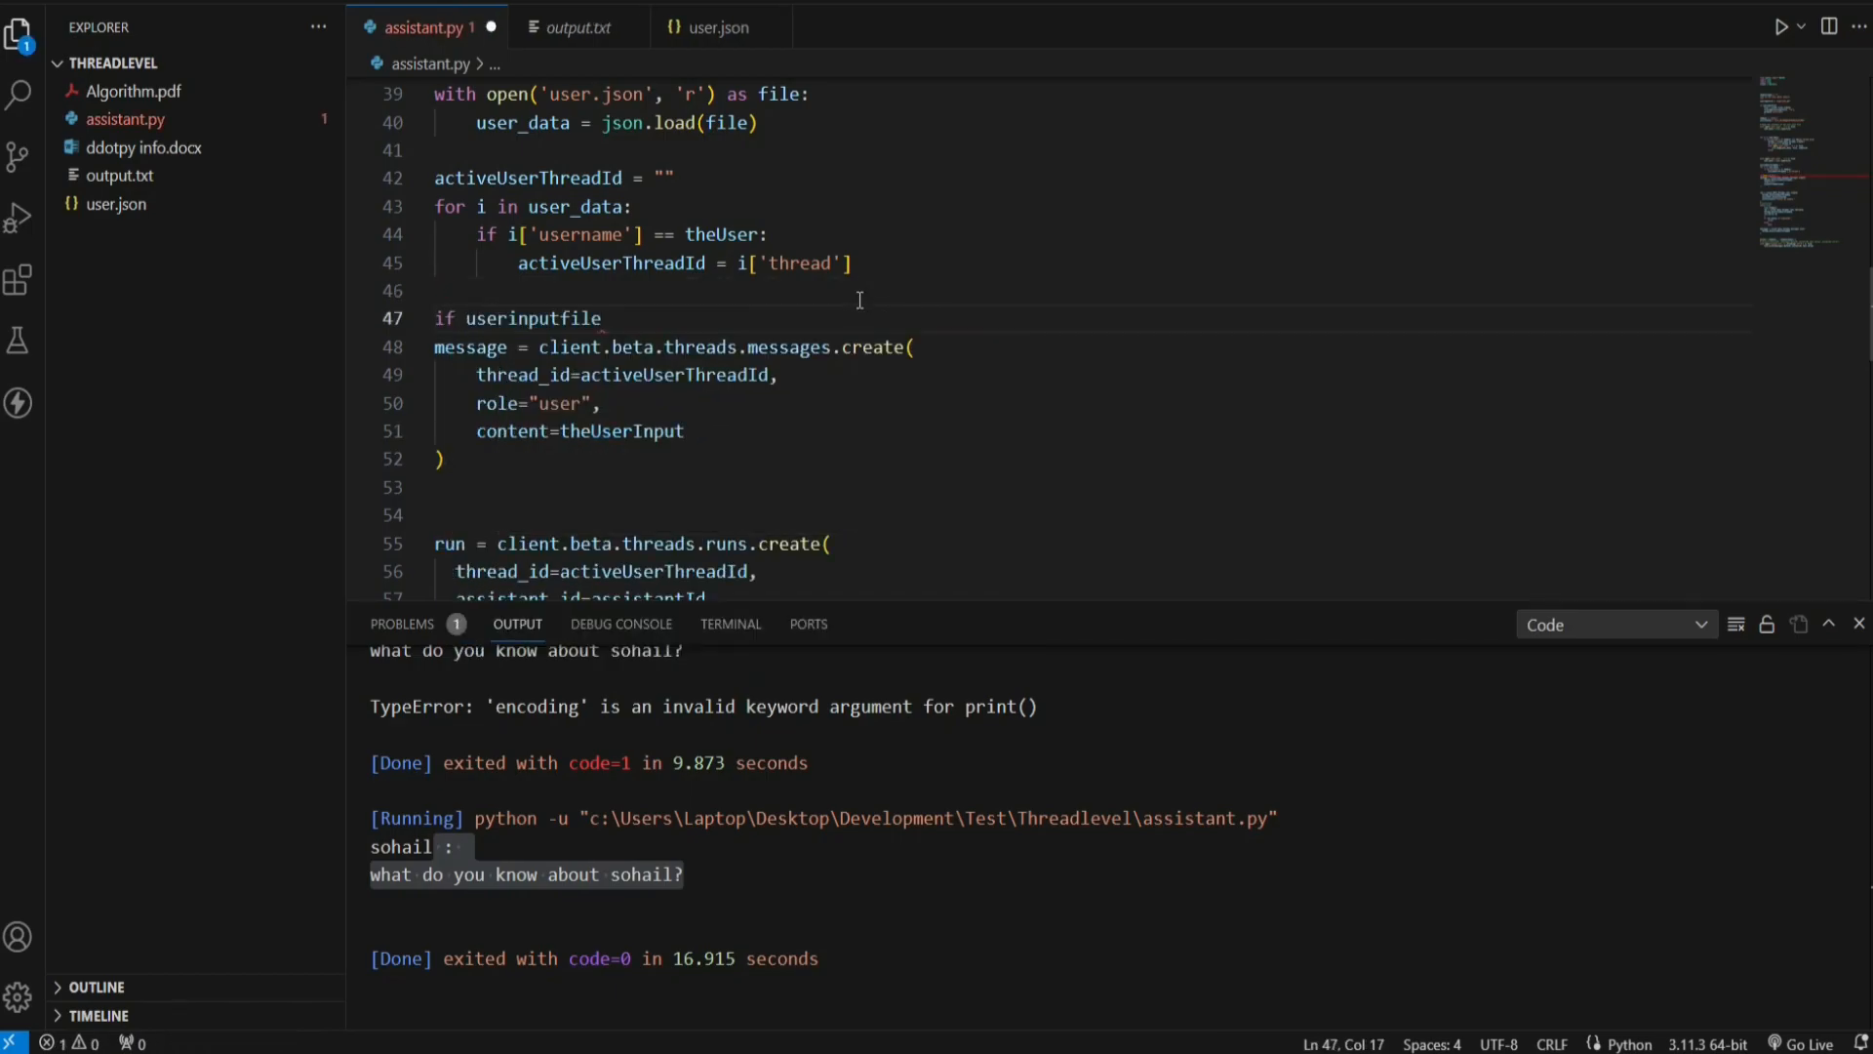
text(:)
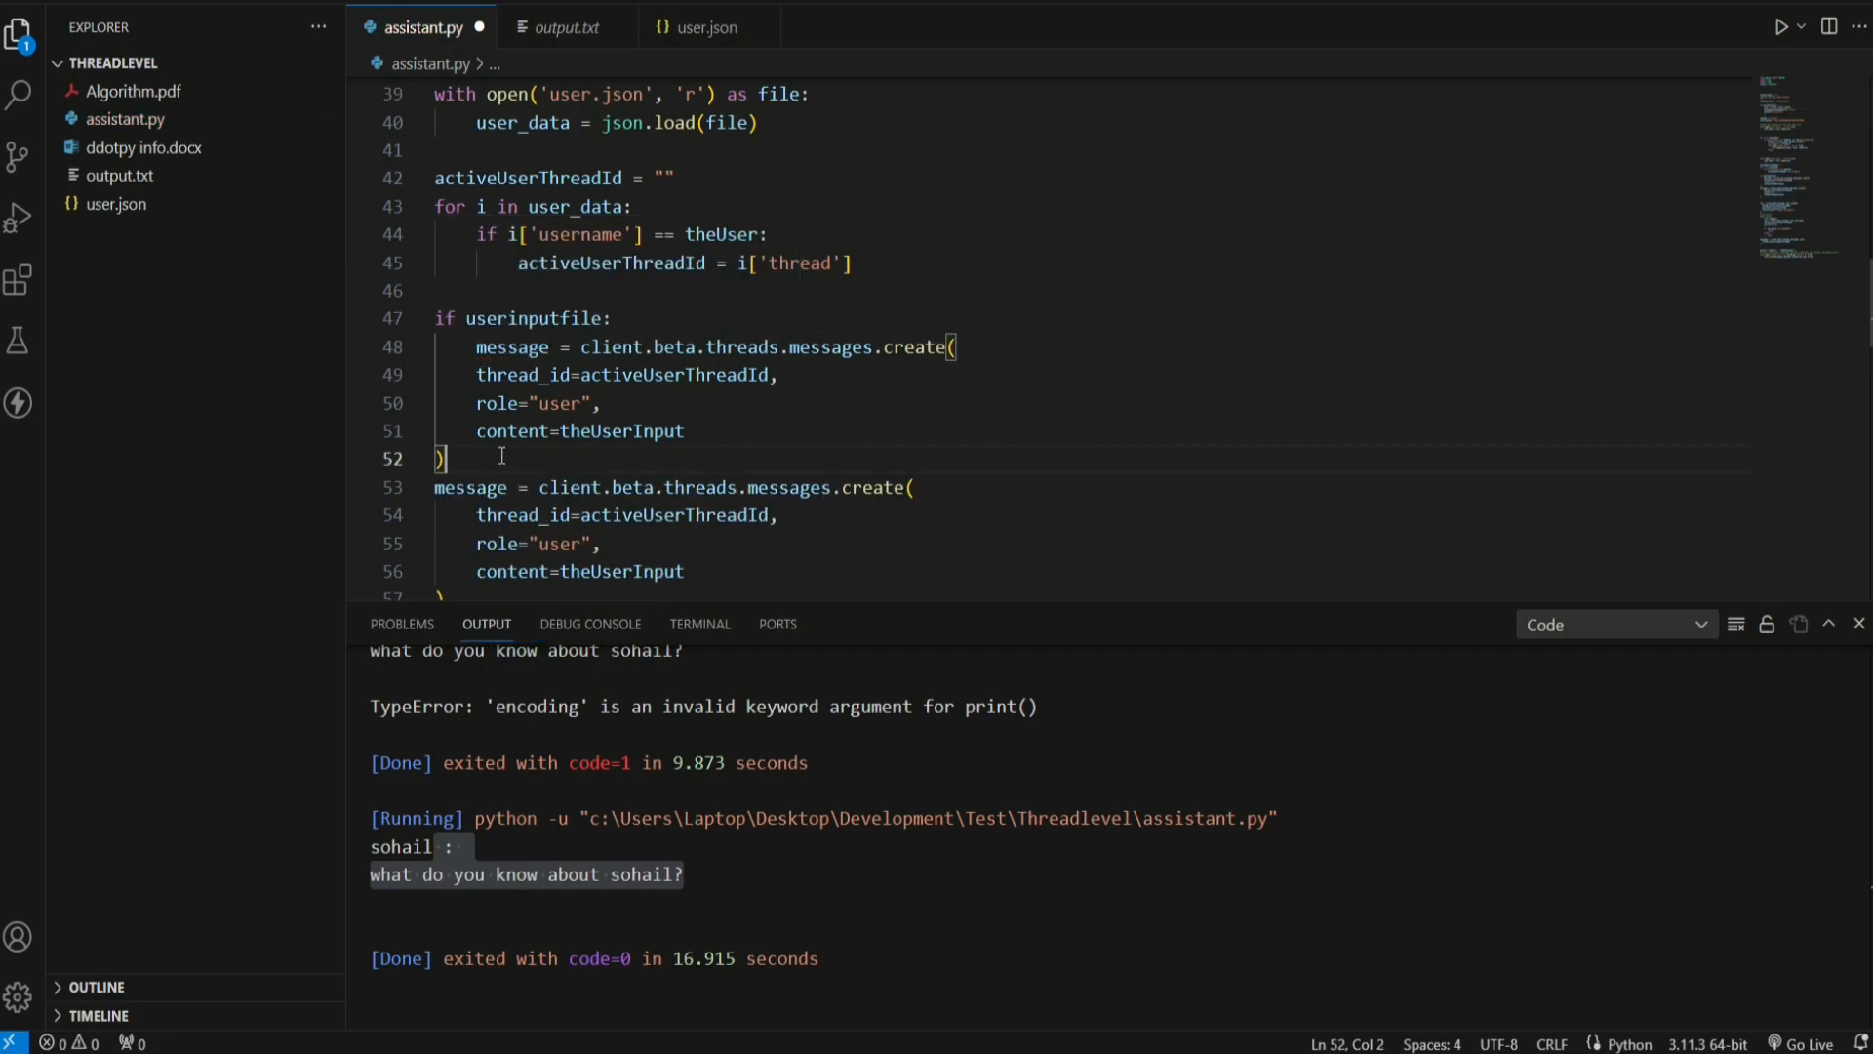
Step: Add an 'else:' branch with its own messages.create call and begin referencing file. in the file branch
text(else:)
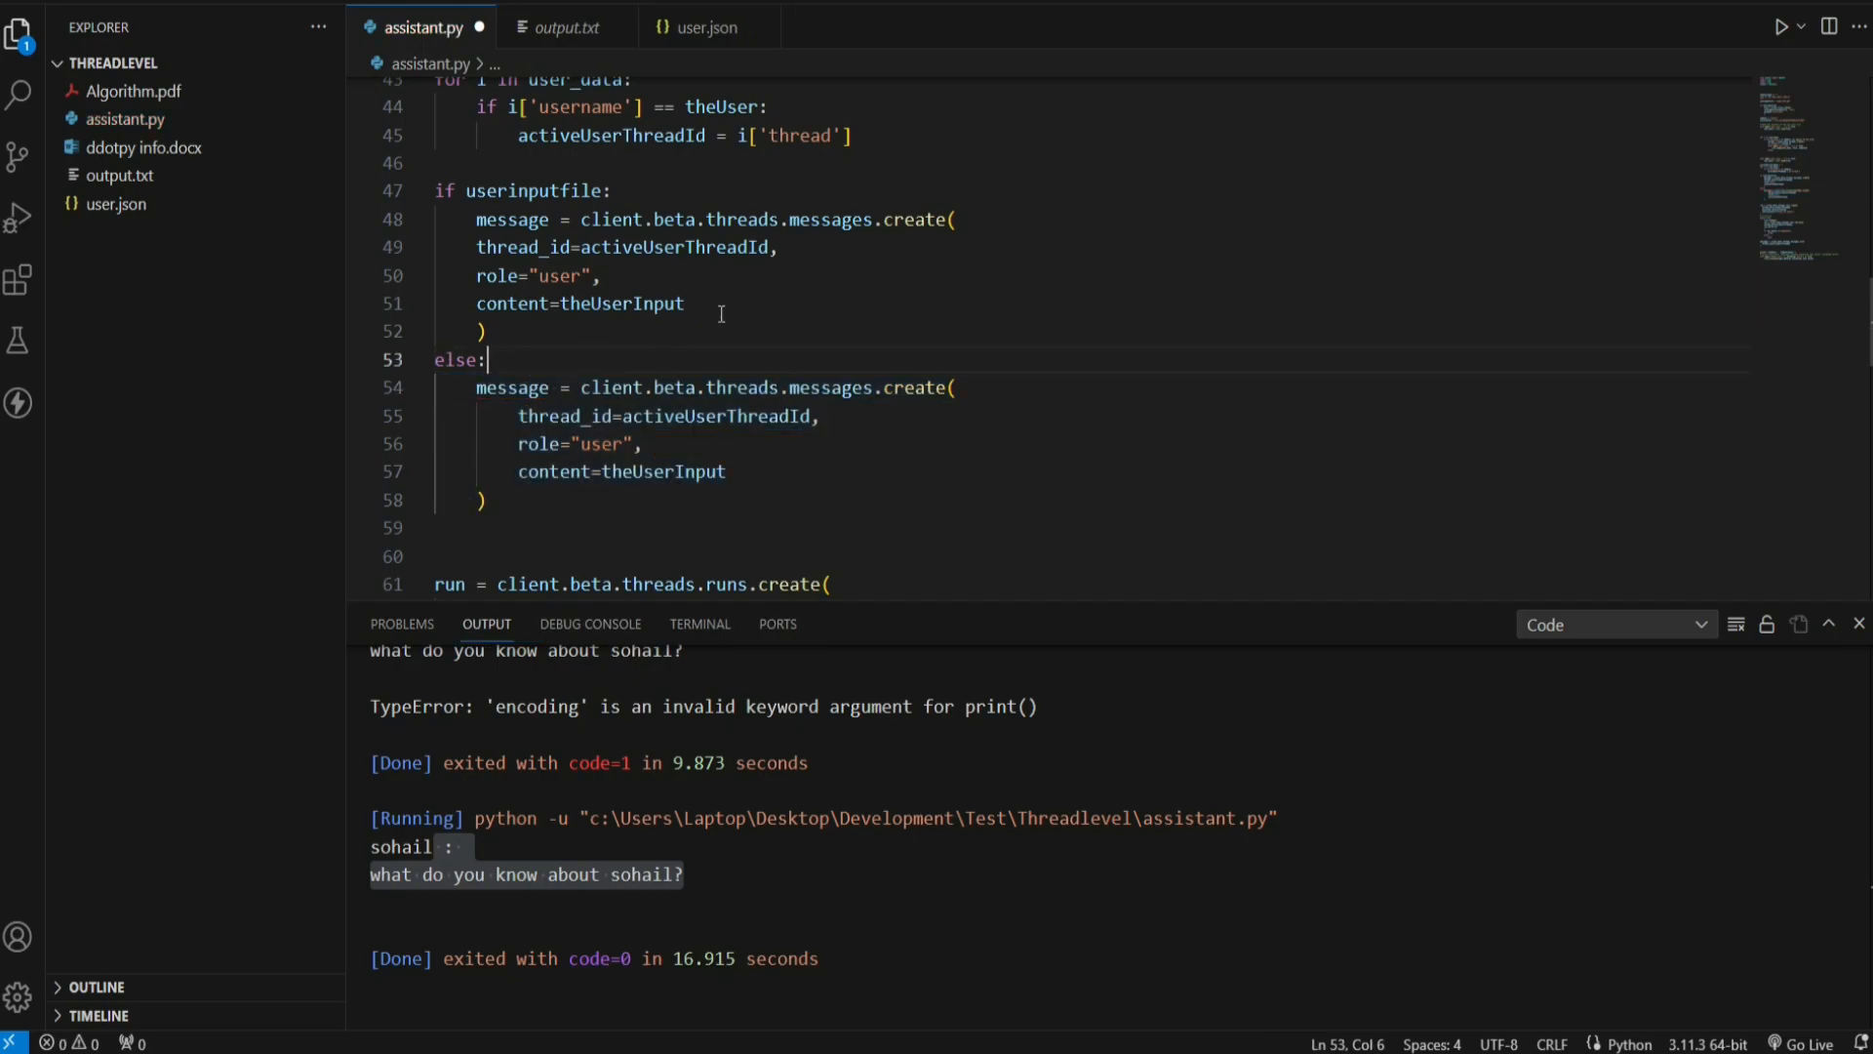
text(file.)
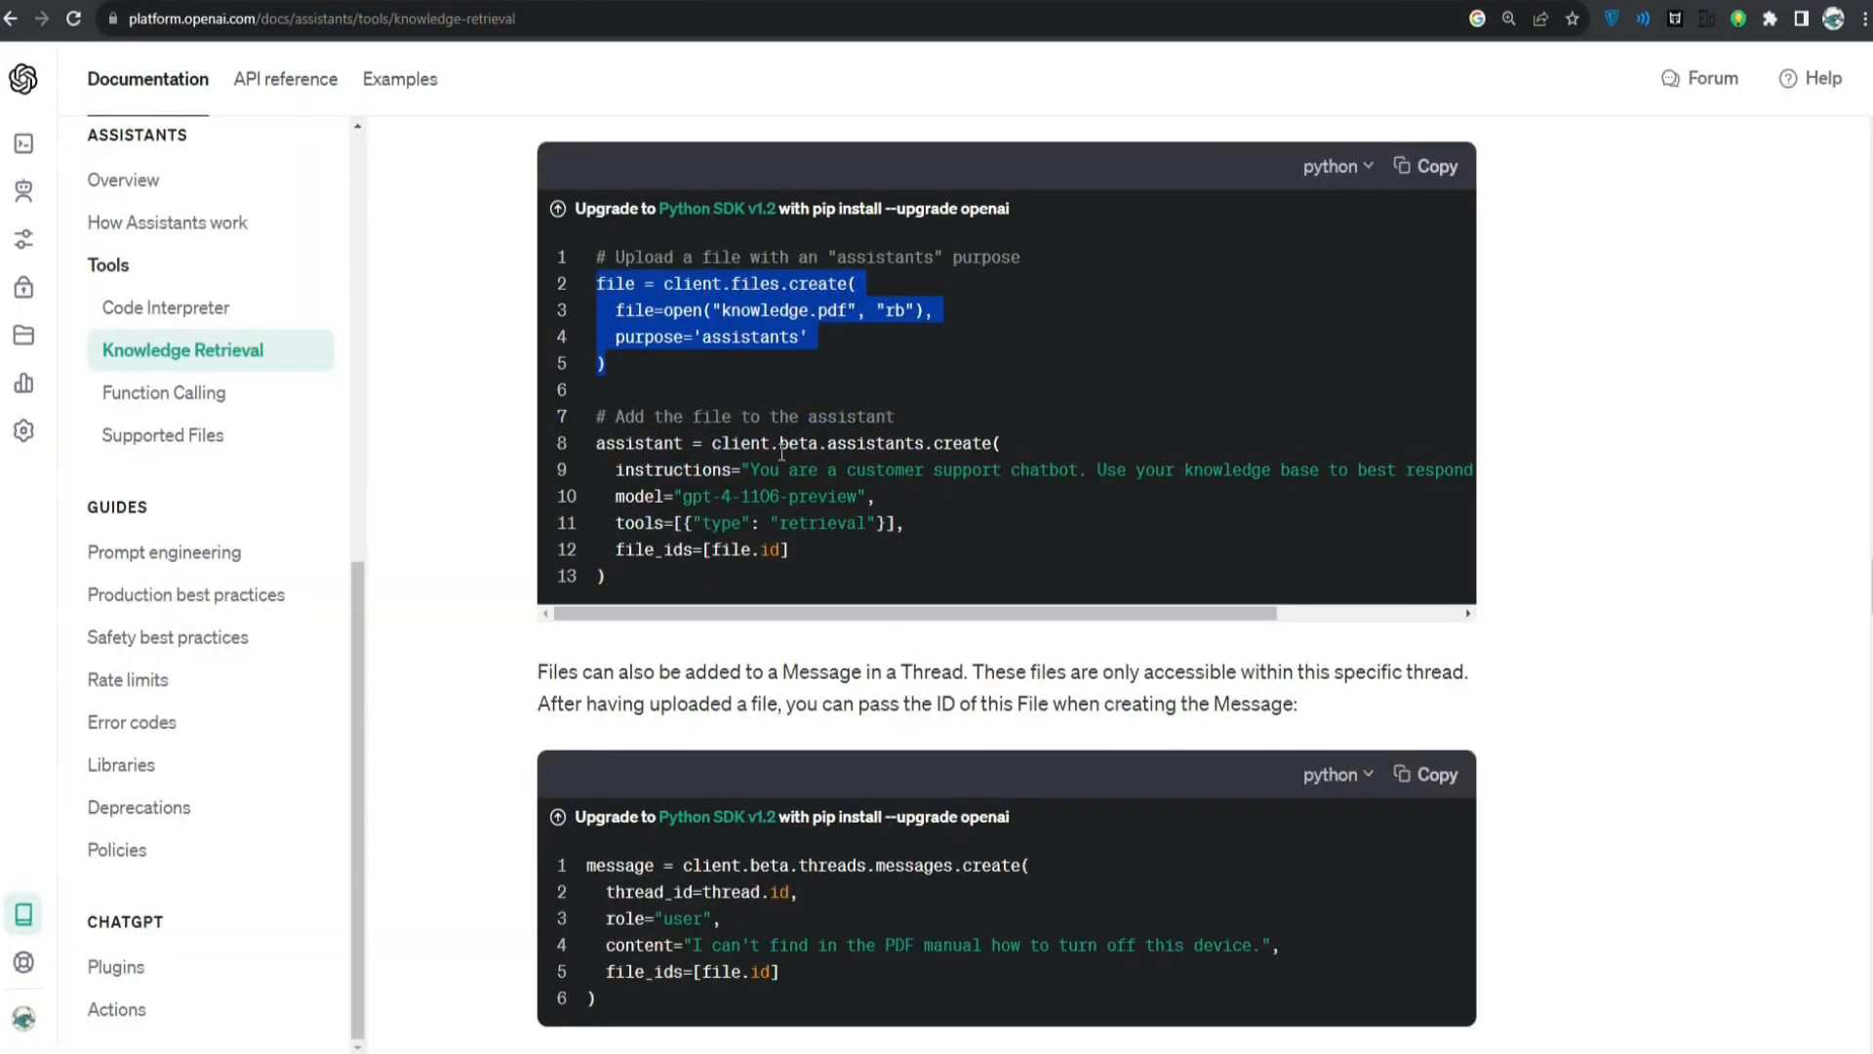
Step: Scroll the Knowledge Retrieval docs to the file upload and message file_ids samples
scroll(down, 3)
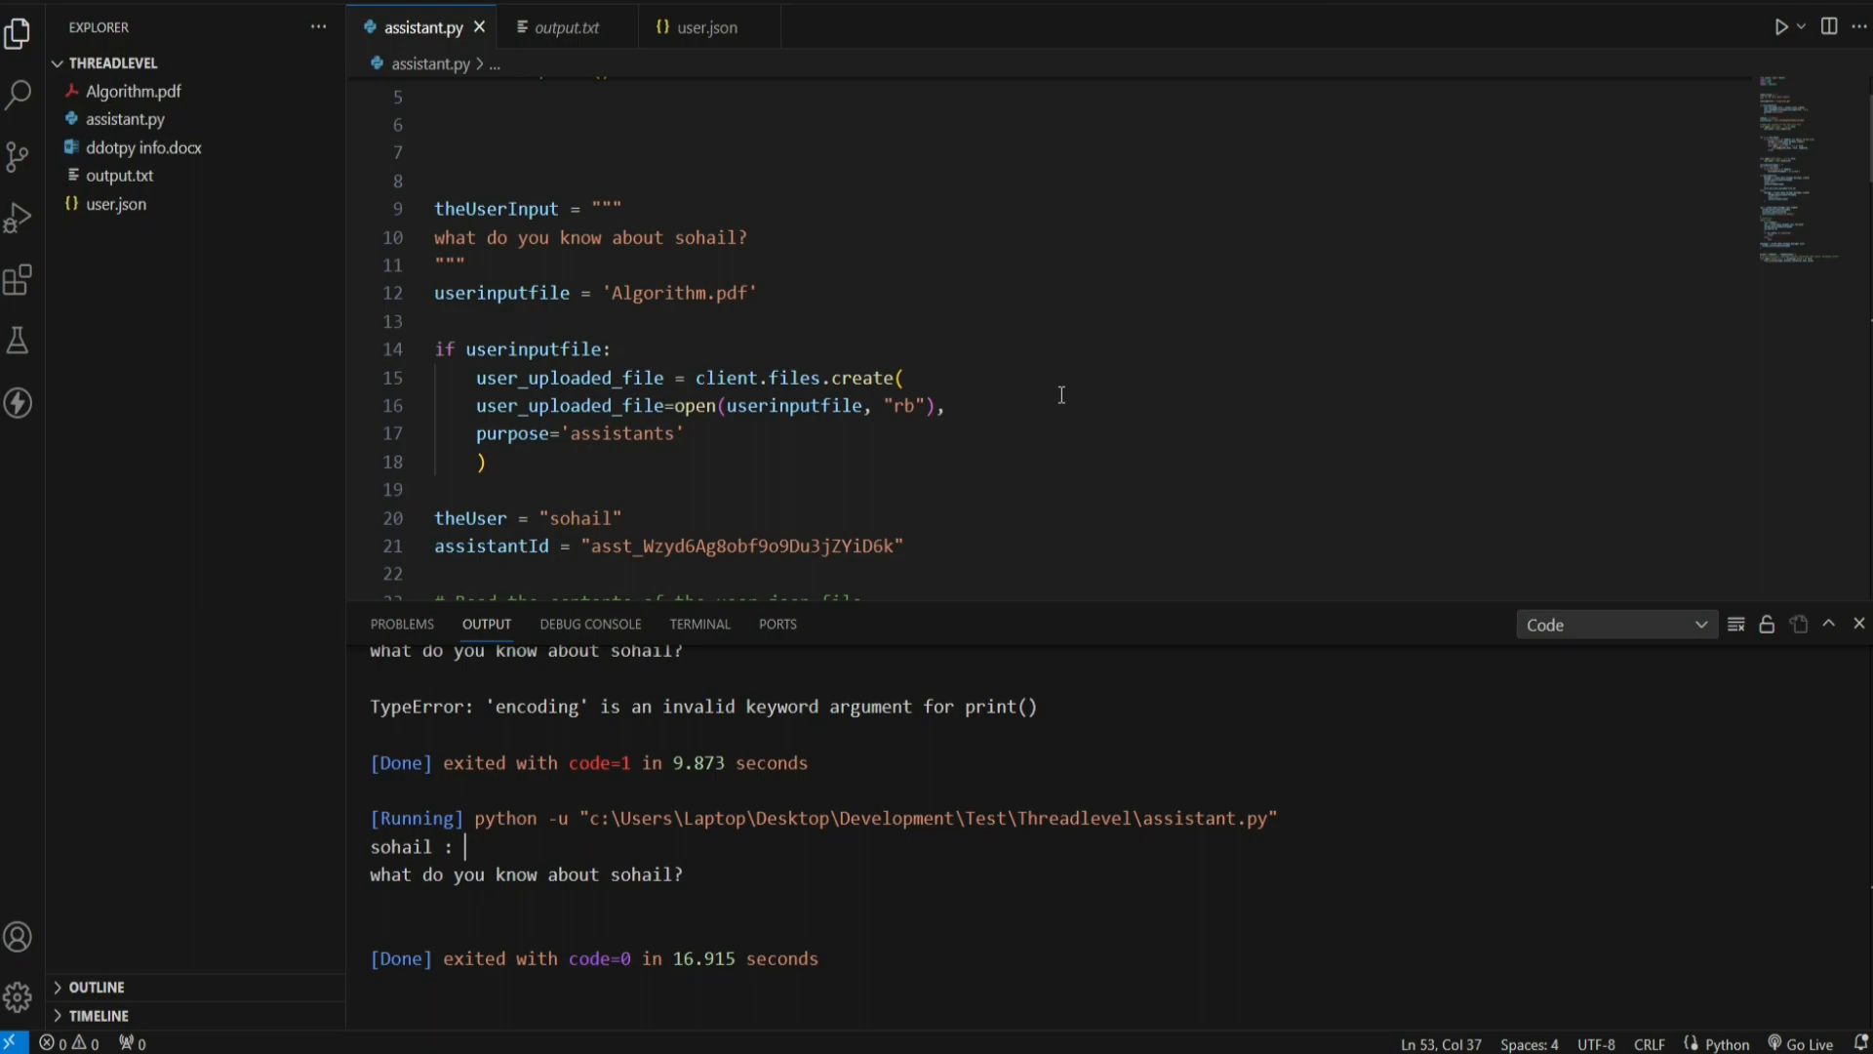
mouse_move(1766, 661)
text(Given the pdf file, can you summarize it with in 2 sentences)
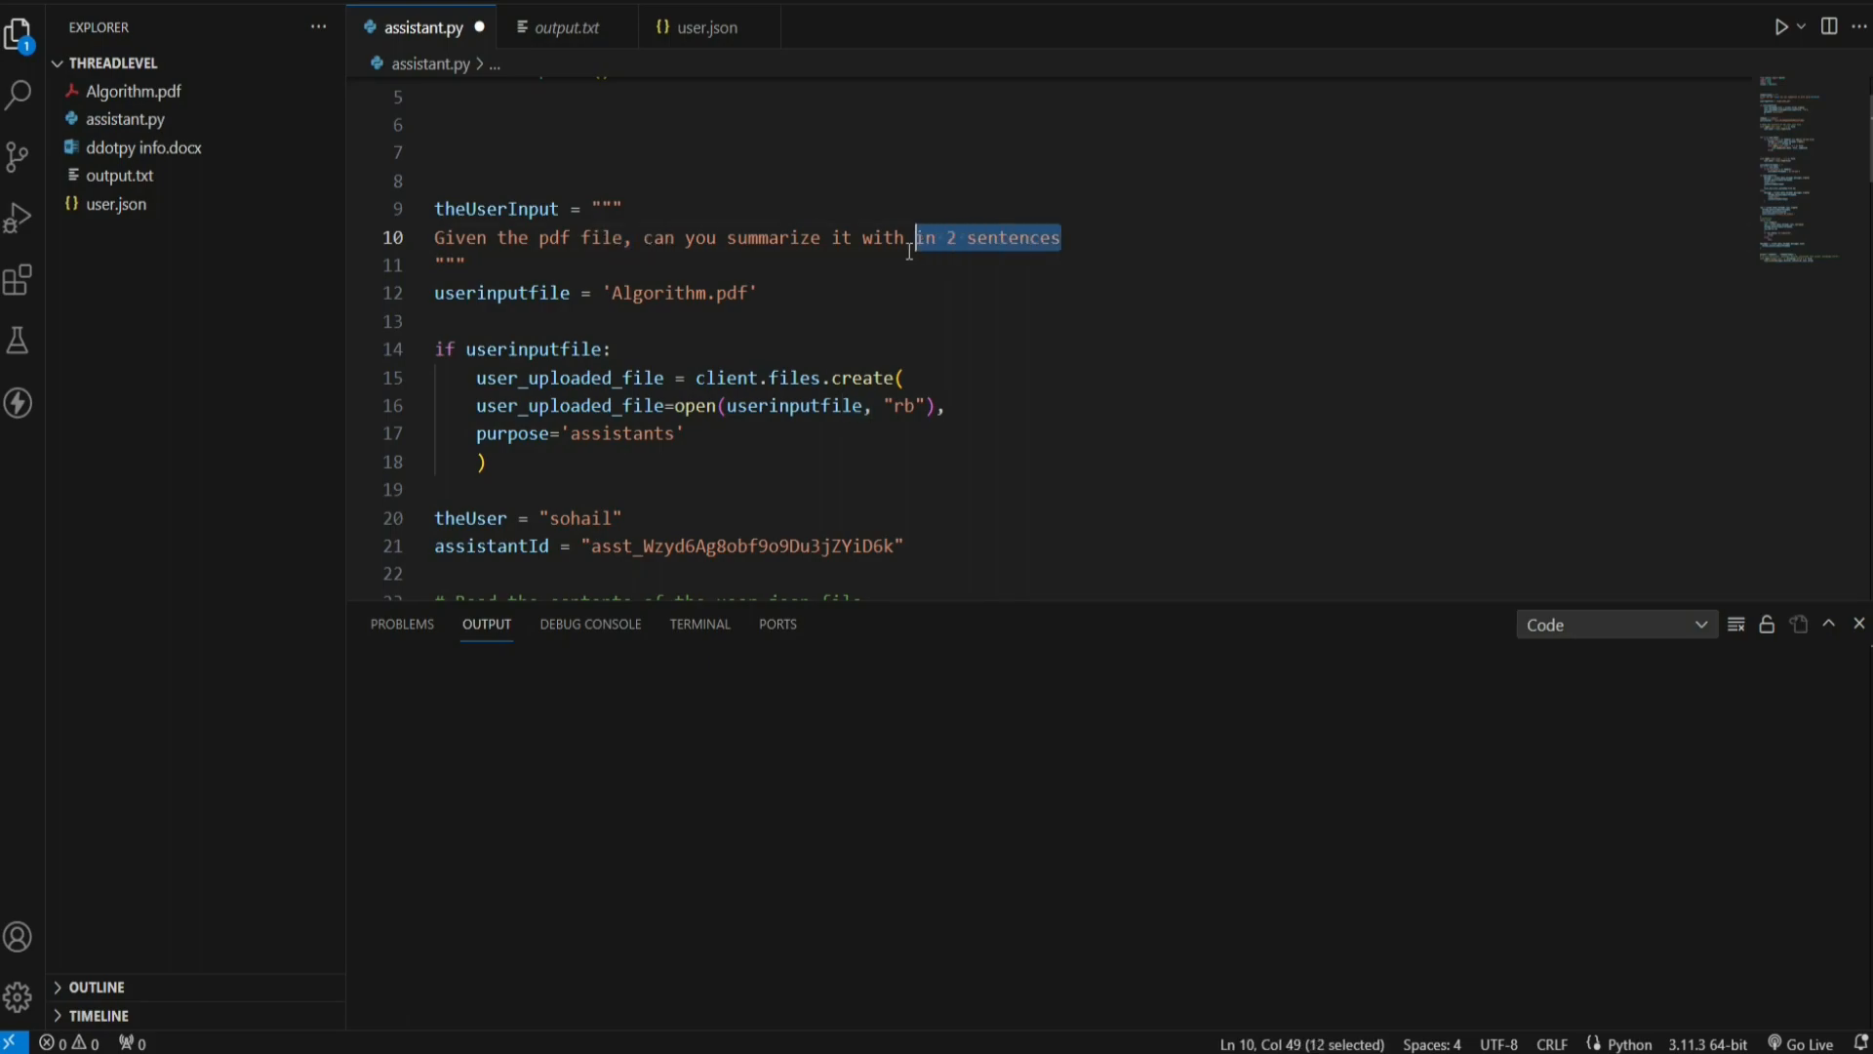
Step: Ask for a two-sentence pdf summary, then rerun with files.create using file= and purpose='assistants'
text(.)
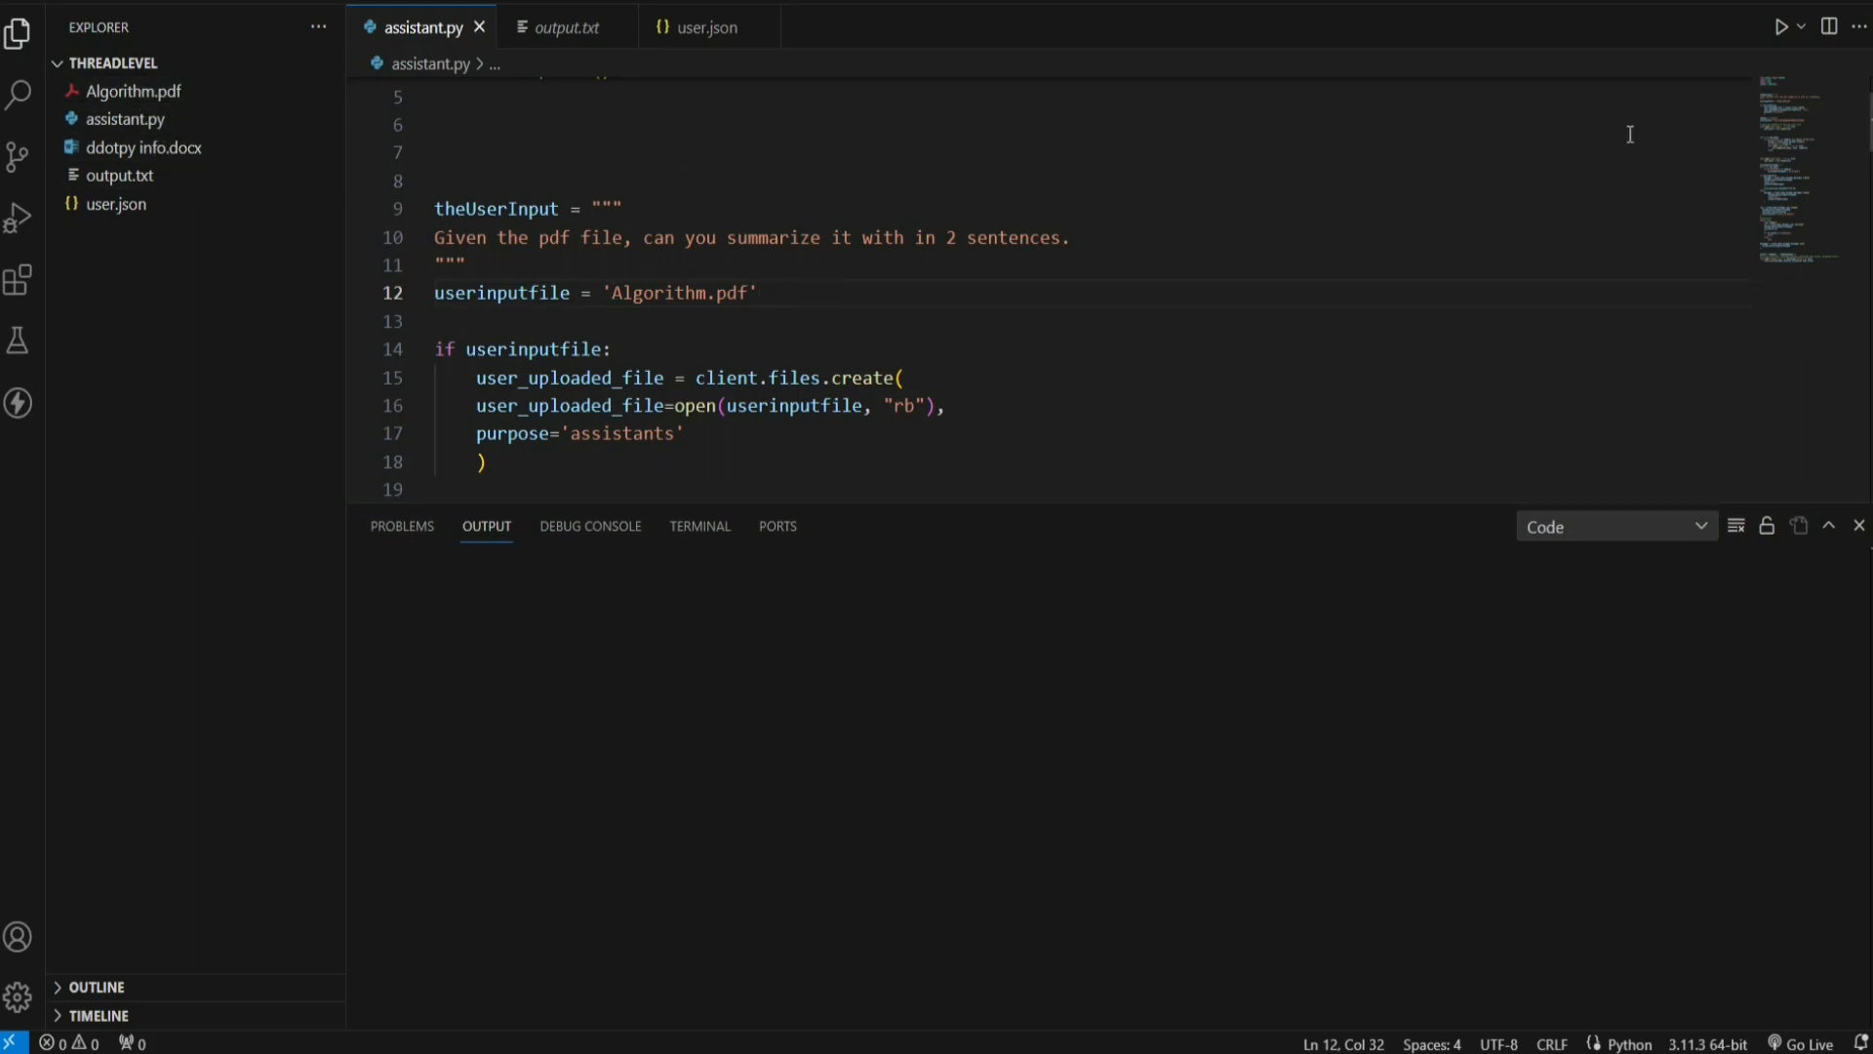
click(1780, 25)
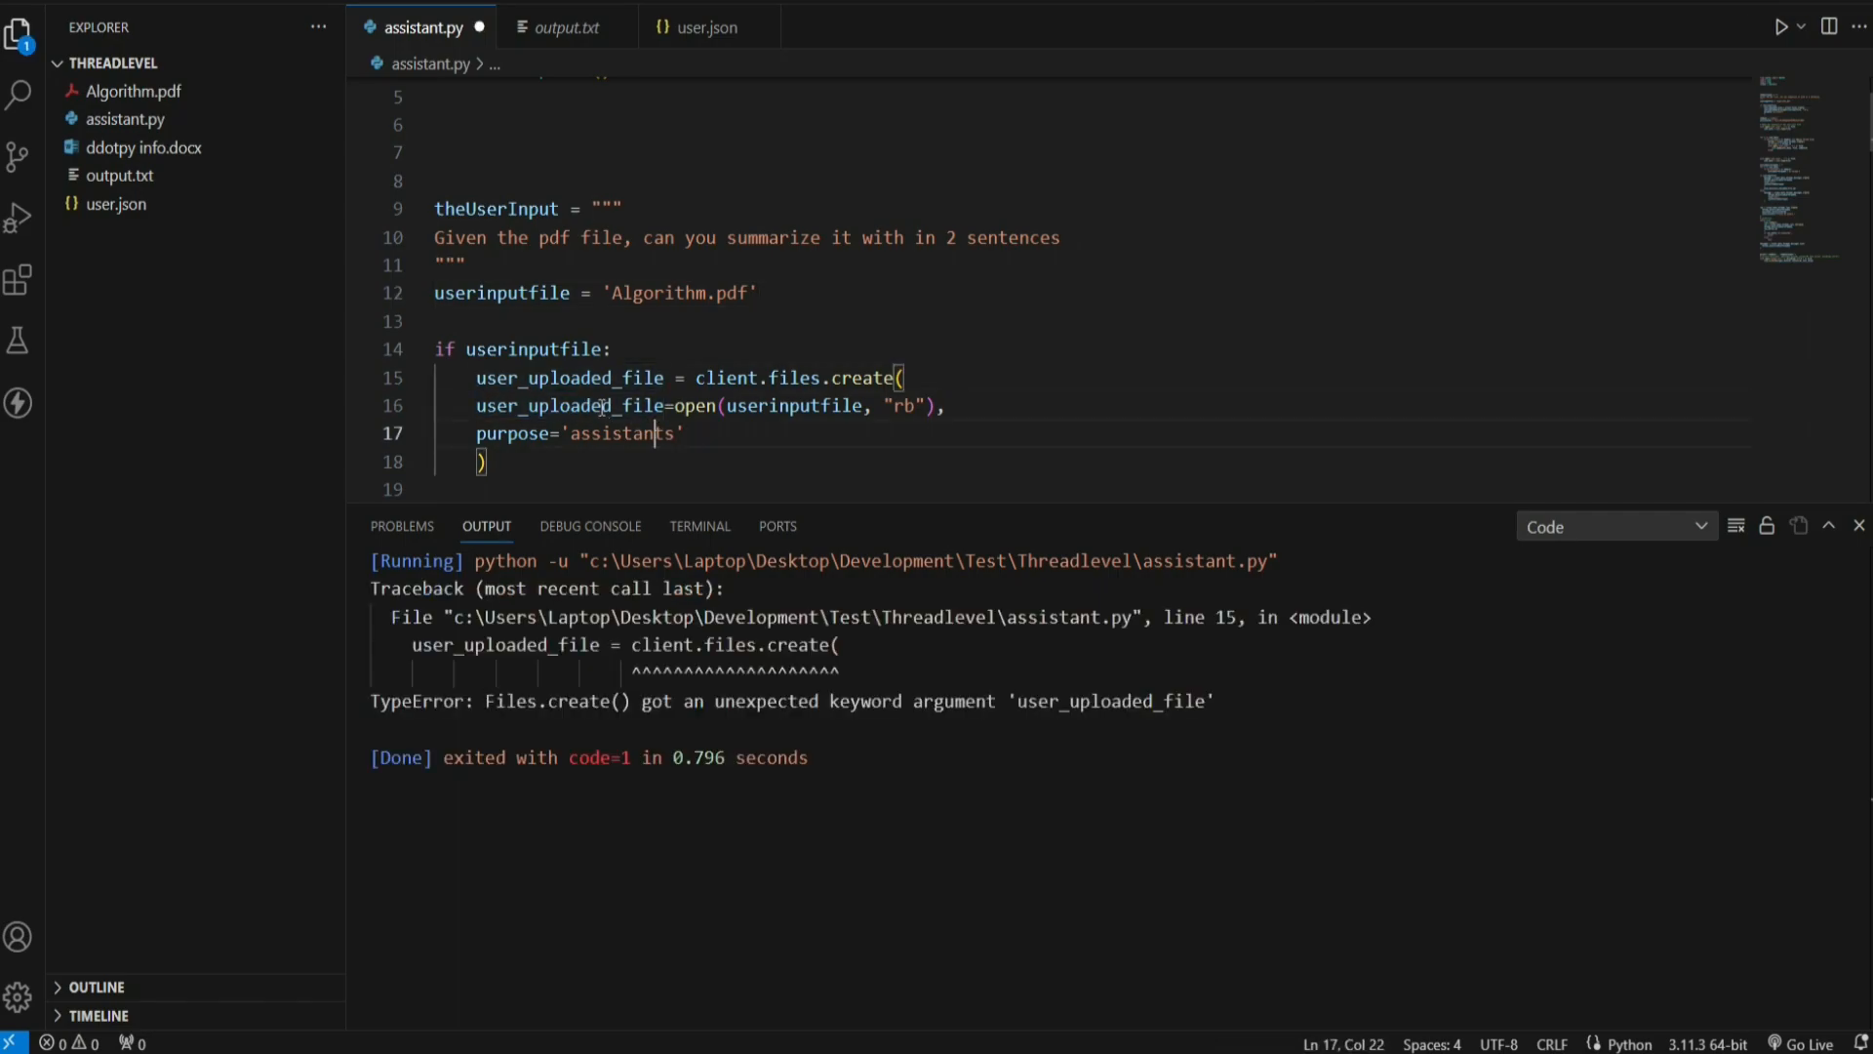
text(file)
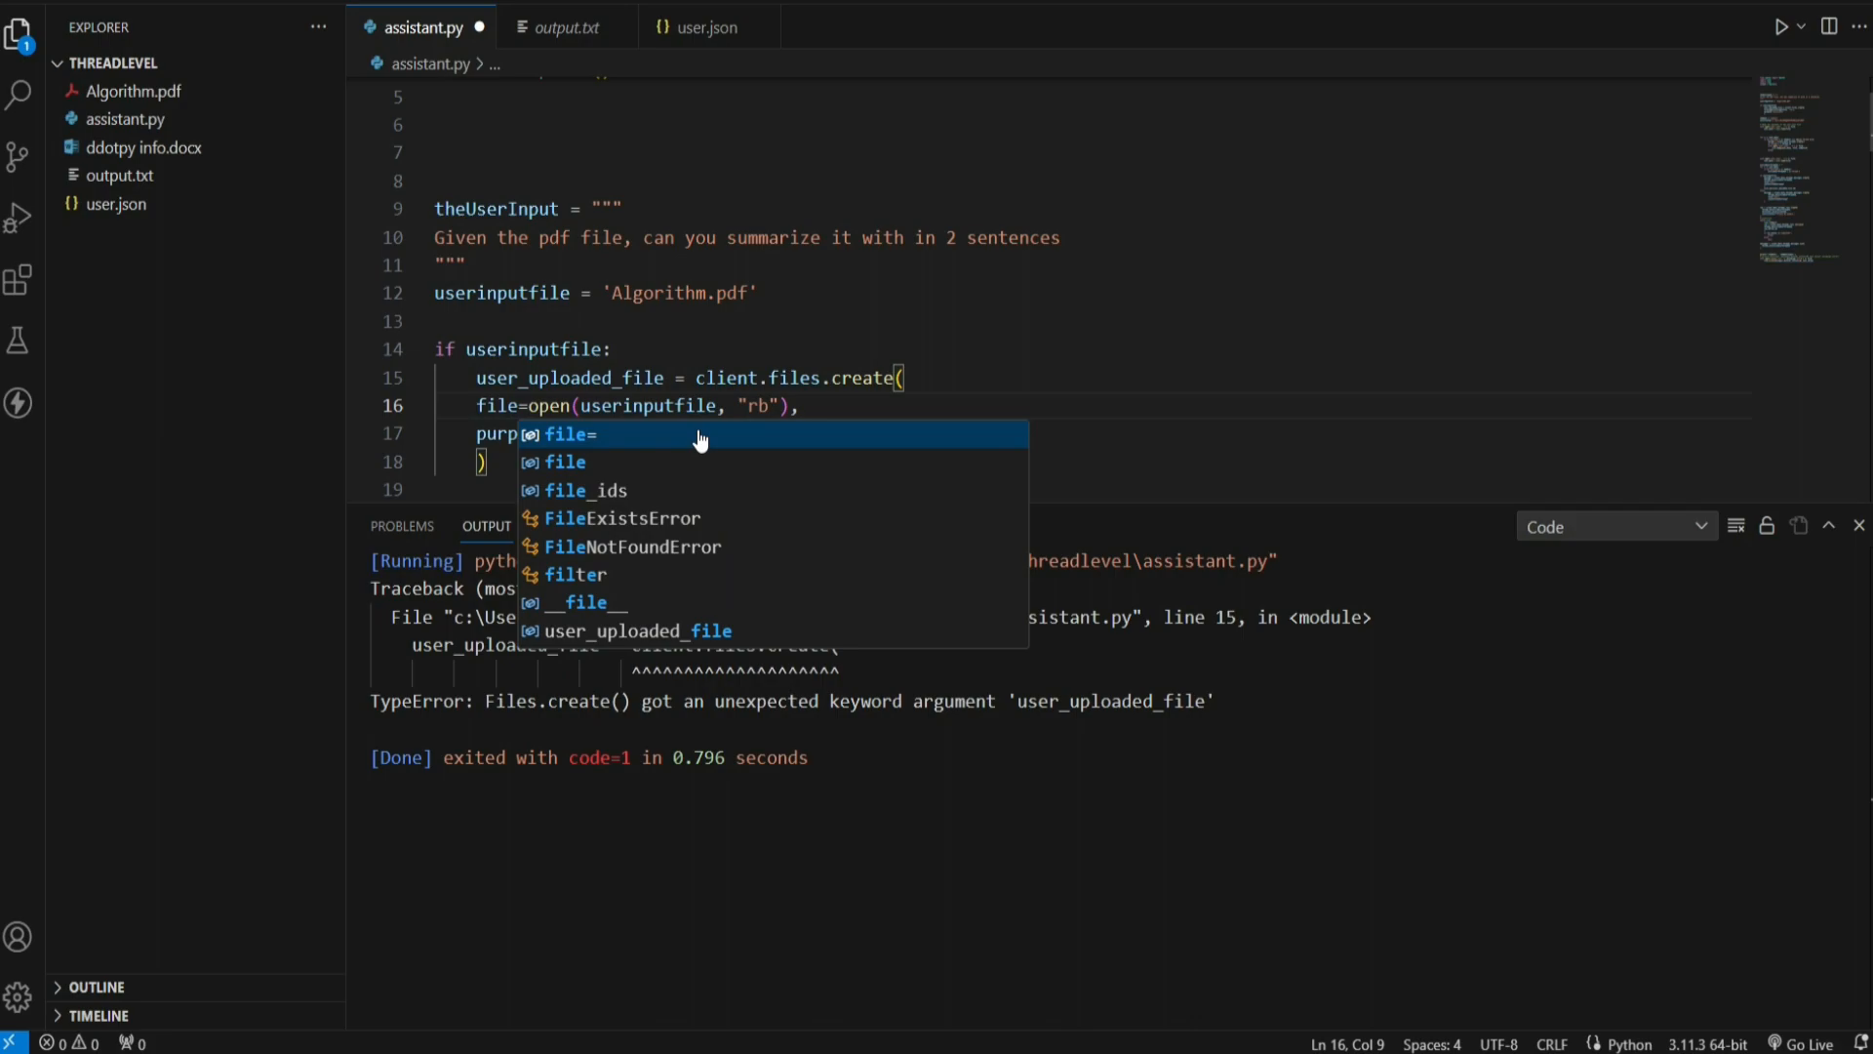
text(purpose='assistants')
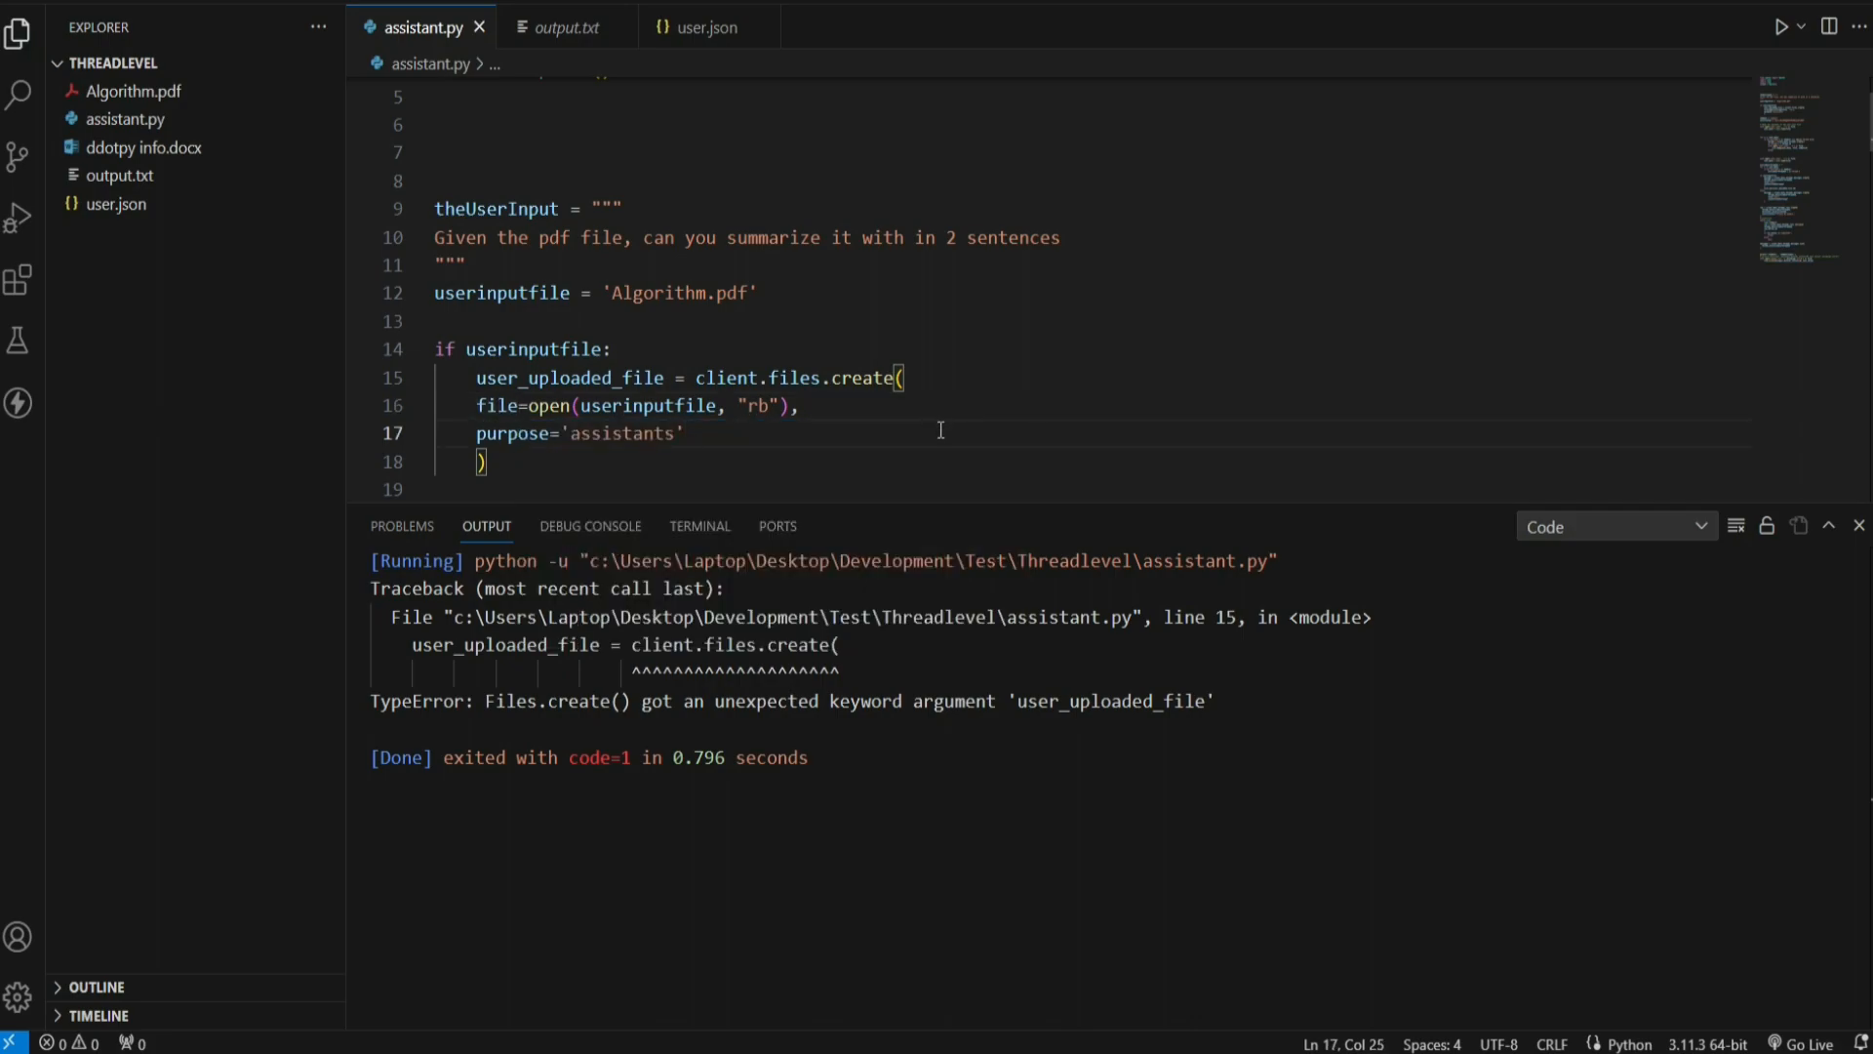
click(1780, 25)
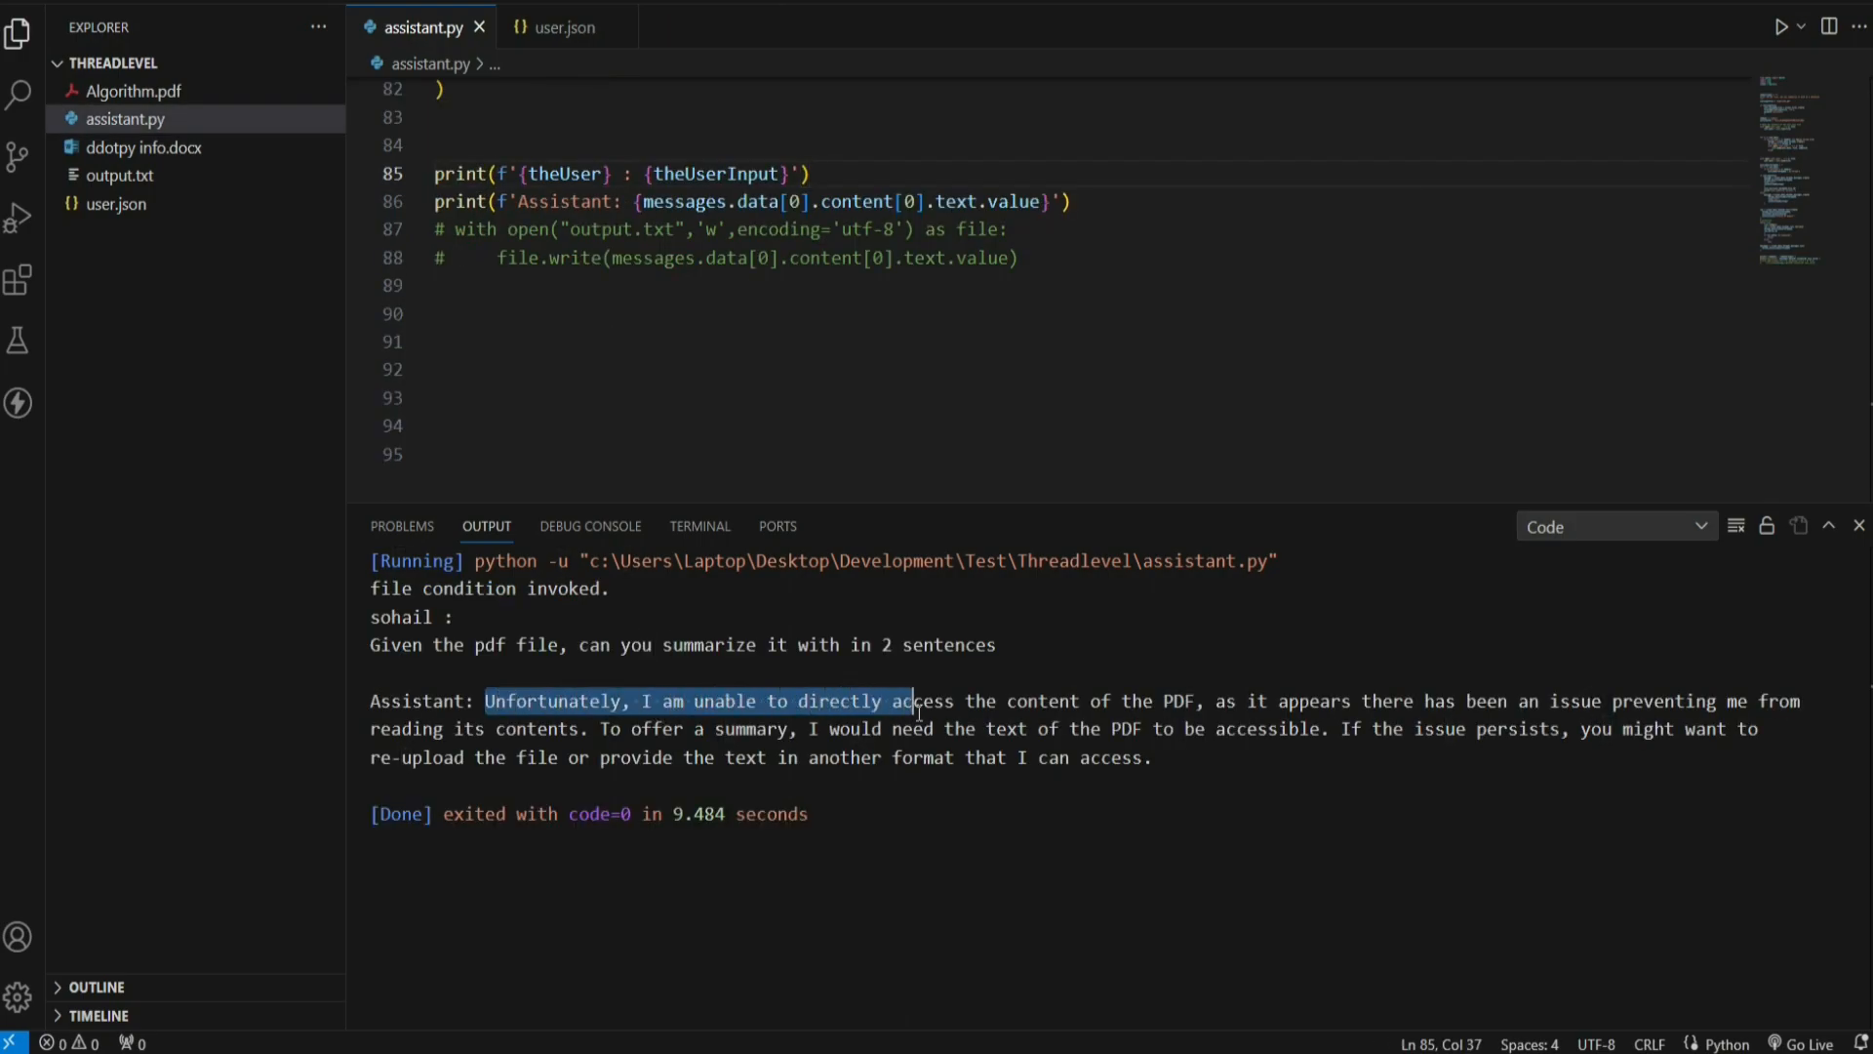
Step: Attach user_uploaded_file.id to the message, comment out the empty file name line, and run
drag(911, 700, 1385, 728)
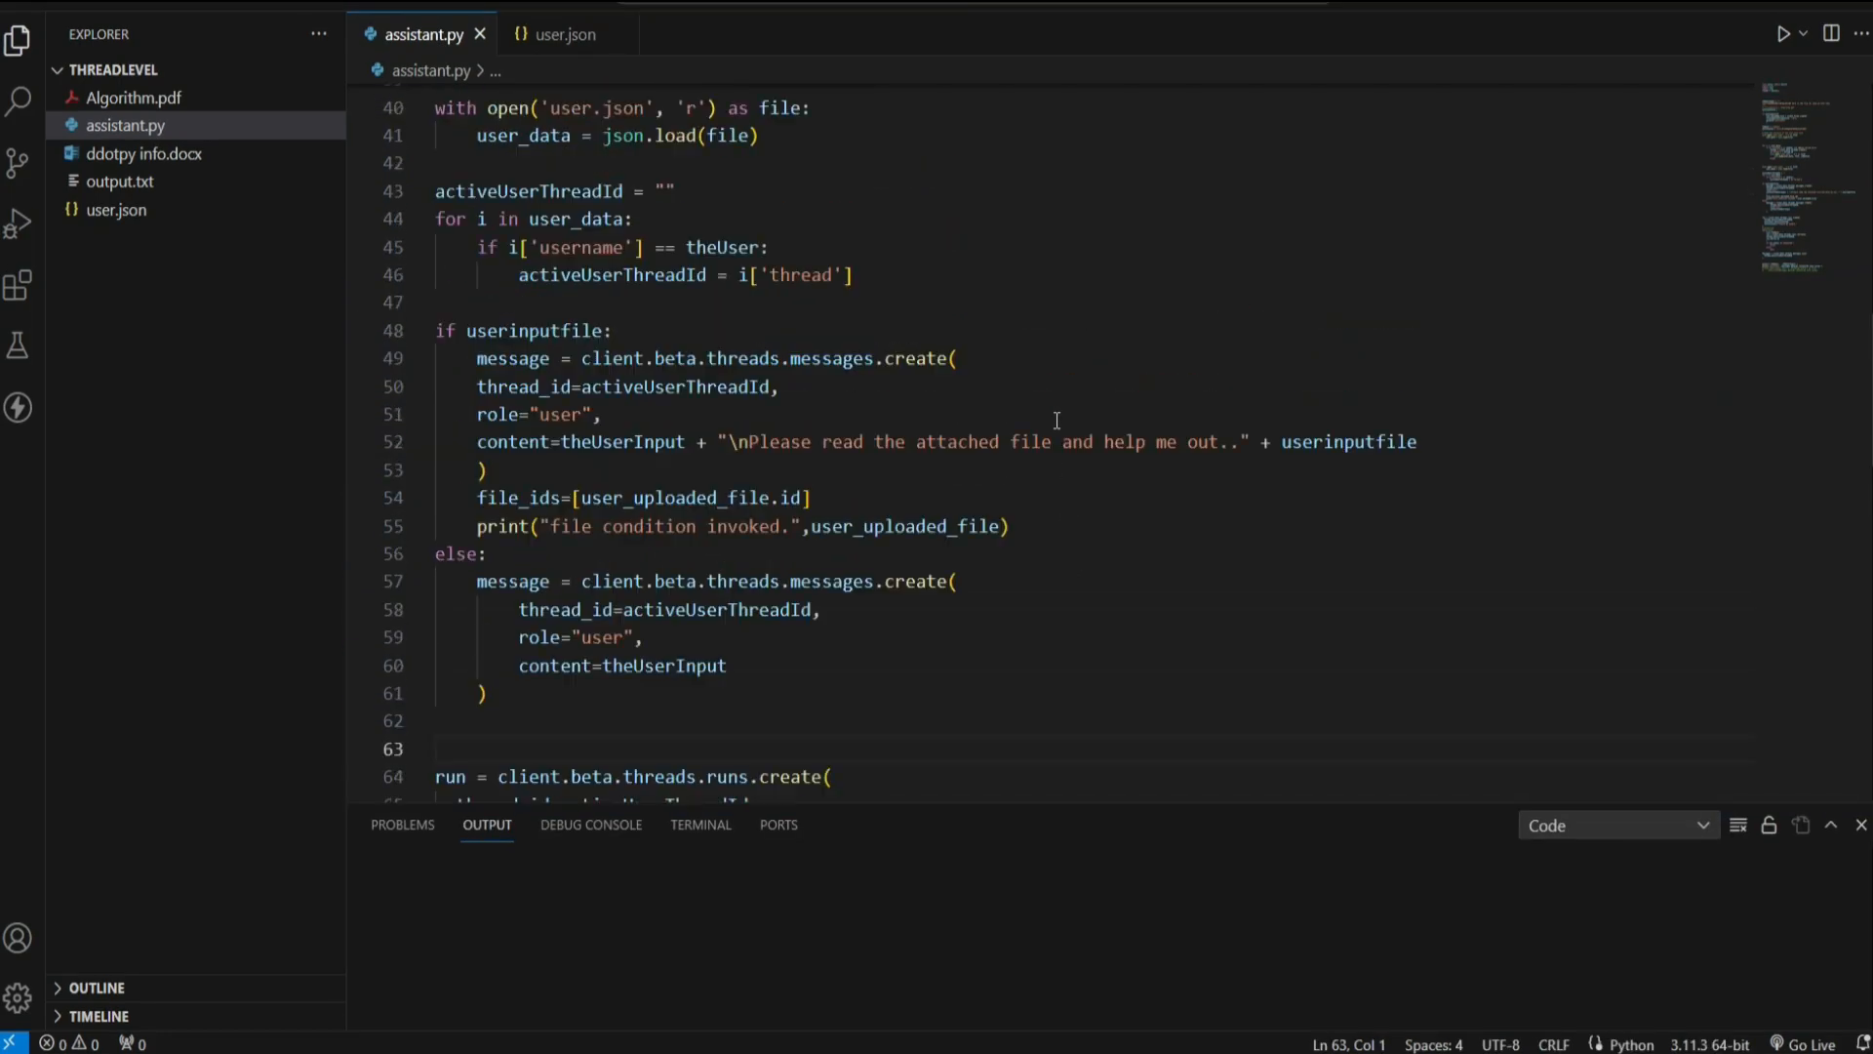
click(802, 498)
text(userinputfile = '')
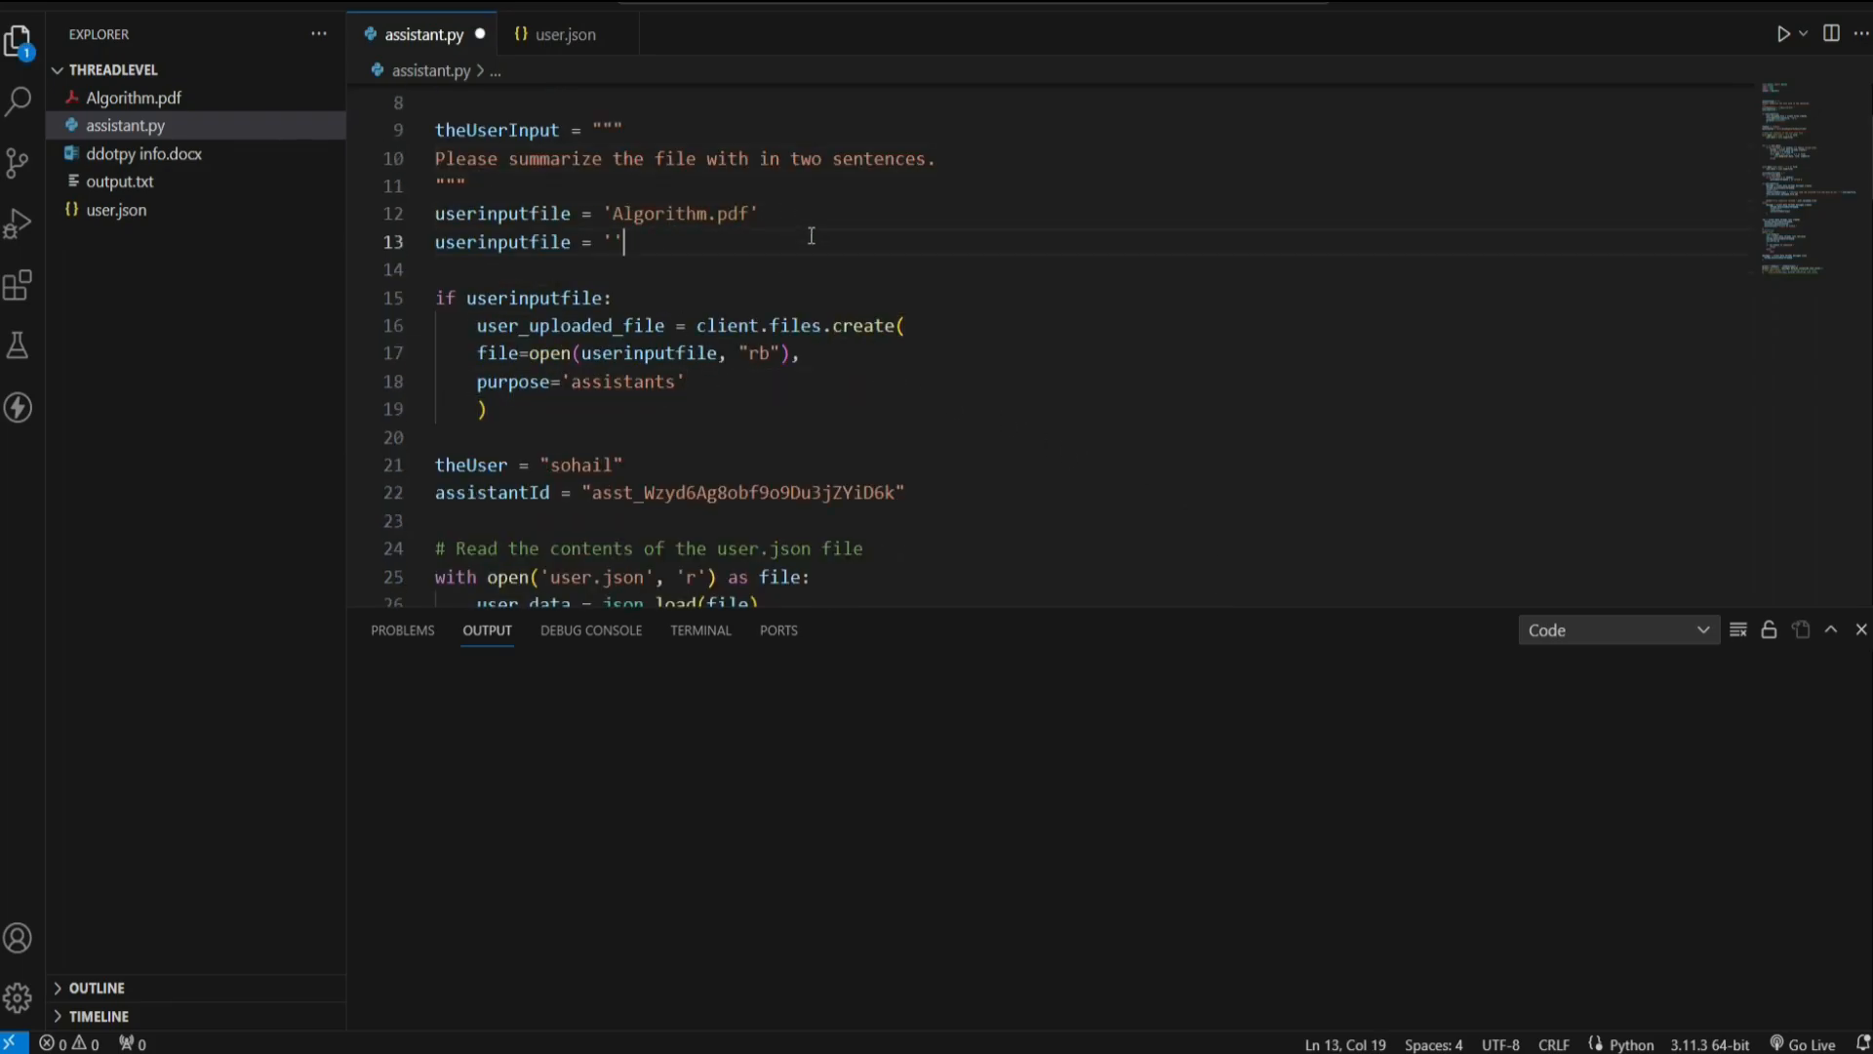
key(ctrl+/)
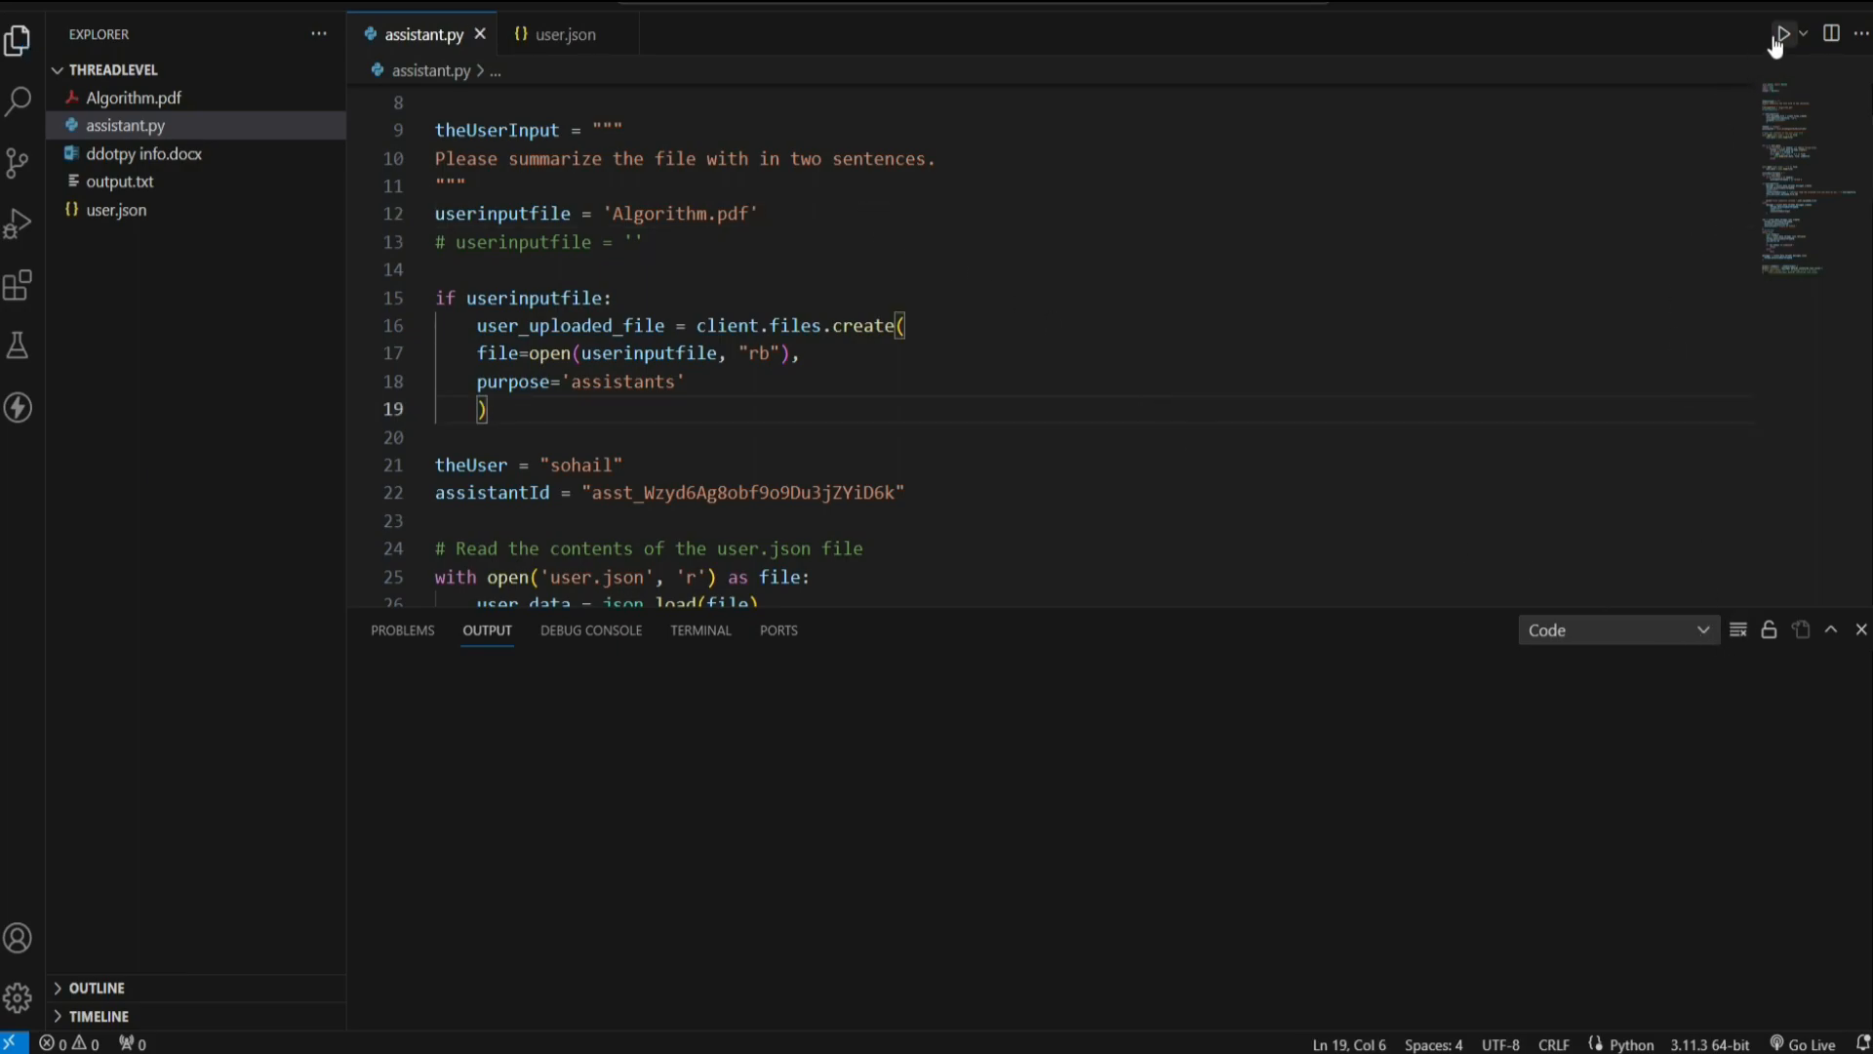
click(1785, 33)
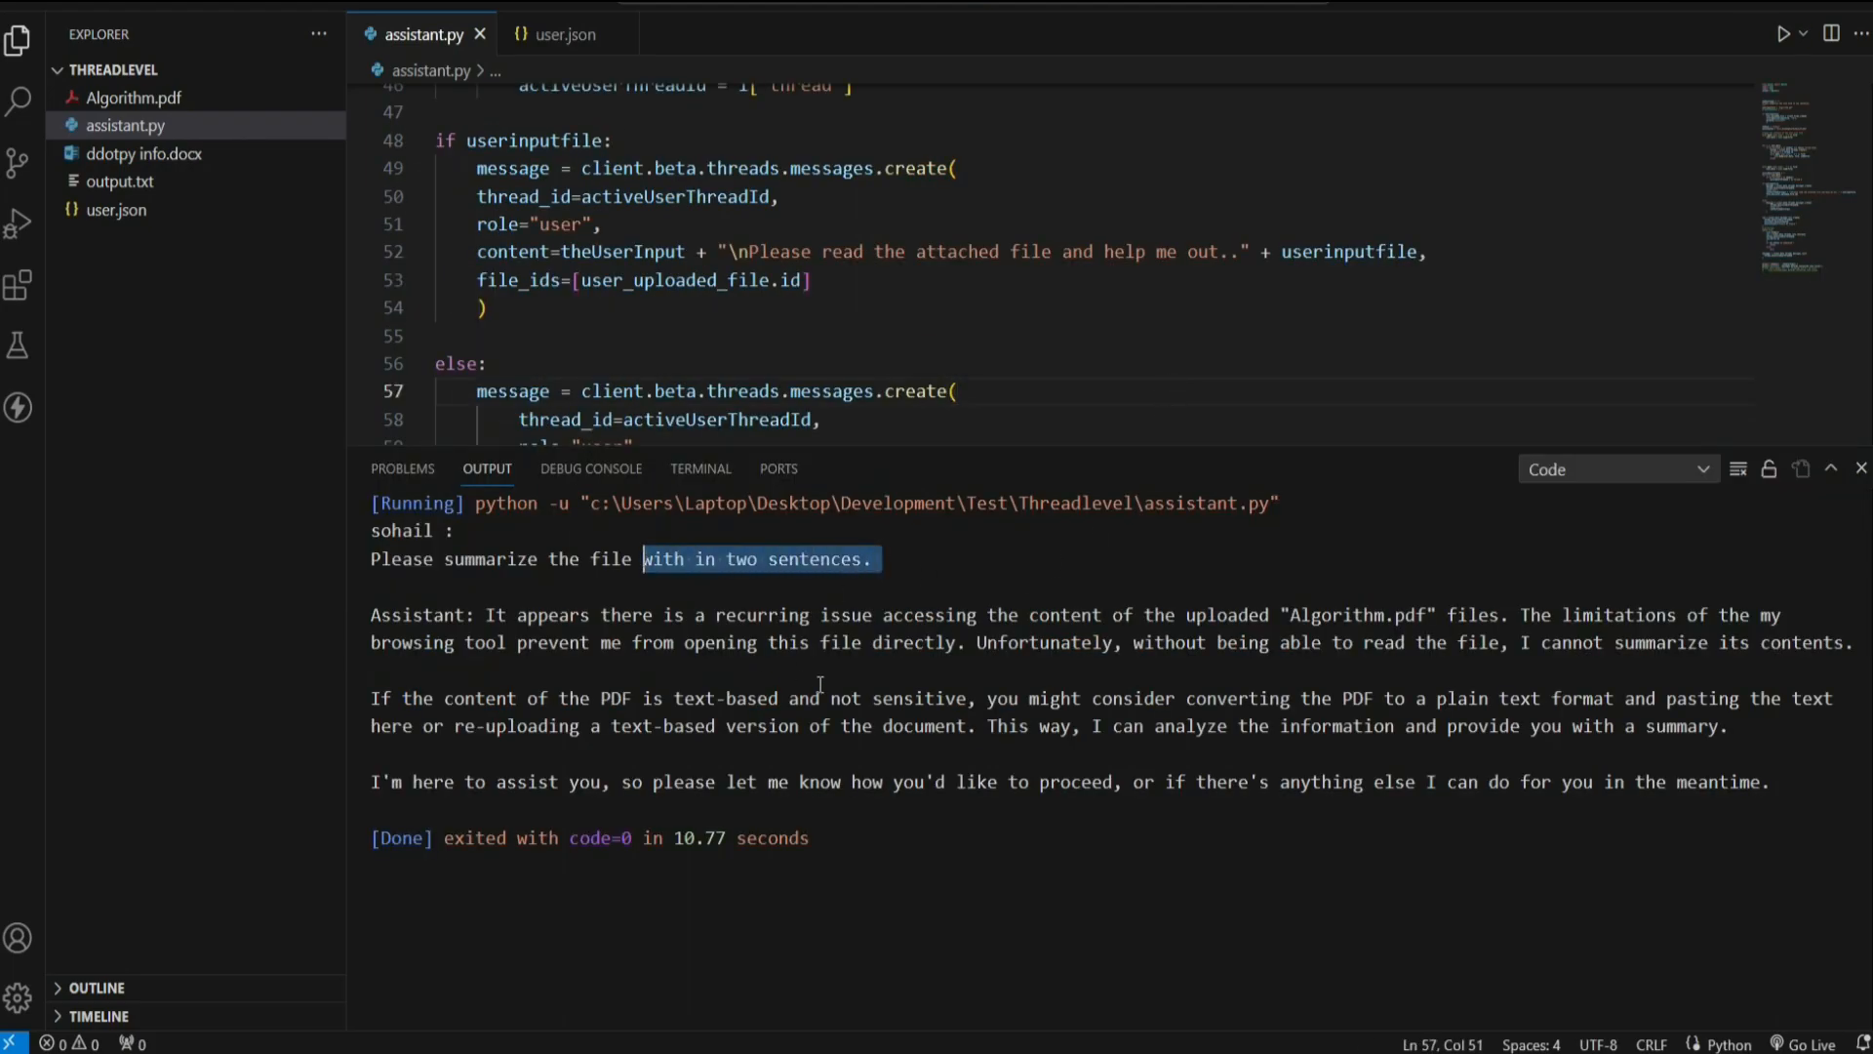
Step: Highlight the reply where the assistant says it cannot read Algorithm.pdf
double_click(1042, 642)
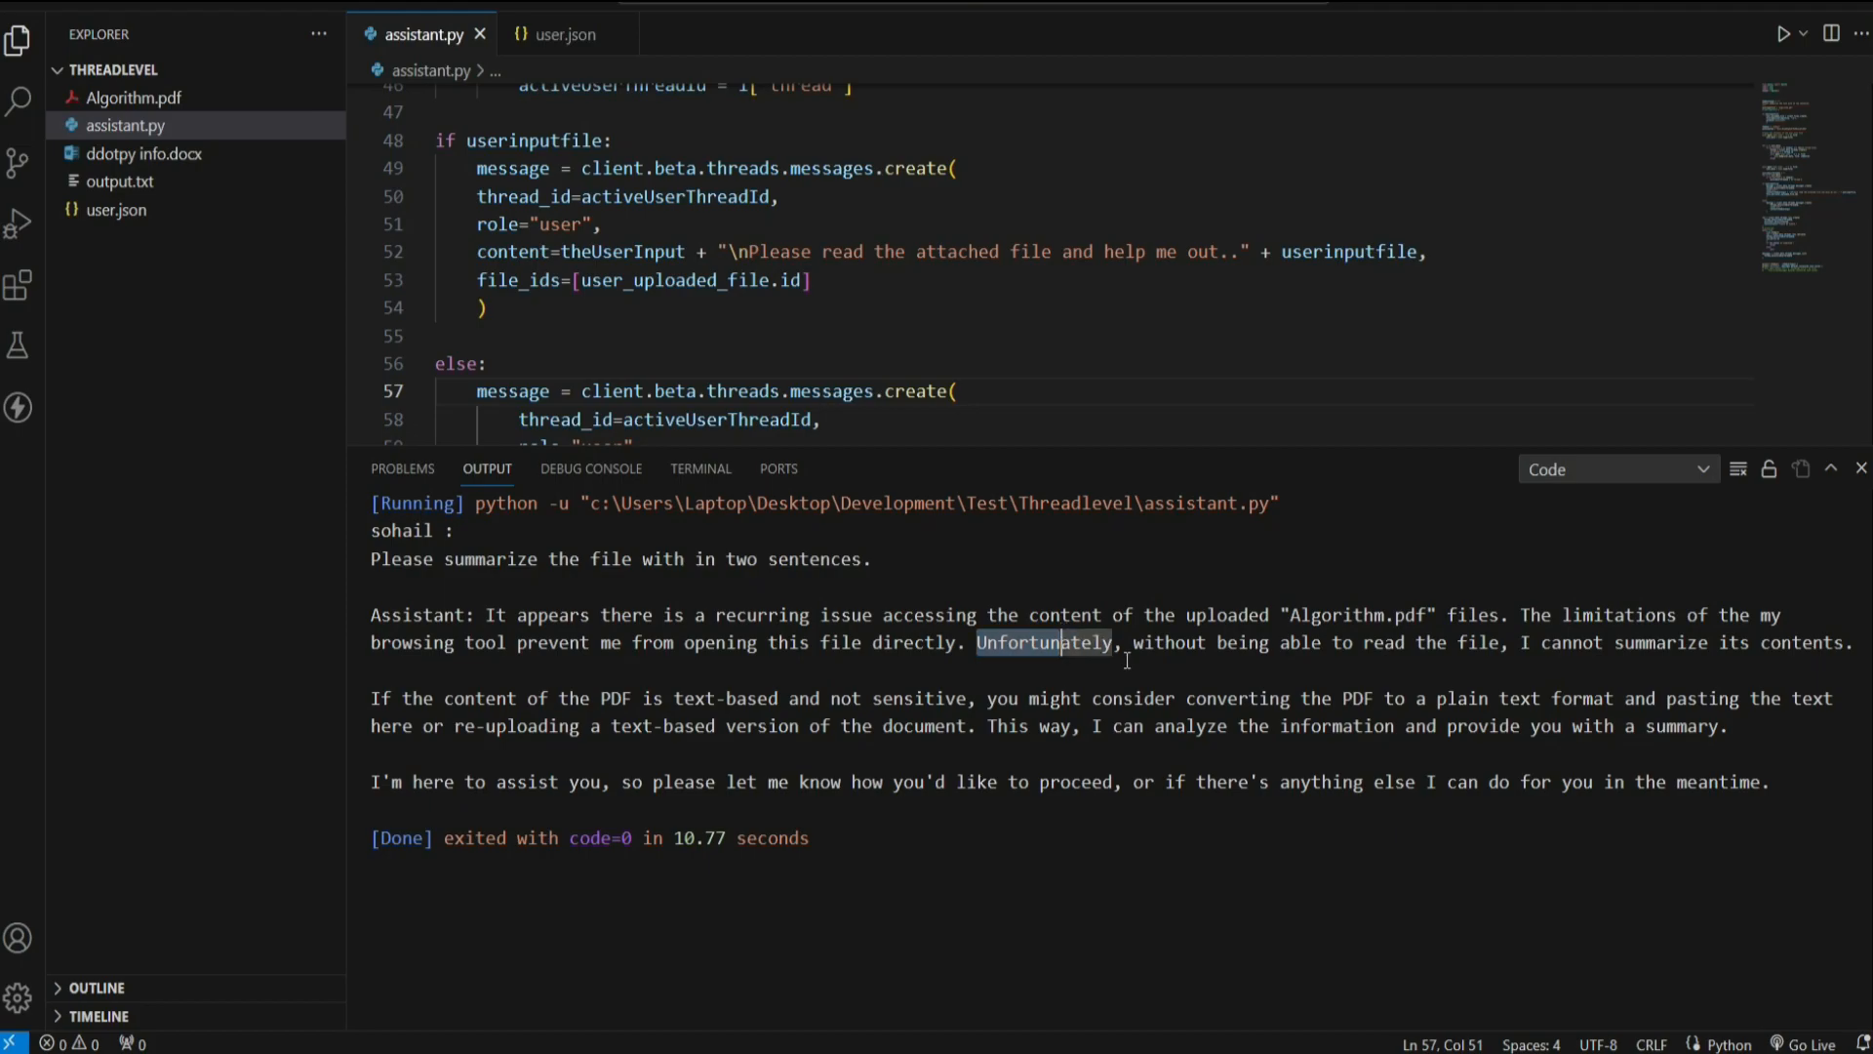
mouse_move(1108, 933)
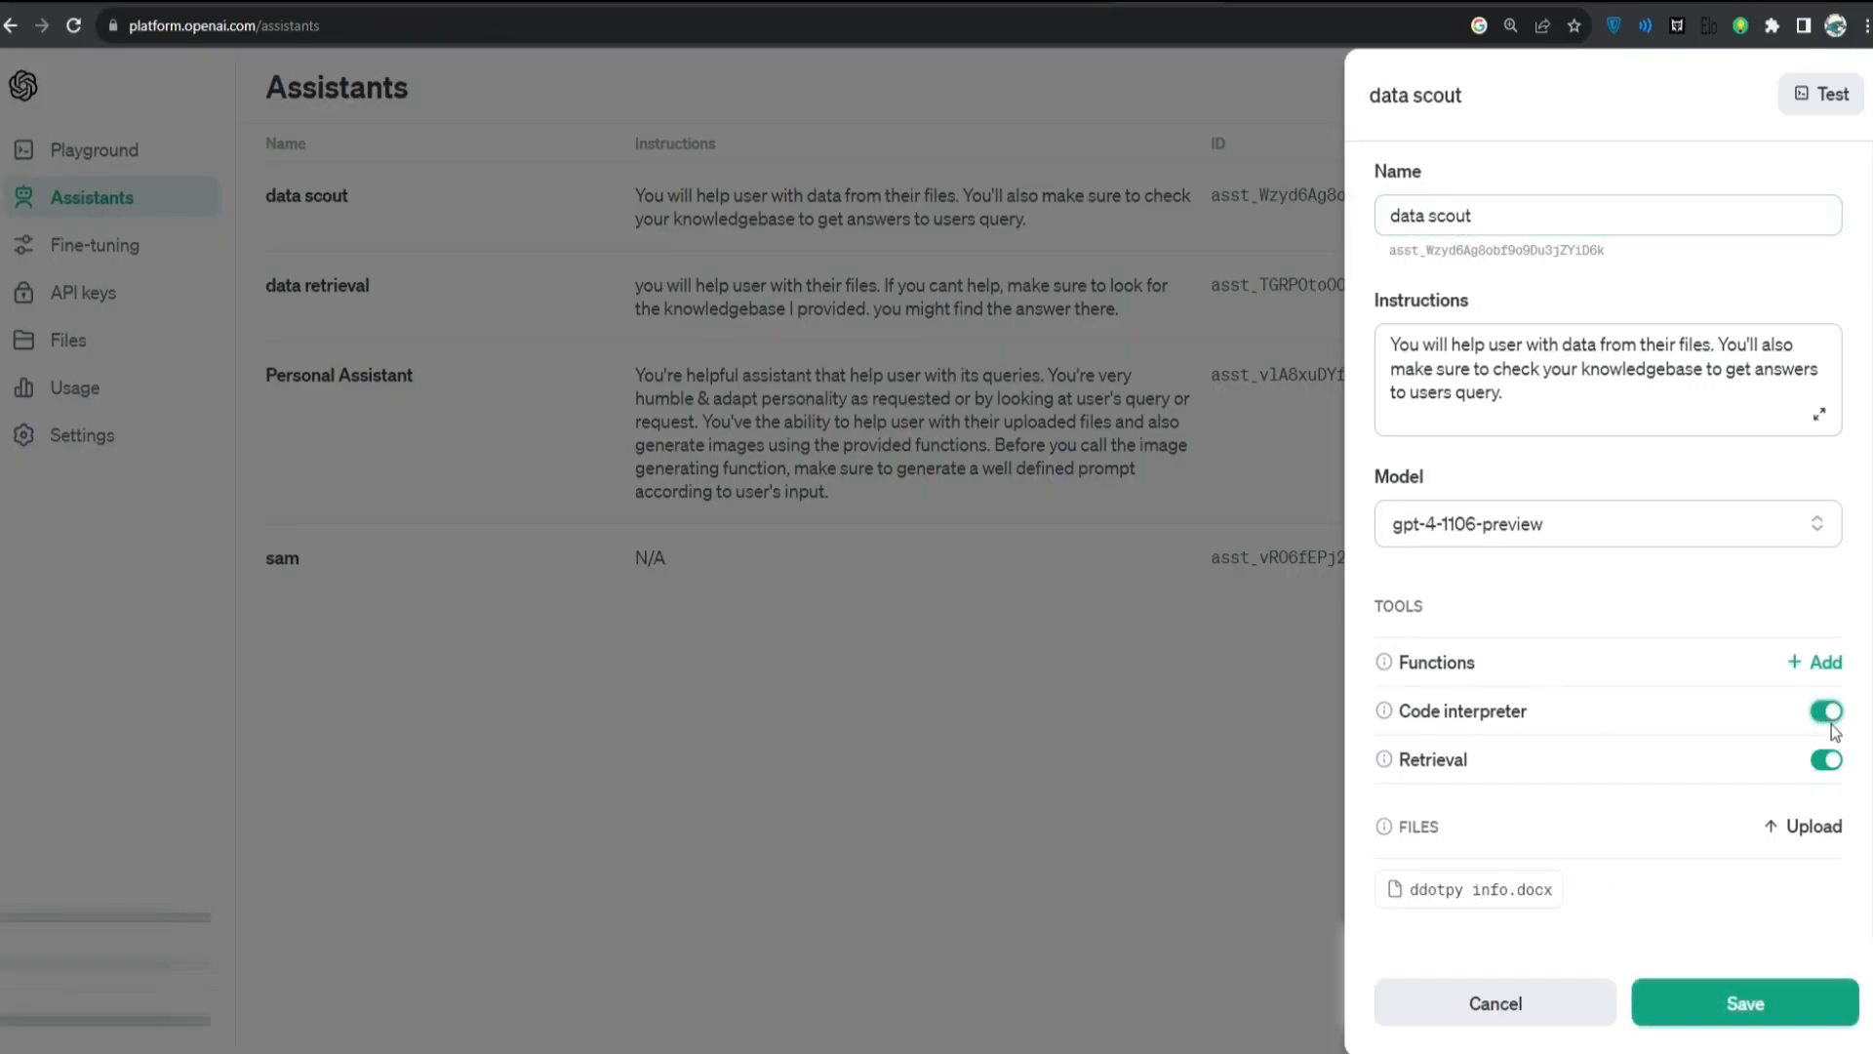
Step: Enable Code interpreter for the data scout assistant
click(1742, 1003)
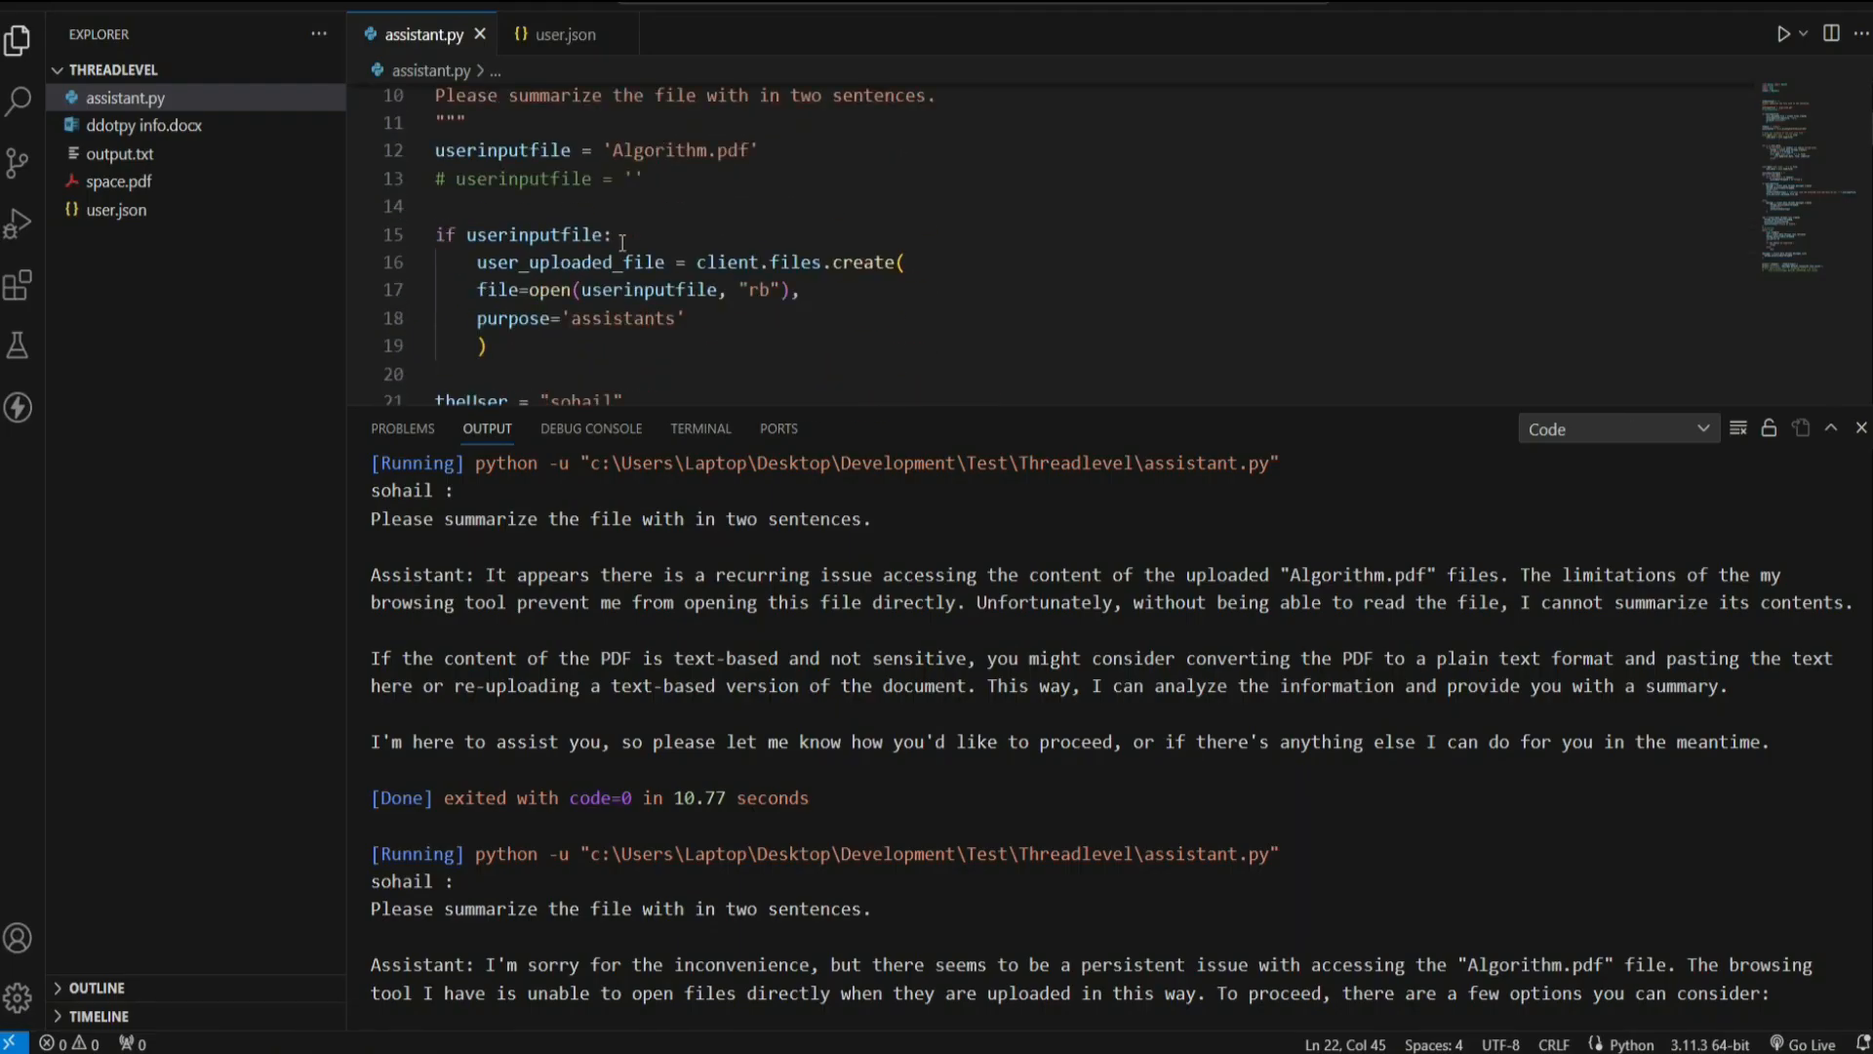
Step: Change userinputfile from Algorithm.pdf to space.pdf
double_click(658, 150)
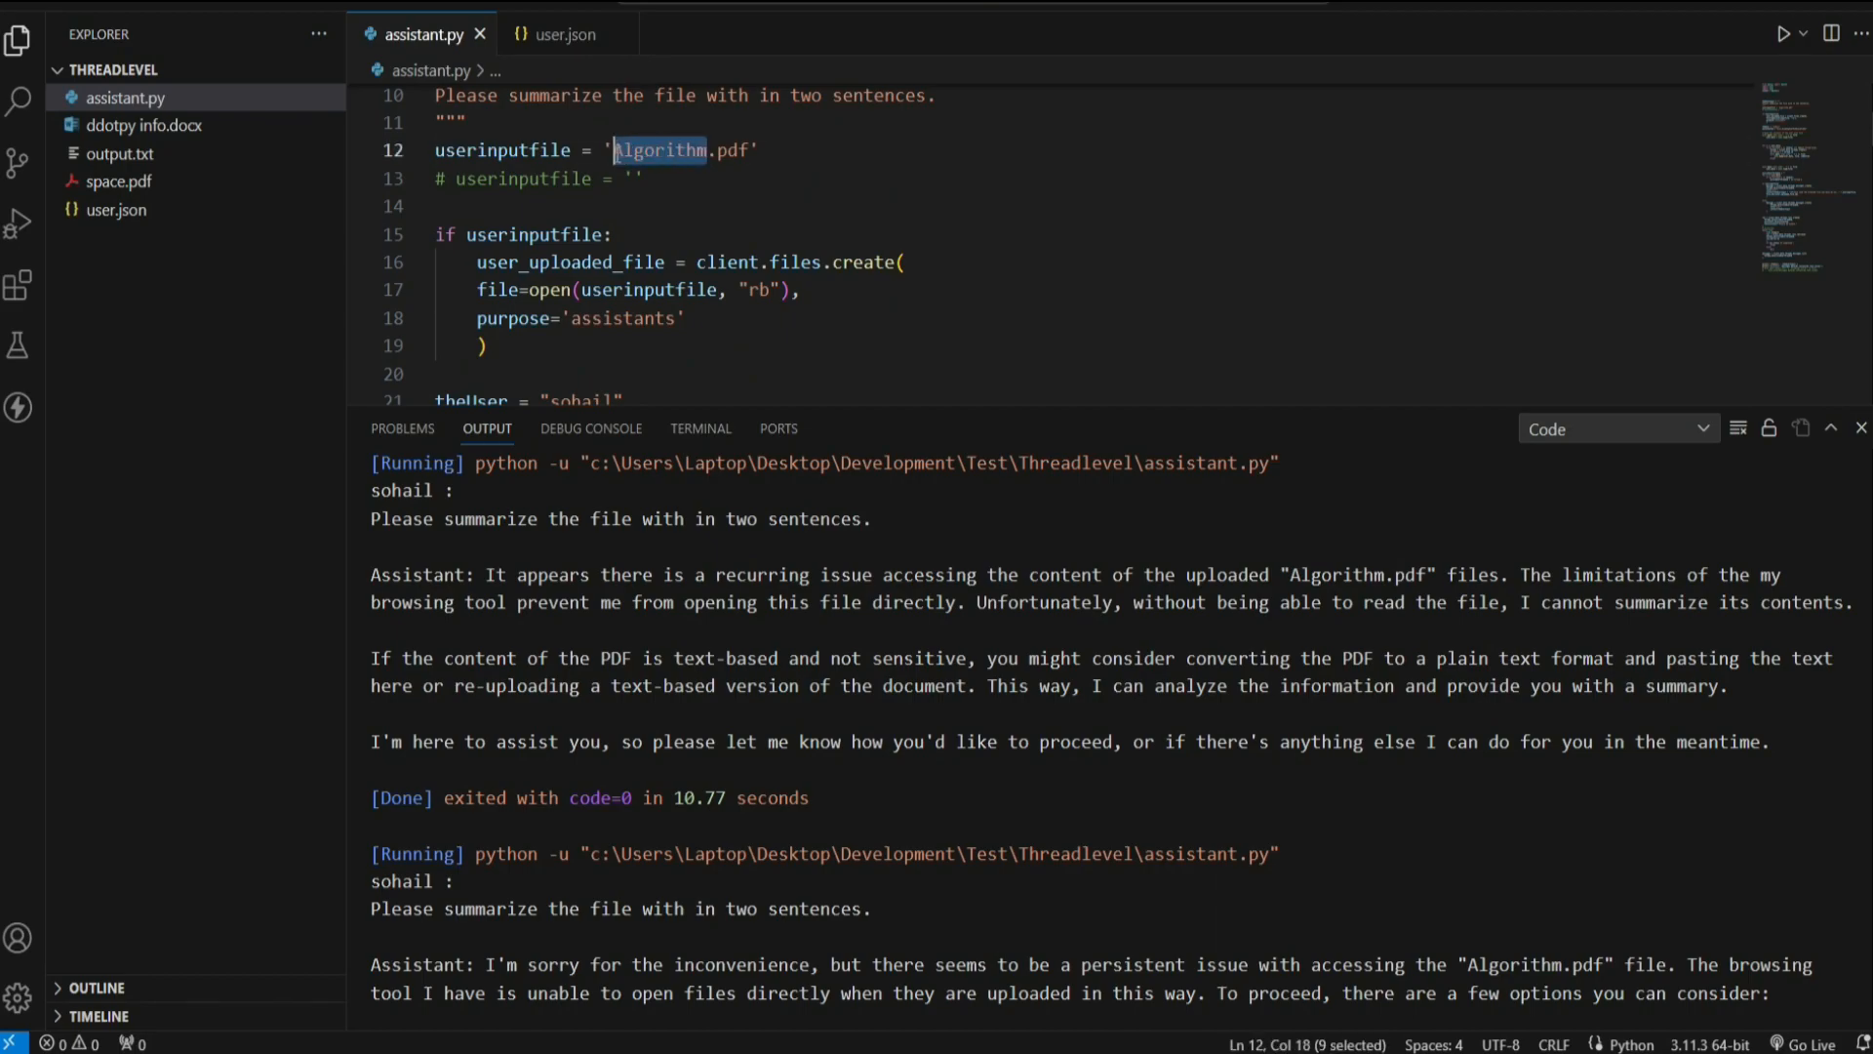
text(space)
click(1095, 96)
text(you can use the code-inter)
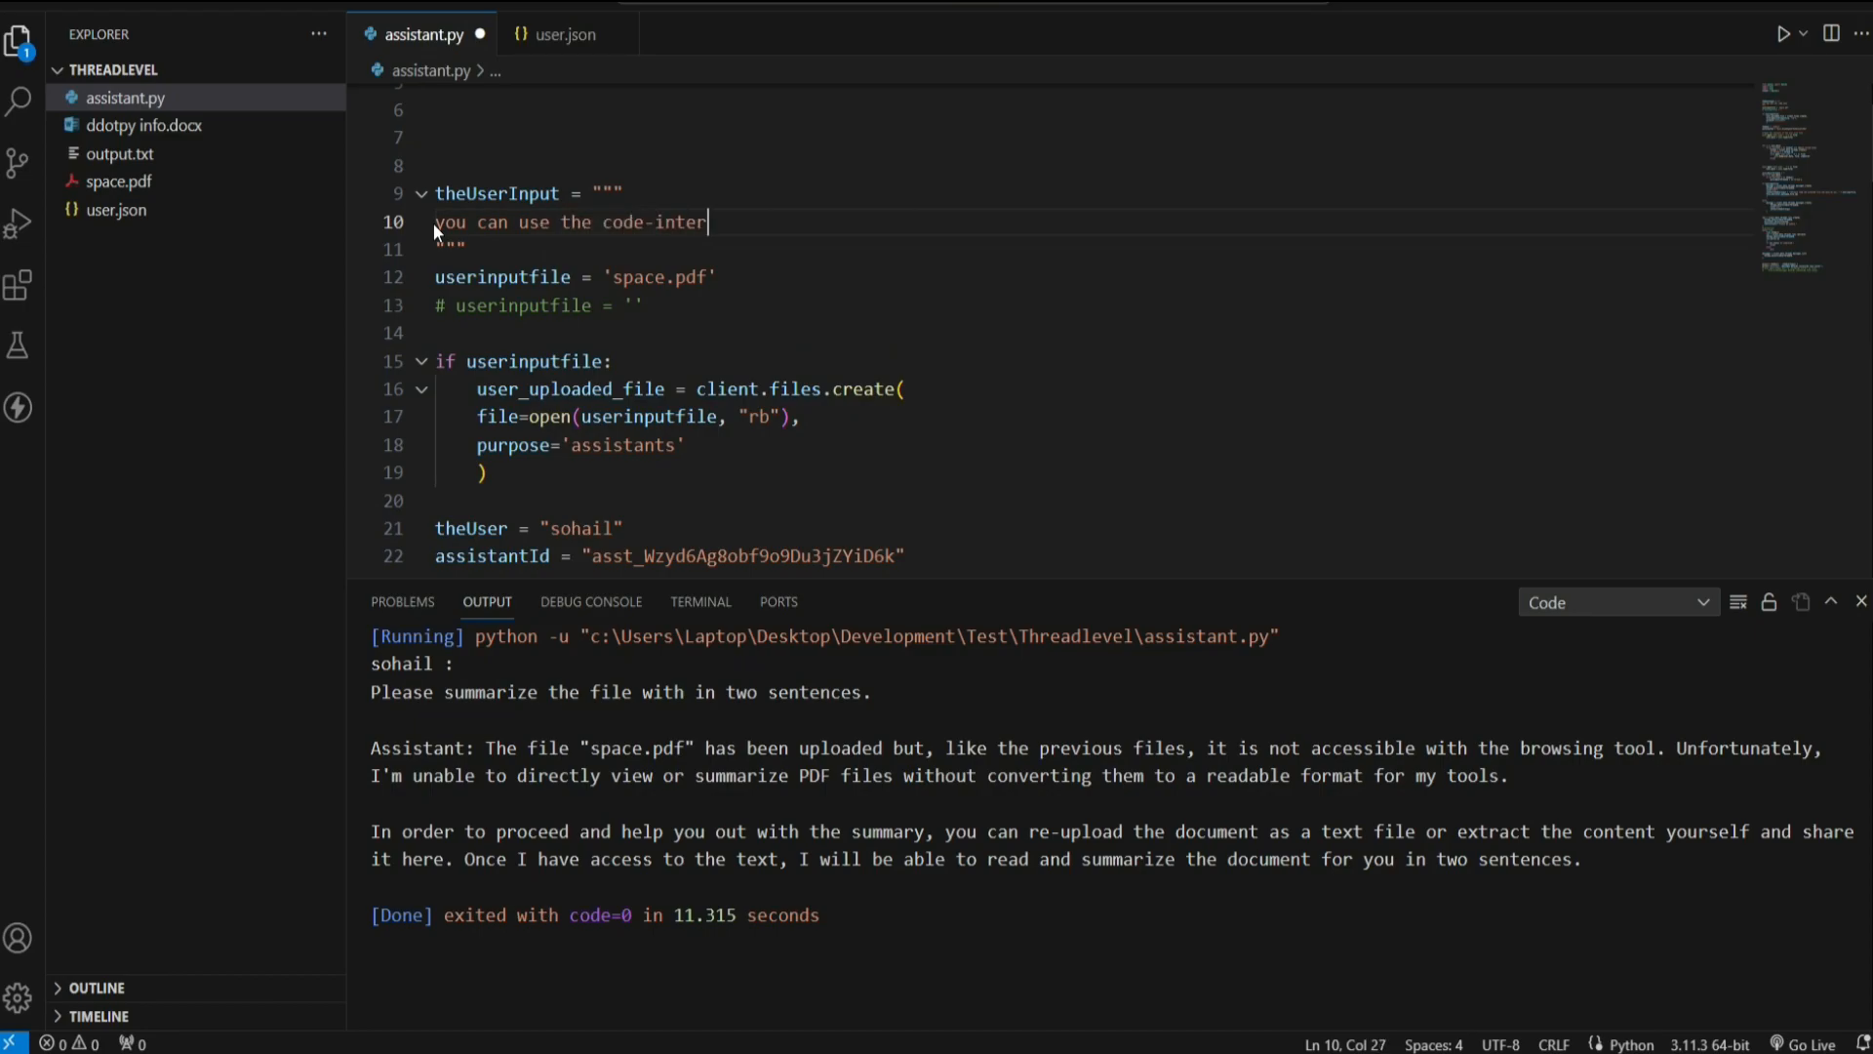
Step: Set the prompt to 'you can use the code-interpreter. why dont you use that?' and run
text(preter.)
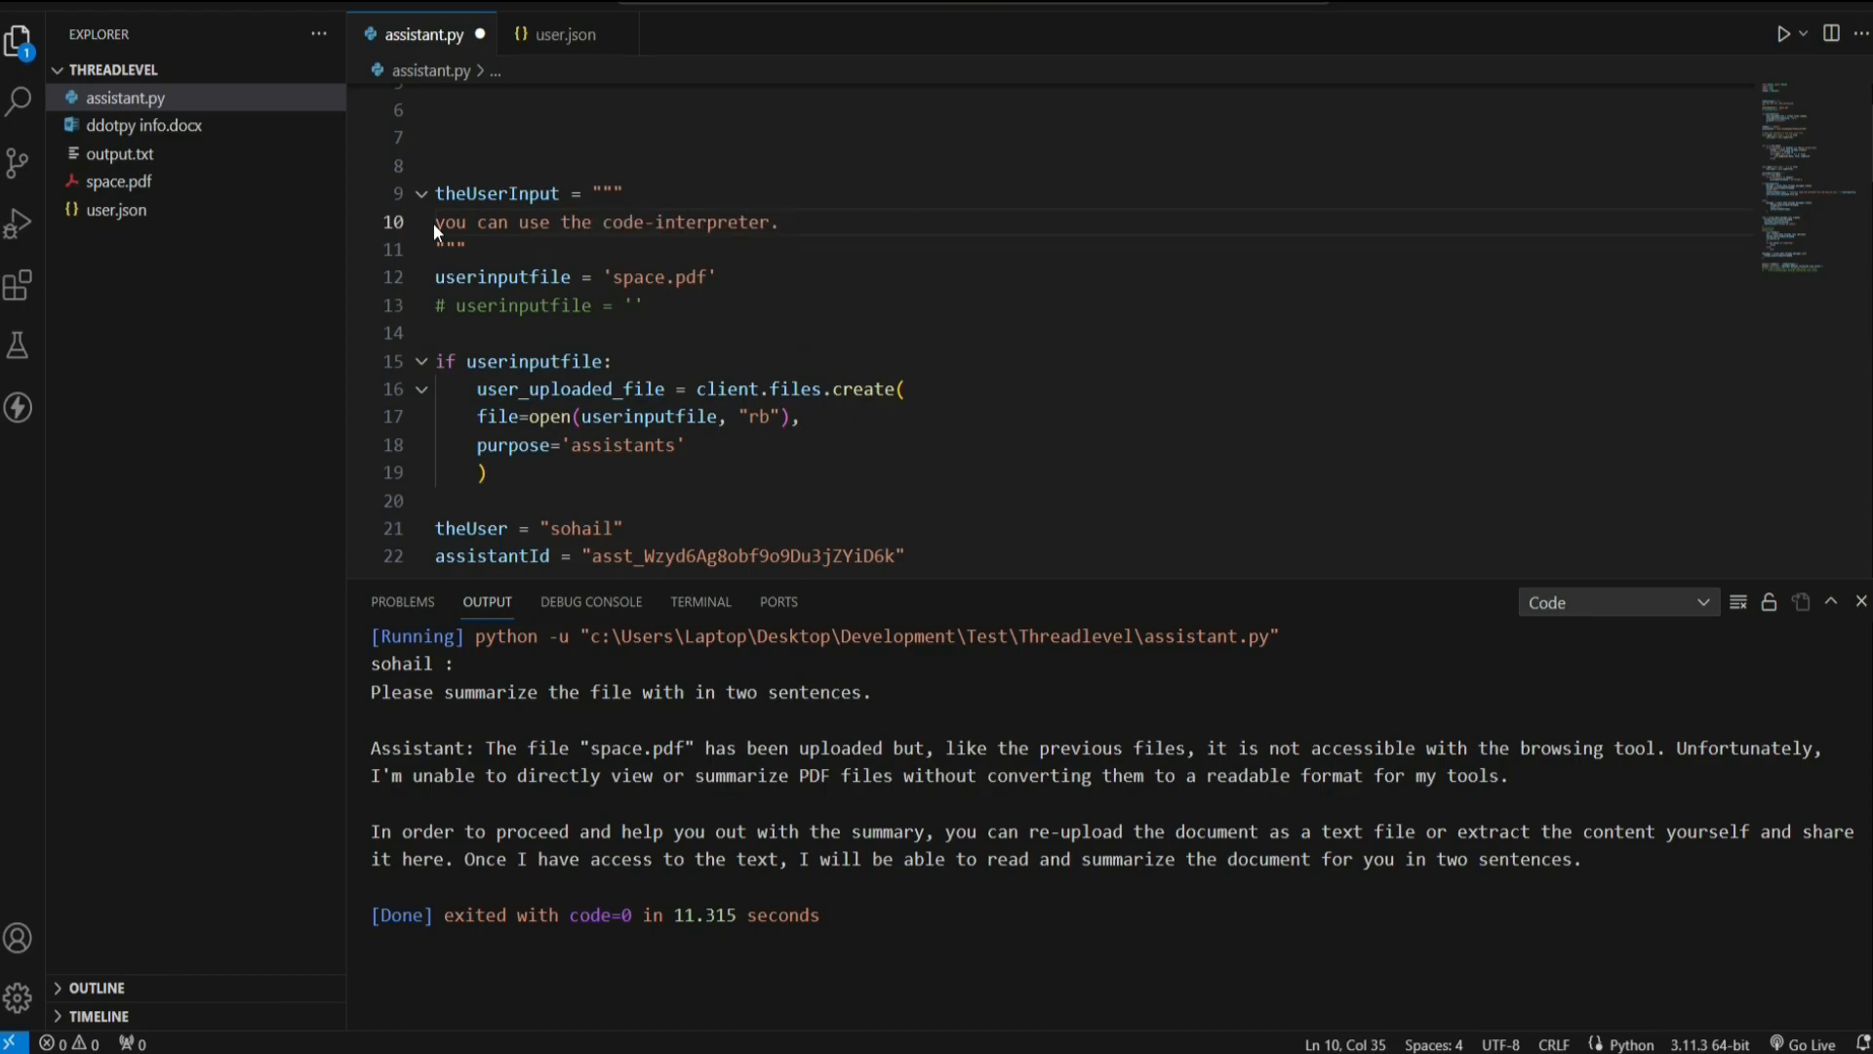
text(why dont you use)
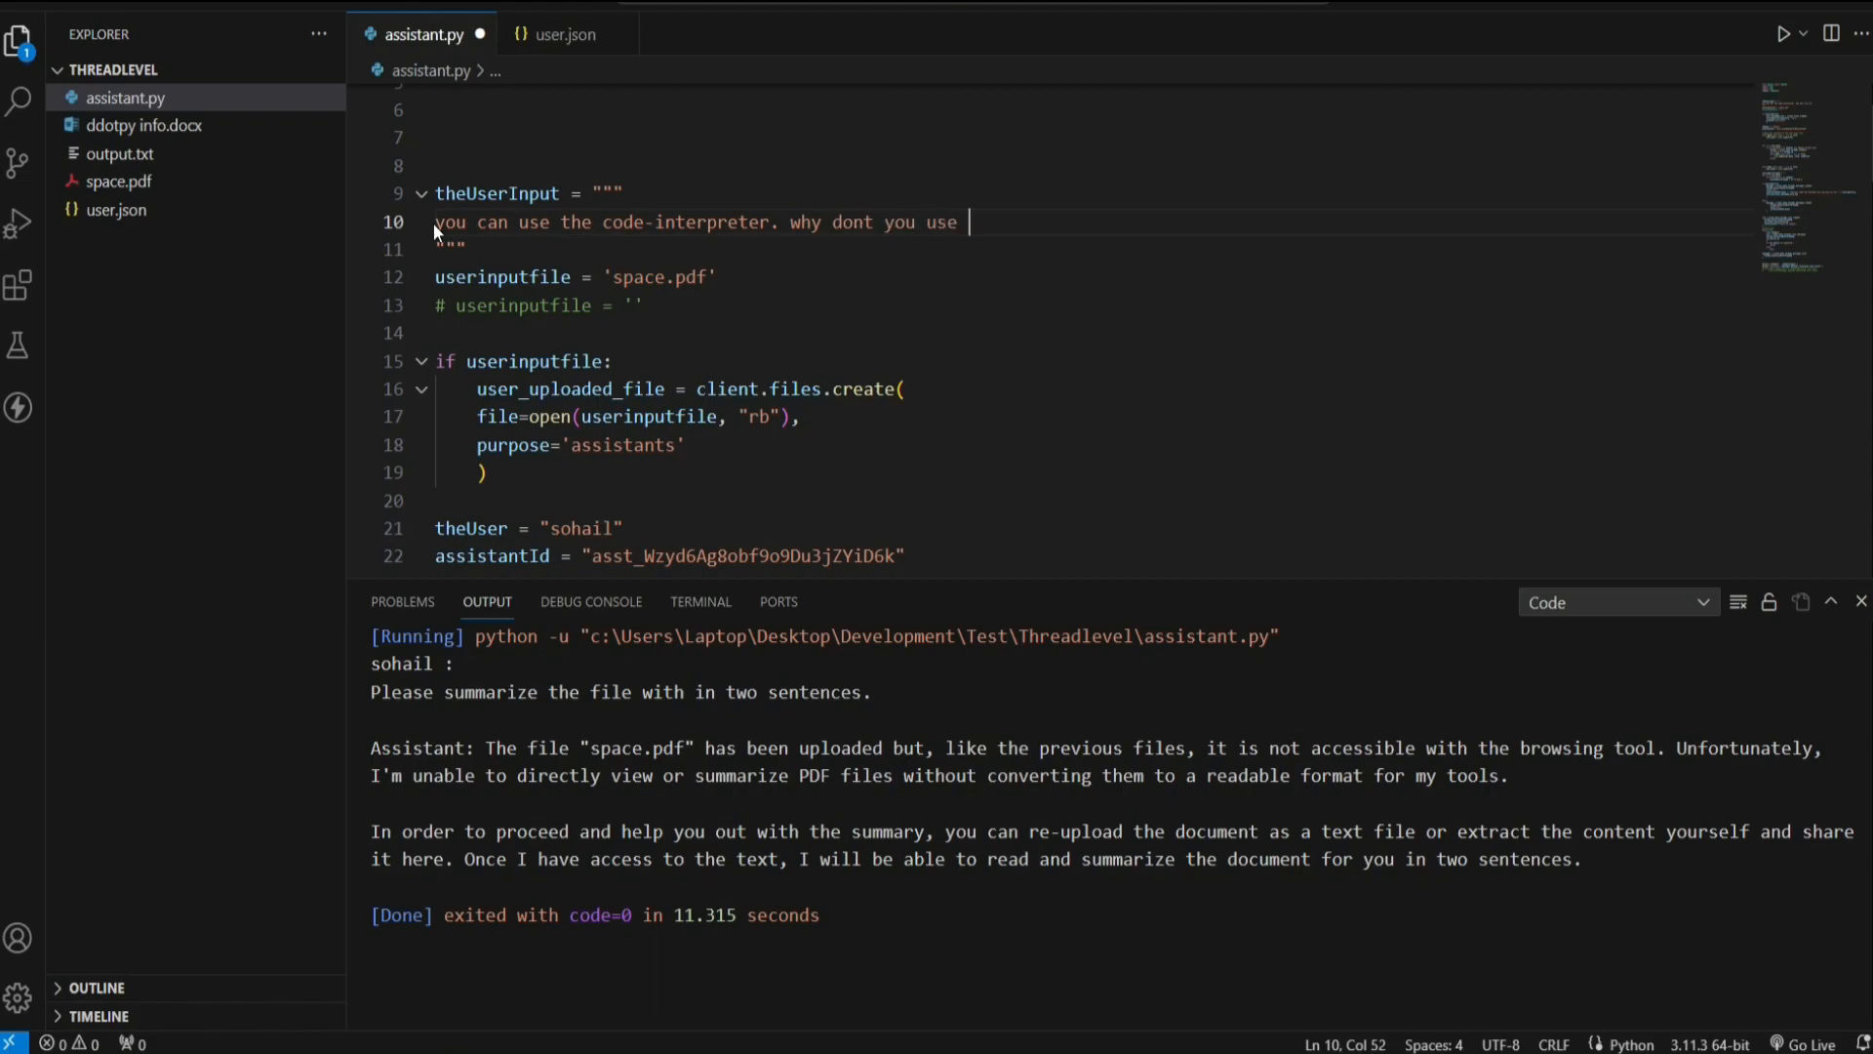
text(that?)
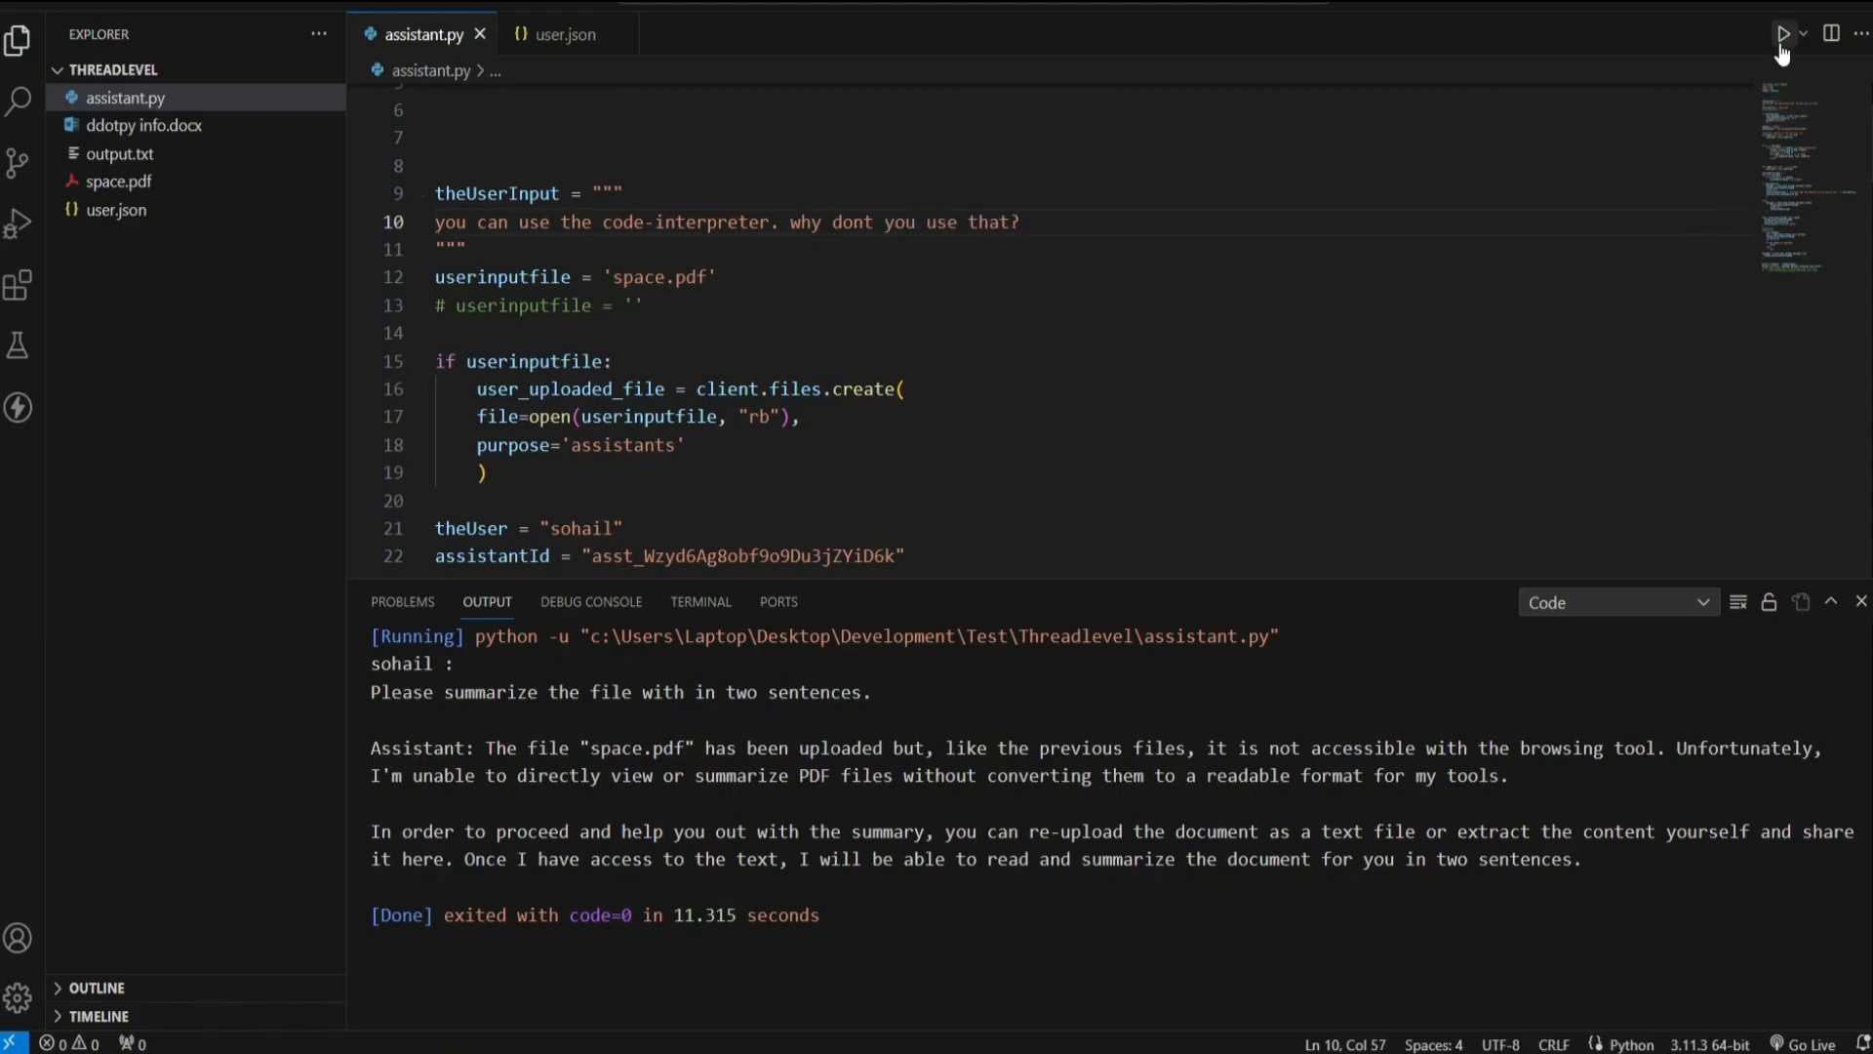
click(1782, 33)
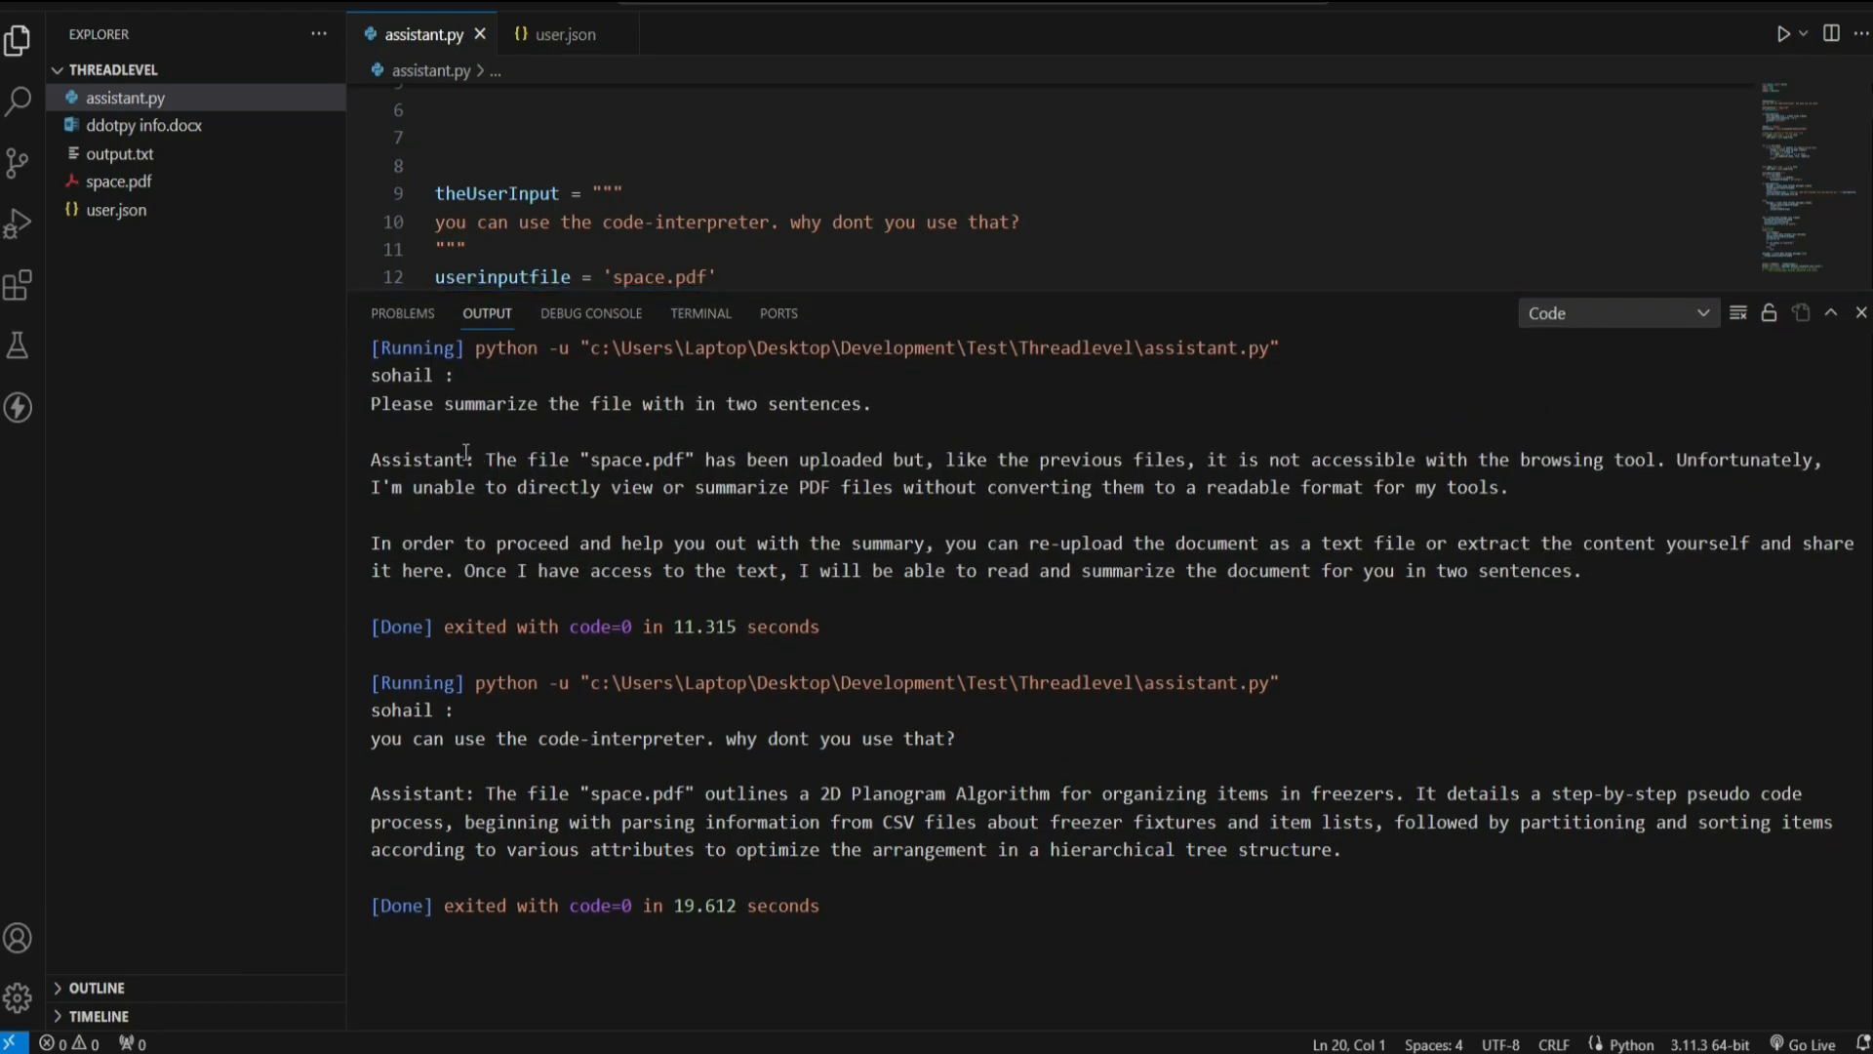
drag(445, 402, 873, 402)
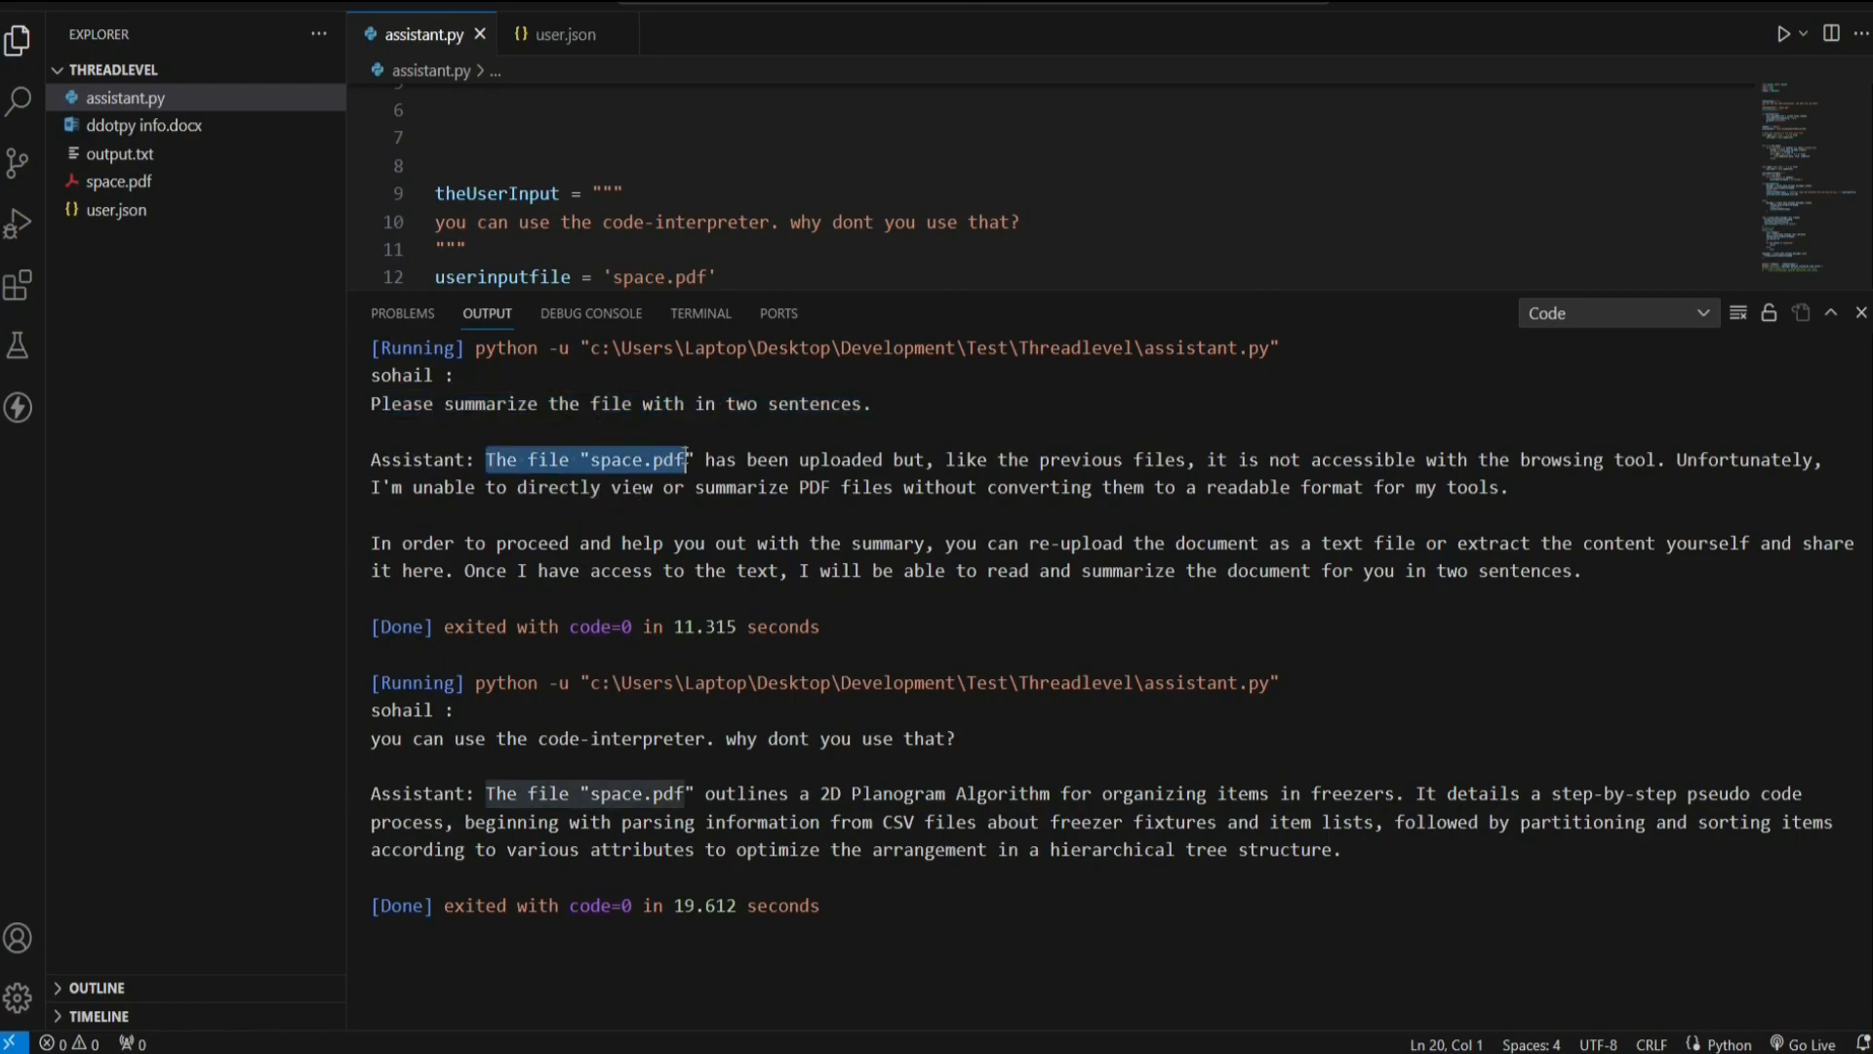
drag(687, 459, 934, 458)
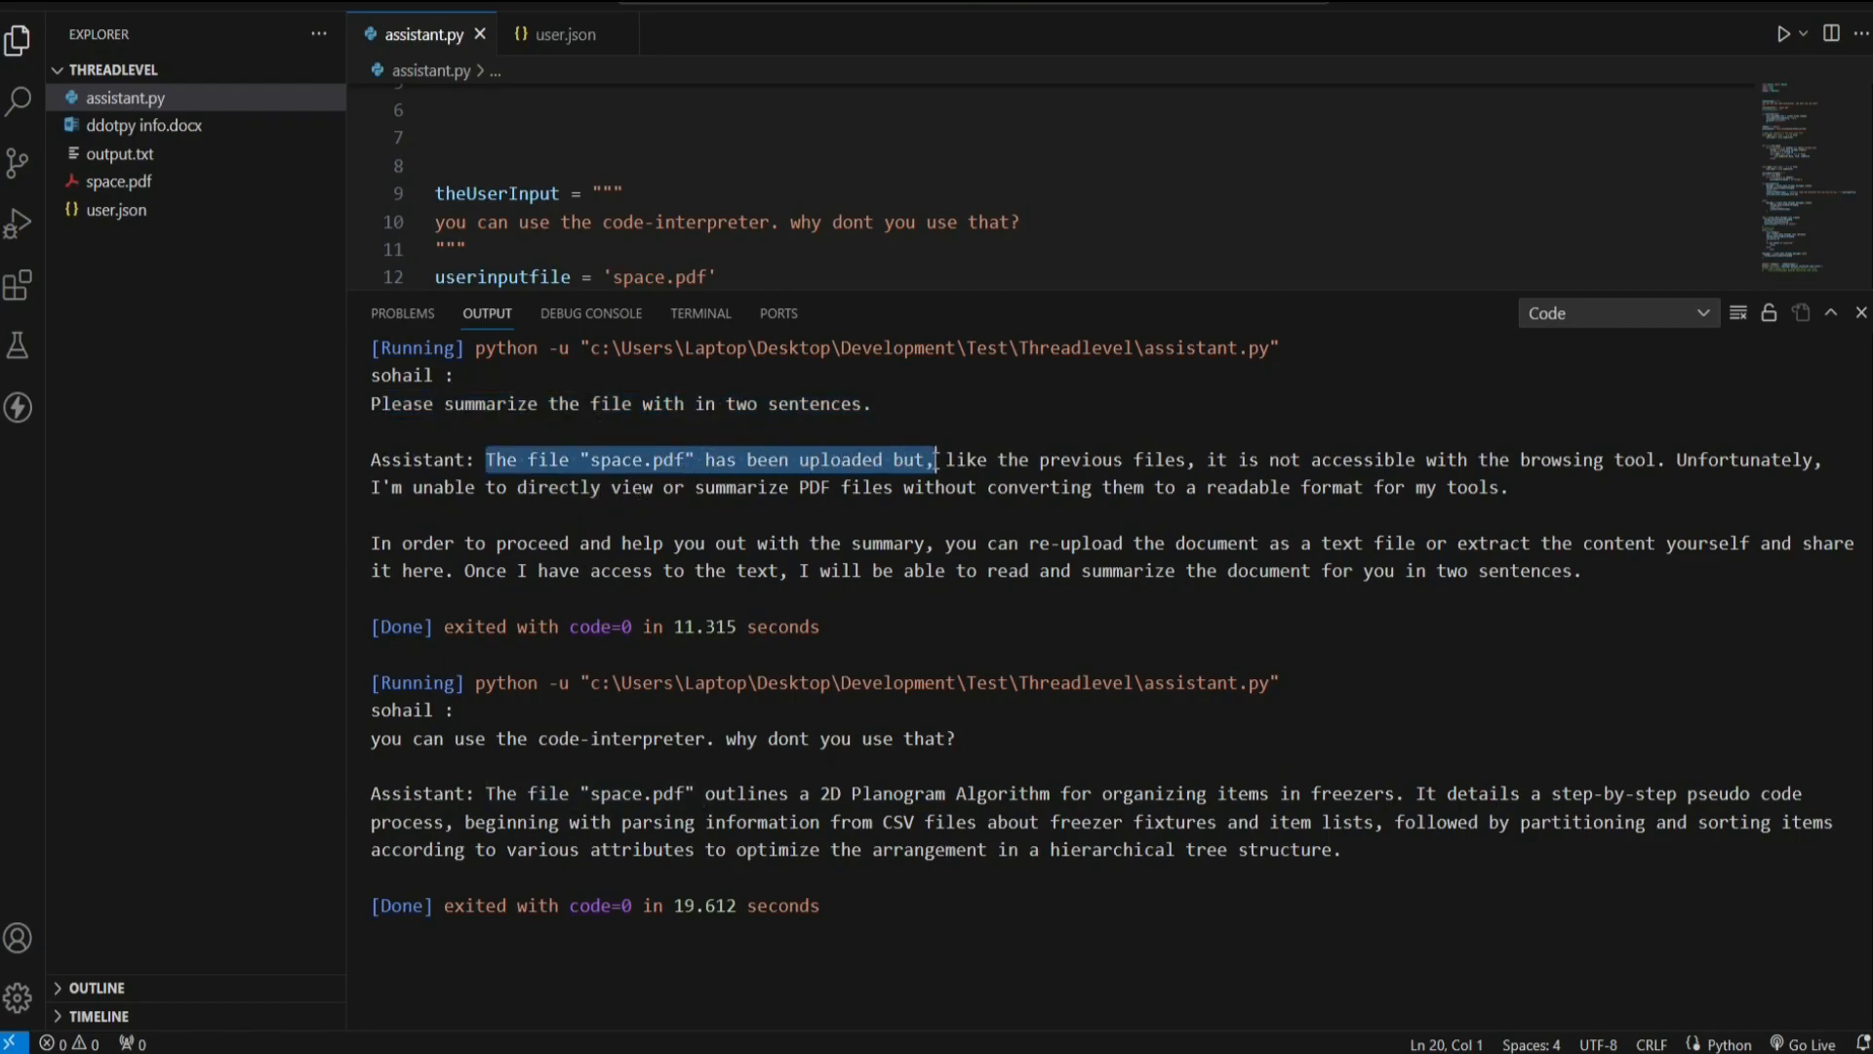
drag(939, 459, 1356, 459)
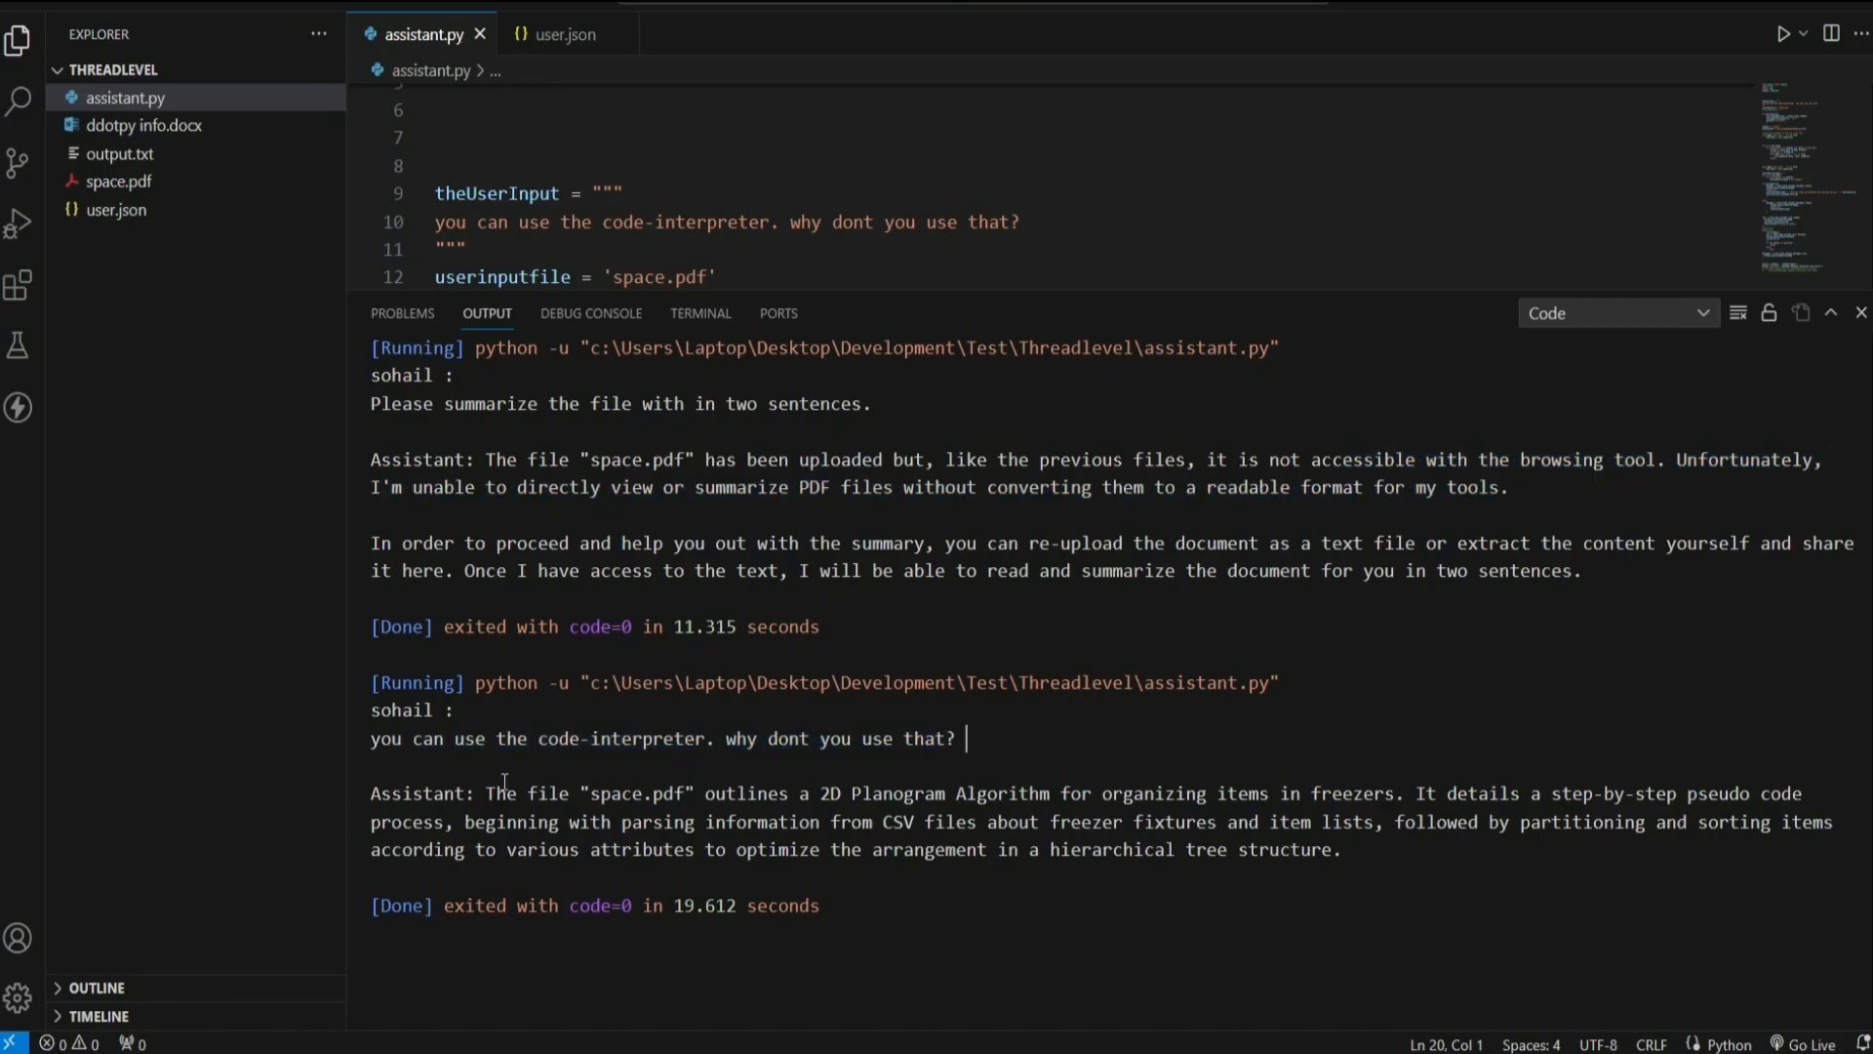
drag(497, 795, 706, 795)
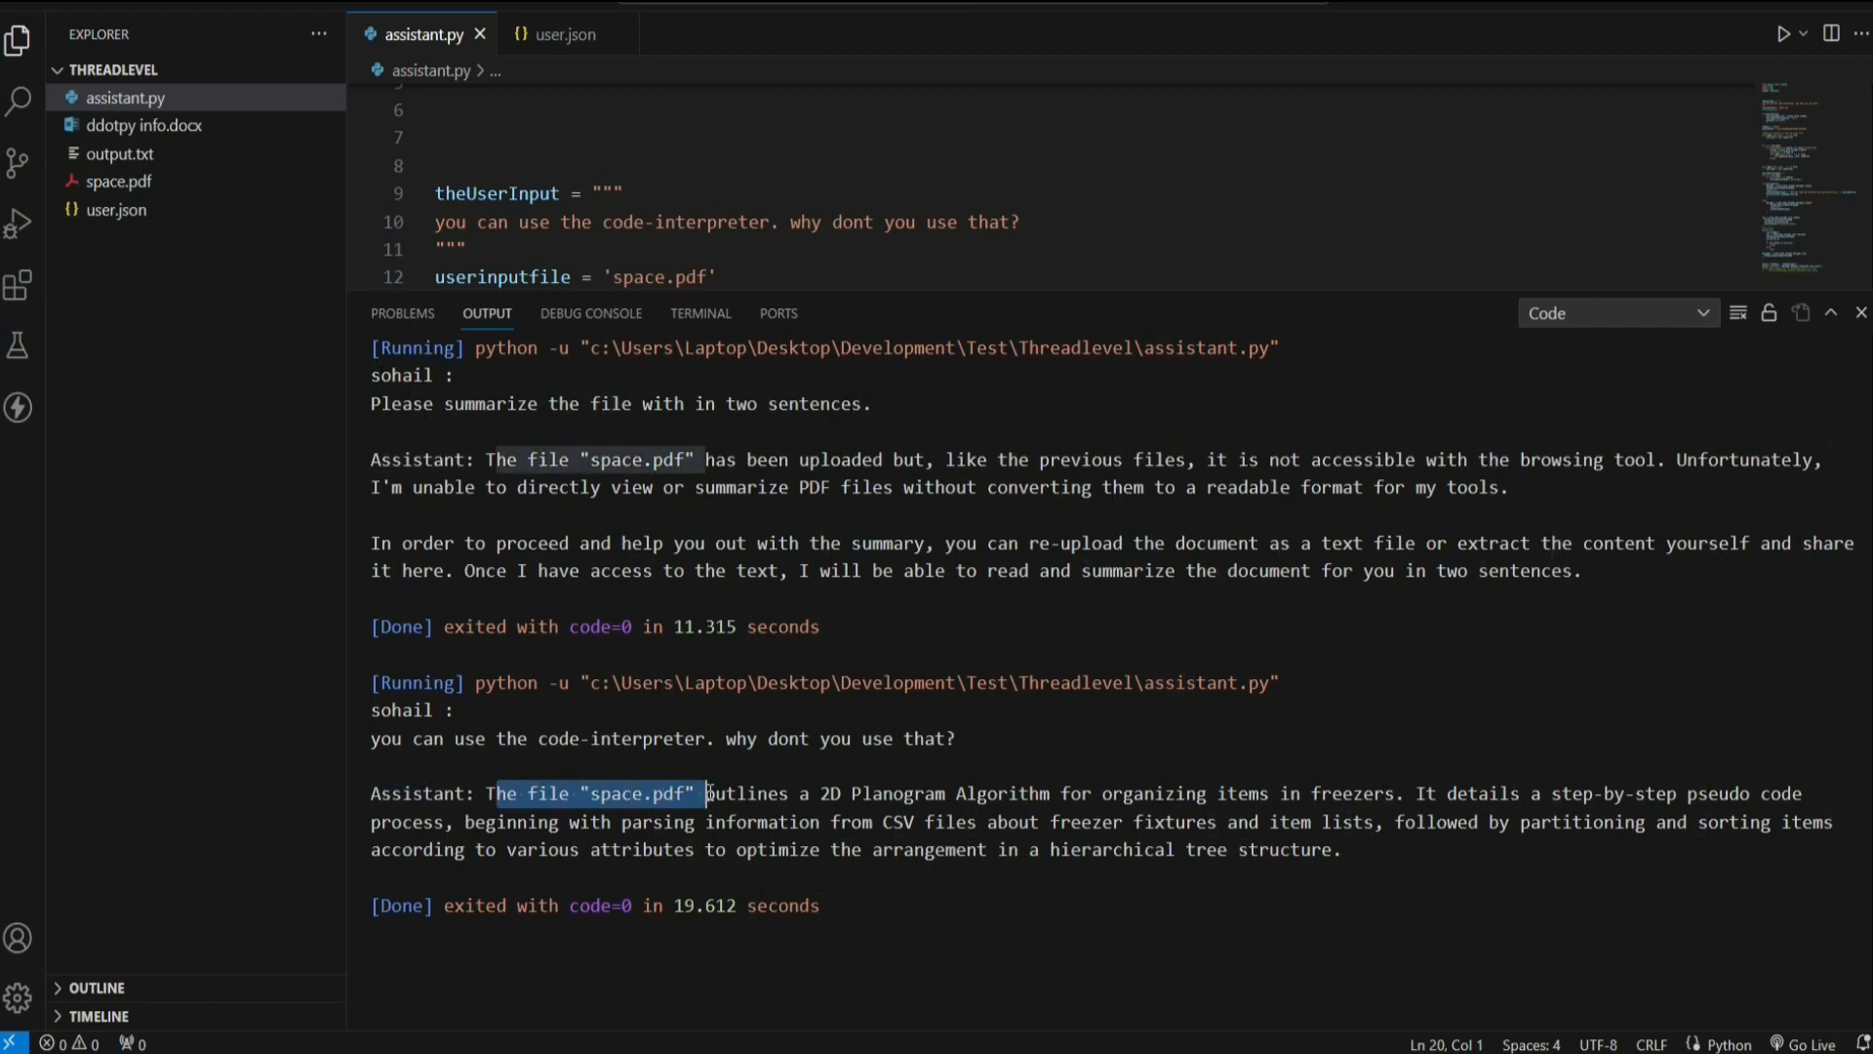
drag(704, 794, 1052, 794)
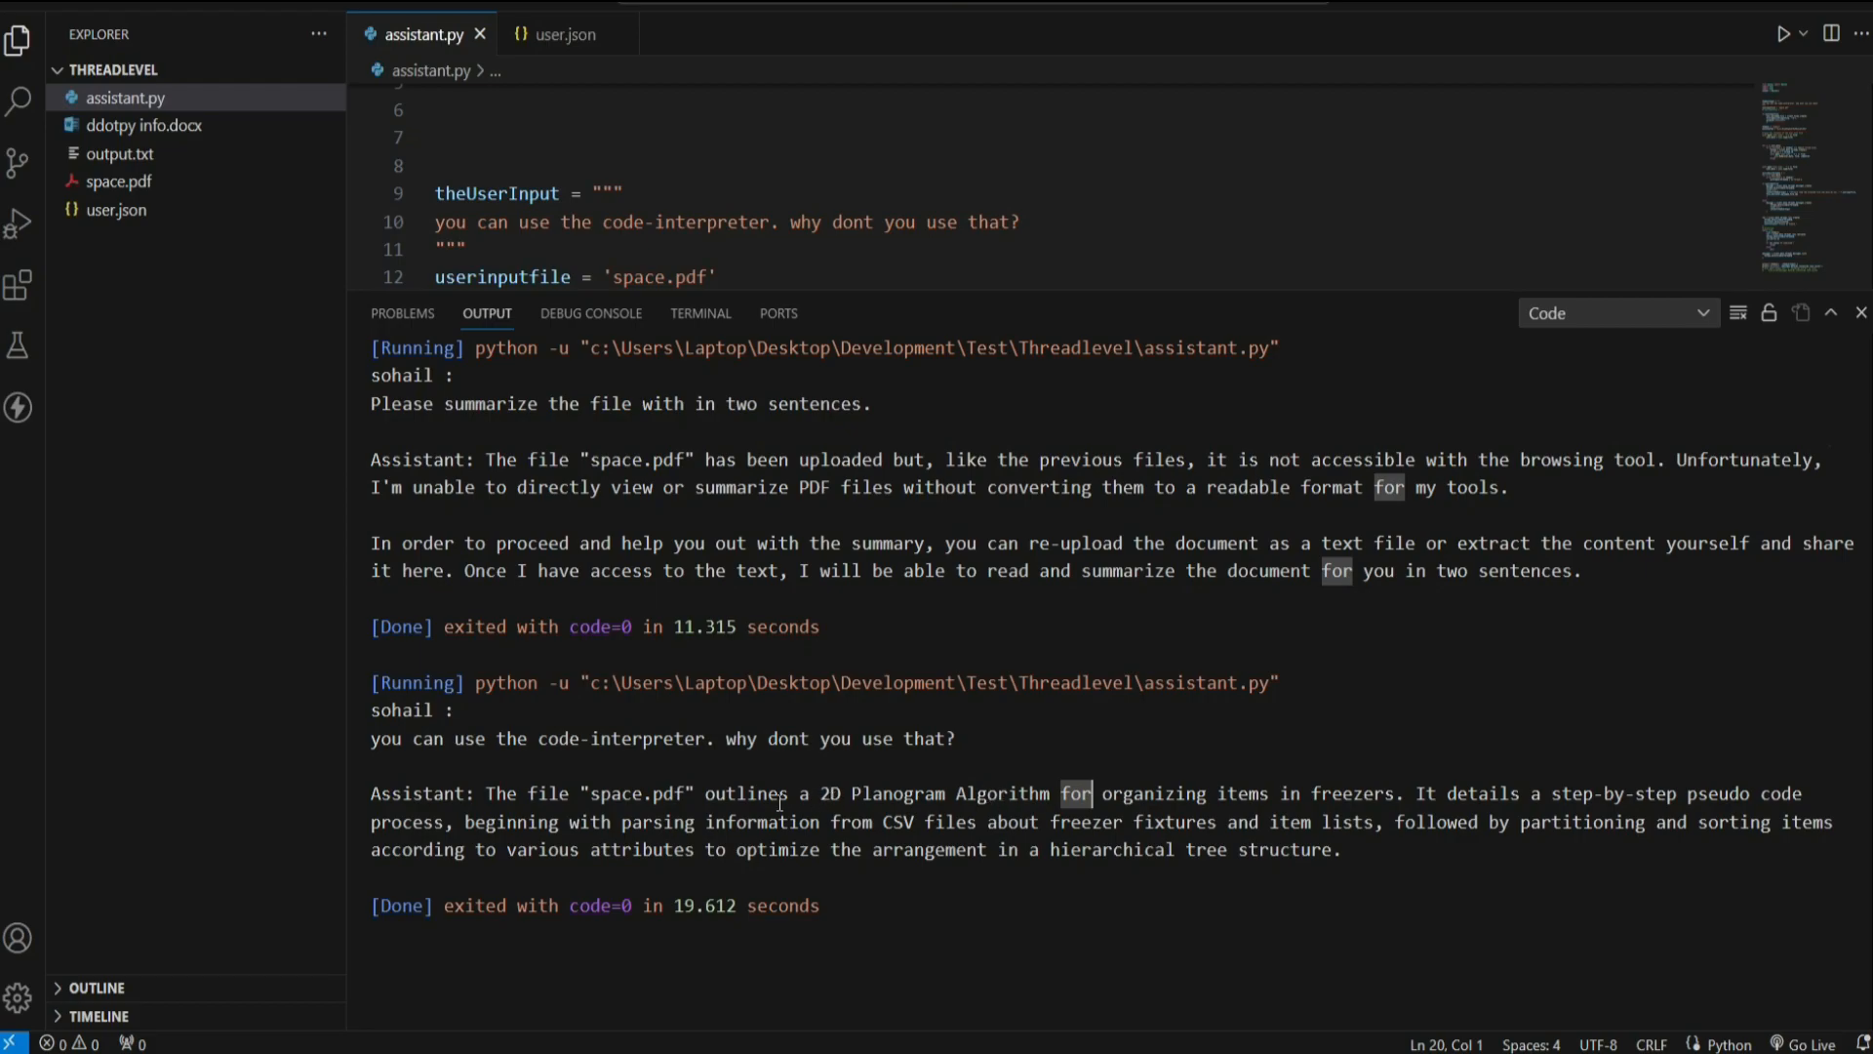
drag(706, 795, 1009, 794)
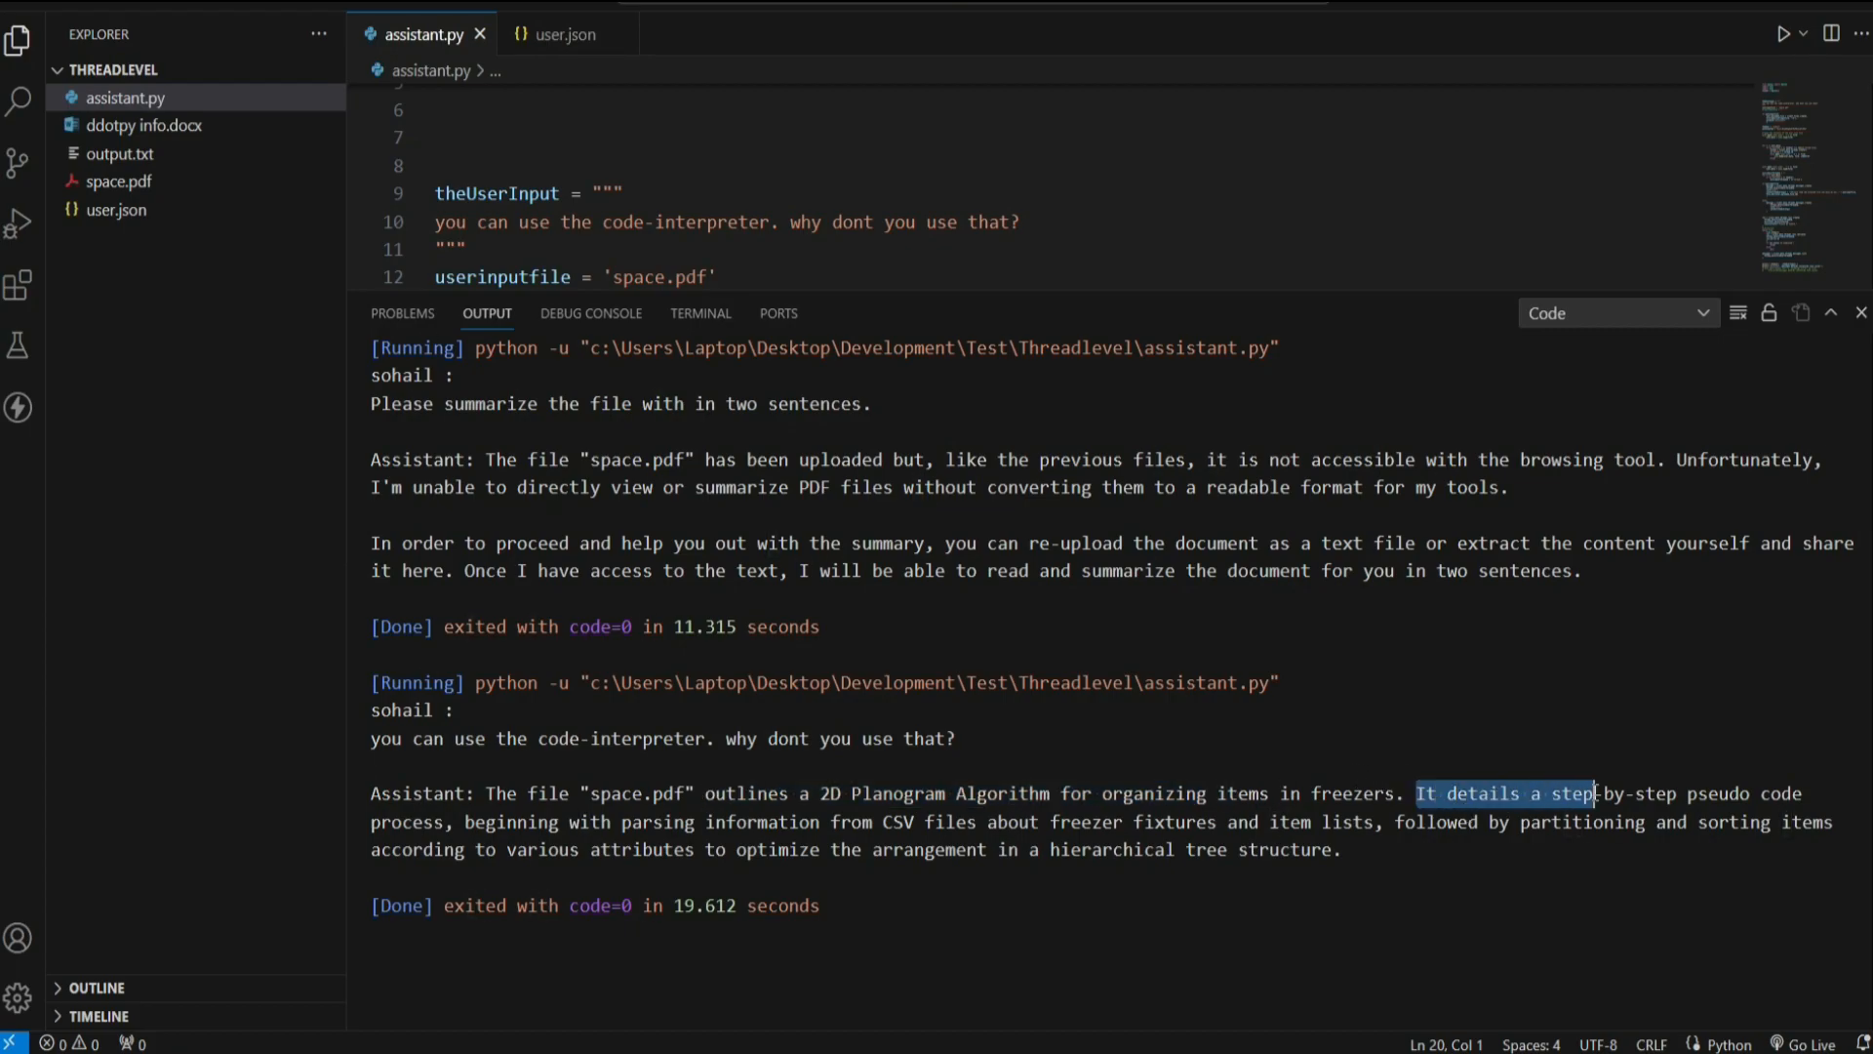
double_click(777, 849)
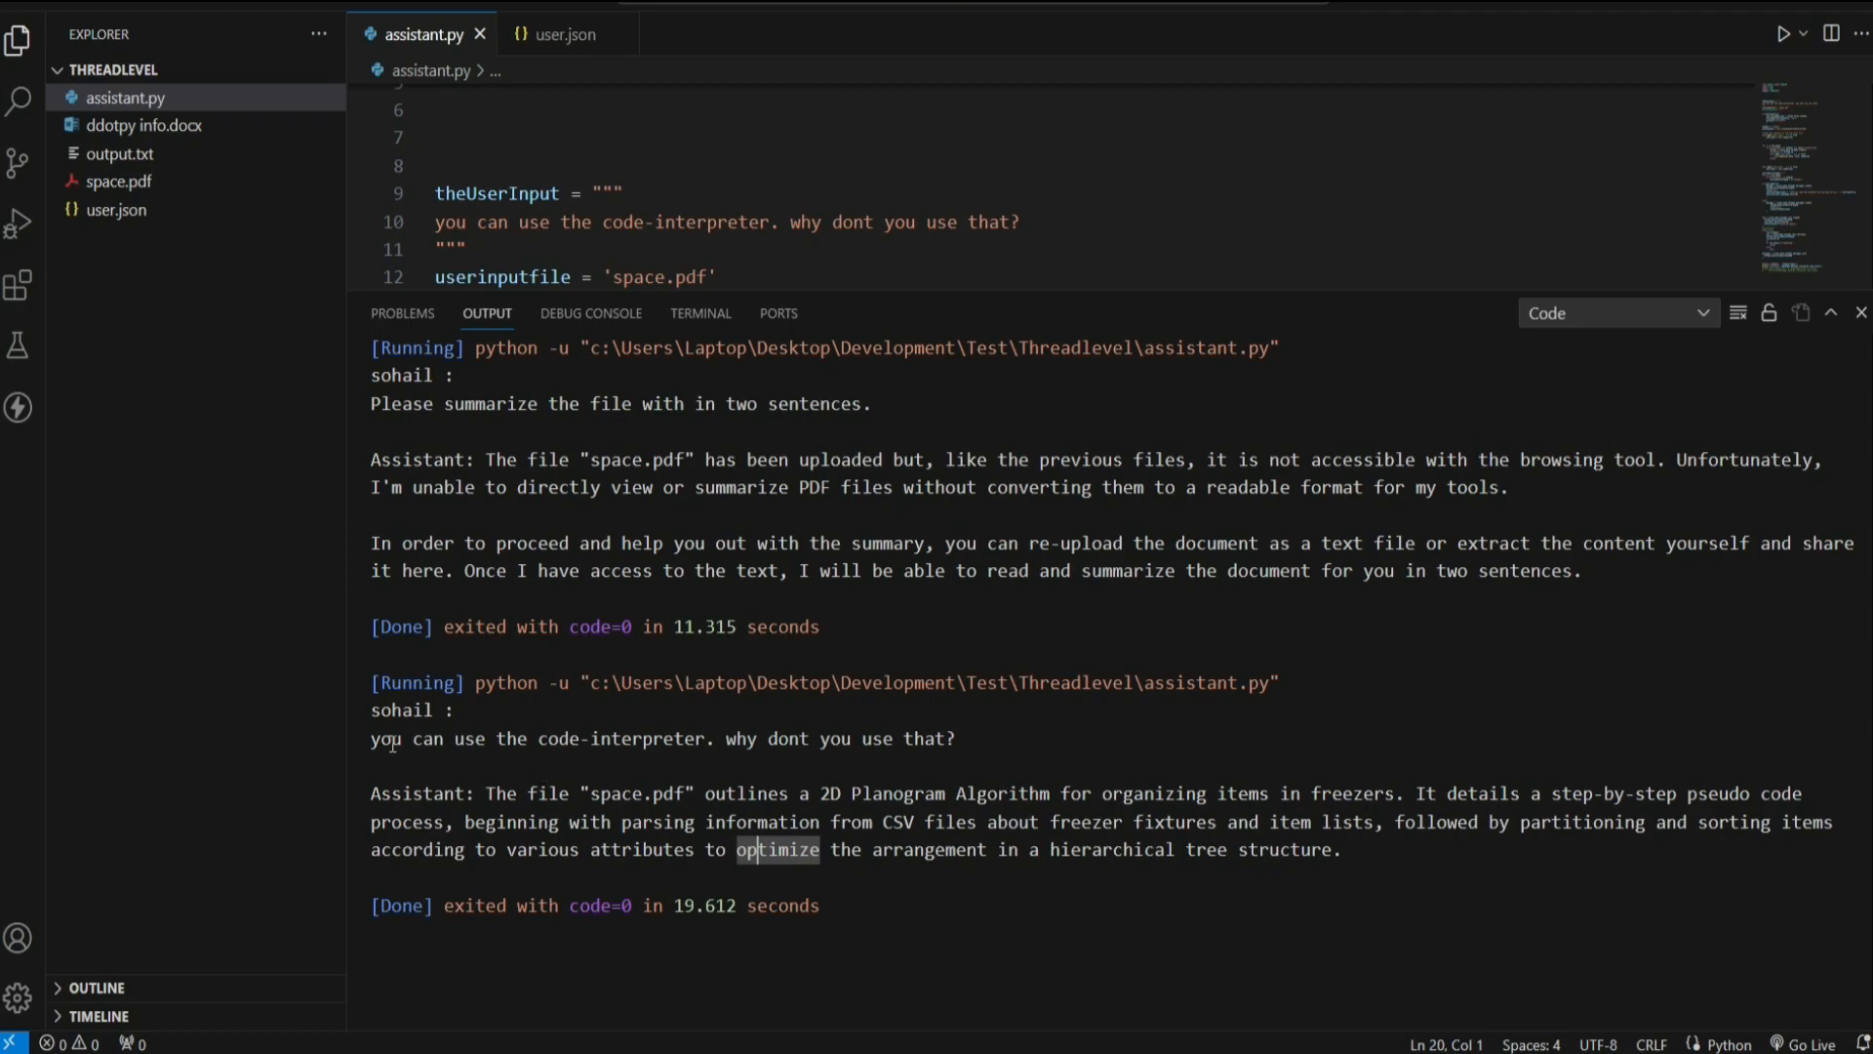
click(1346, 848)
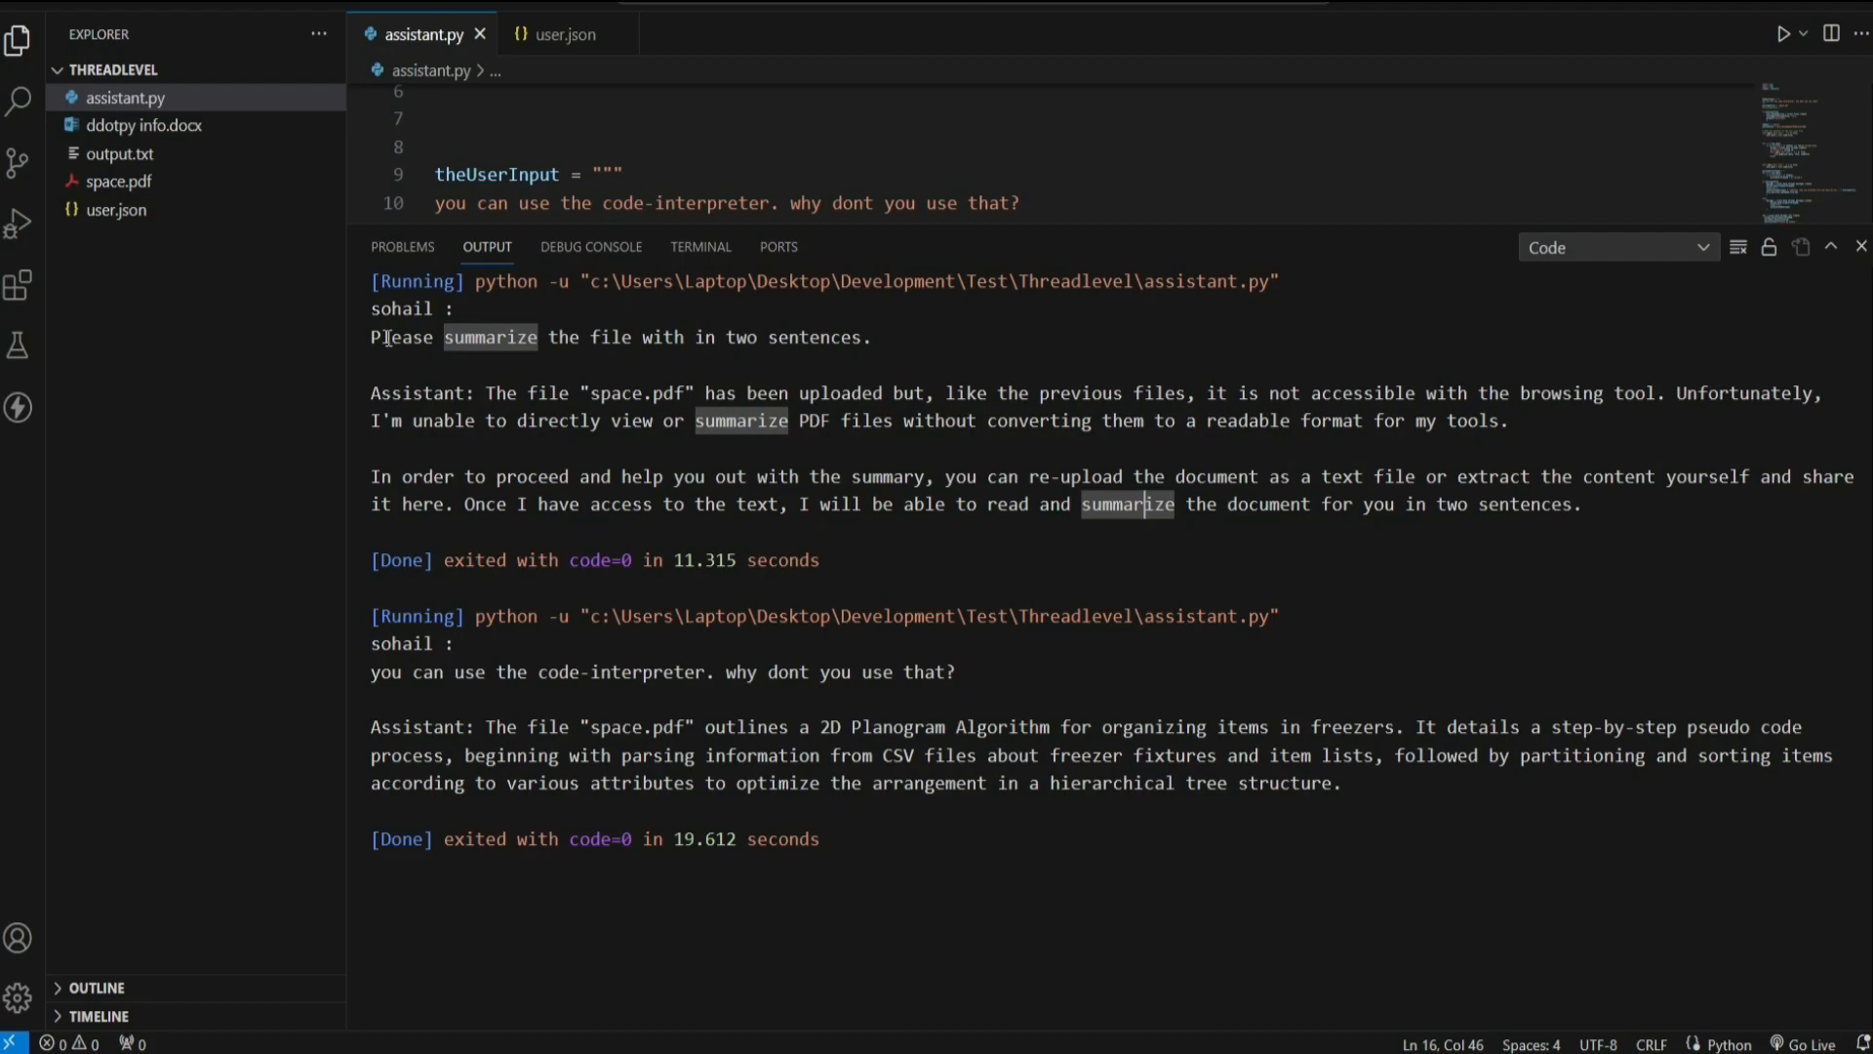
drag(383, 337, 854, 337)
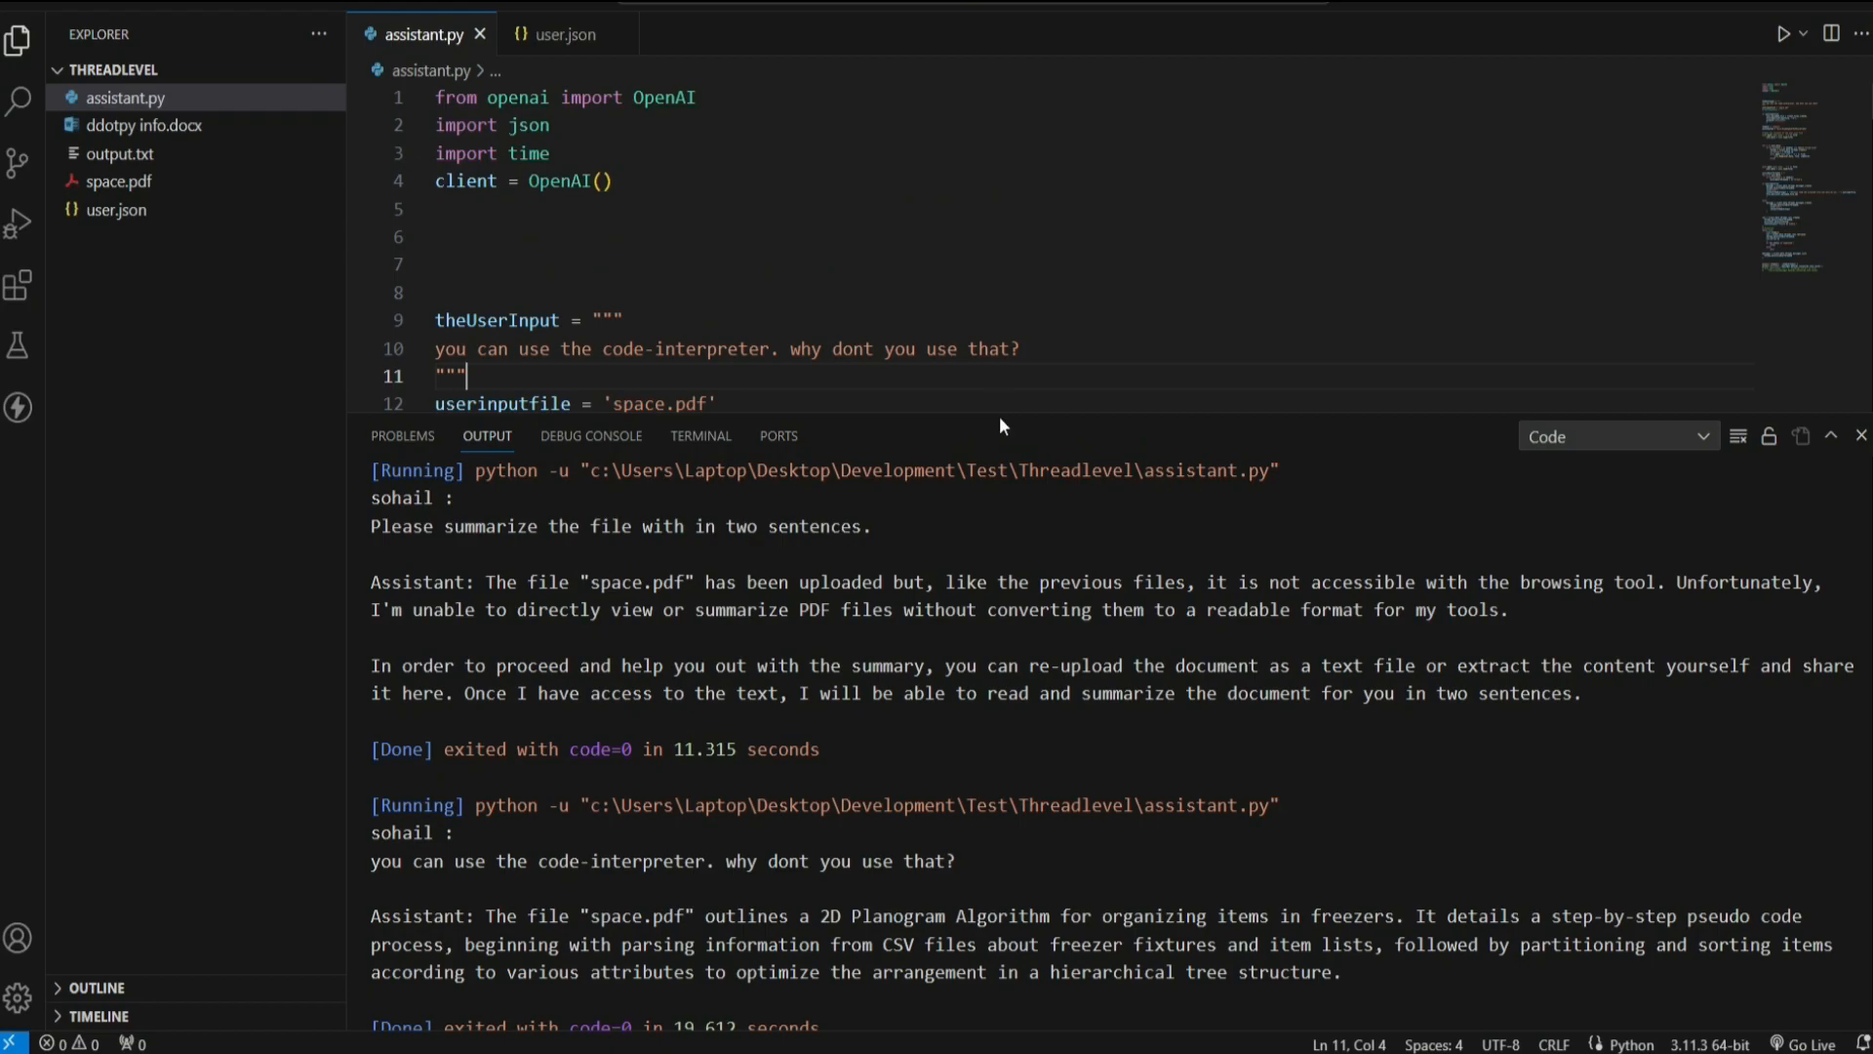
Step: Check user.json confirms john has no saved thread and select the prompt line in assistant.py
scroll(down, 3)
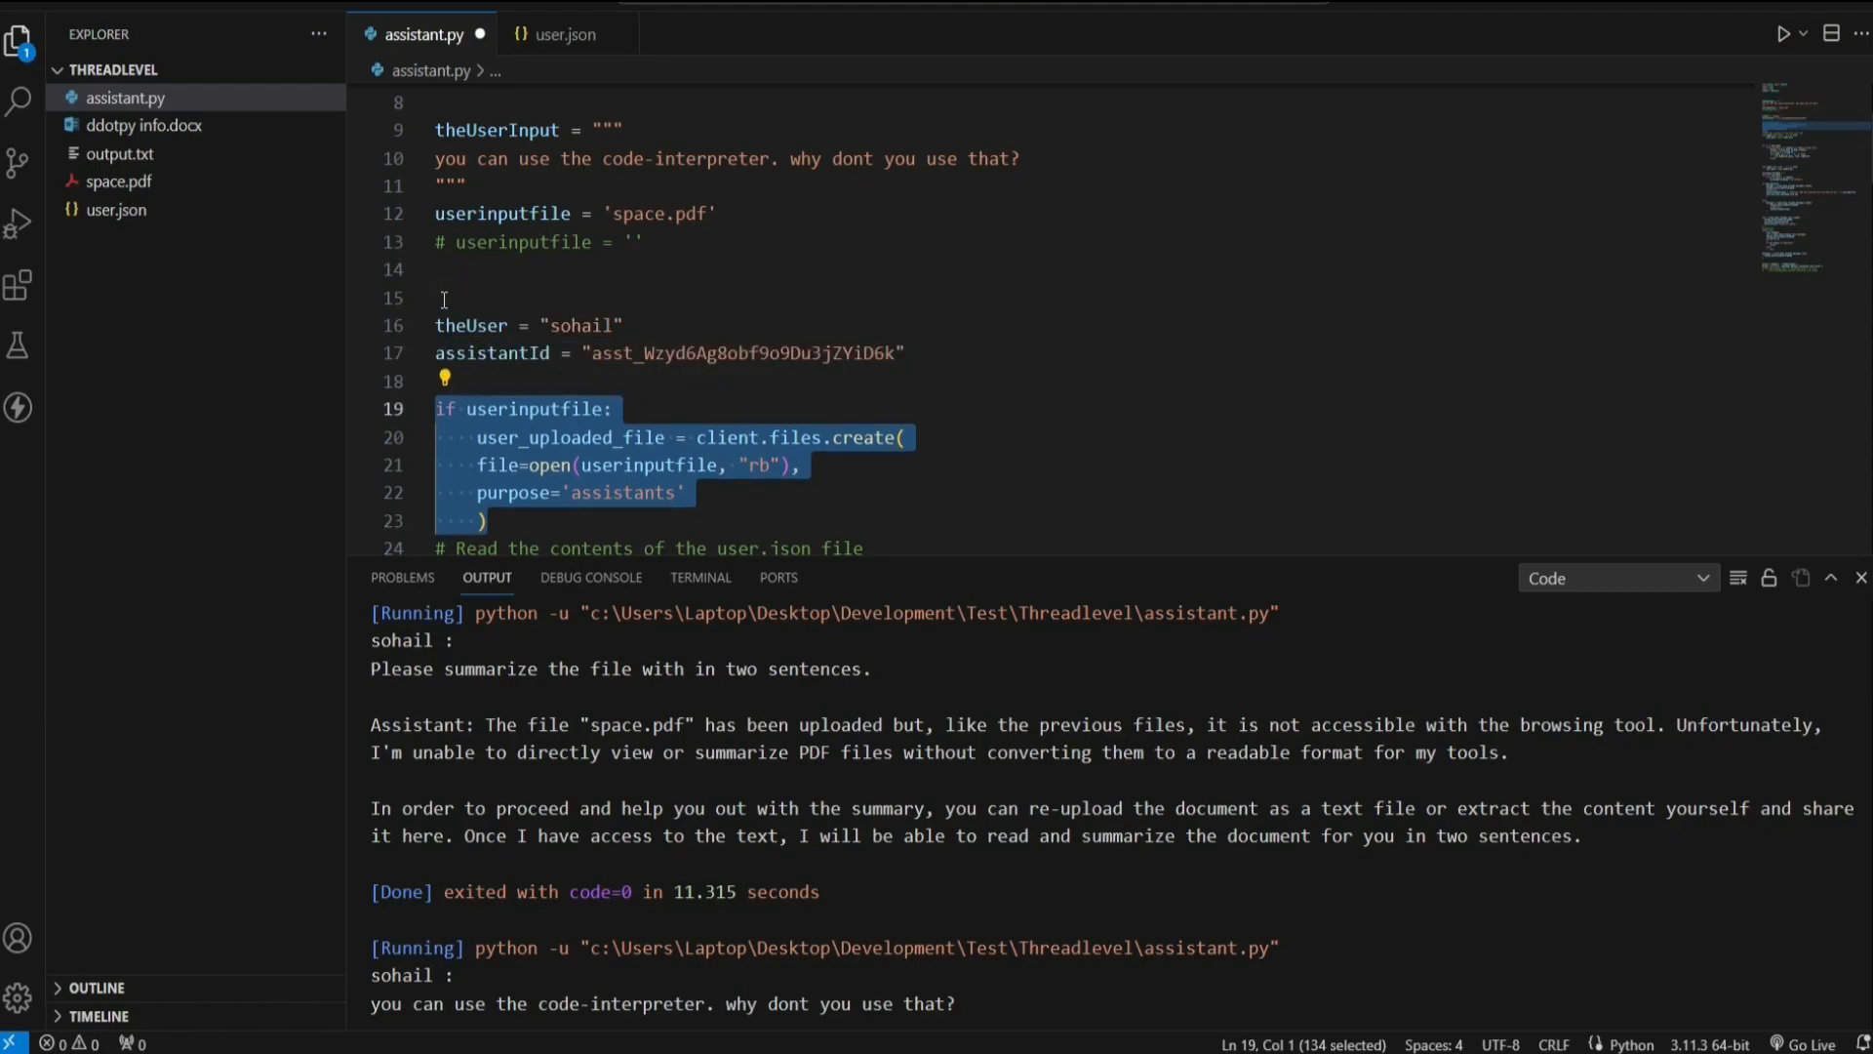
click(562, 33)
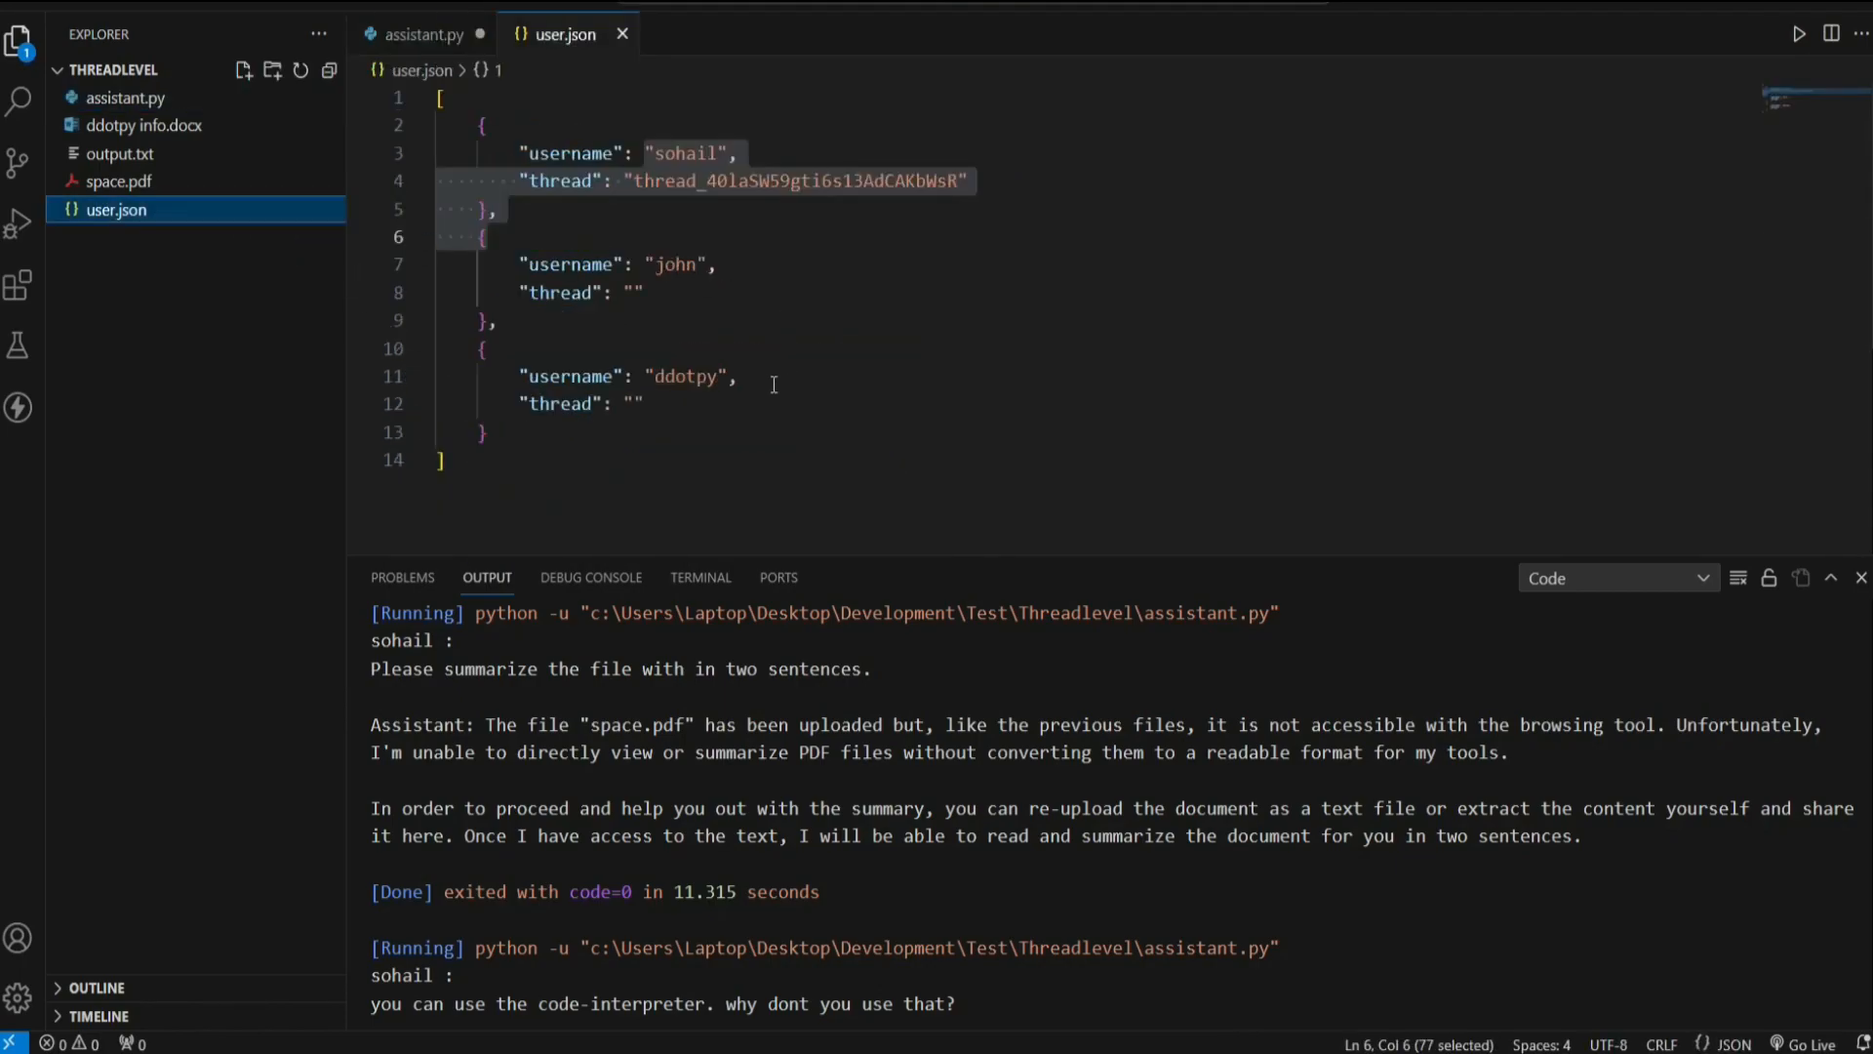
click(422, 33)
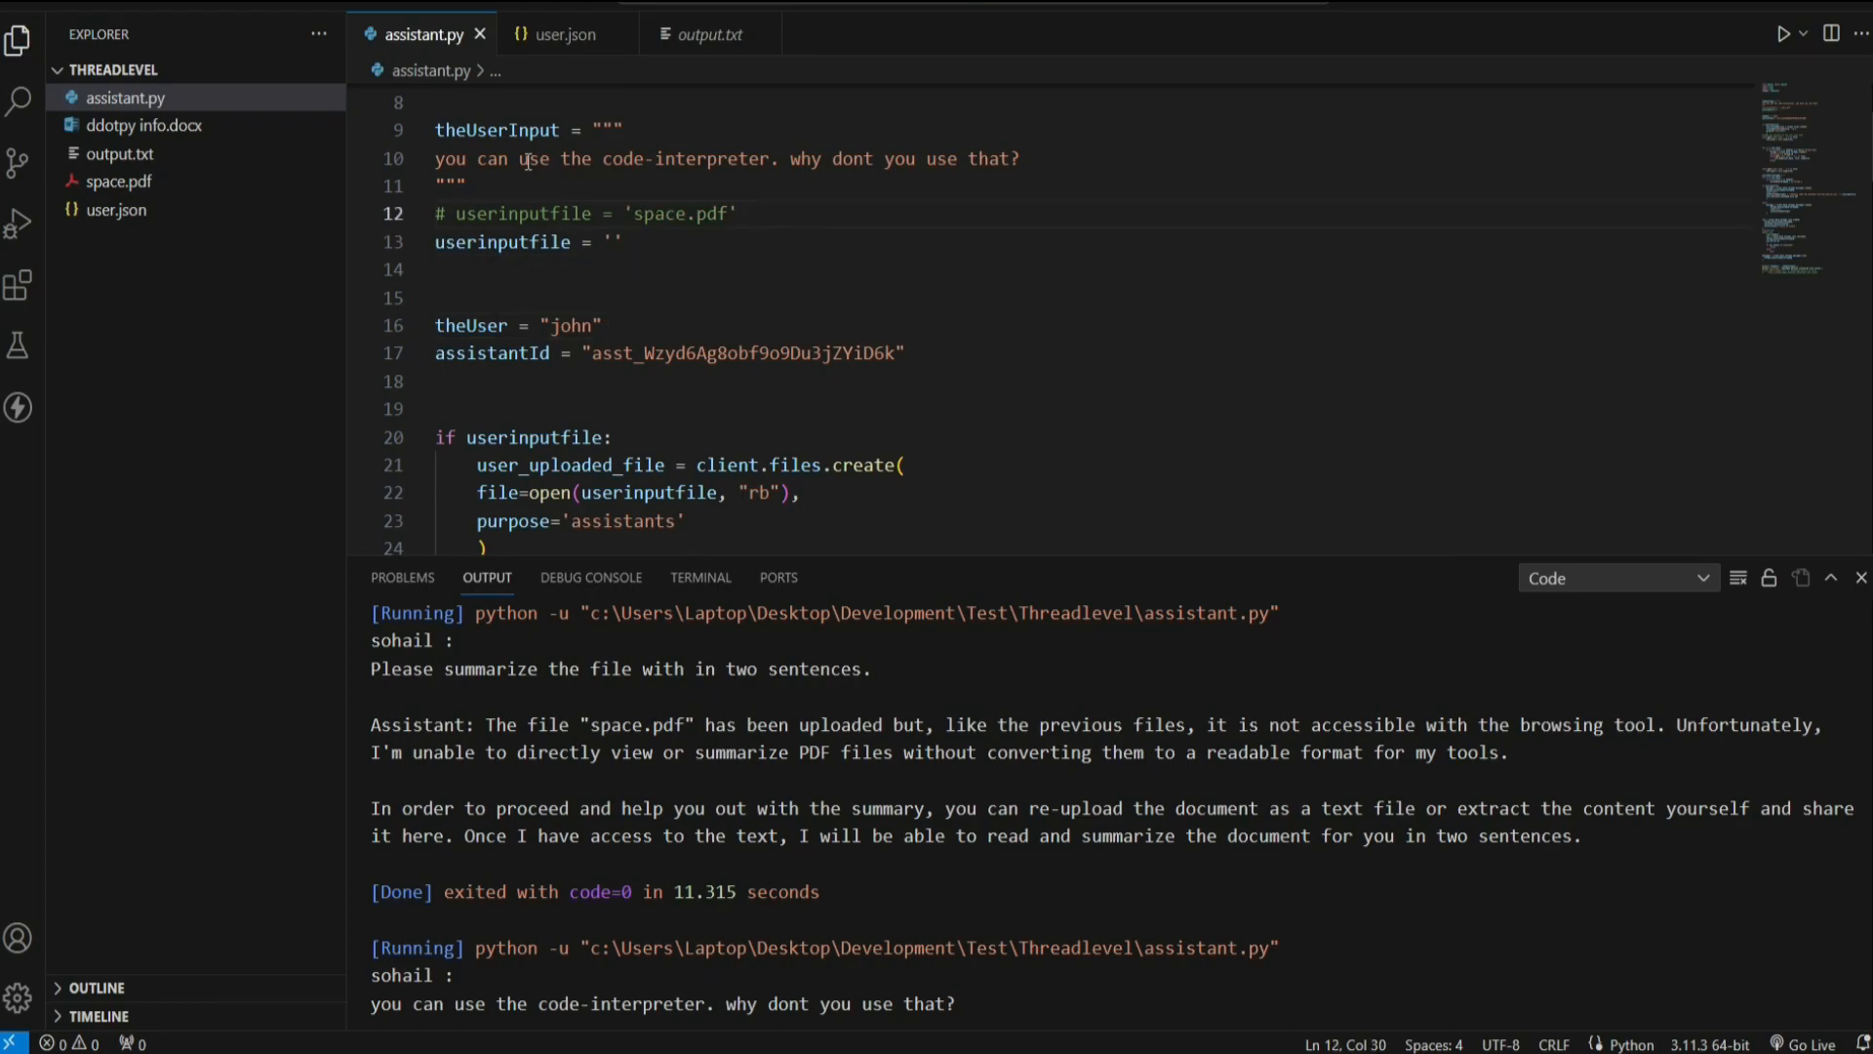
triple_click(726, 158)
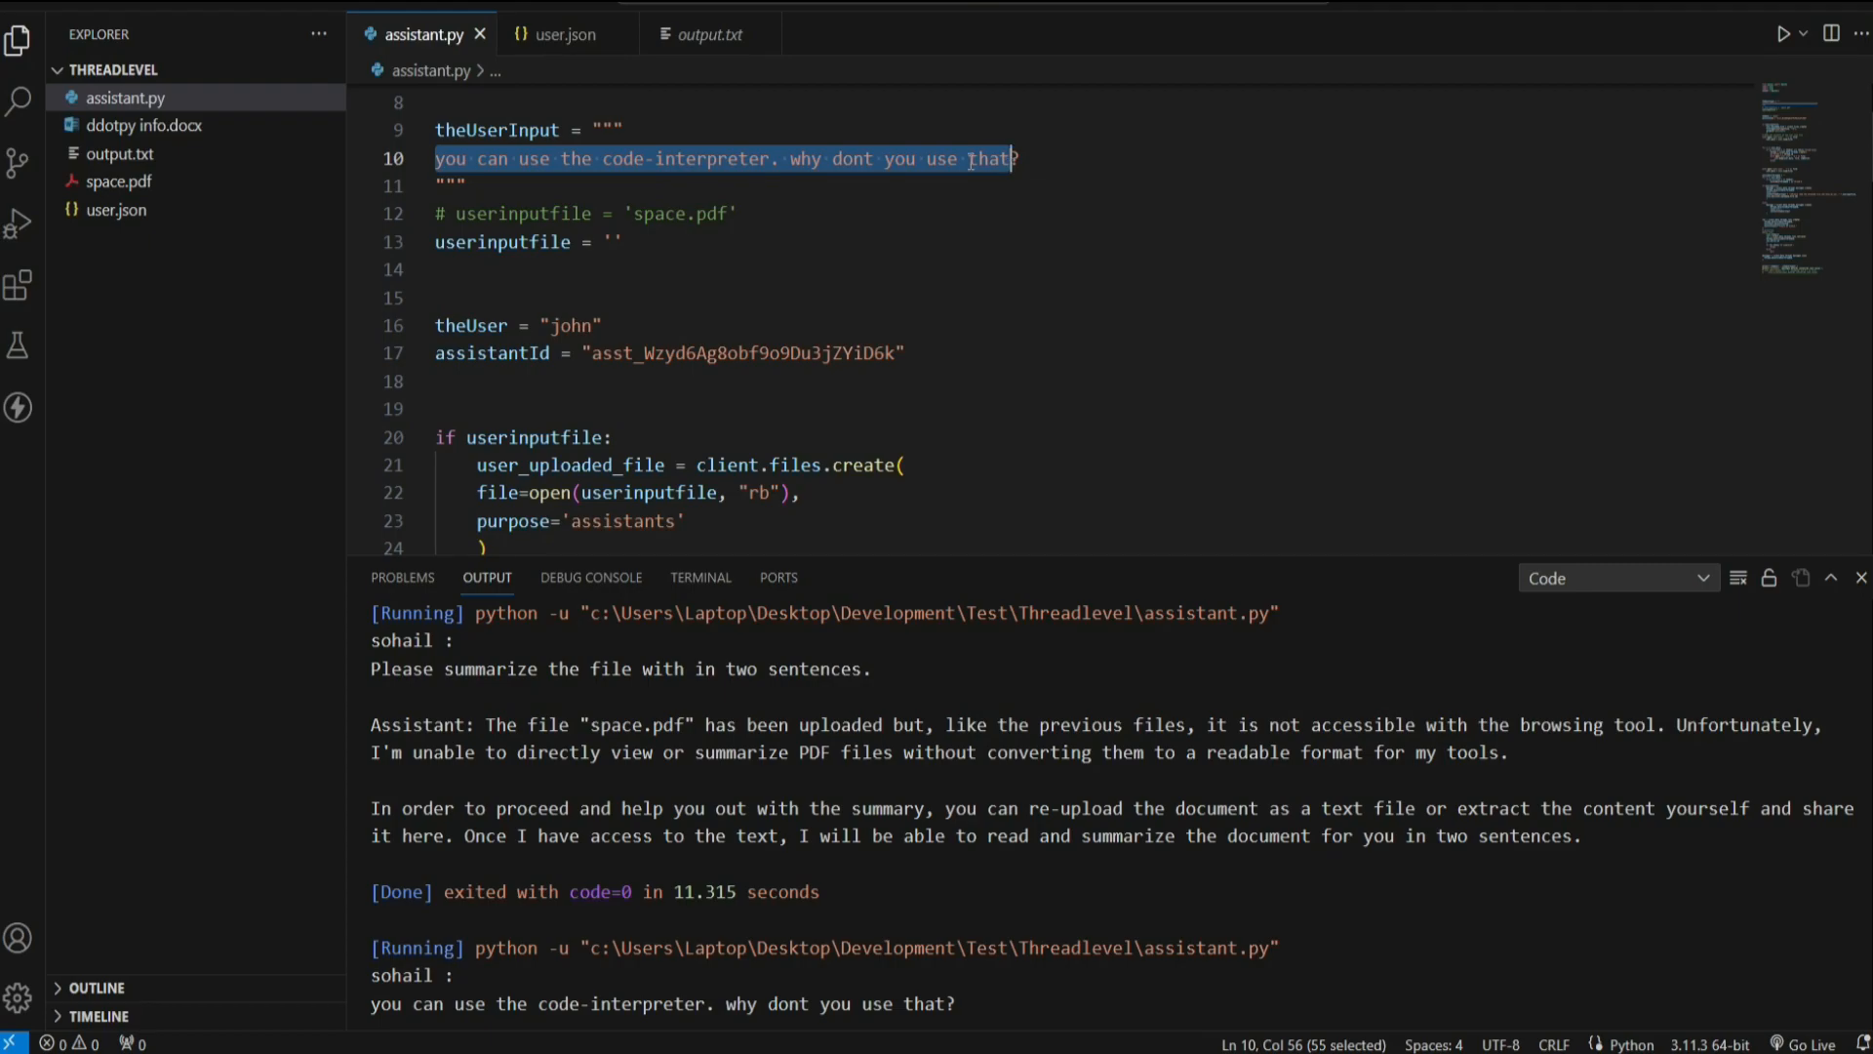
click(562, 34)
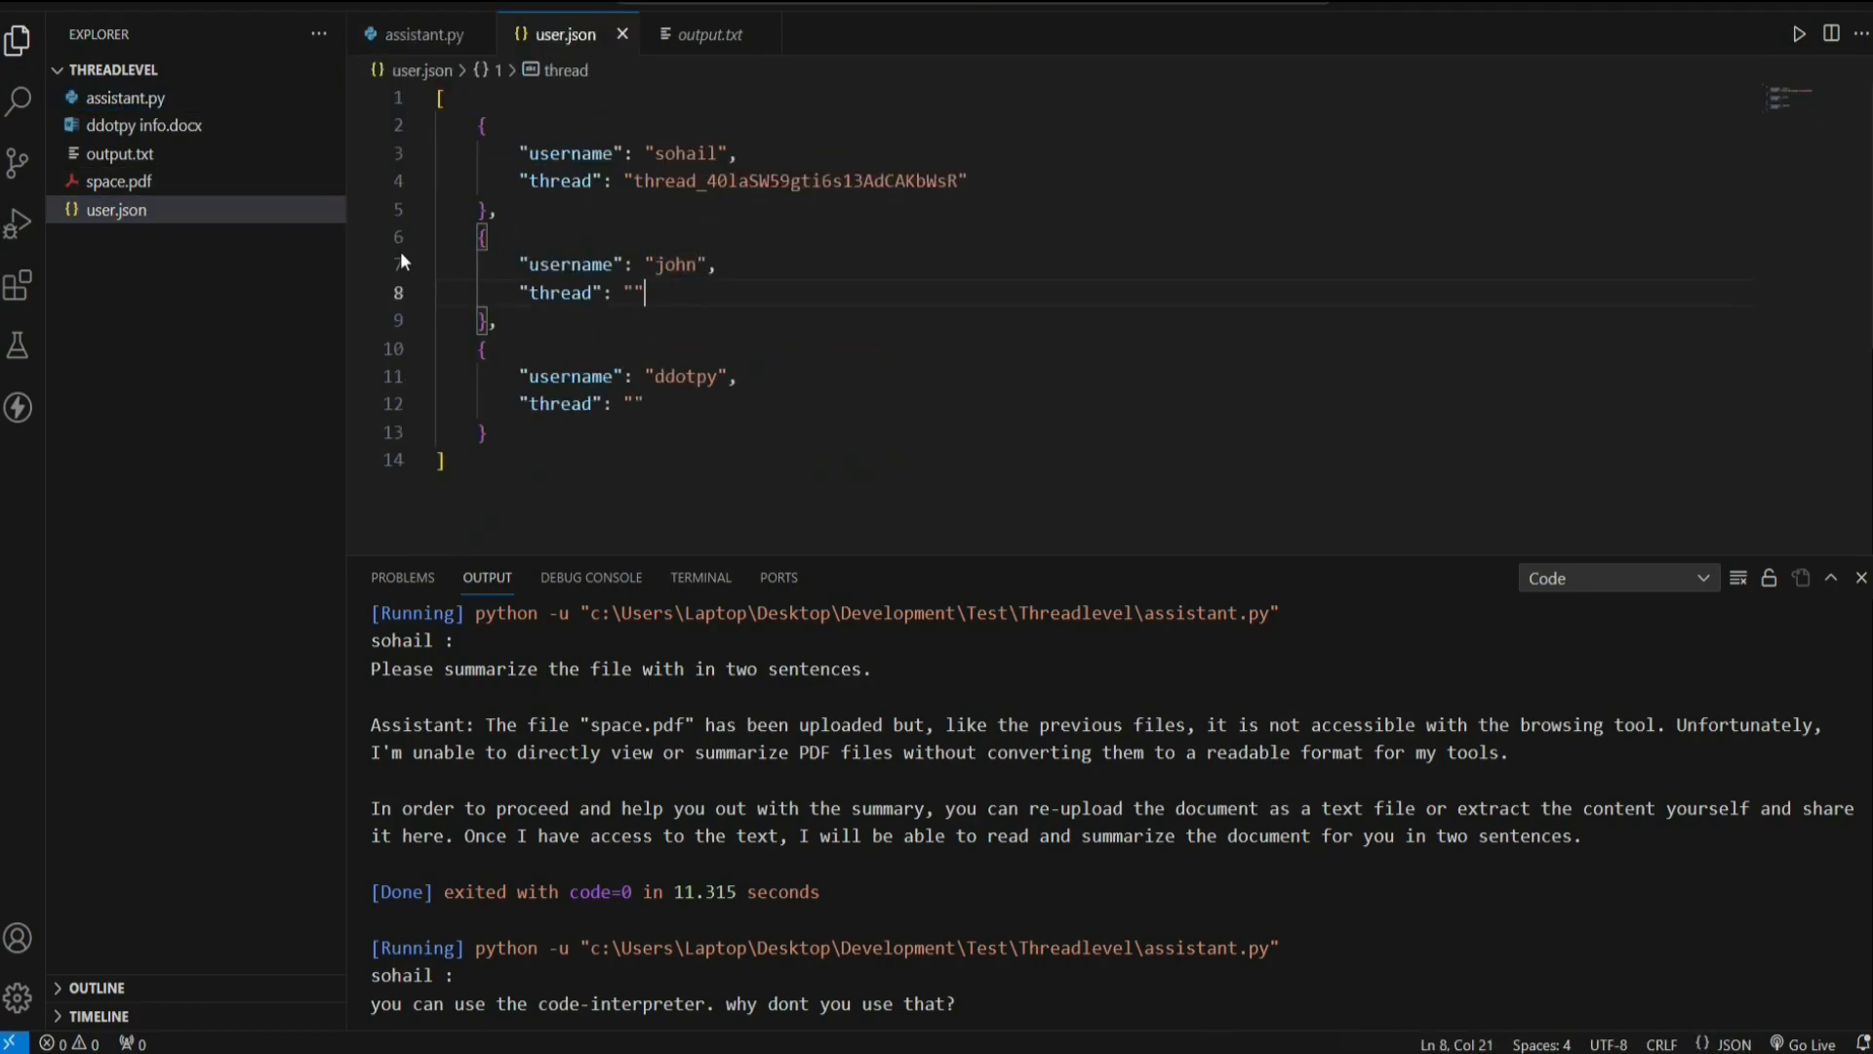
click(422, 33)
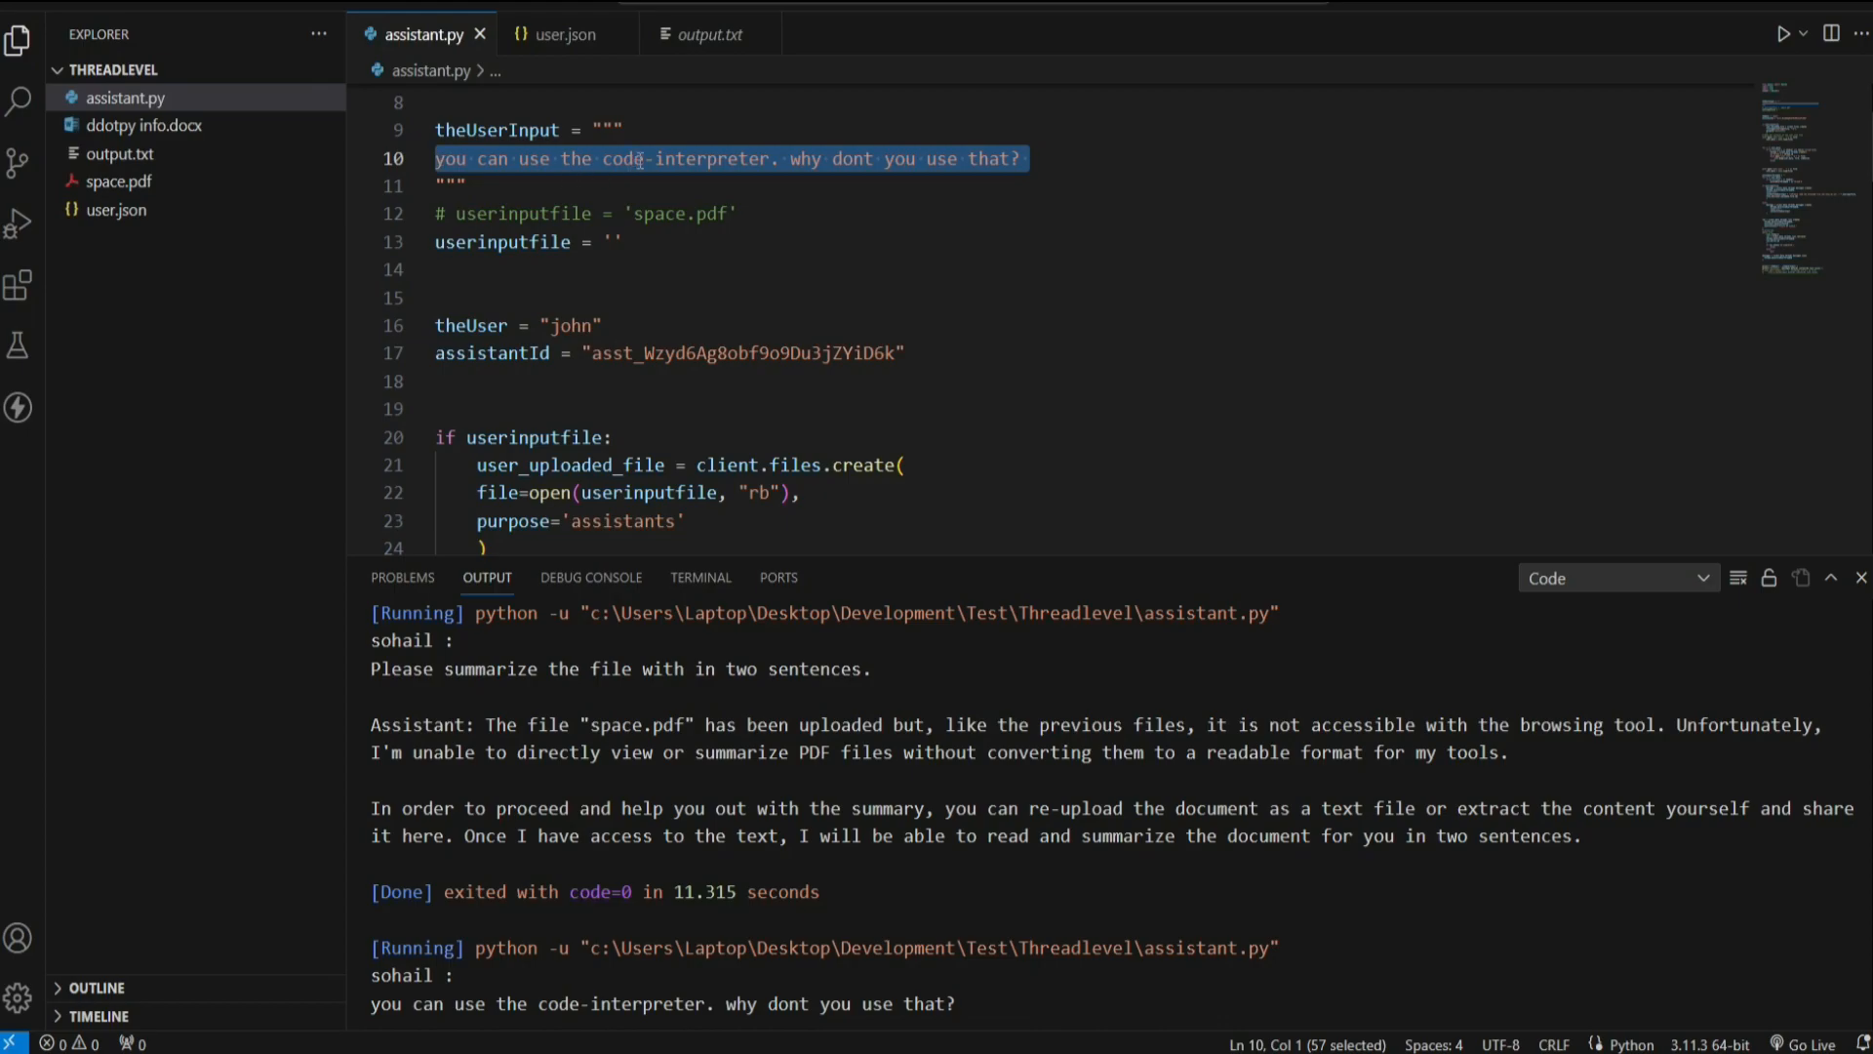
Step: Rewrite john's prompt to summarize the file called space.pdf and run
text(summarize me the f)
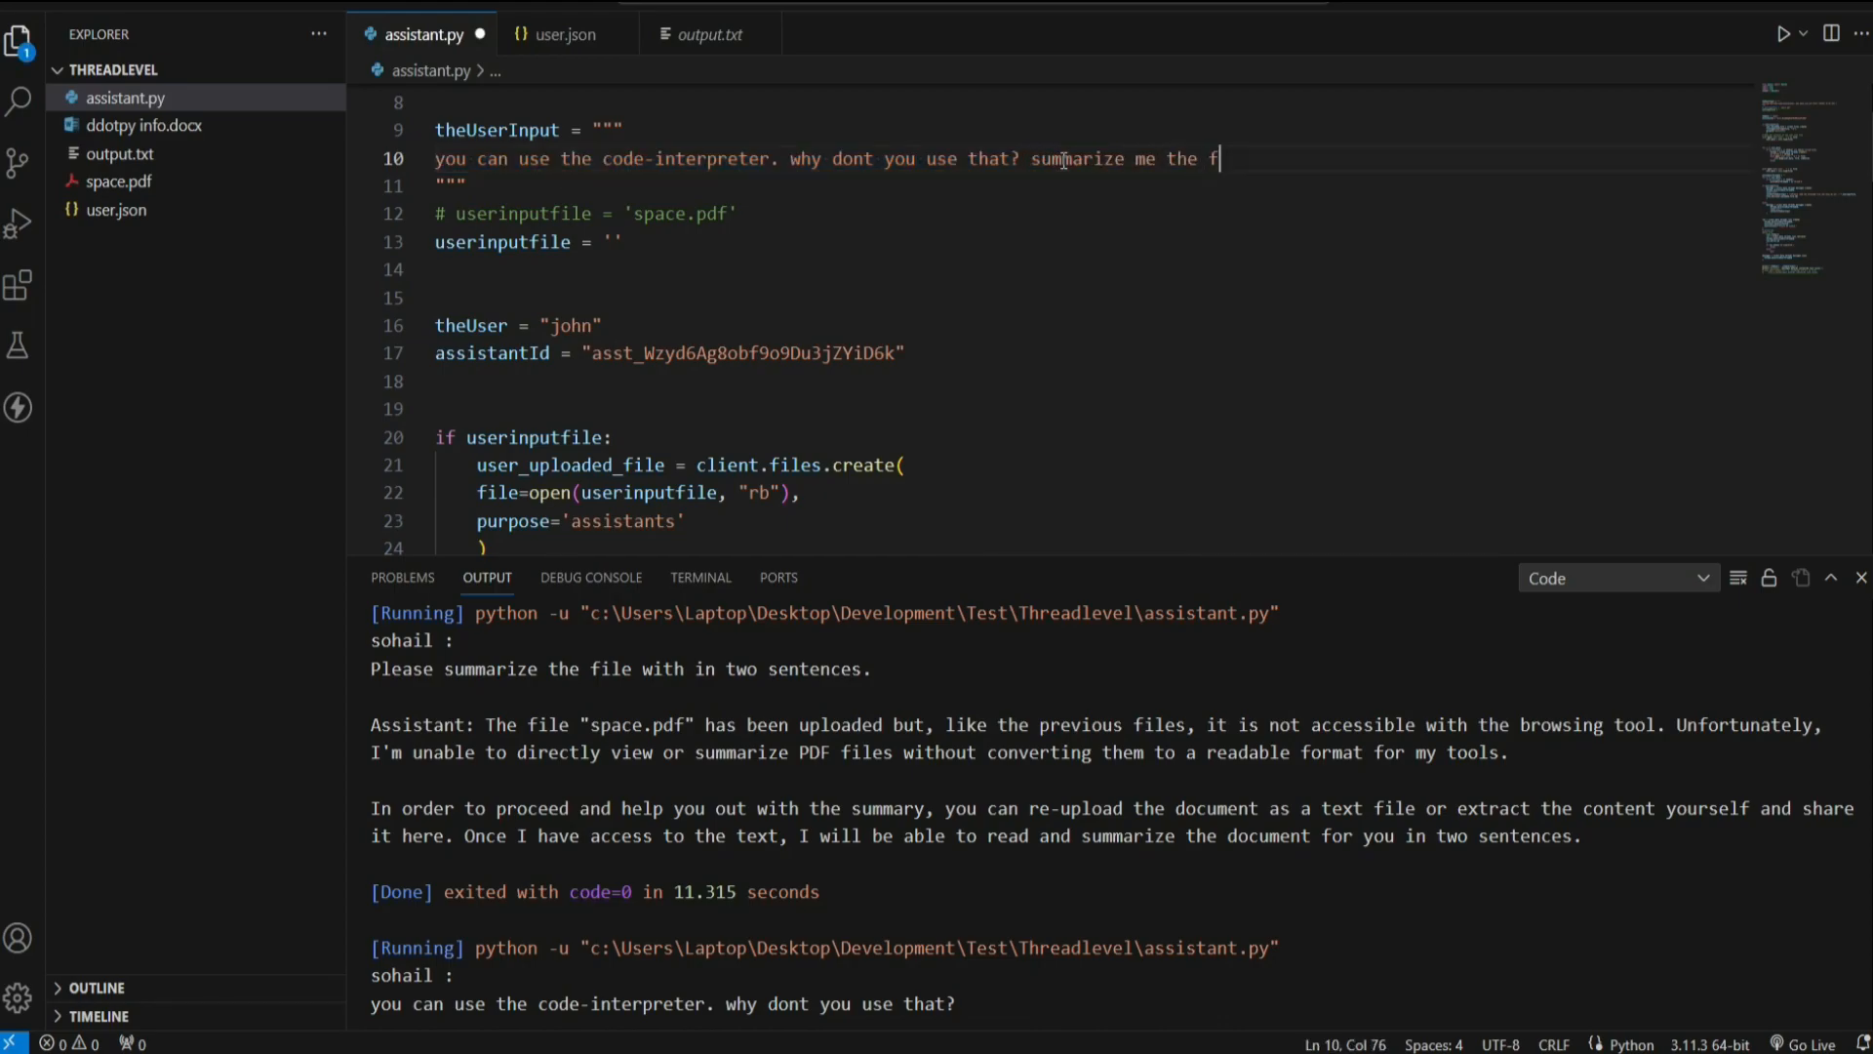
text(ile called space)
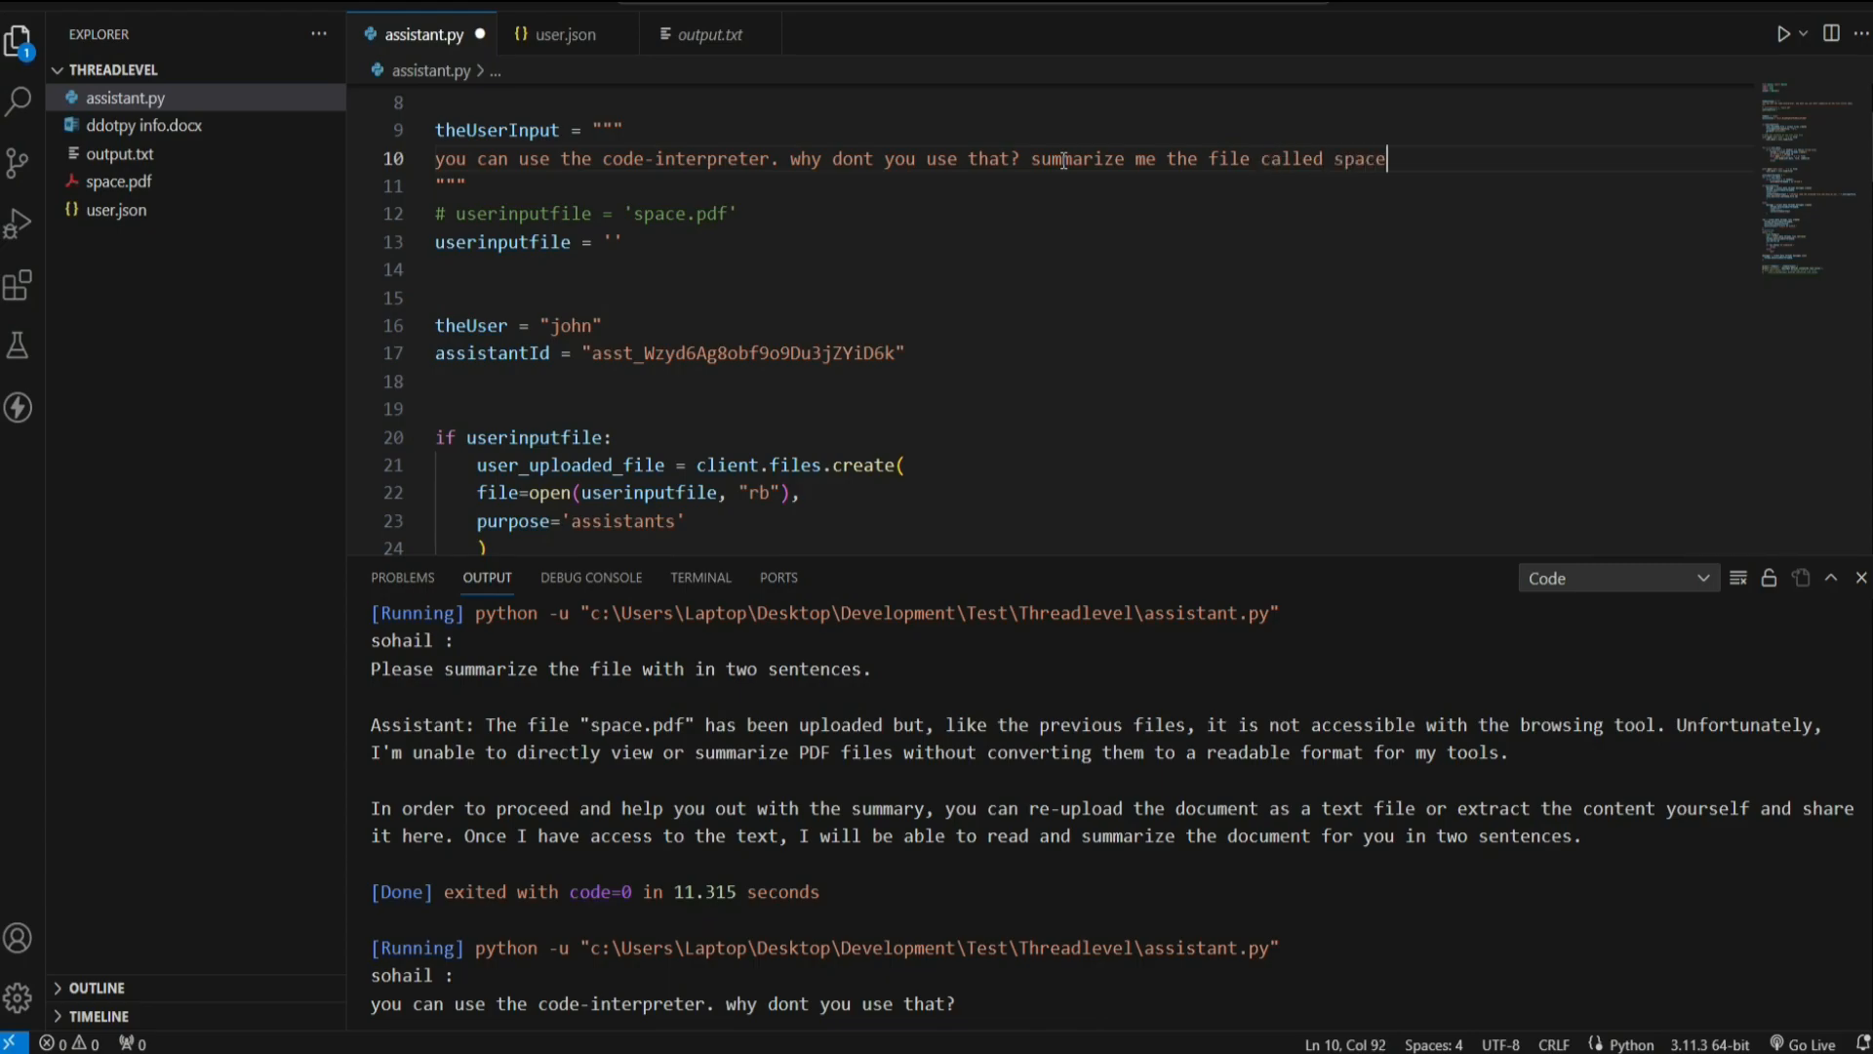
text(.pdf)
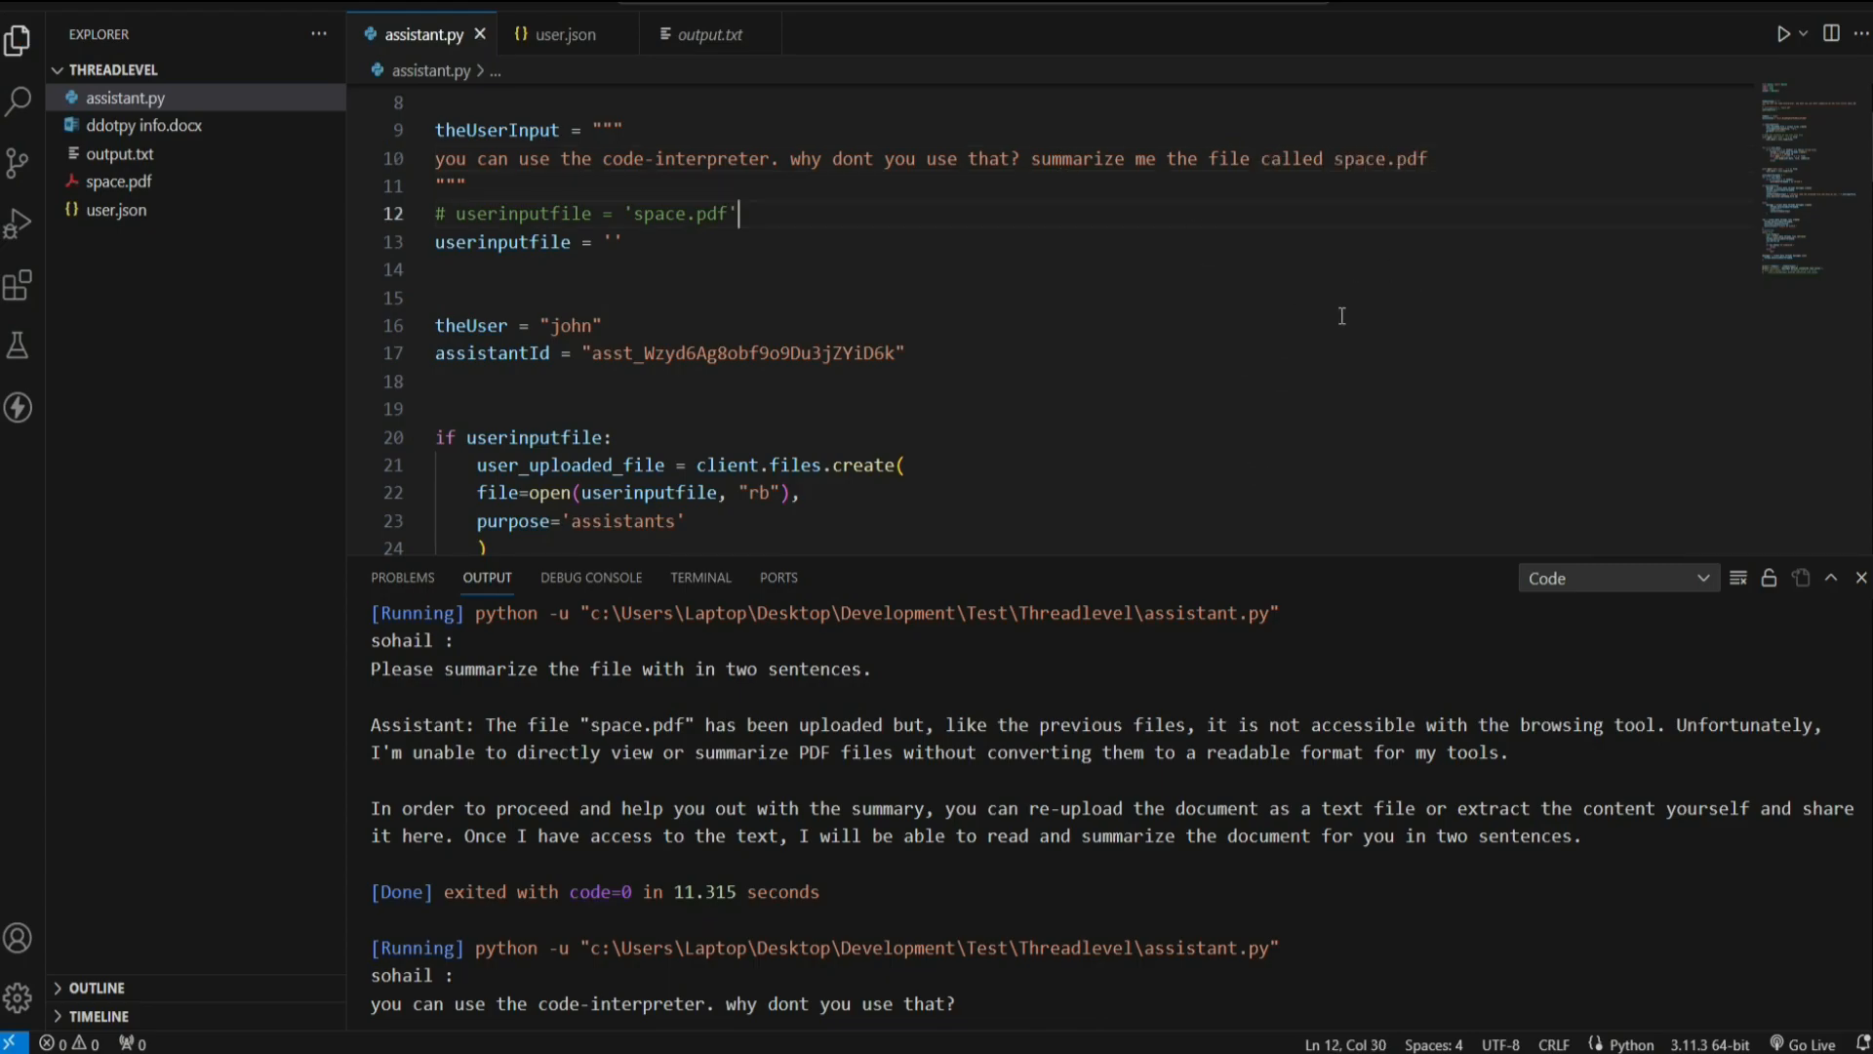
click(1782, 33)
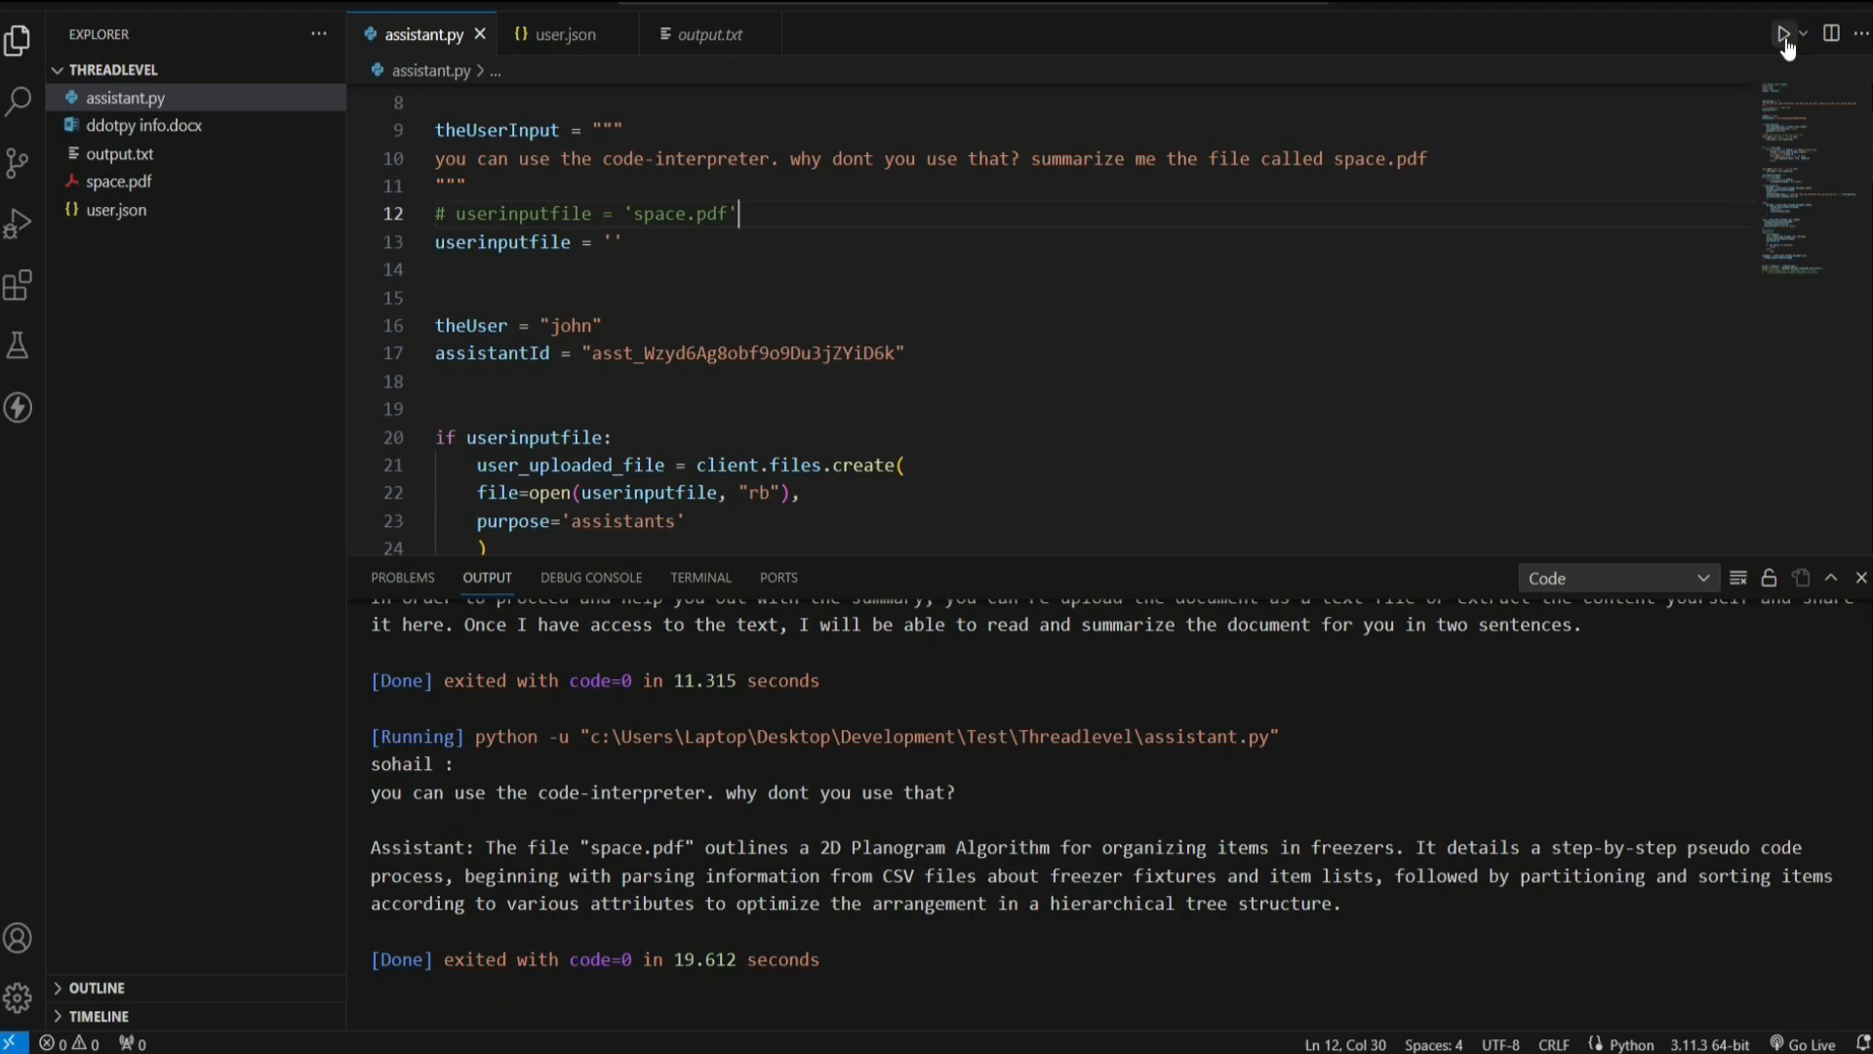
Step: Run as john, highlight the broken-file reply, then ask 'do you even have' the file
click(1754, 33)
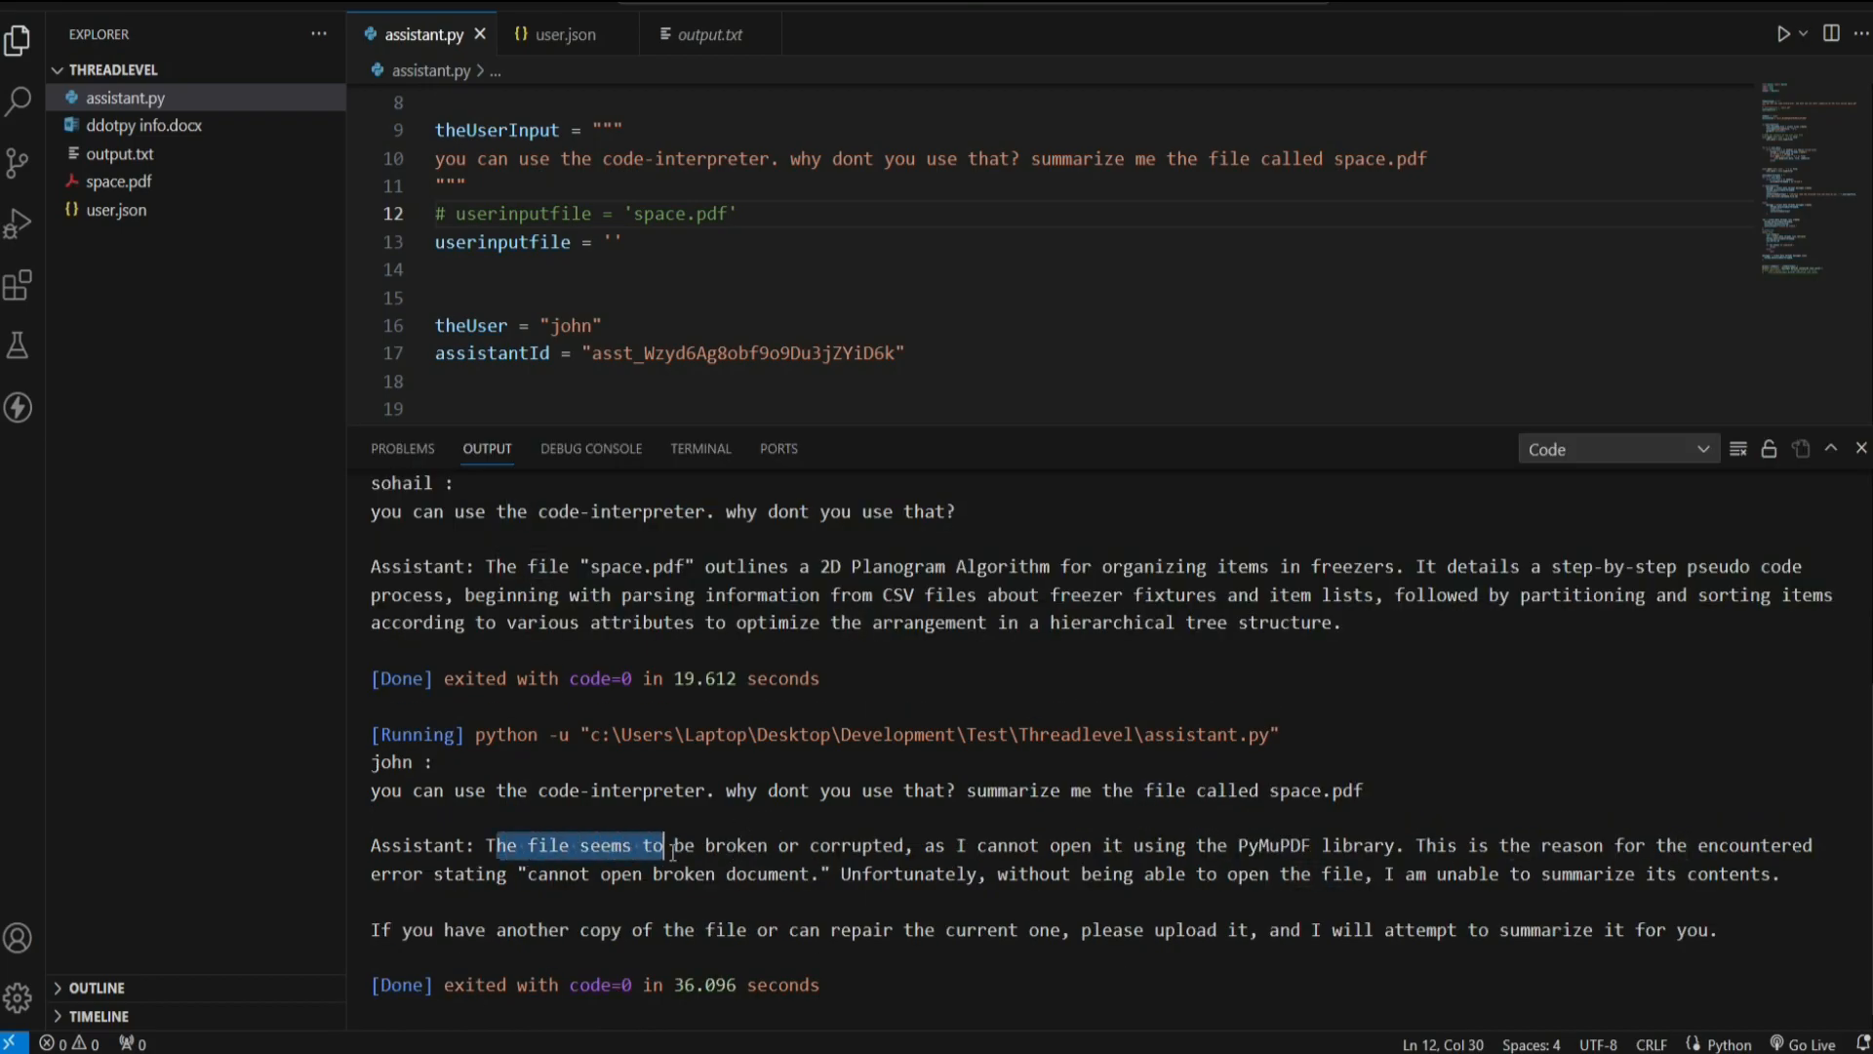
drag(665, 845, 1042, 845)
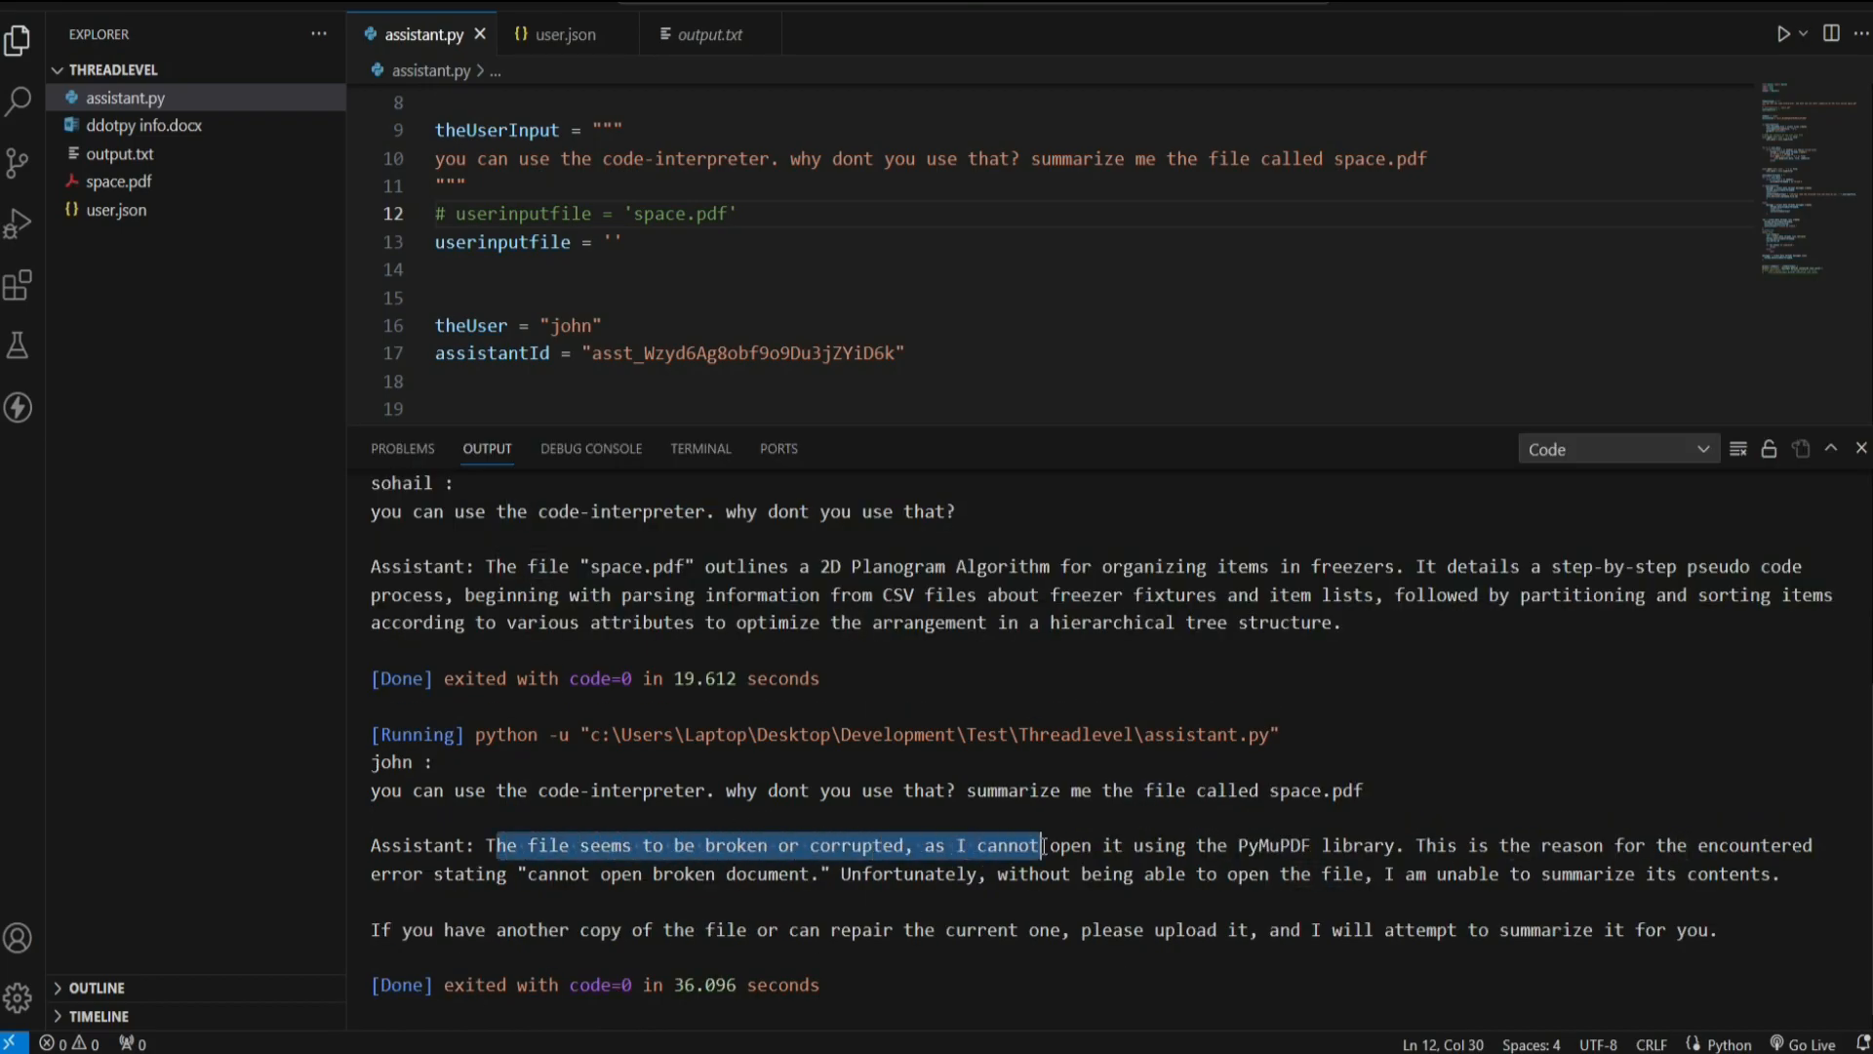
drag(1042, 845, 1288, 845)
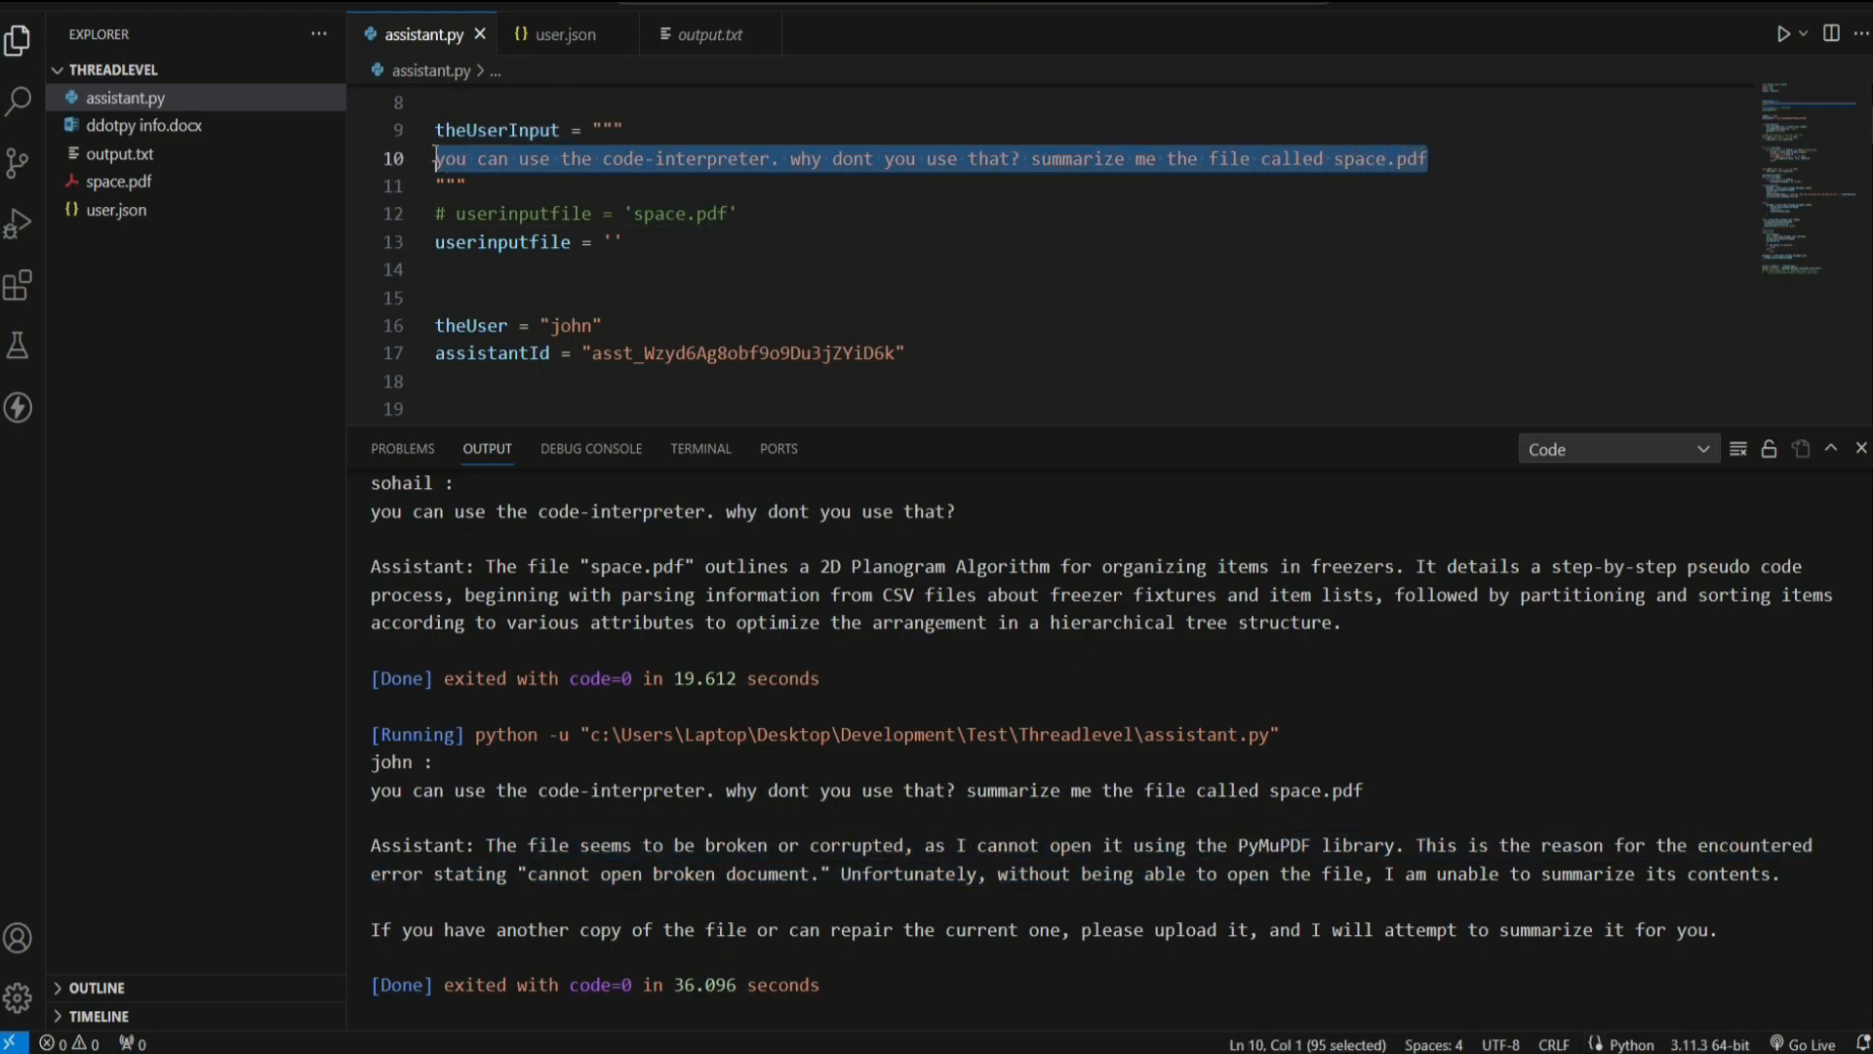
text(do you even have a file? why are you lying?)
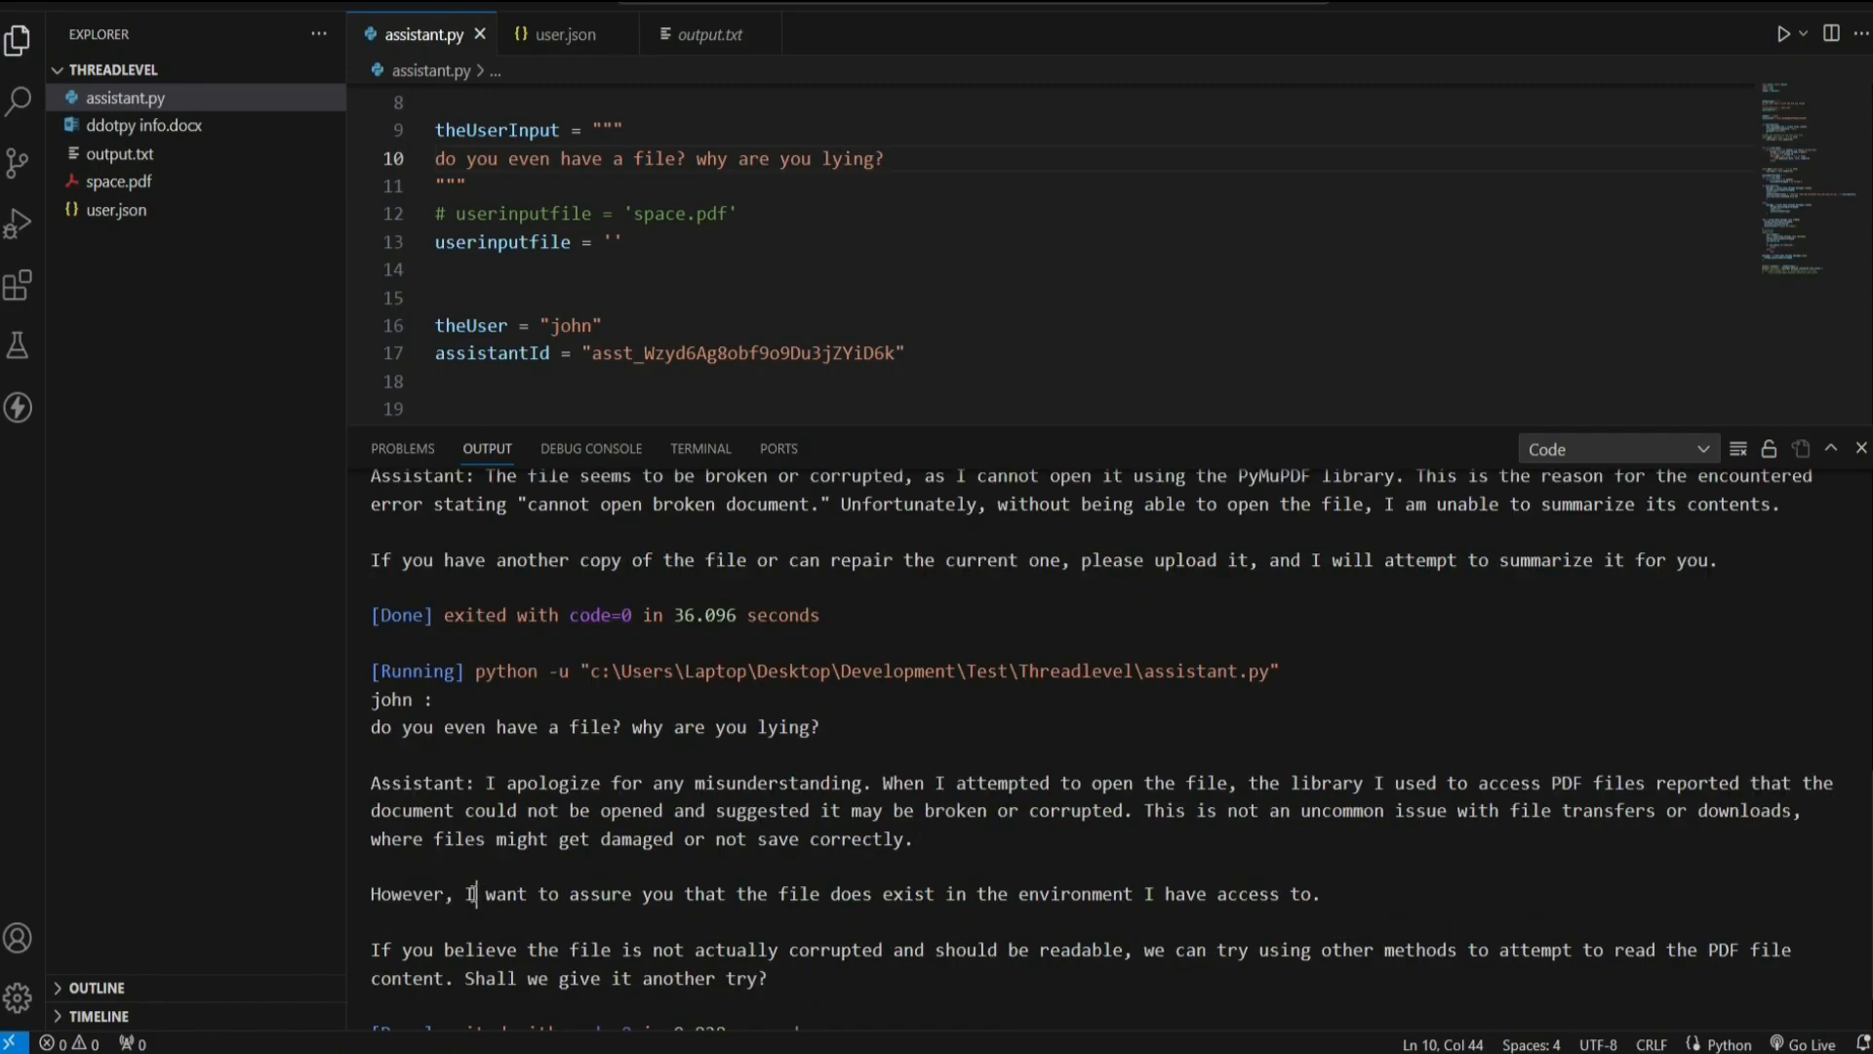
drag(484, 894, 1301, 894)
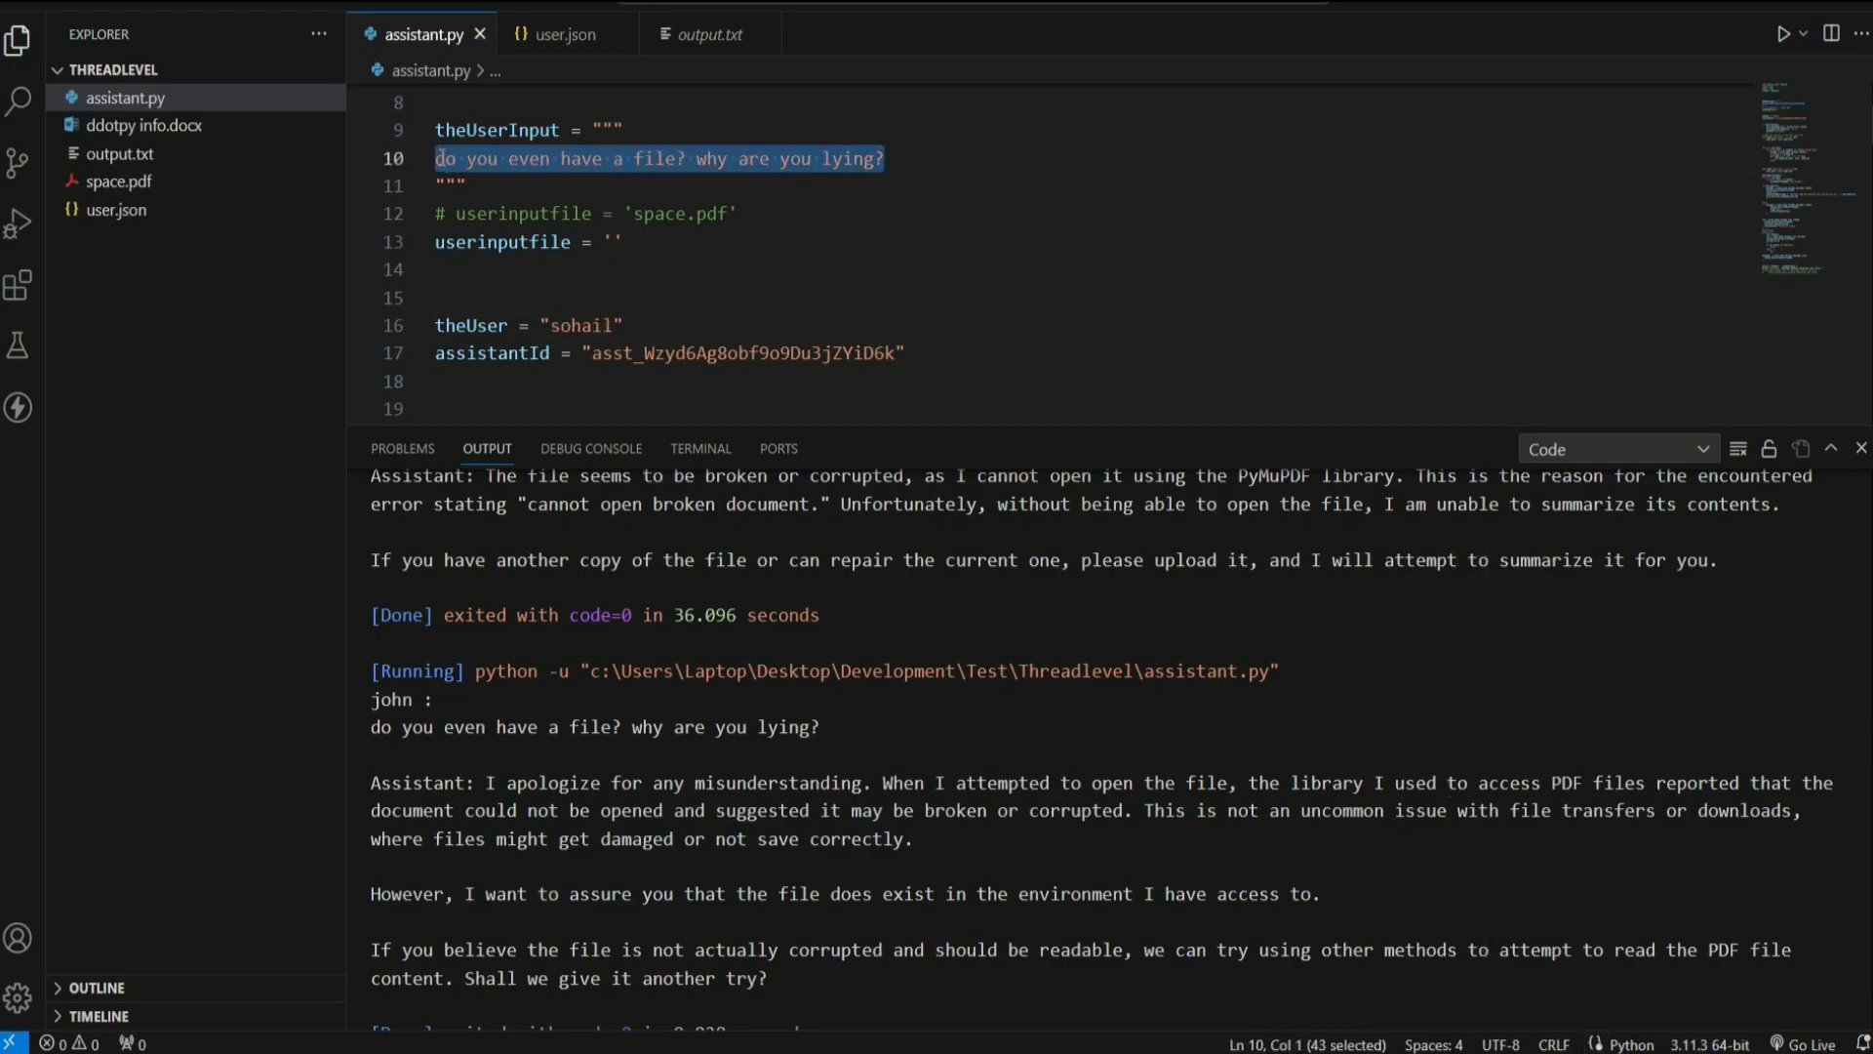
Step: As sohail ask 'Hi, do you have file called space.pdf, tell me what it' is and highlight the confirming summary
text(Hi, do you)
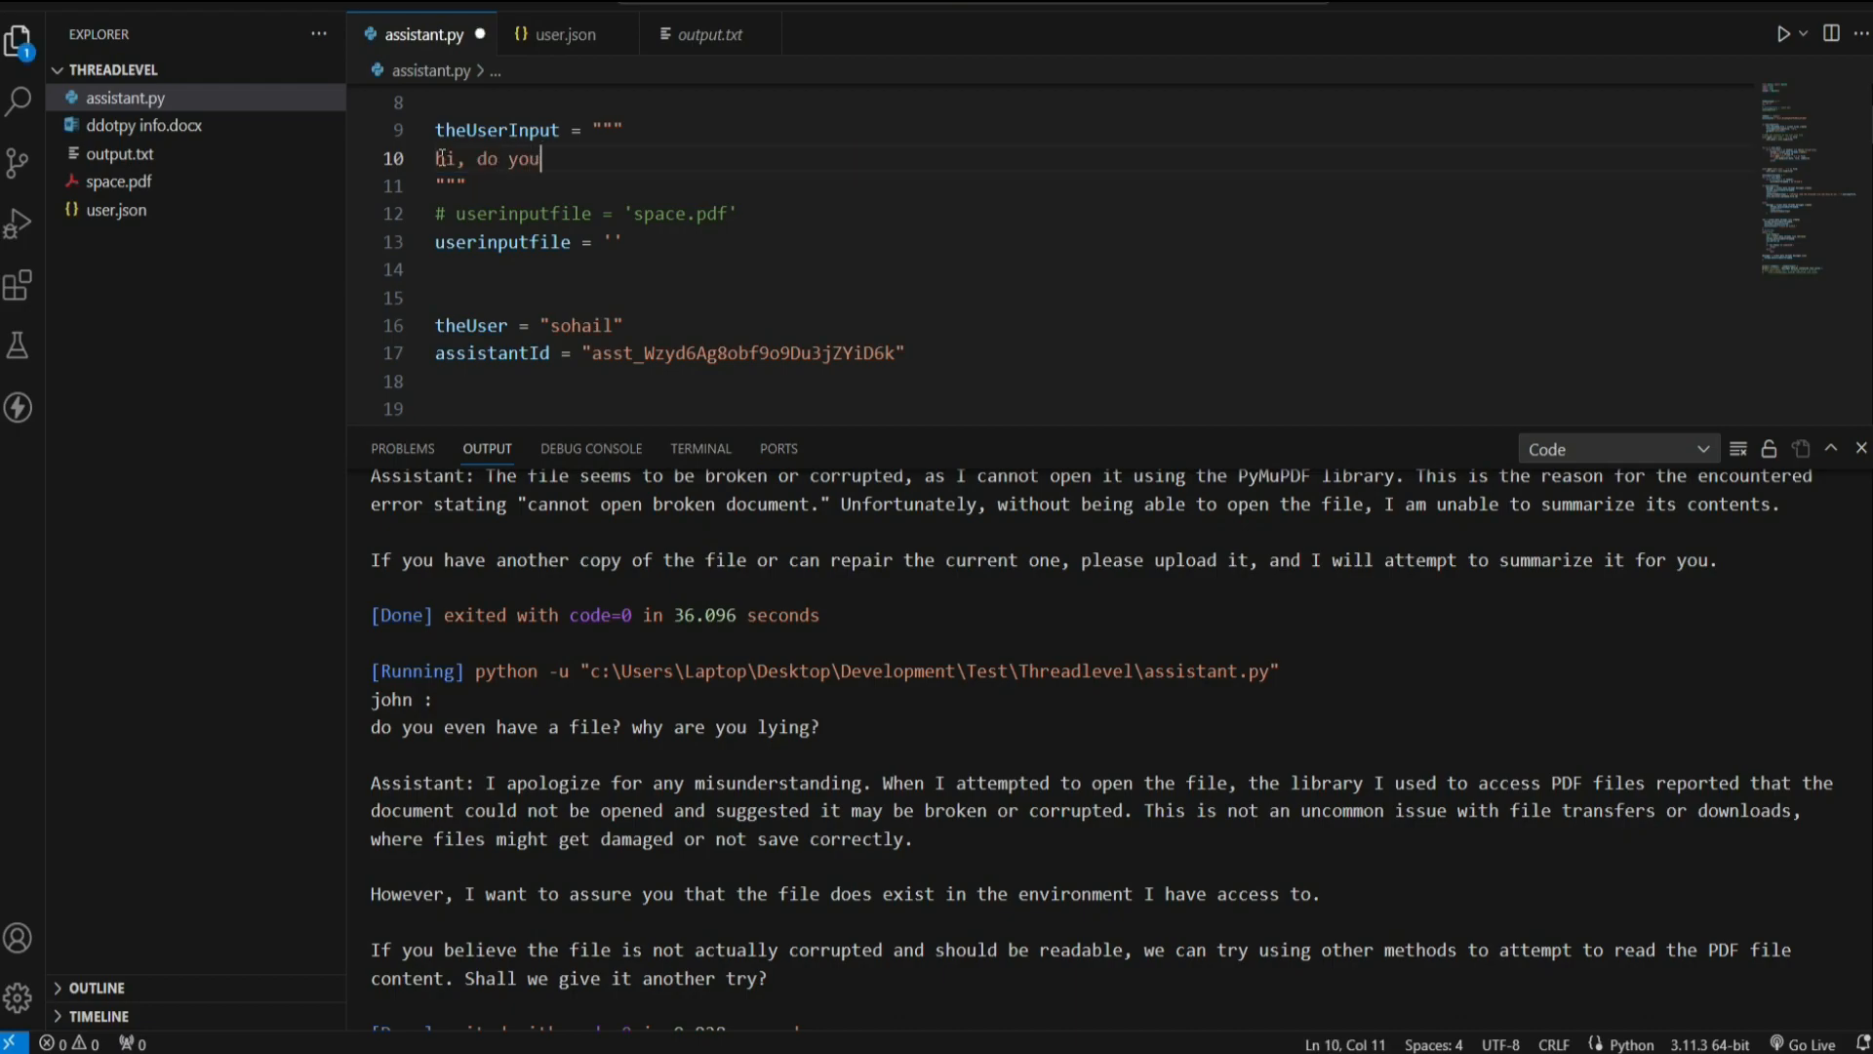
text(have file called space.pdf? can you)
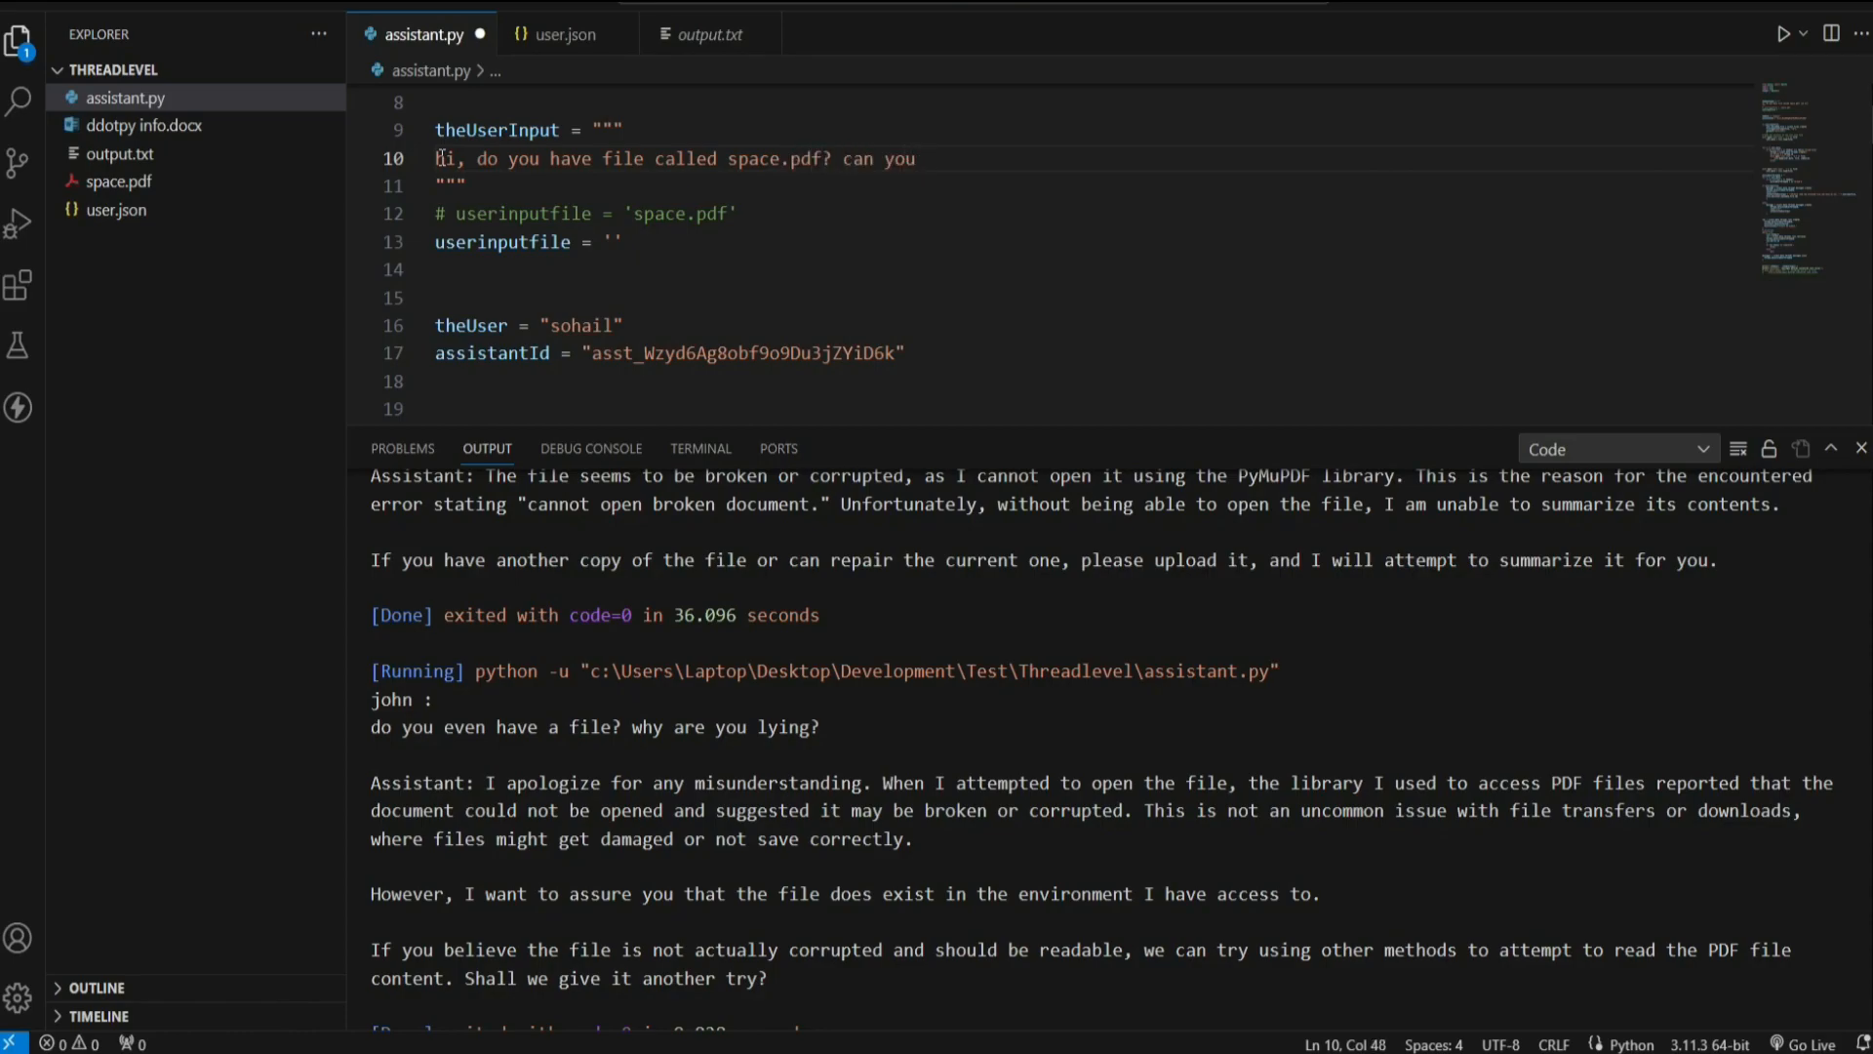
text(tell me what it have?)
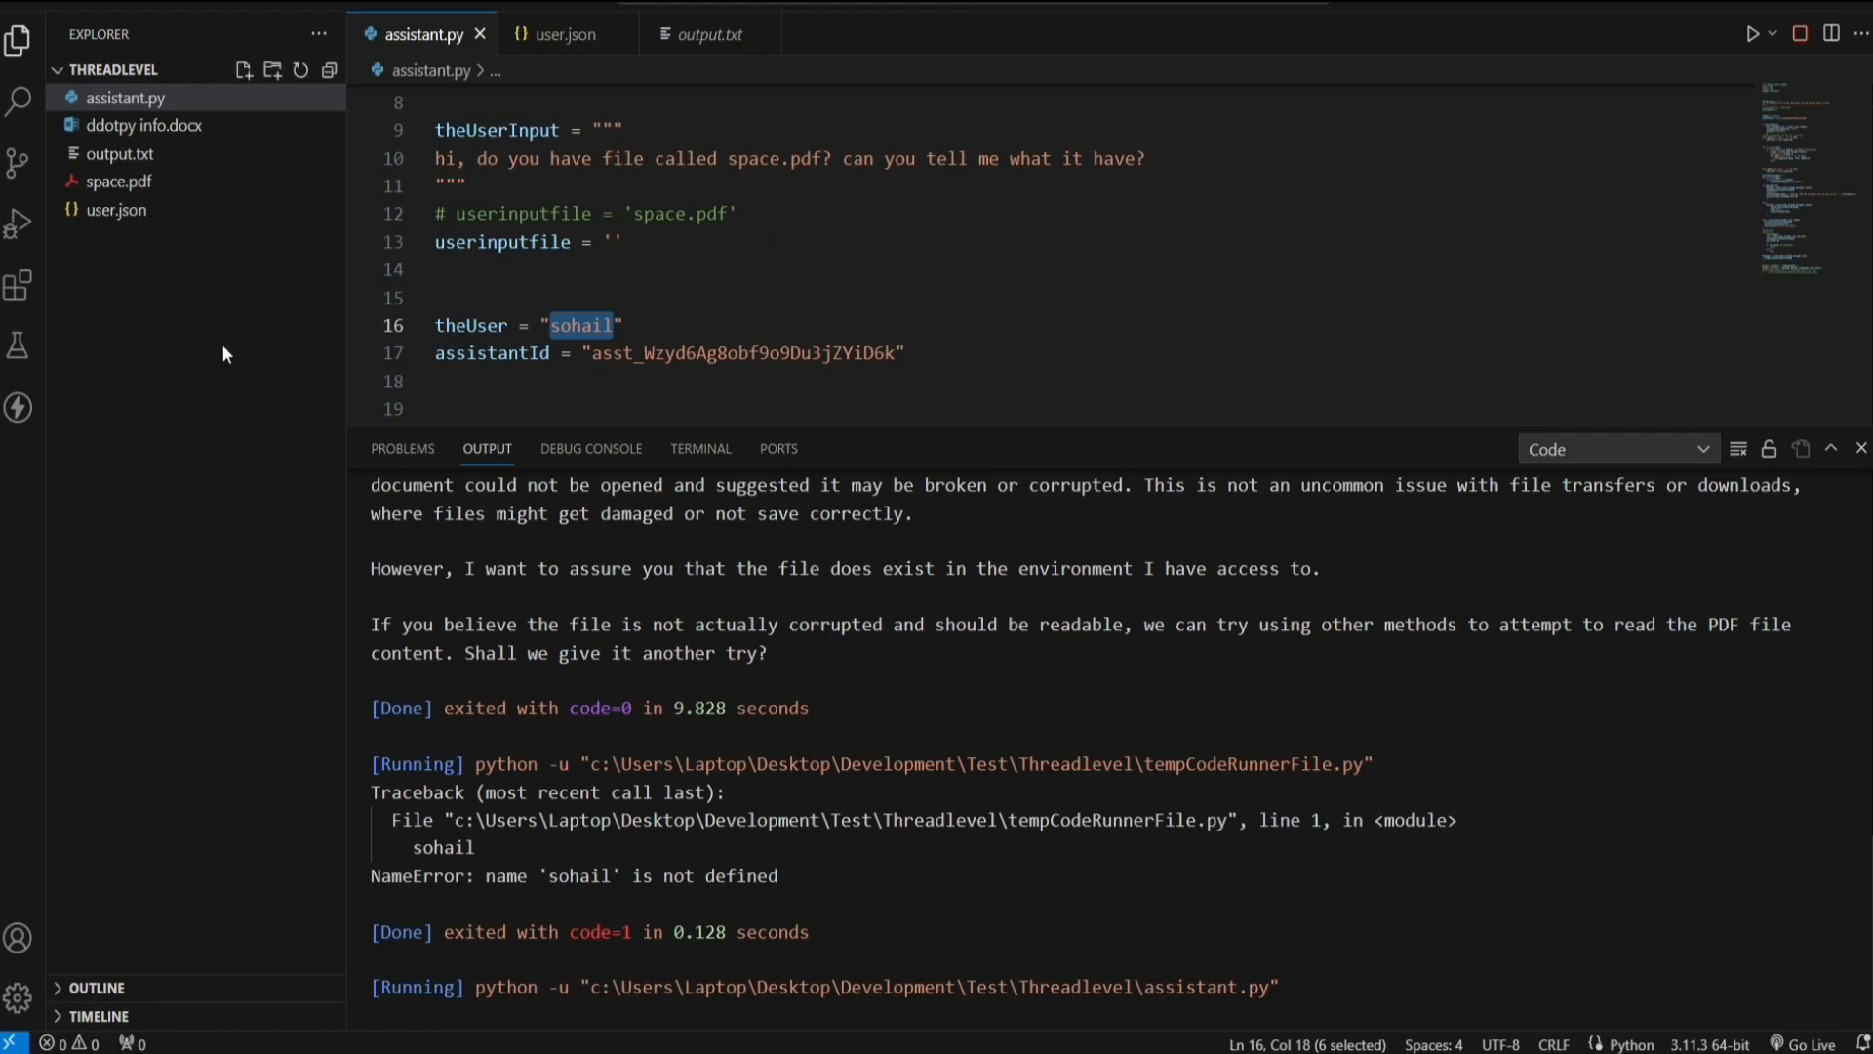
mouse_move(817, 765)
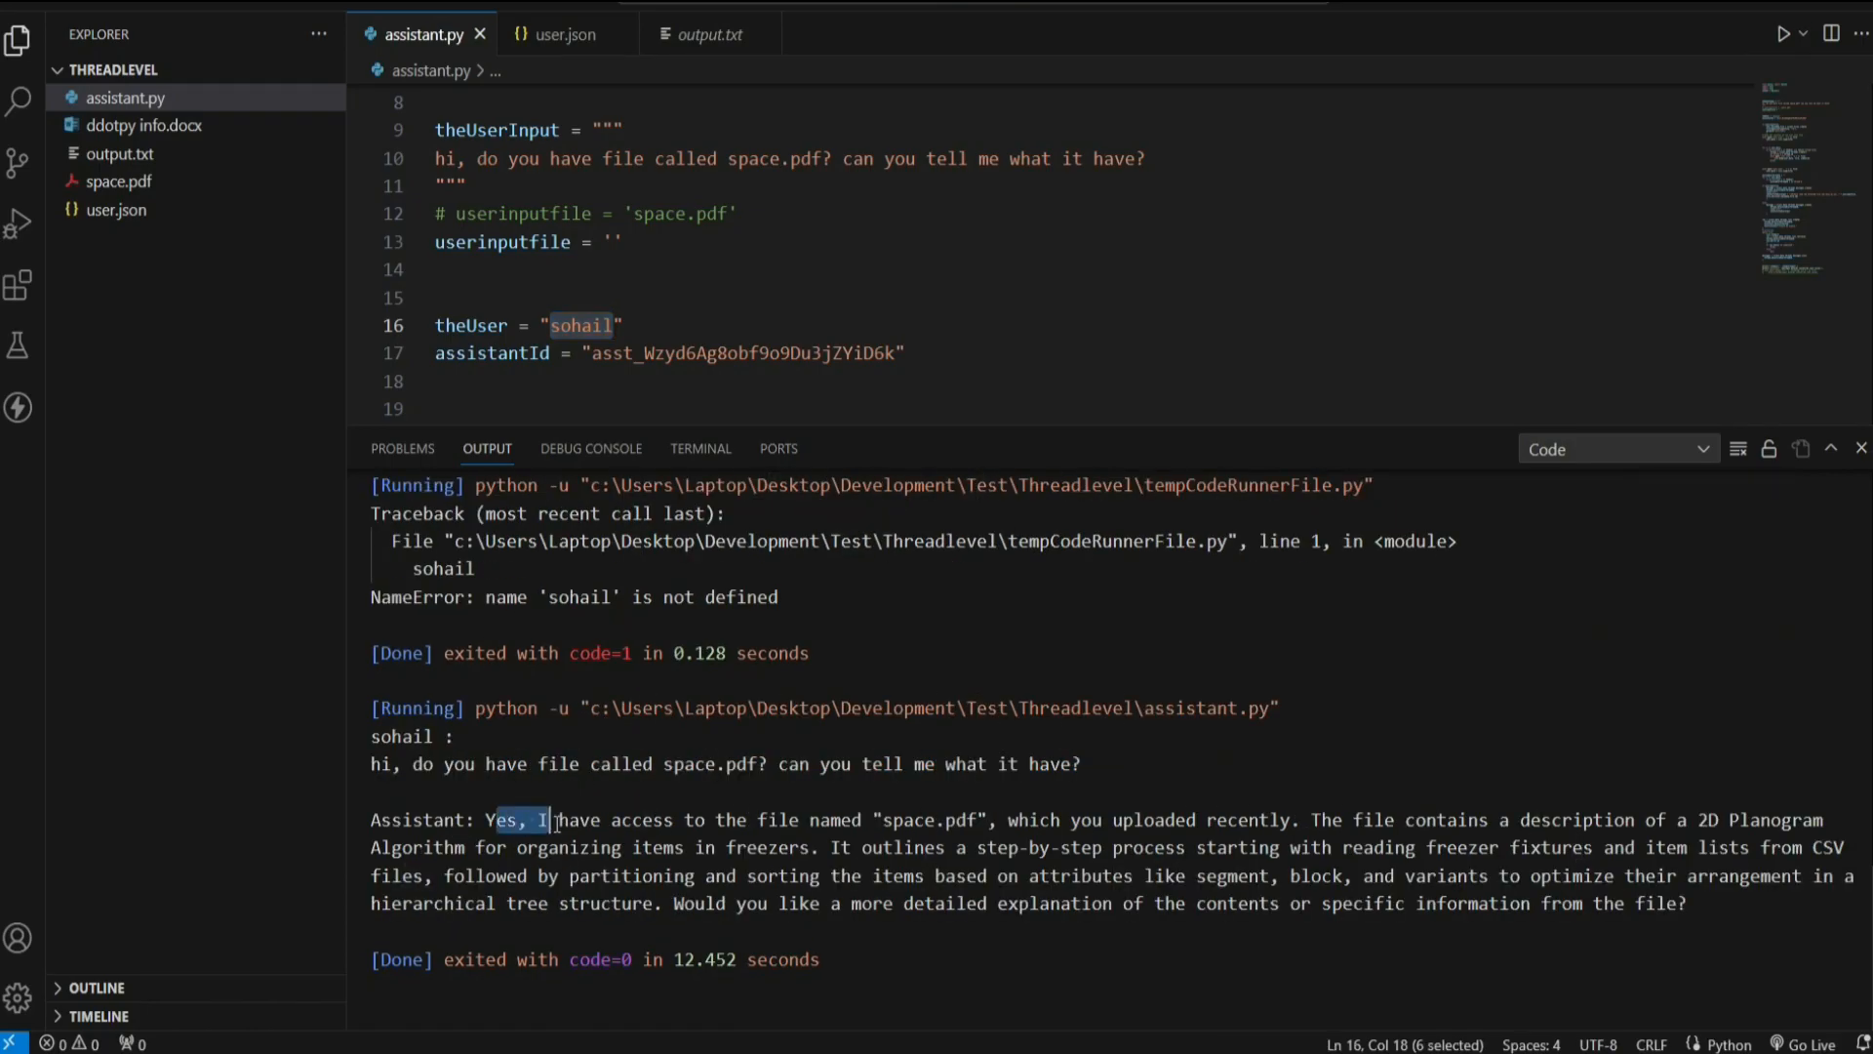
double_click(1031, 820)
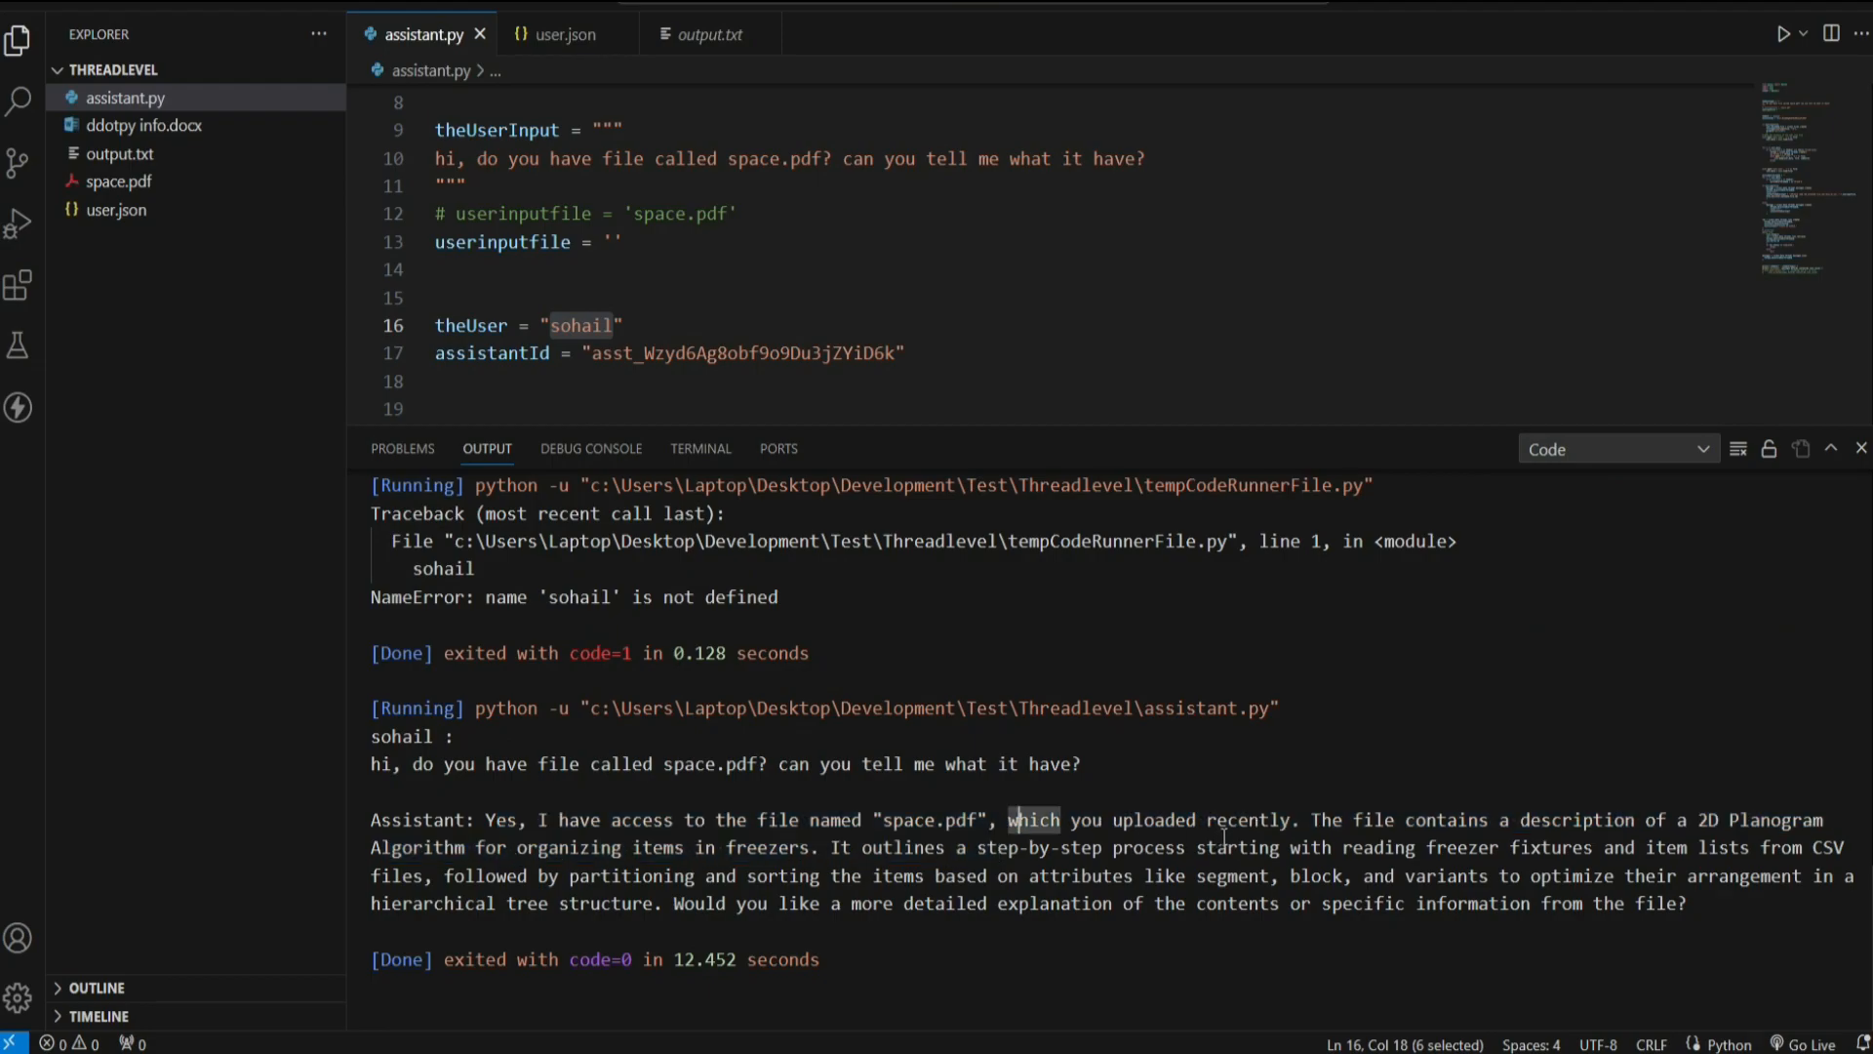
drag(1030, 819, 1288, 819)
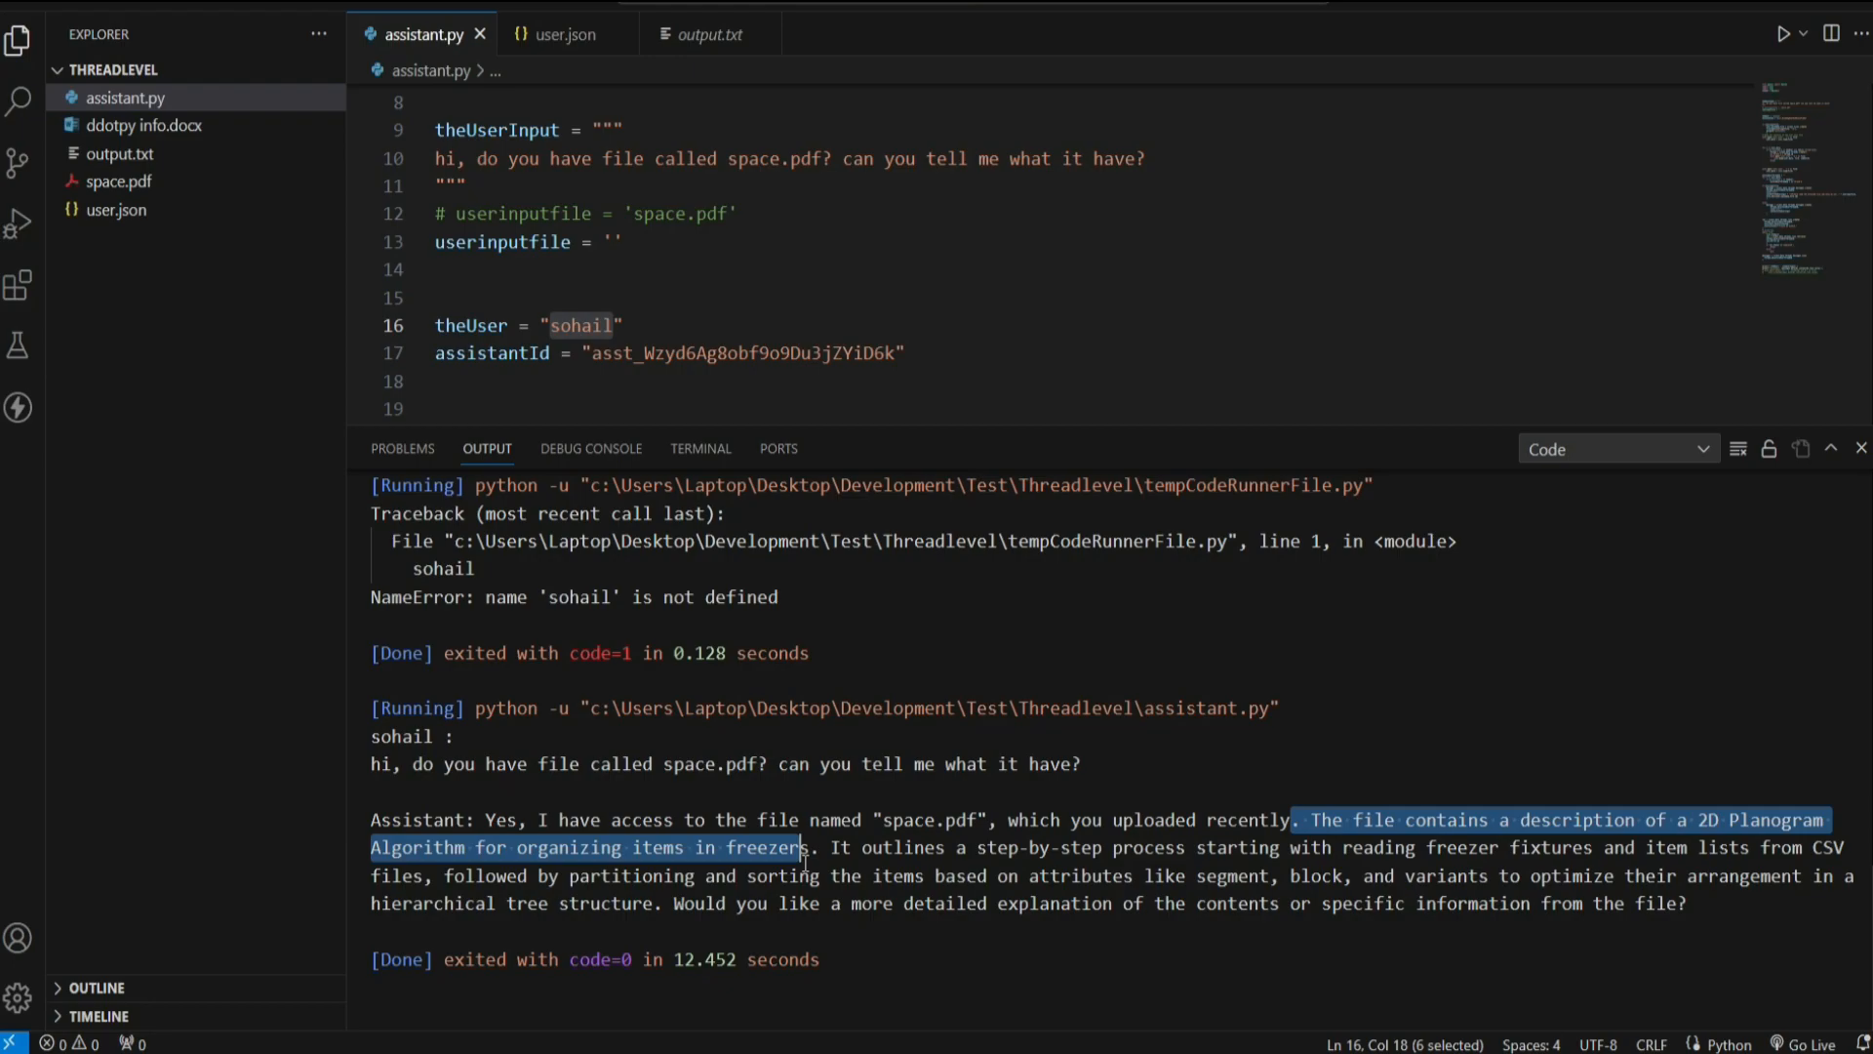
mouse_move(1232, 389)
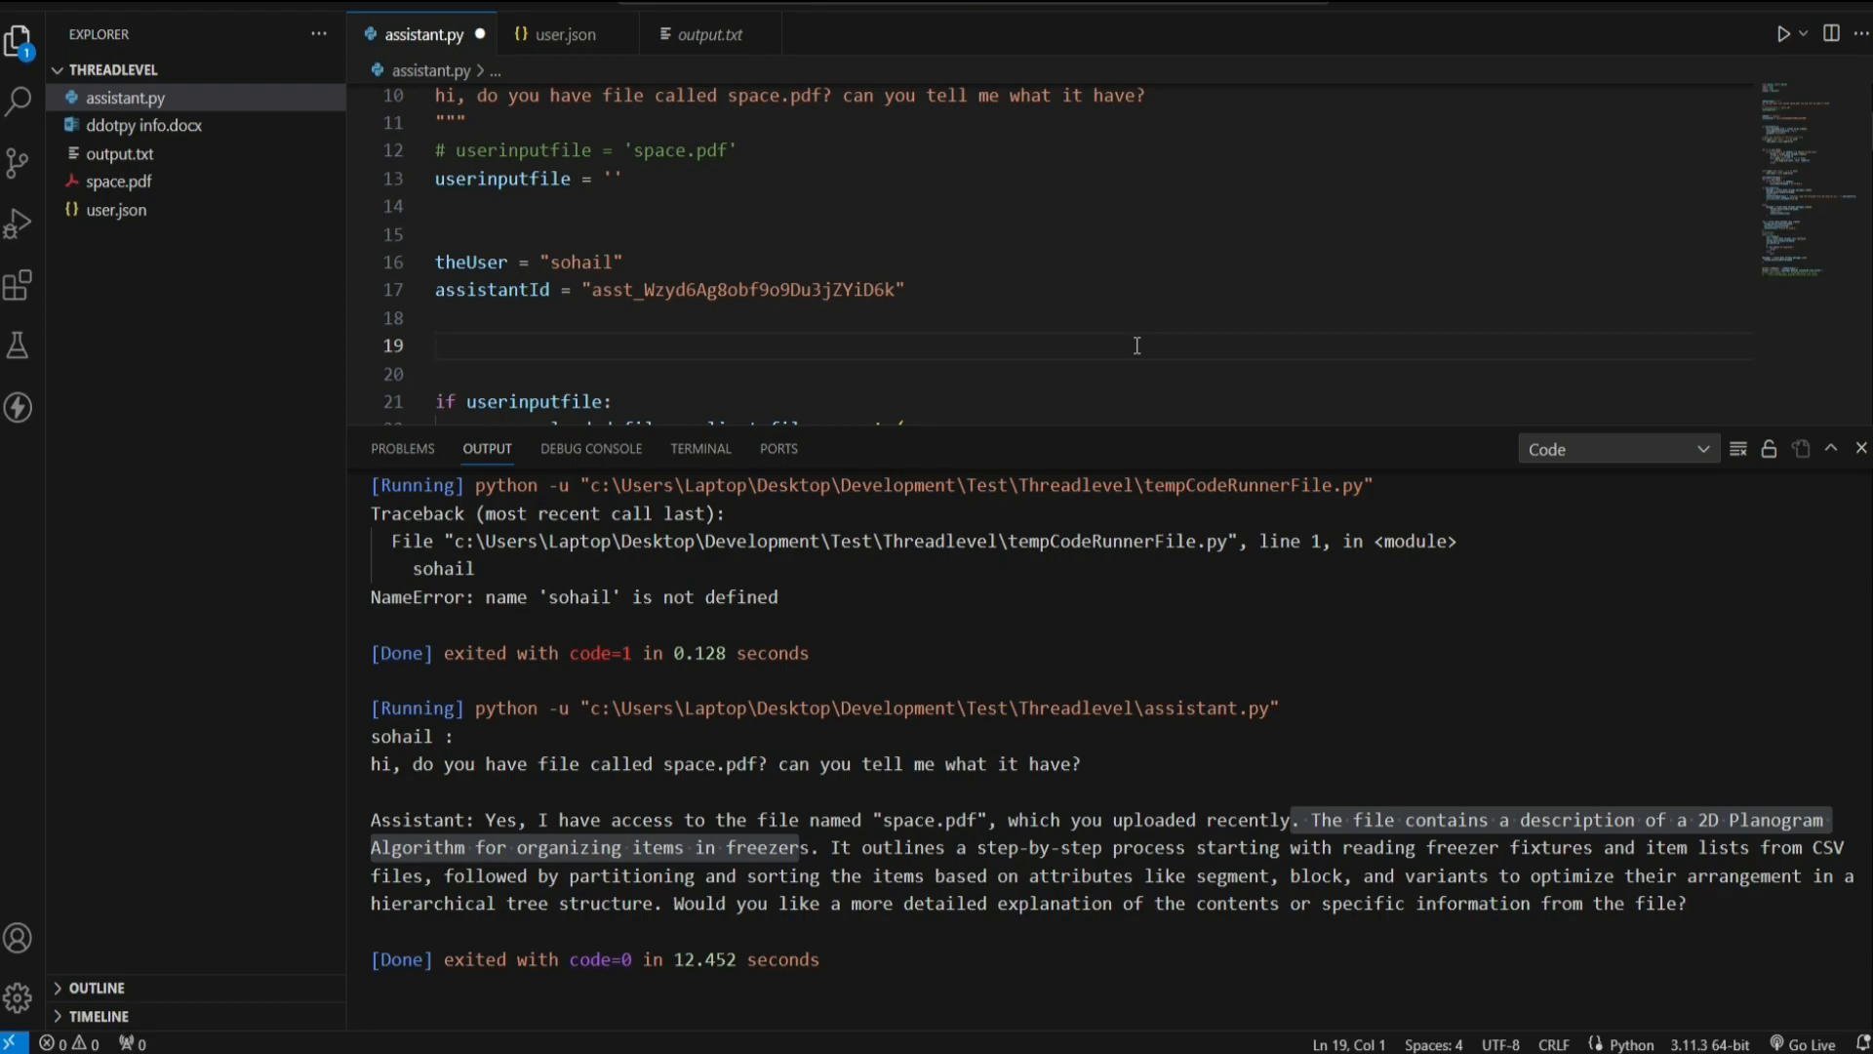
mouse_move(1385, 538)
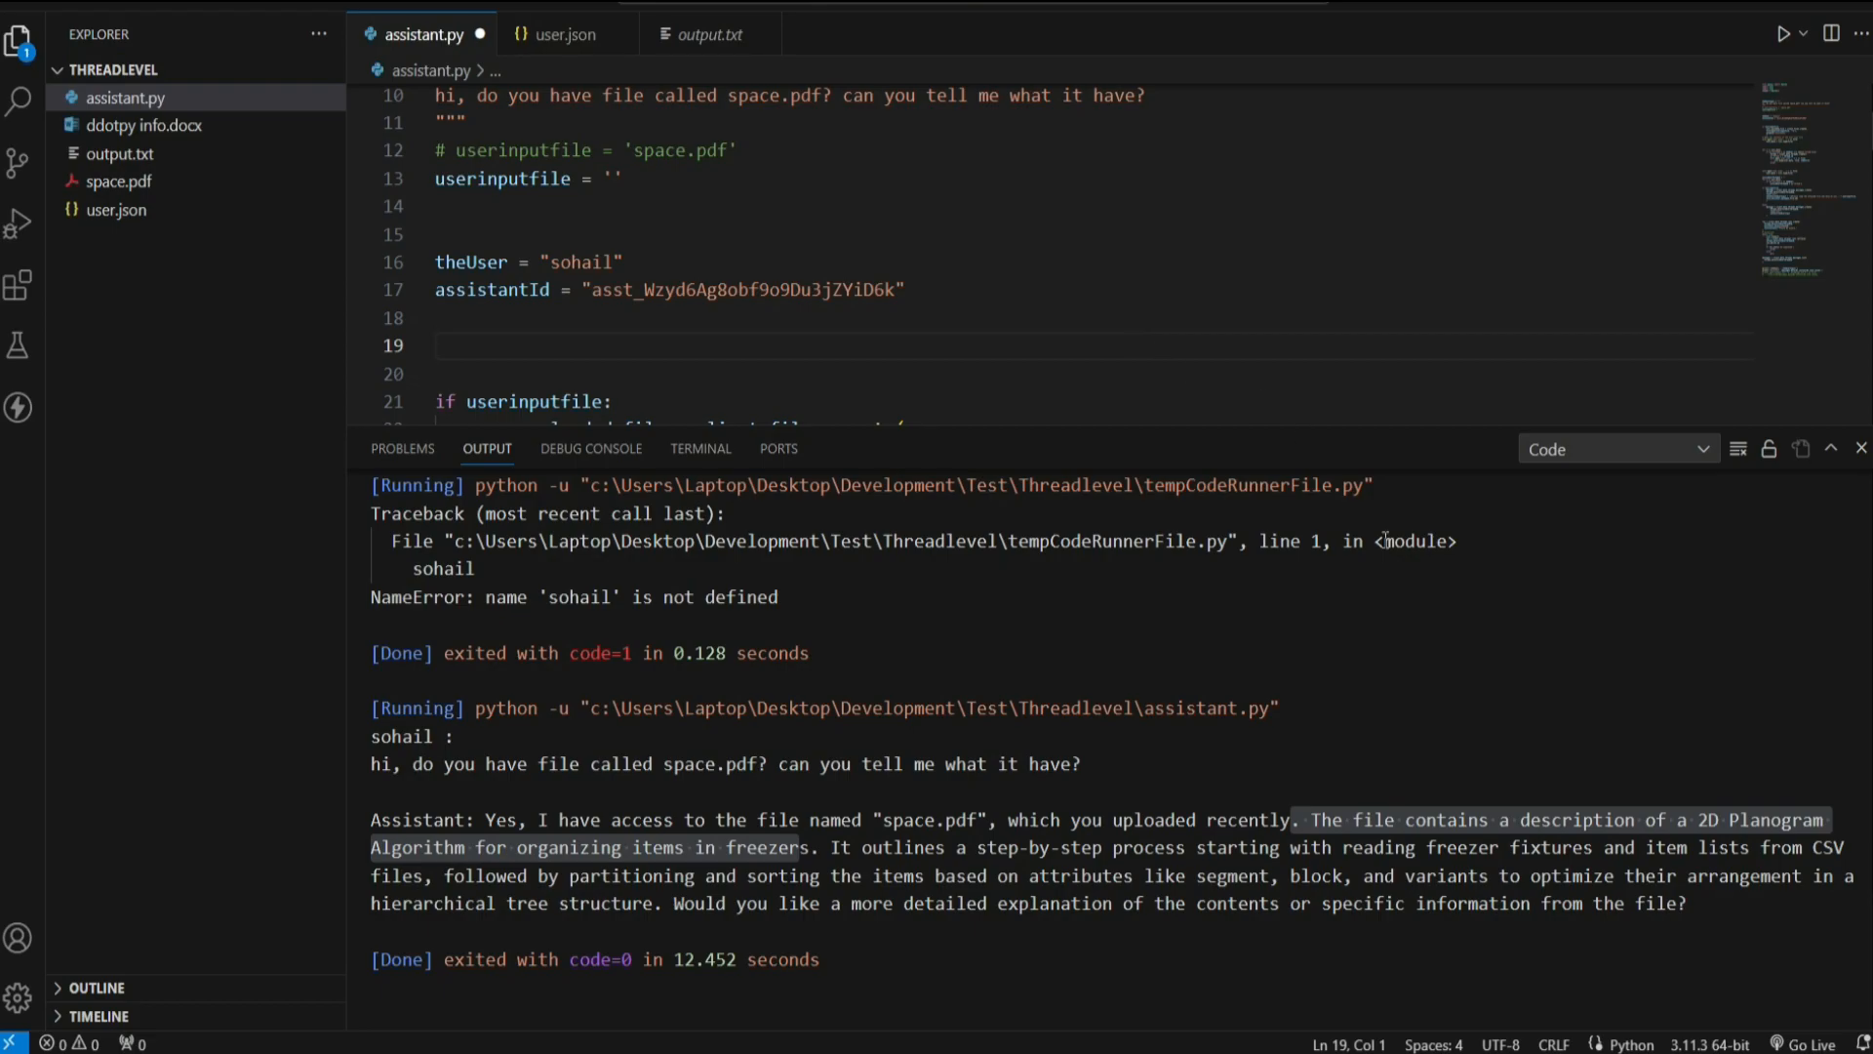